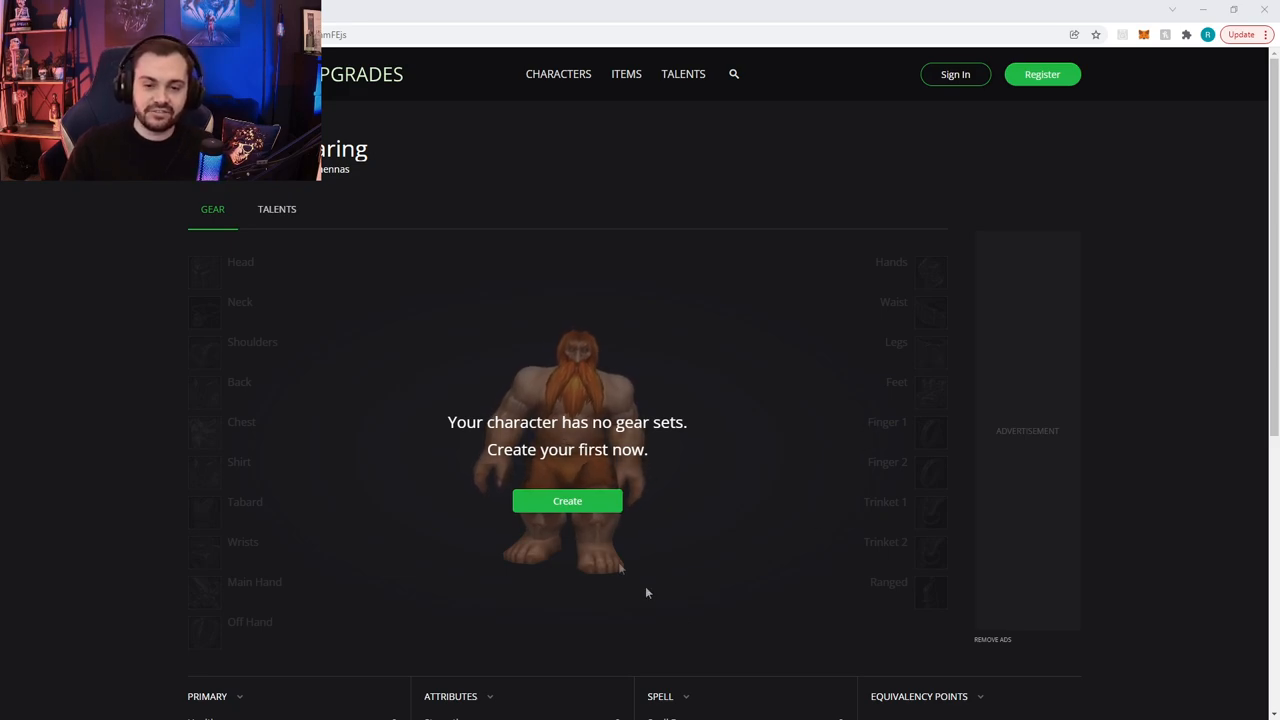
{"action": "mouse_move", "coordinate": [1000, 220]}
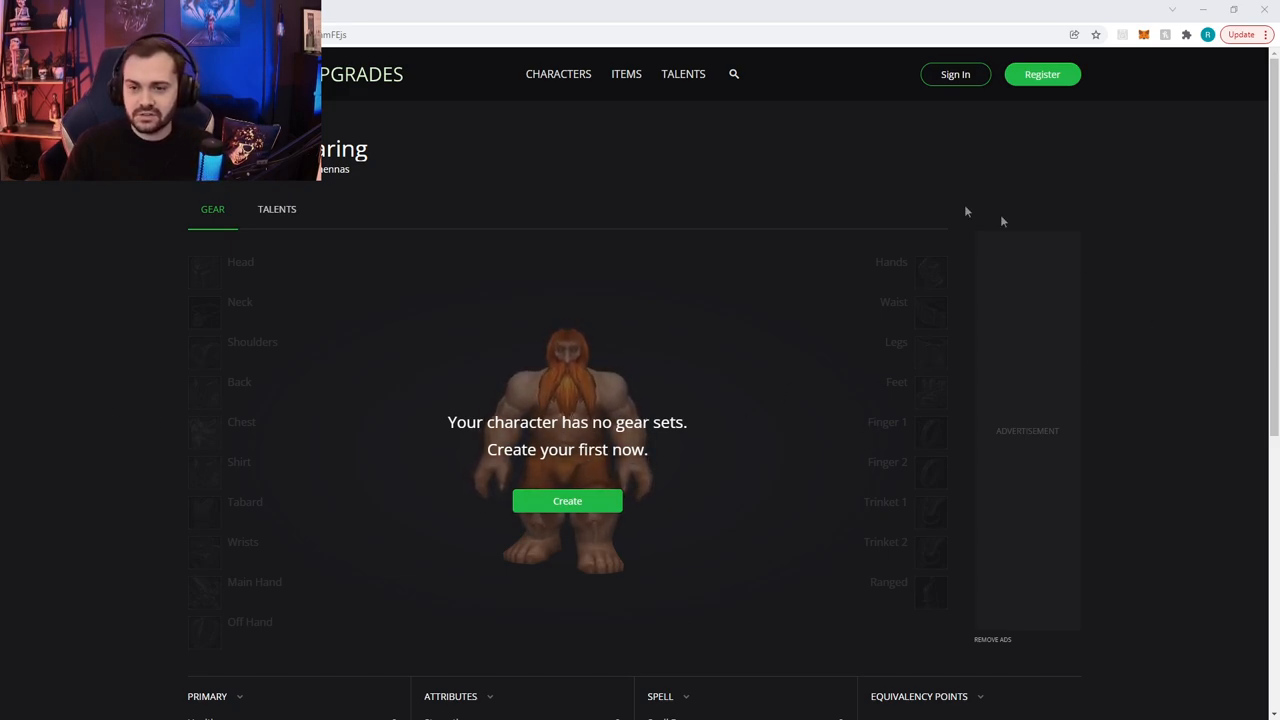
{"action": "mouse_move", "coordinate": [629, 189]}
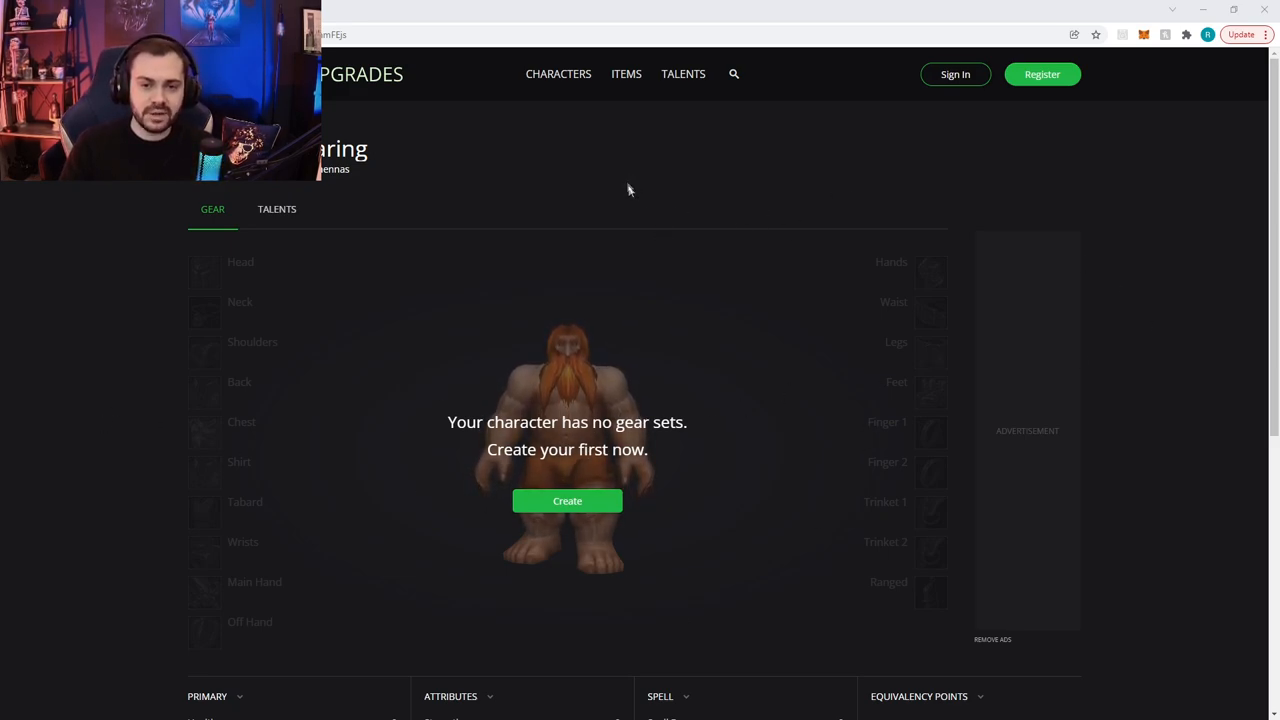
{"action": "mouse_move", "coordinate": [558, 191]}
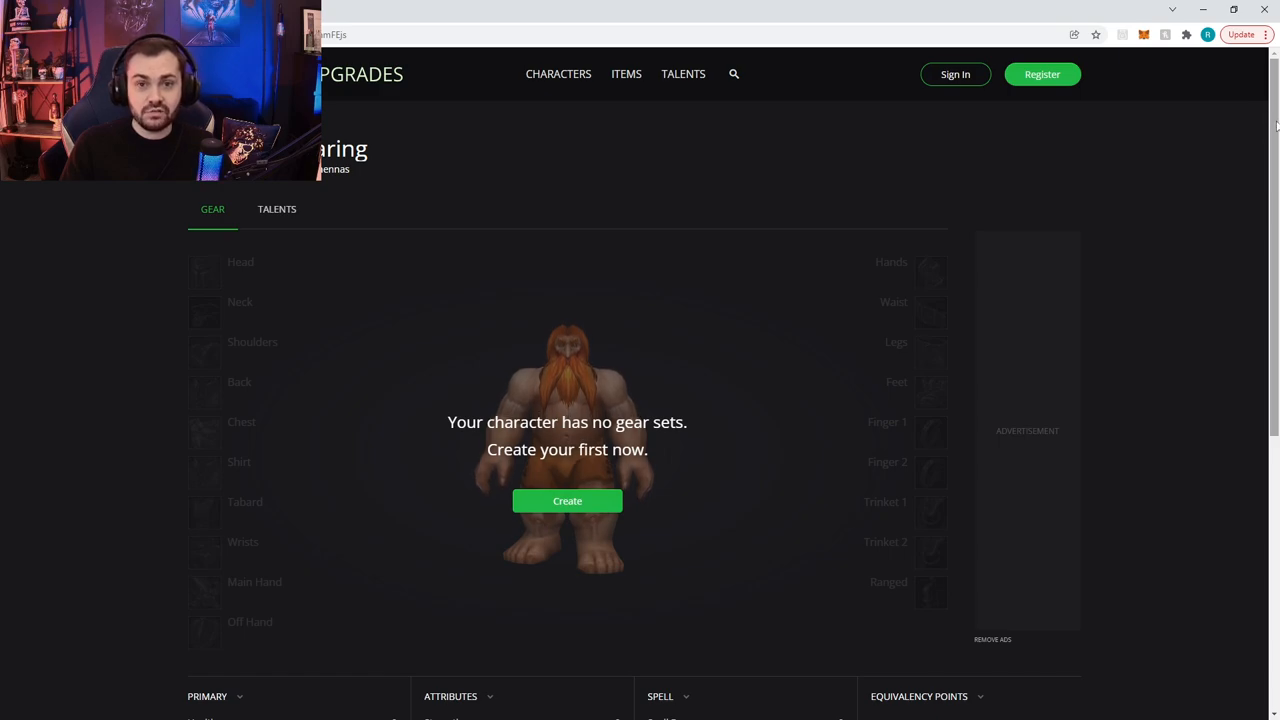
- Create the new empty Phase 3 gear set 's3altgearing' from the character page
{"action": "scroll", "scroll_direction": "down", "scroll_amount": 3}
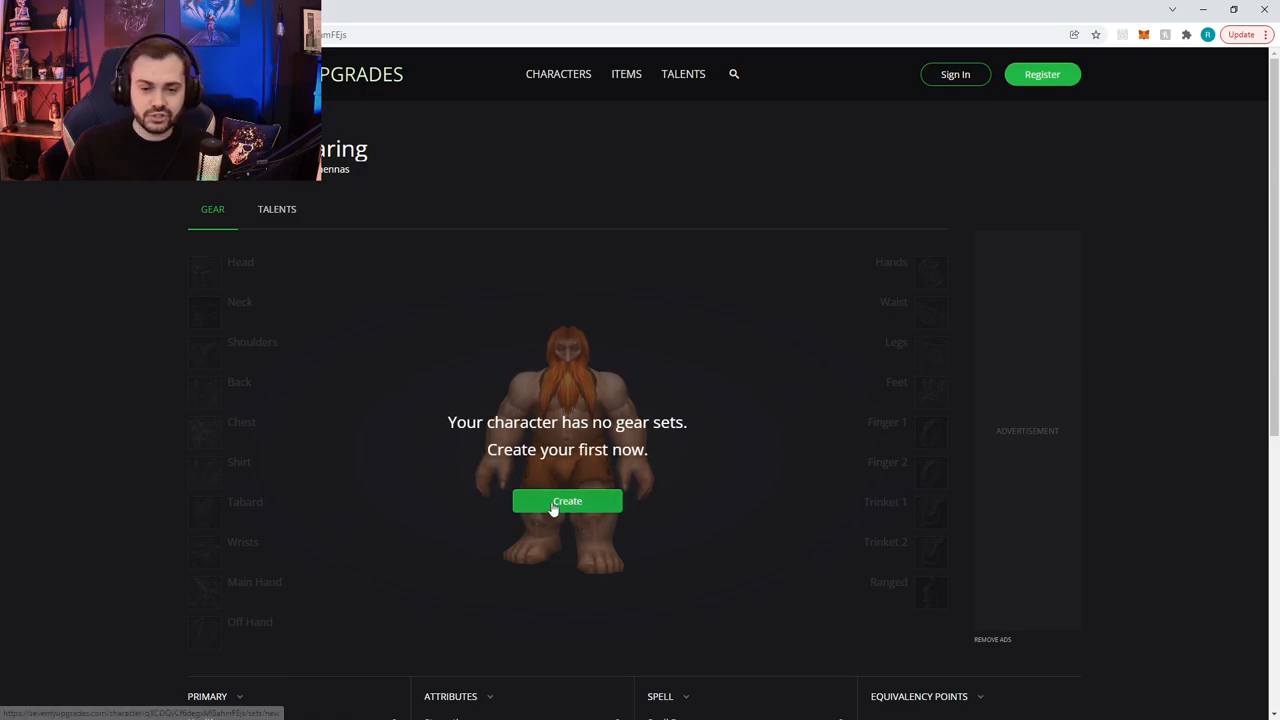
{"action": "left_click", "coordinate": [567, 501]}
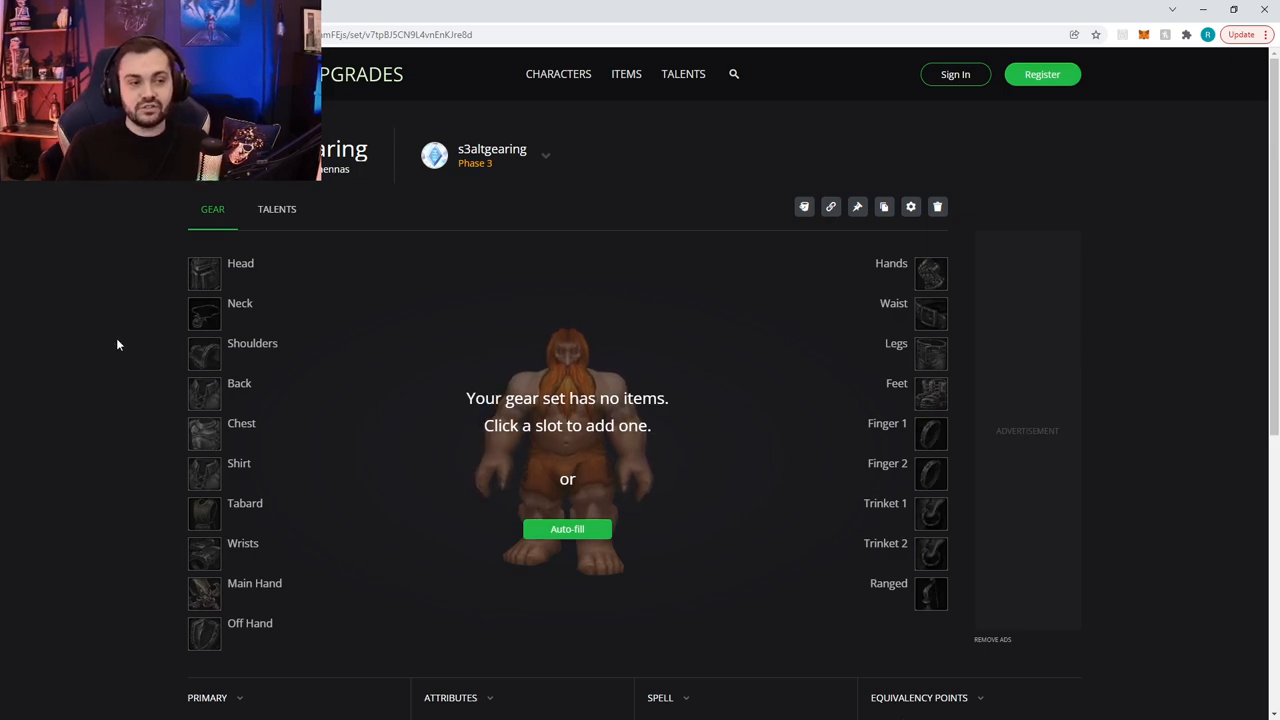
{"action": "mouse_move", "coordinate": [147, 349]}
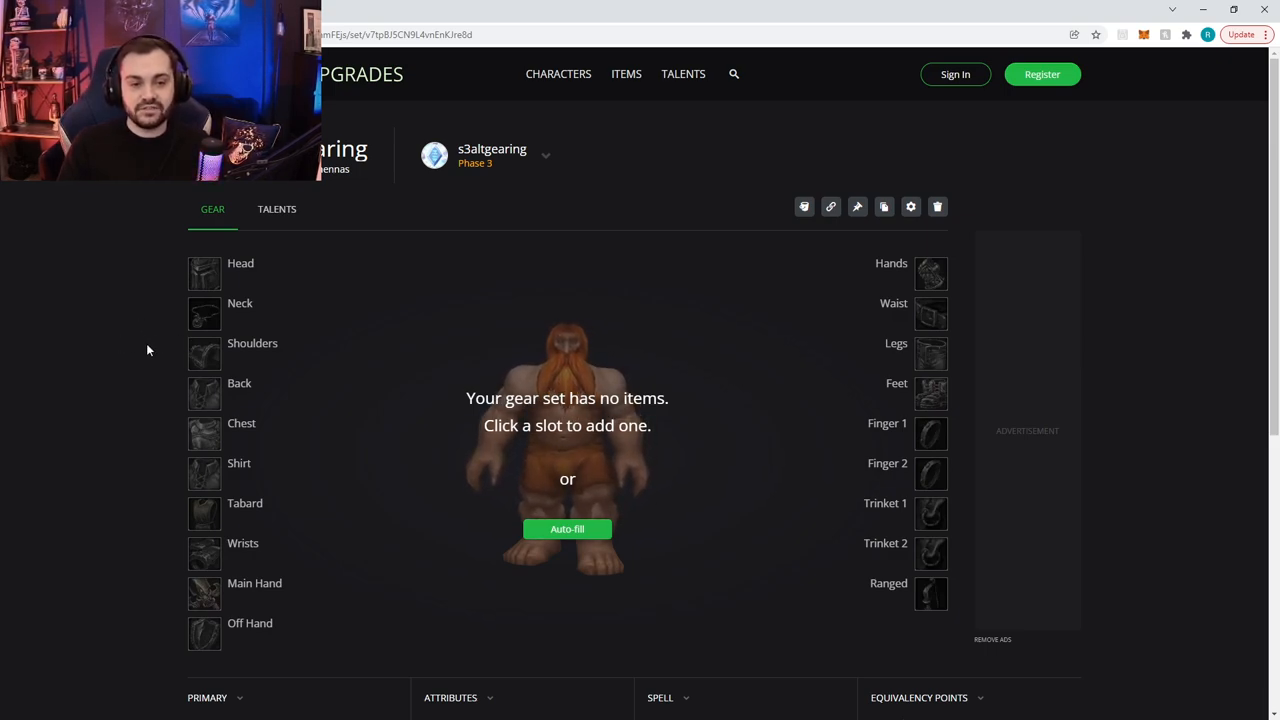
{"action": "mouse_move", "coordinate": [128, 354]}
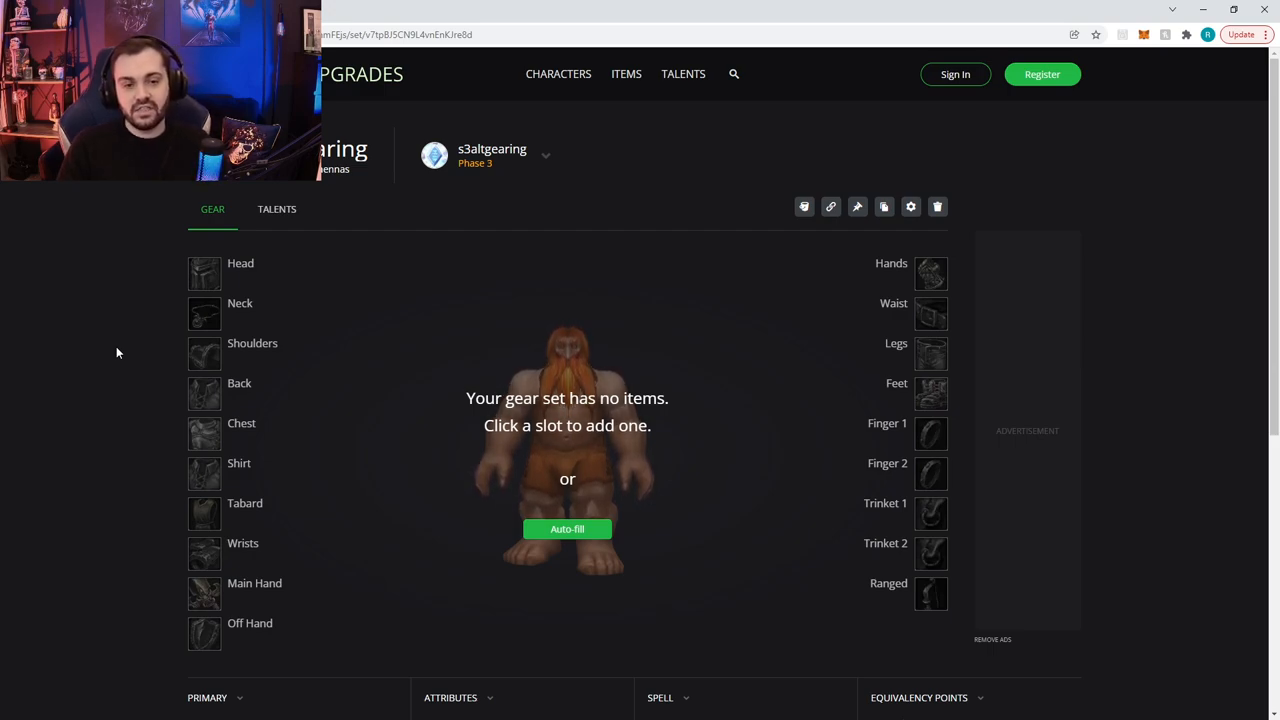
{"action": "mouse_move", "coordinate": [141, 349]}
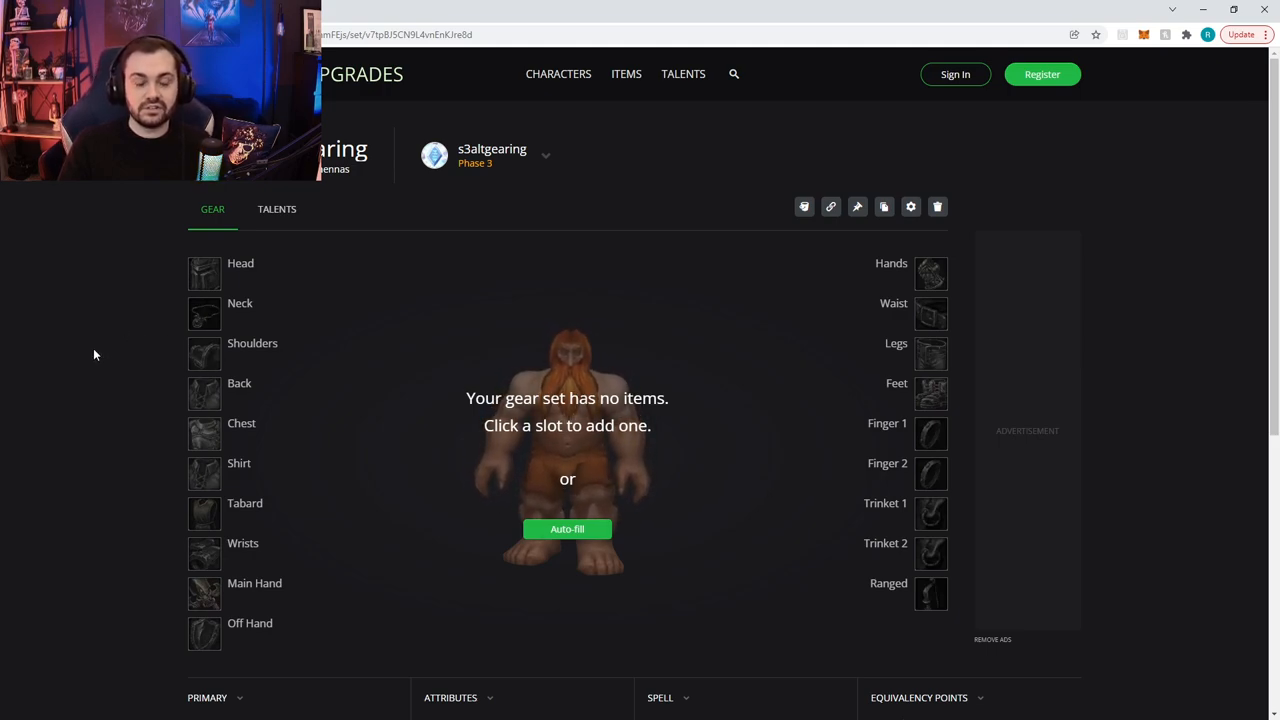
{"action": "mouse_move", "coordinate": [118, 357]}
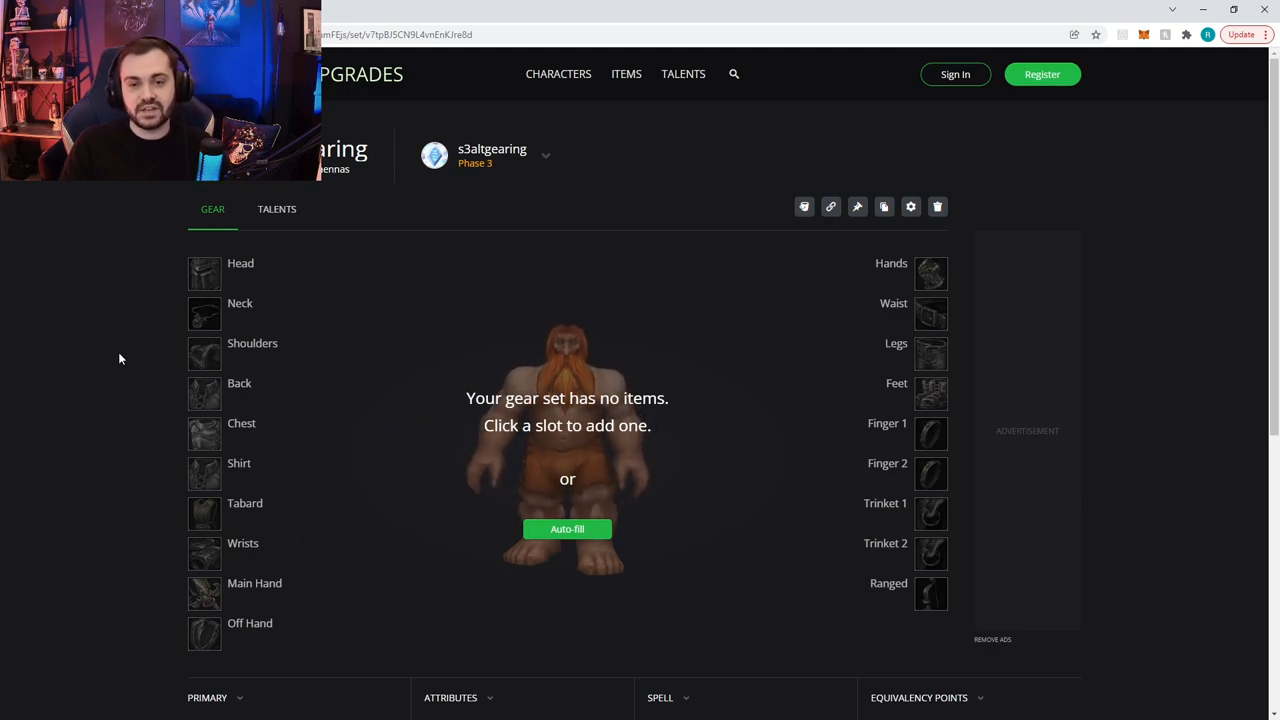
- Search 'bangle' in the Trinket 1 list and equip Bangle of Endless Blessings
{"action": "left_click", "coordinate": [929, 513]}
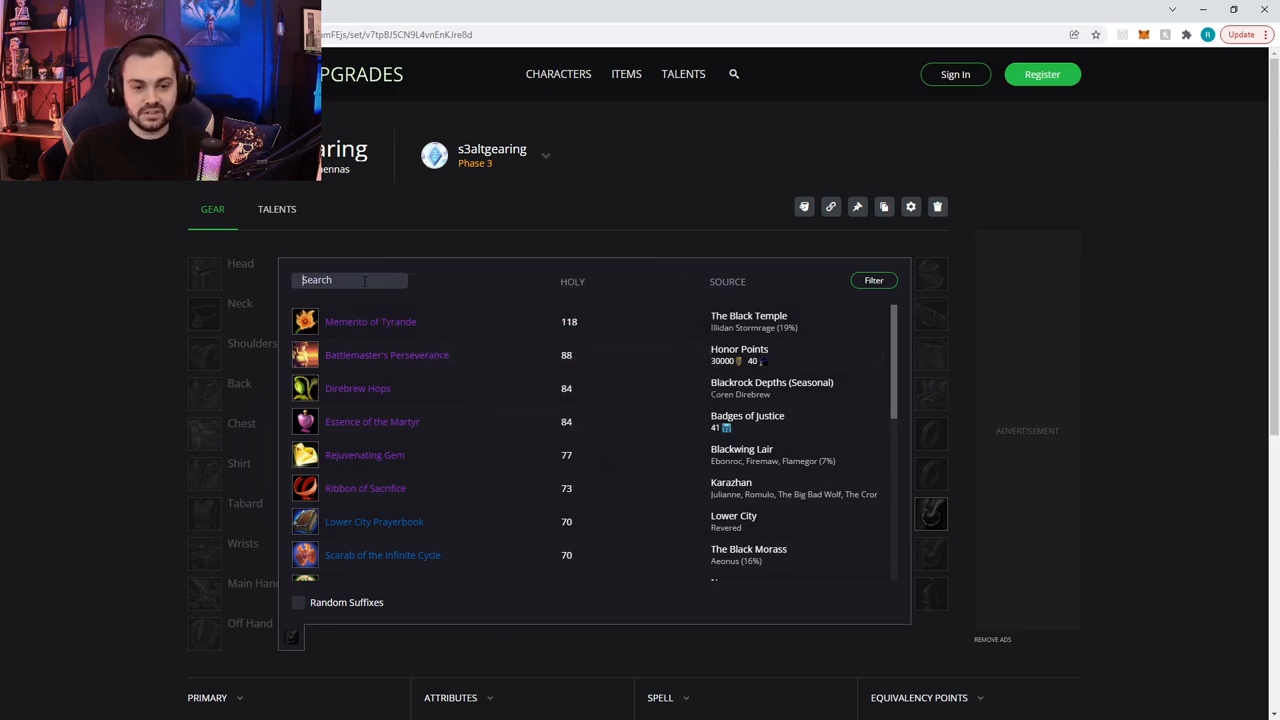
{"action": "scroll", "scroll_direction": "down", "scroll_amount": 3}
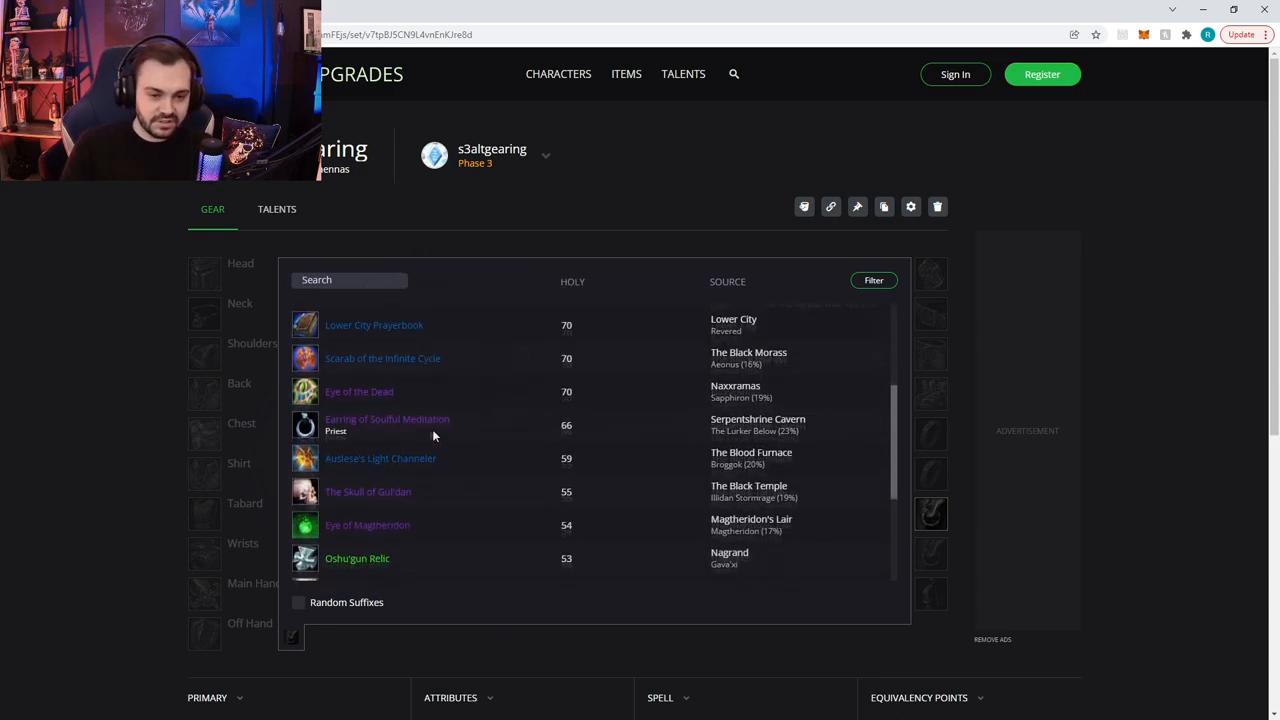
{"action": "scroll", "scroll_direction": "down", "scroll_amount": 3}
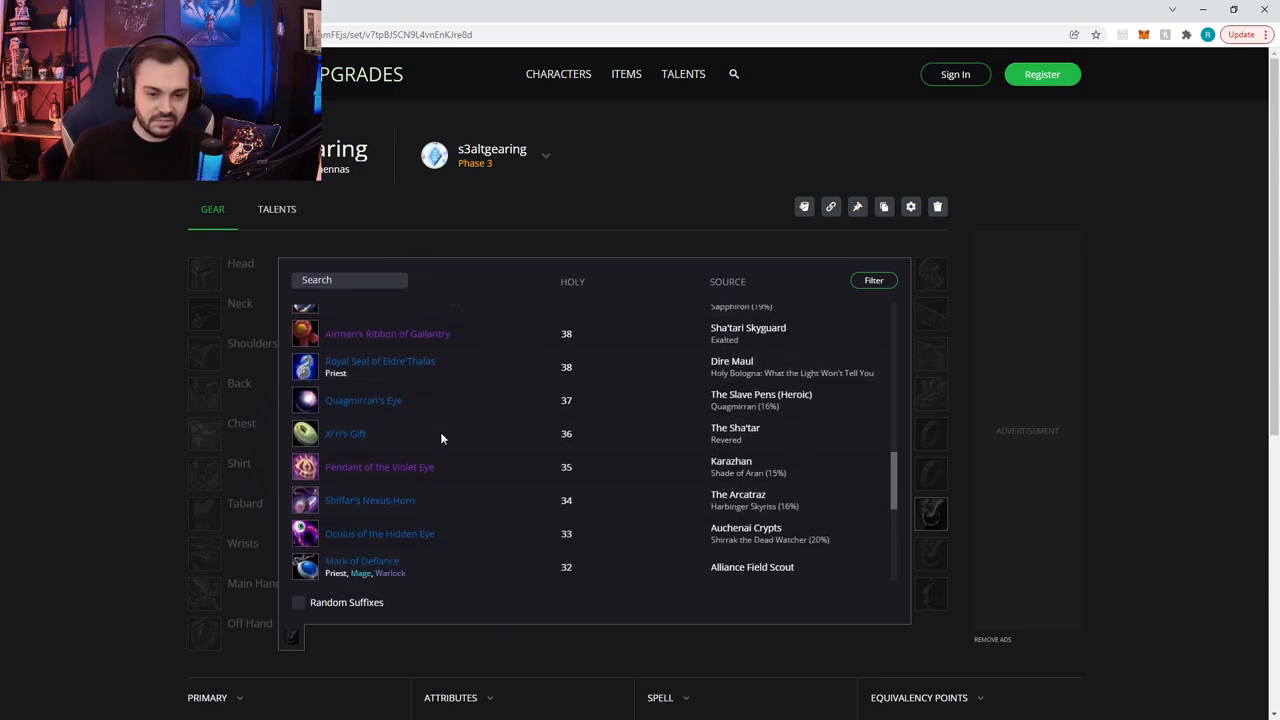
{"action": "type", "text": "bangle"}
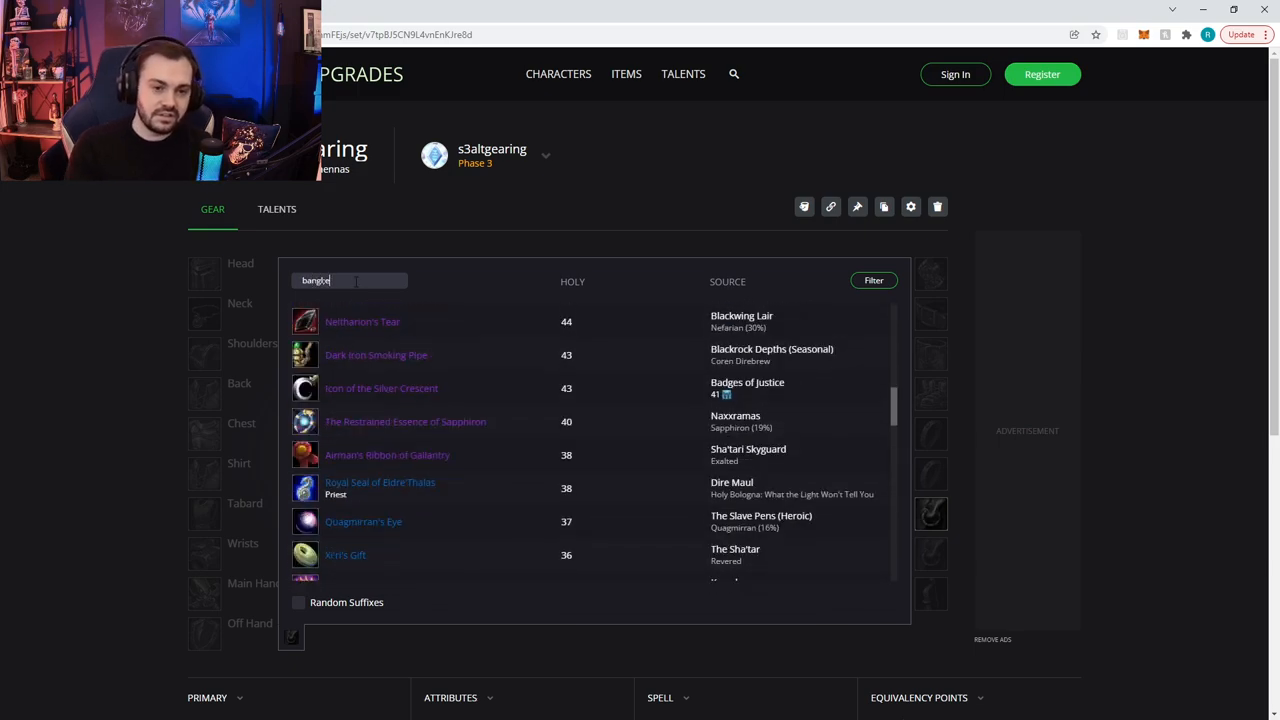
{"action": "type", "text": "bangle"}
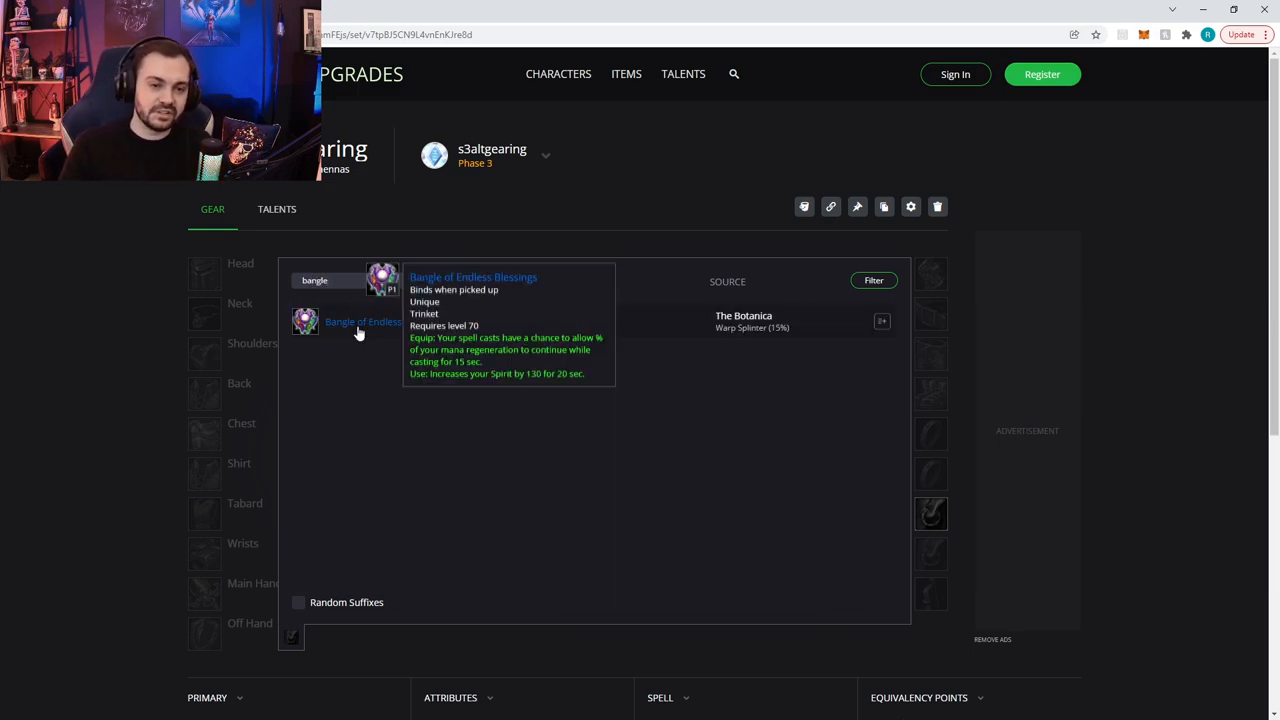
{"action": "left_click", "coordinate": [363, 321]}
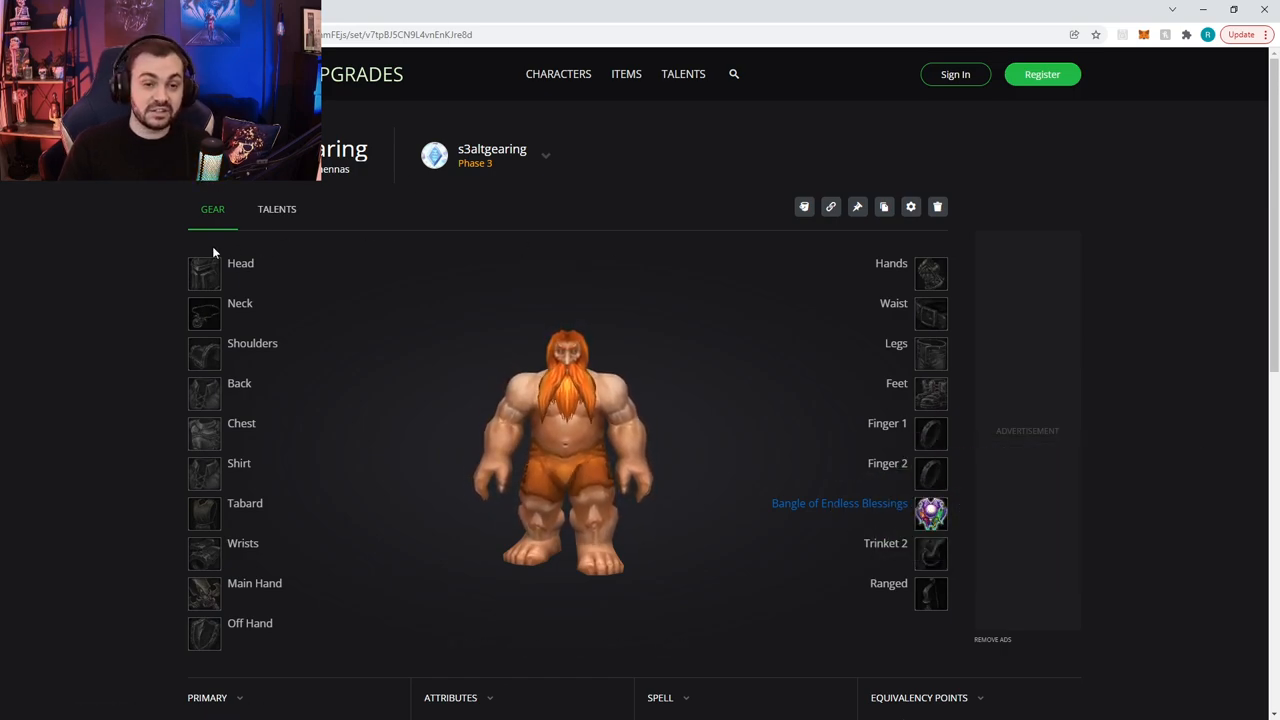
{"action": "mouse_move", "coordinate": [74, 308]}
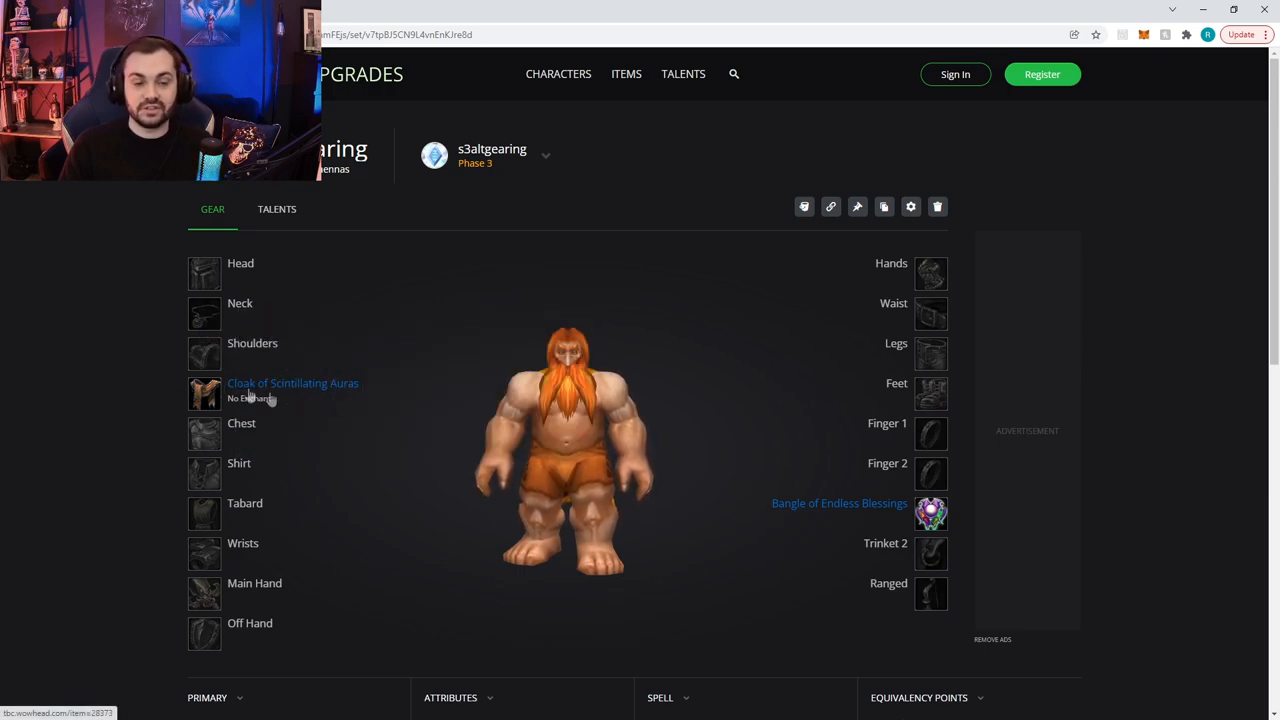
{"action": "mouse_move", "coordinate": [205, 393]}
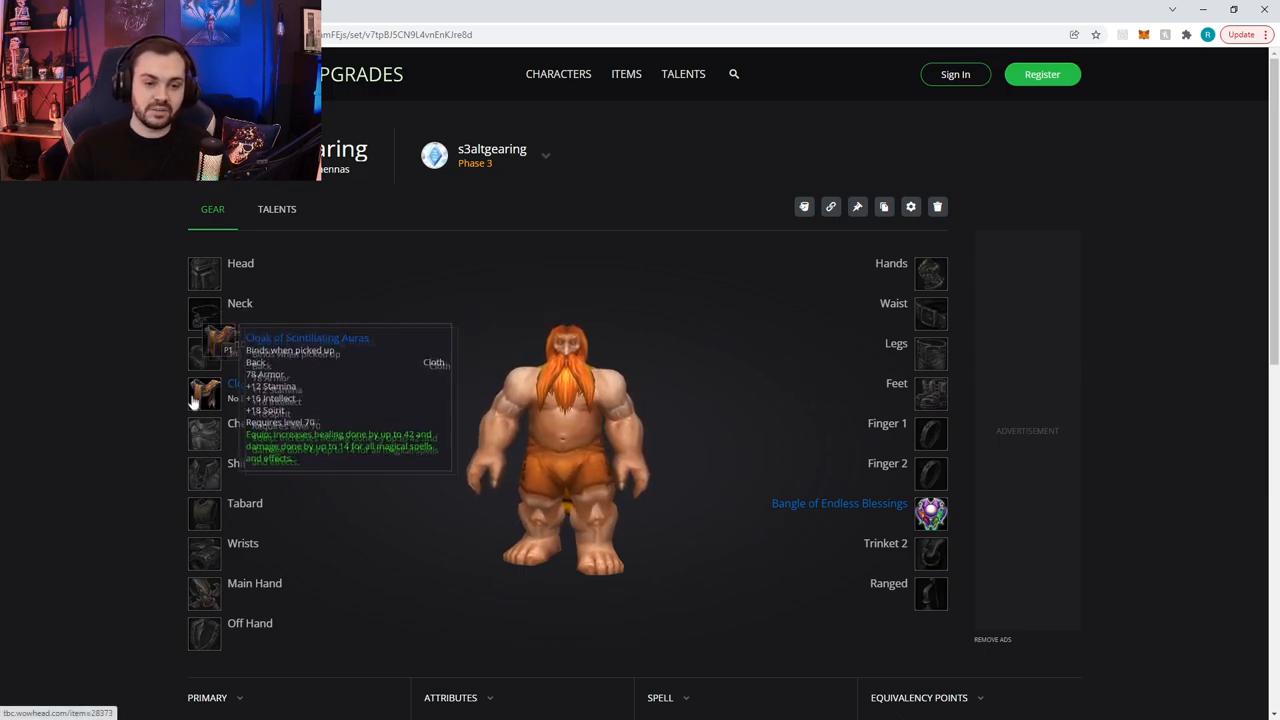
{"action": "mouse_move", "coordinate": [1011, 290]}
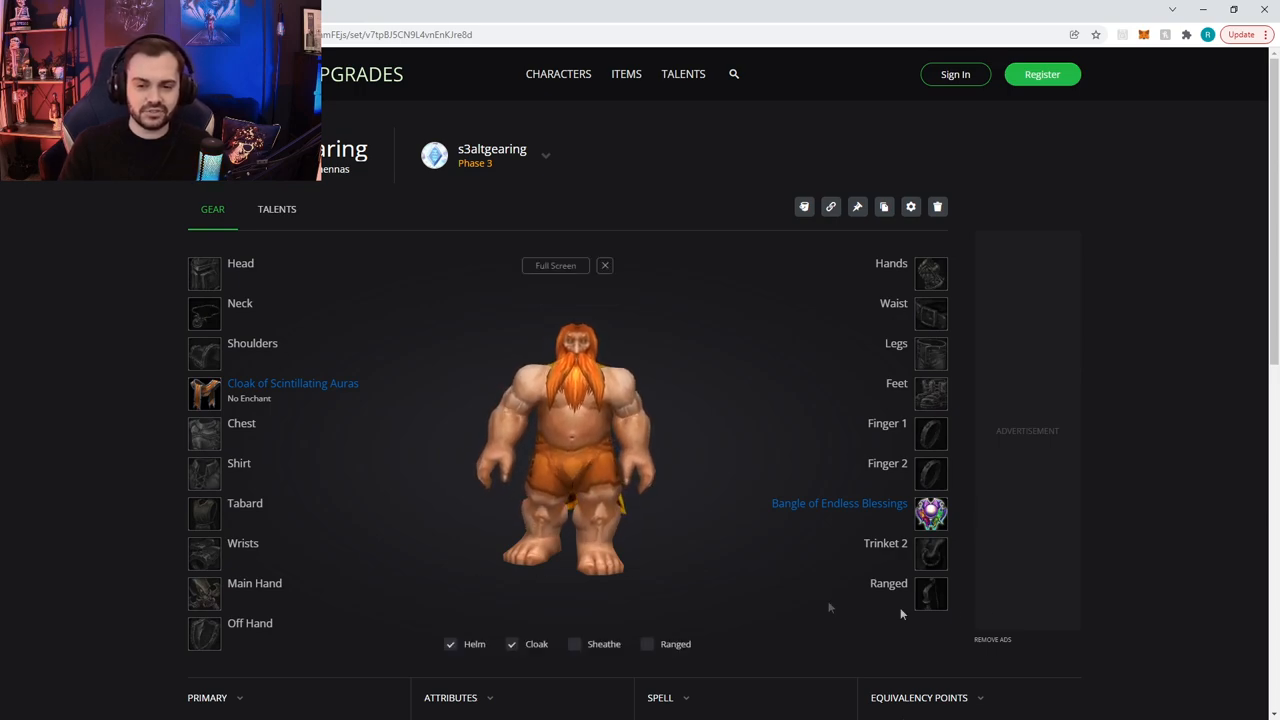
- Bring up the Ranged slot item list to choose Soul-Wand of the Aldor
{"action": "left_click", "coordinate": [929, 593]}
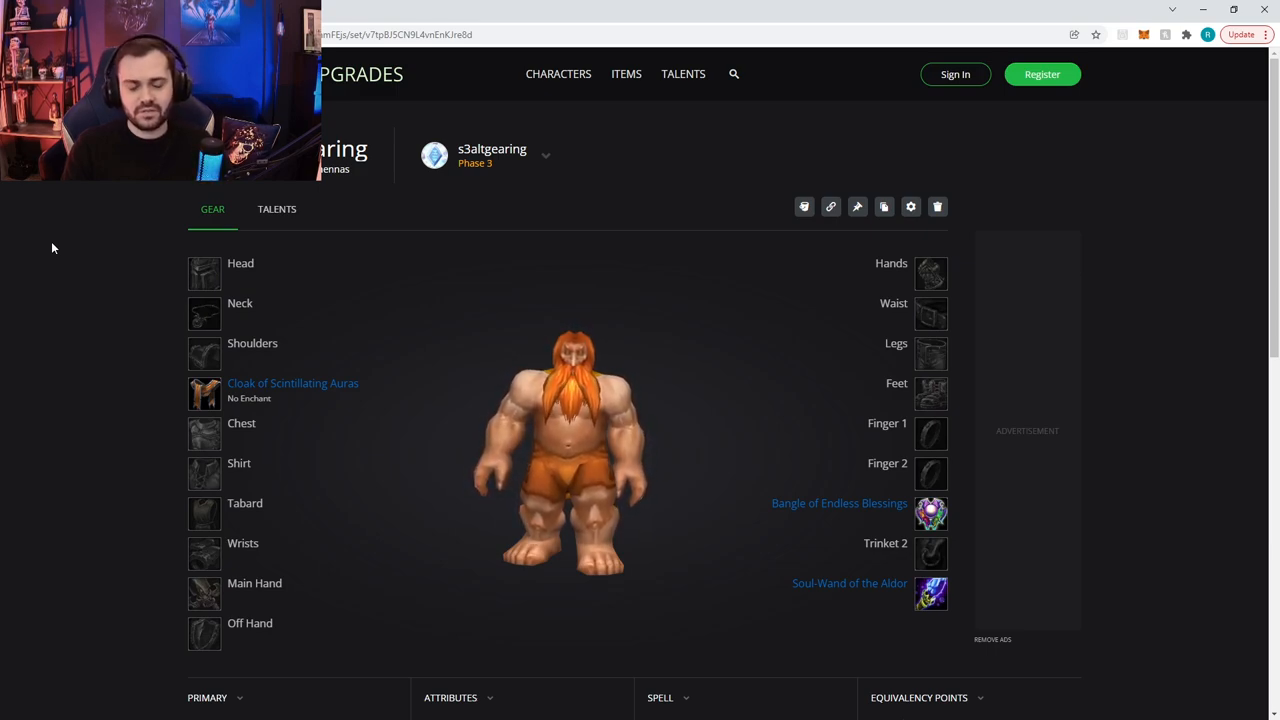
{"action": "mouse_move", "coordinate": [1162, 214]}
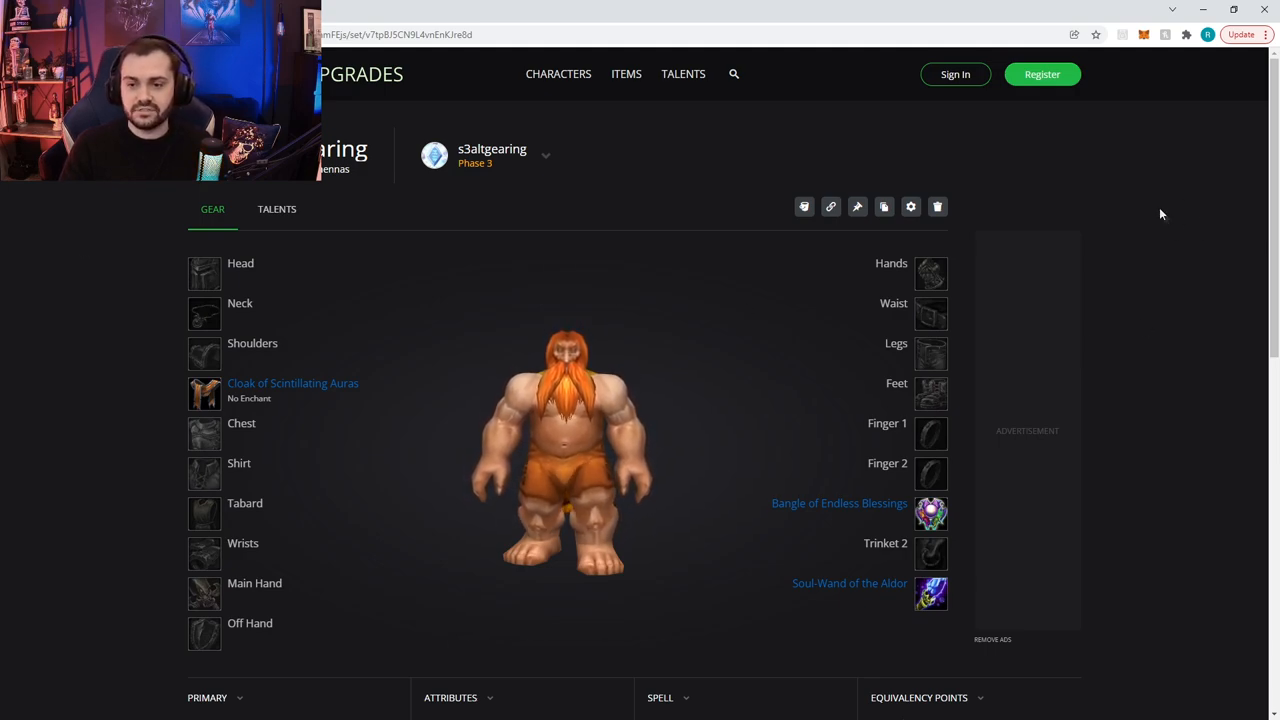
{"action": "mouse_move", "coordinate": [100, 235]}
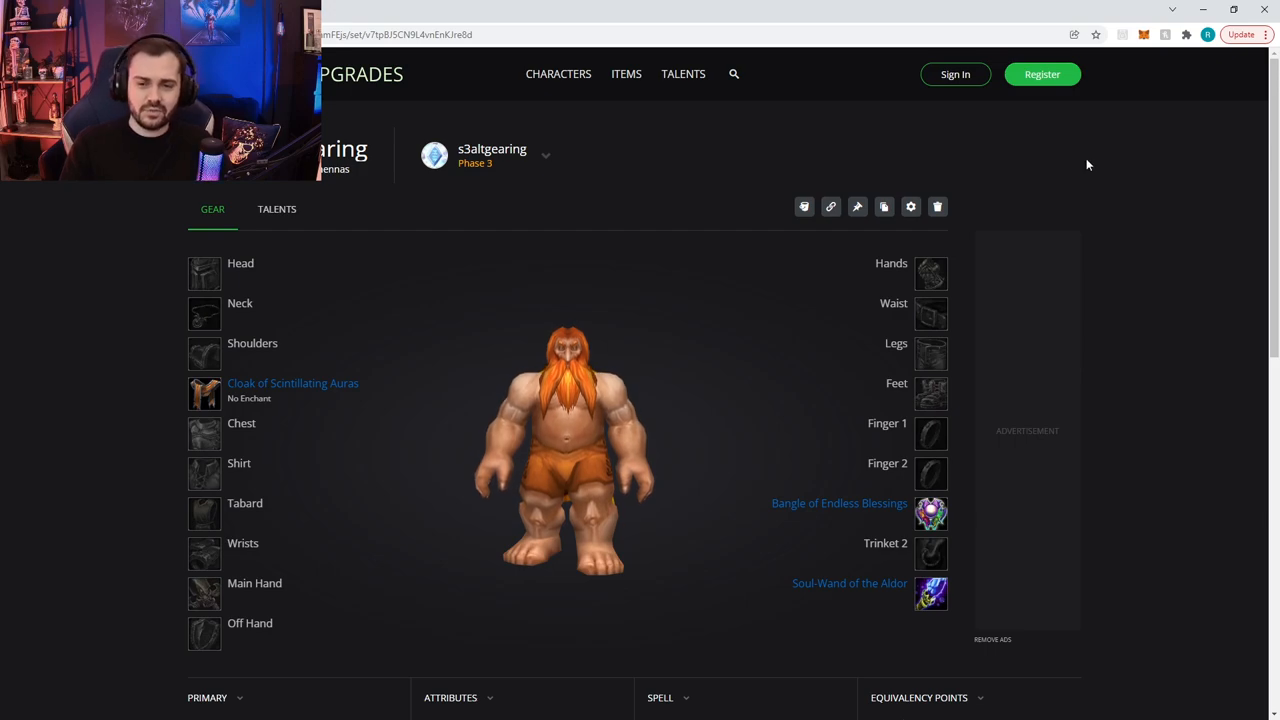
- Equip Mooncloth Legguards on the legs and Mooncloth Vestments on the chest
{"action": "left_click", "coordinate": [930, 353]}
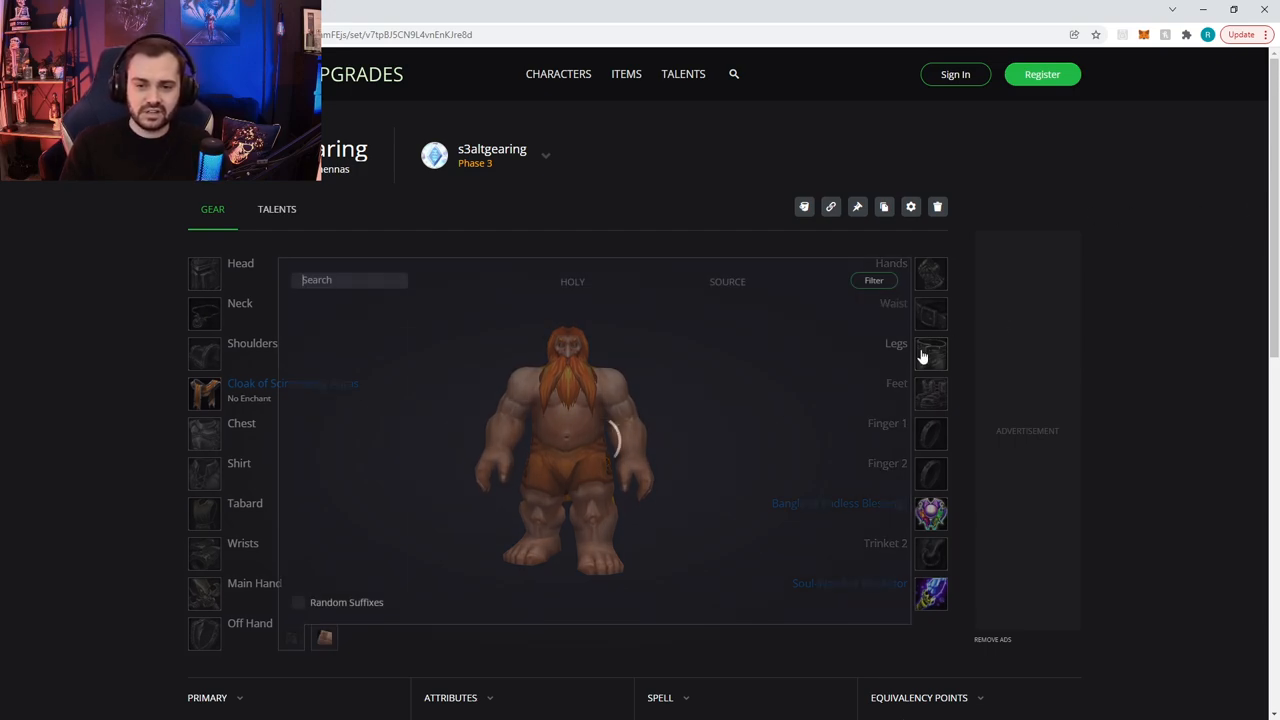
{"action": "left_click", "coordinate": [930, 354]}
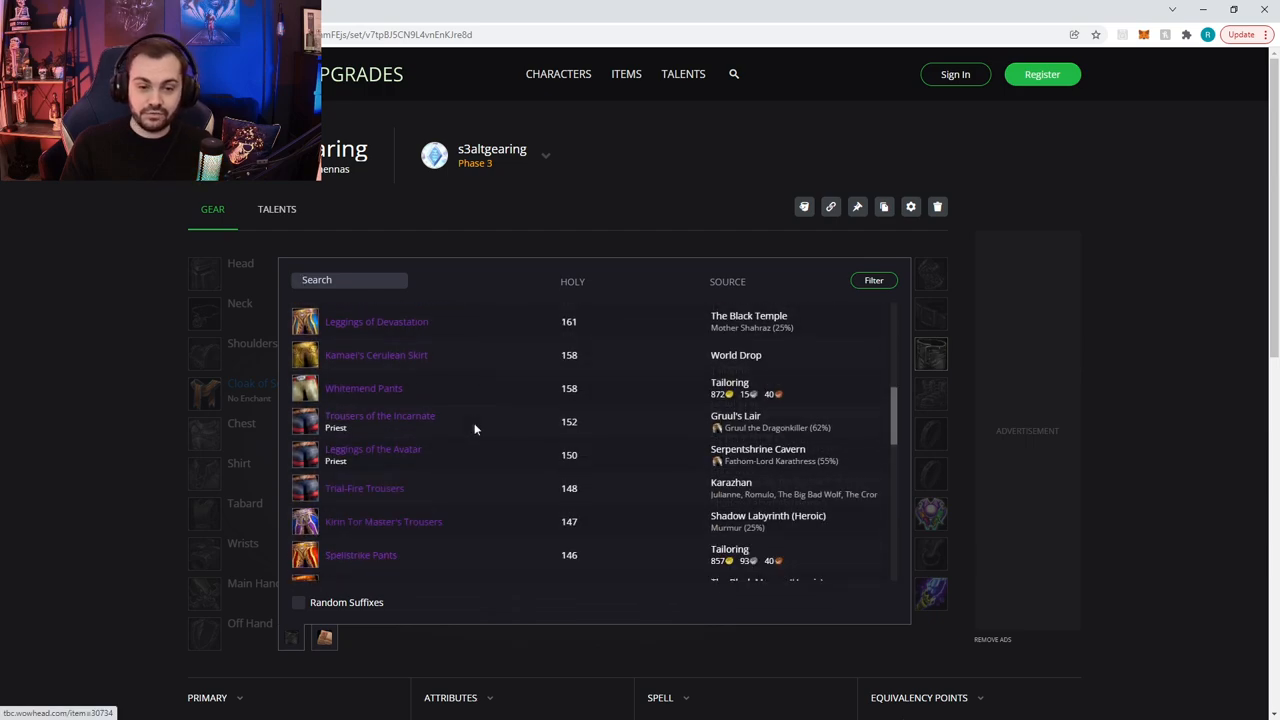
{"action": "scroll", "scroll_direction": "down", "scroll_amount": 3}
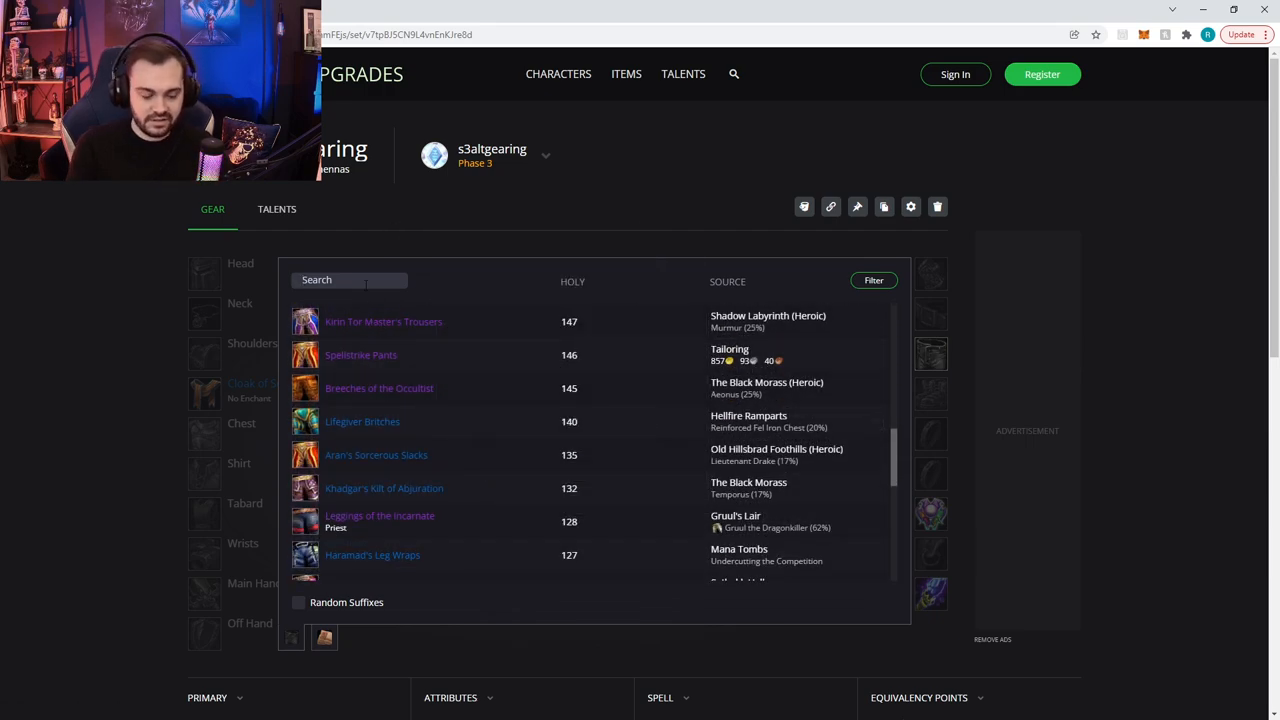
{"action": "type", "text": "moon"}
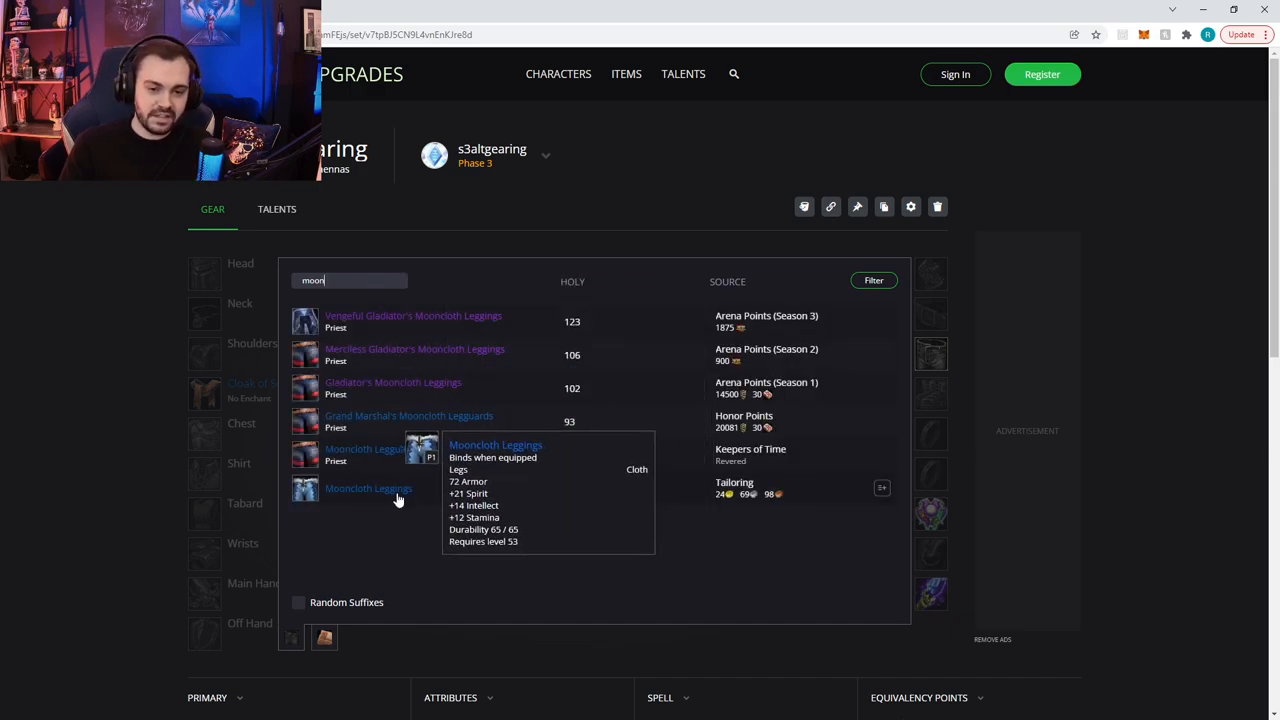
{"action": "mouse_move", "coordinate": [390, 453]}
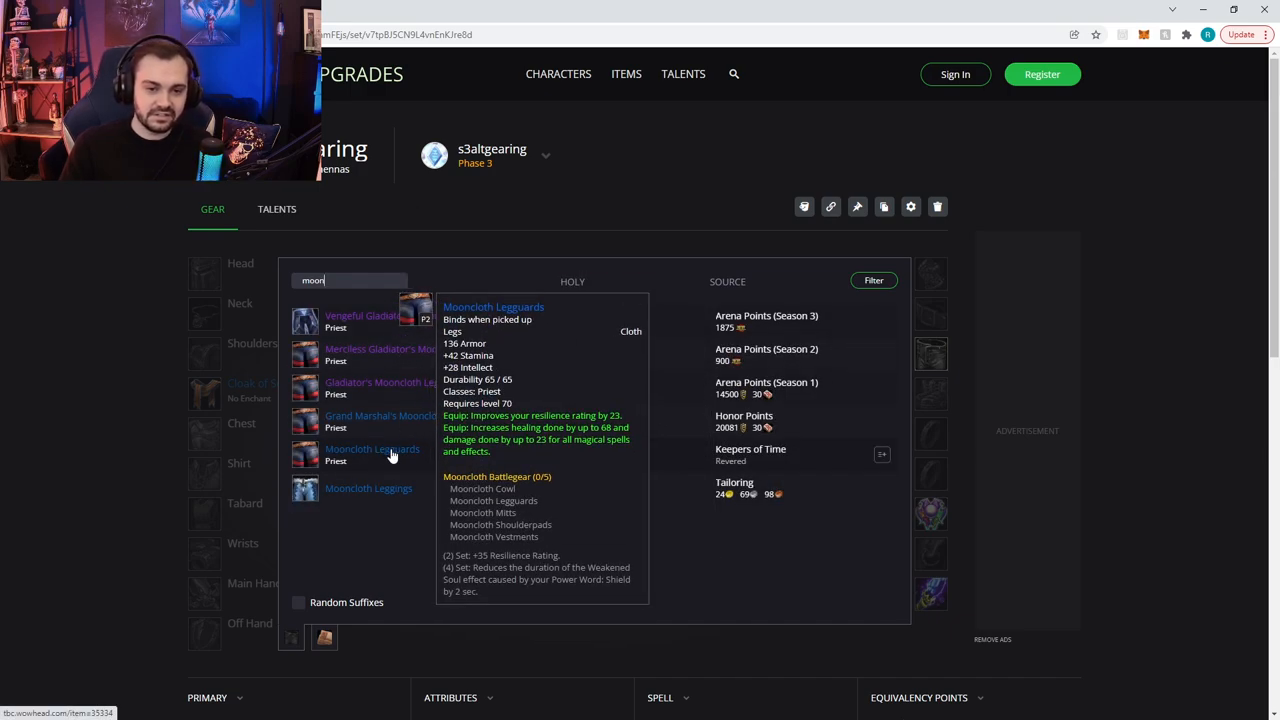
{"action": "left_click", "coordinate": [371, 452]}
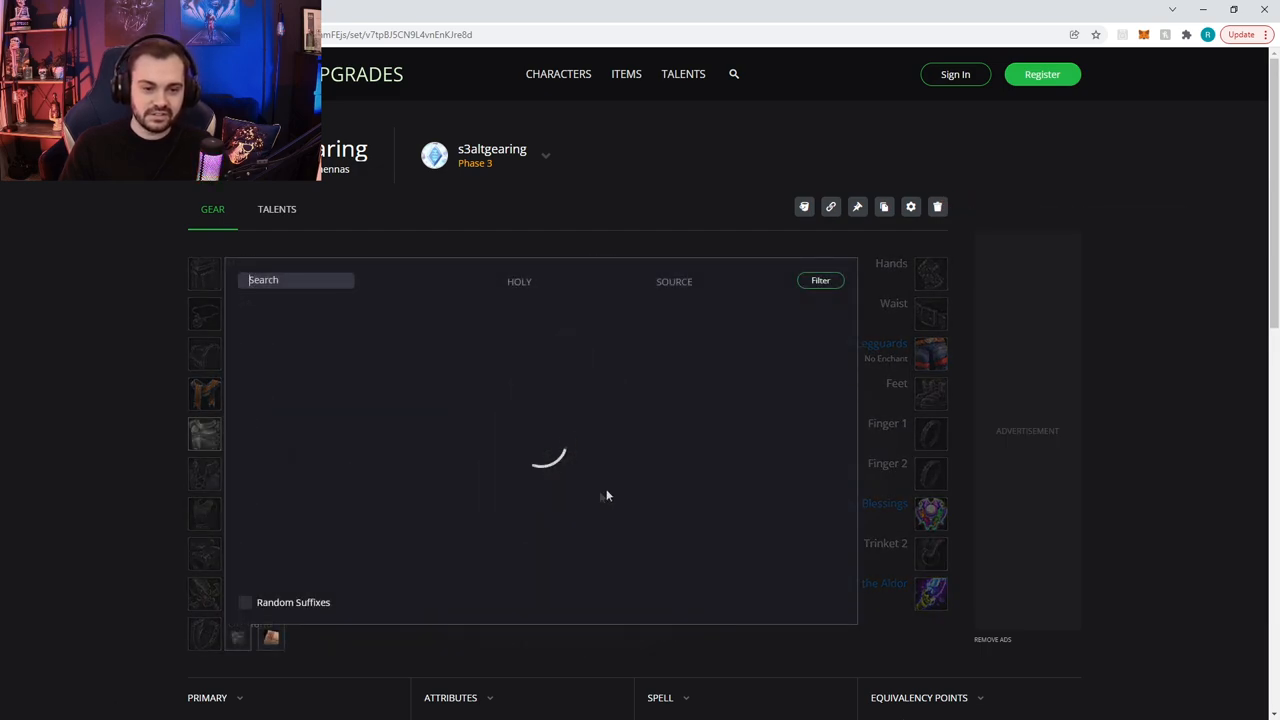
{"action": "type", "text": "mo"}
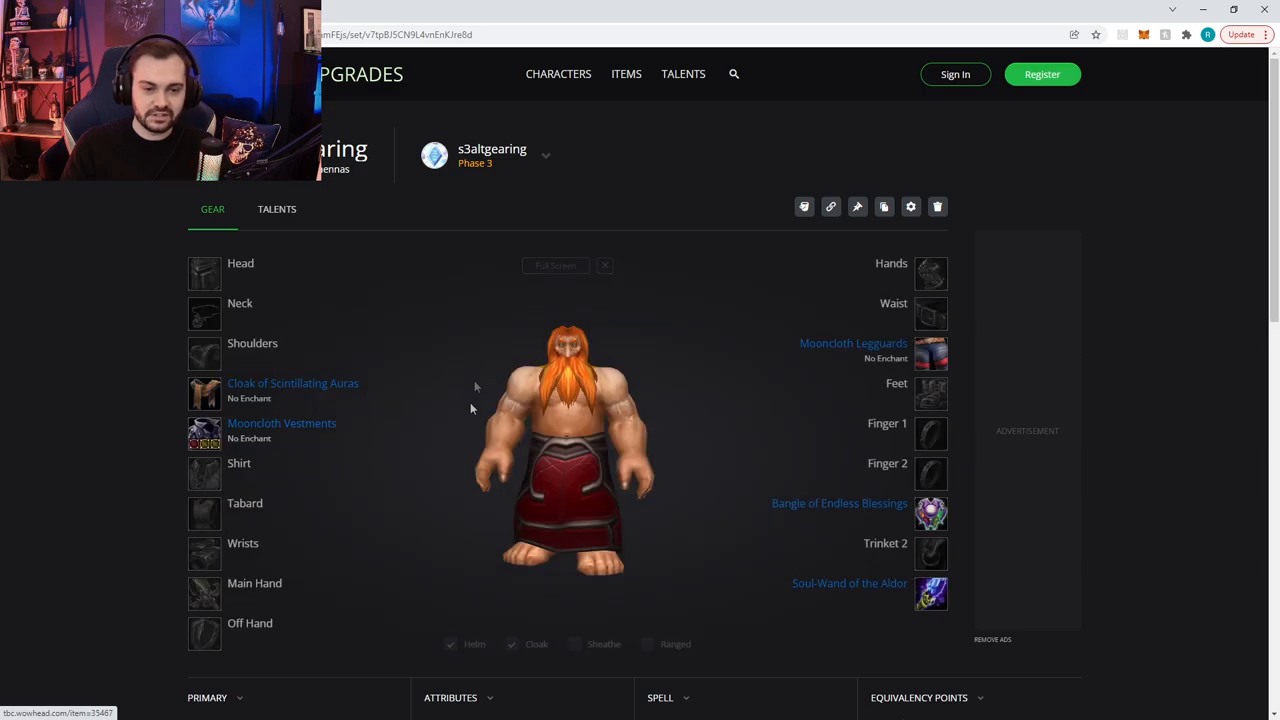
{"action": "mouse_move", "coordinate": [930, 353]}
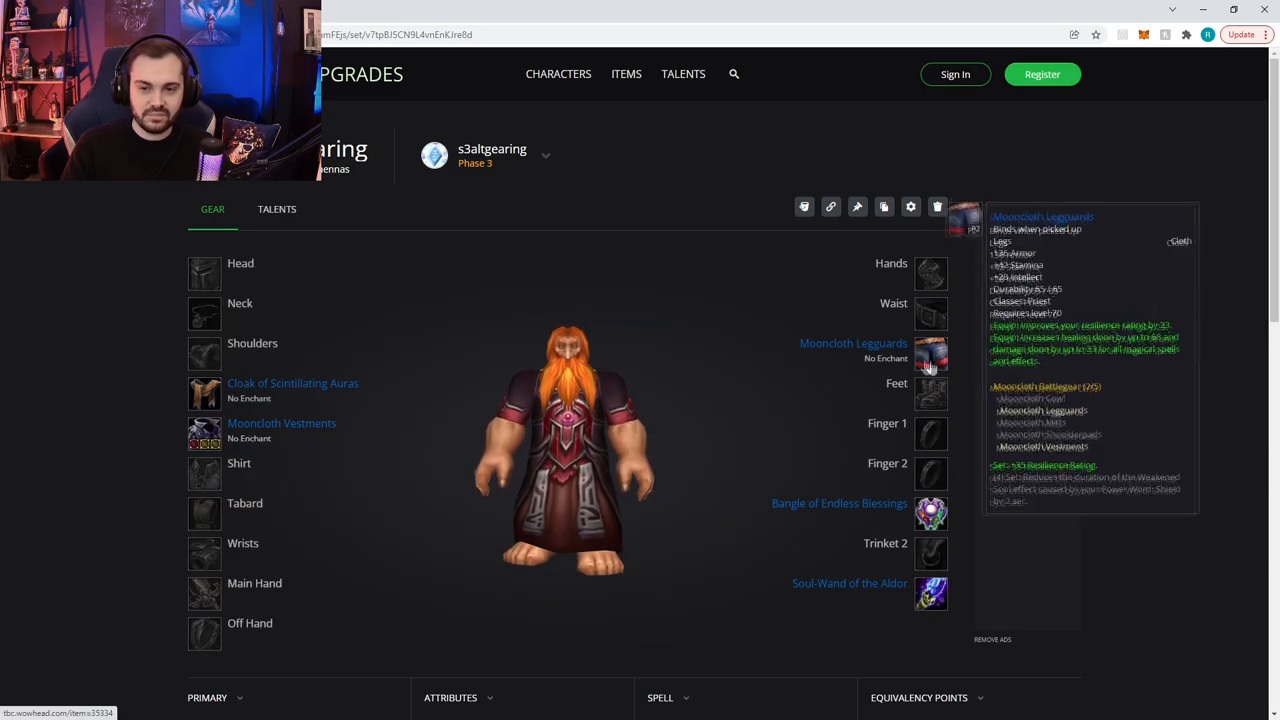
{"action": "mouse_move", "coordinate": [220, 378]}
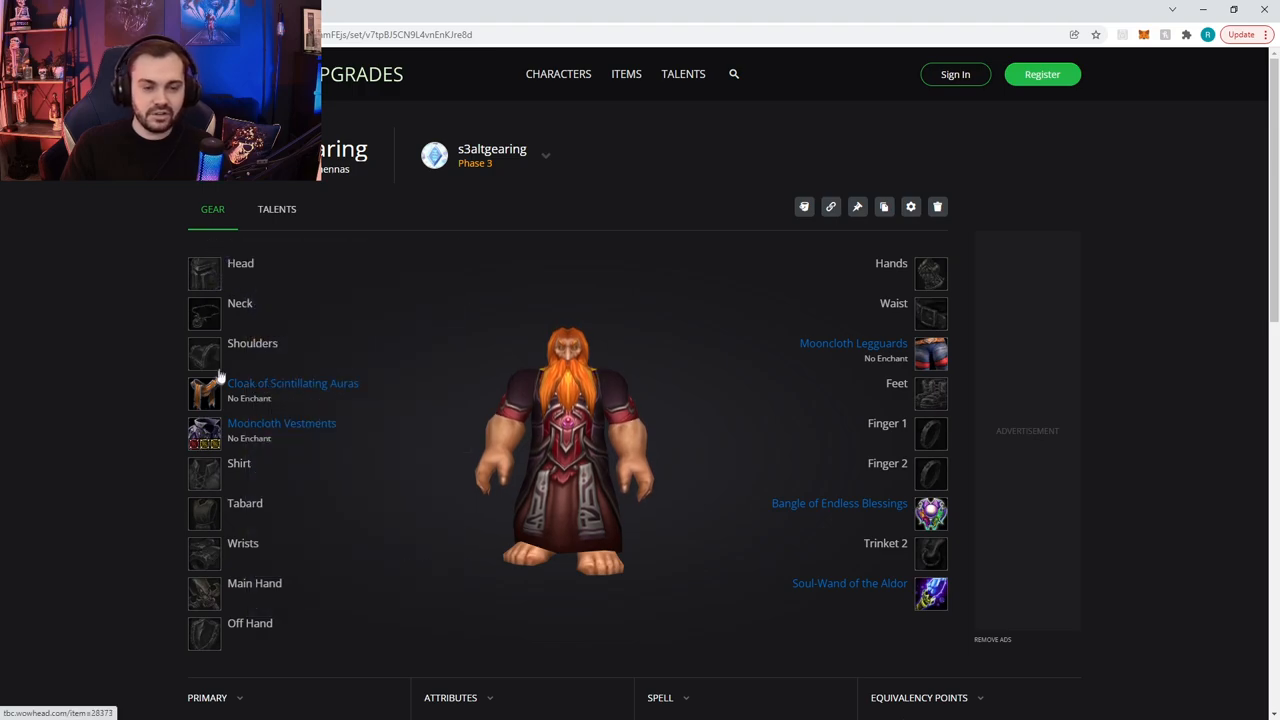
{"action": "mouse_move", "coordinate": [818, 291]}
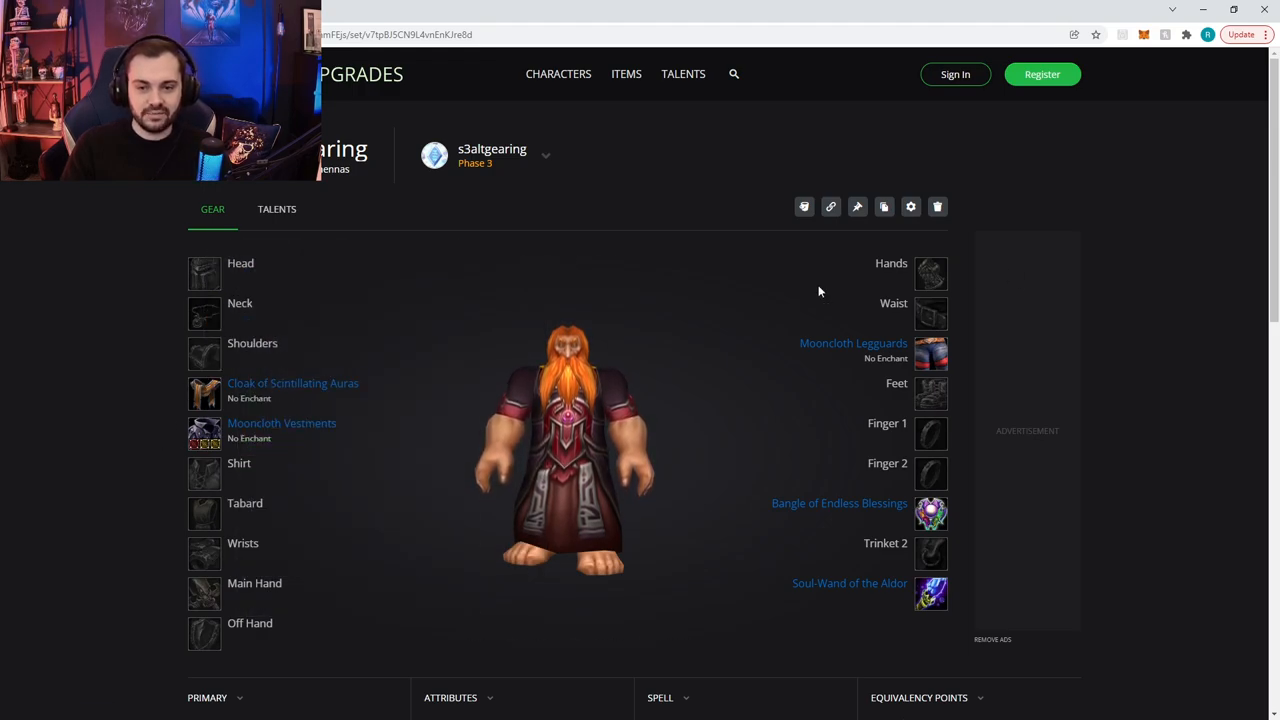
- Search the shoulder item list for 'satin' to equip Satin Mantle
{"action": "left_click", "coordinate": [204, 353]}
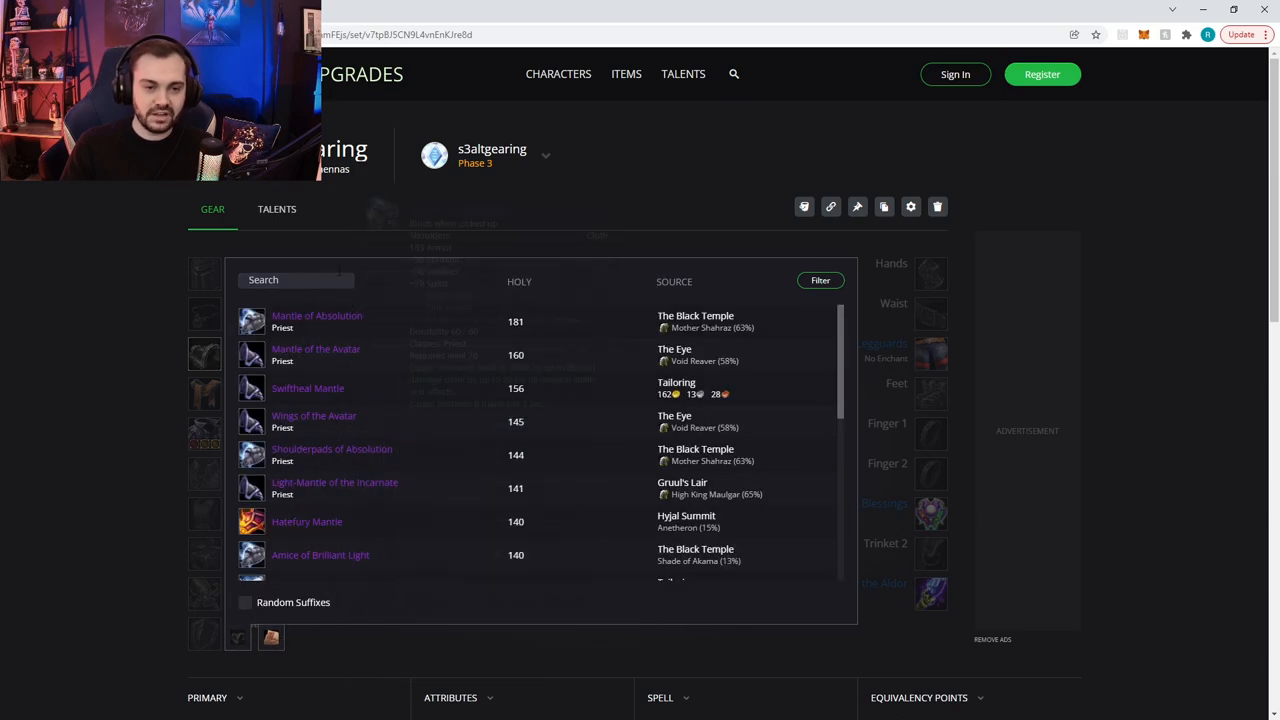
{"action": "type", "text": "moon"}
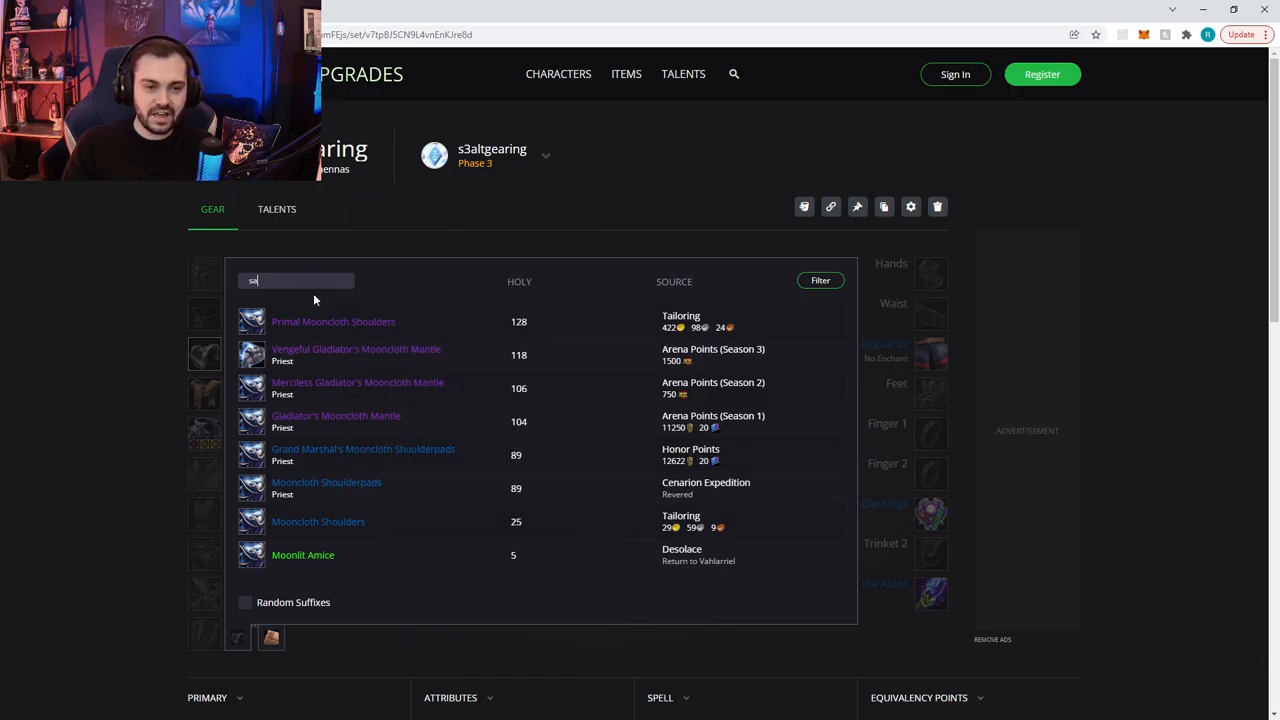
{"action": "type", "text": "at"}
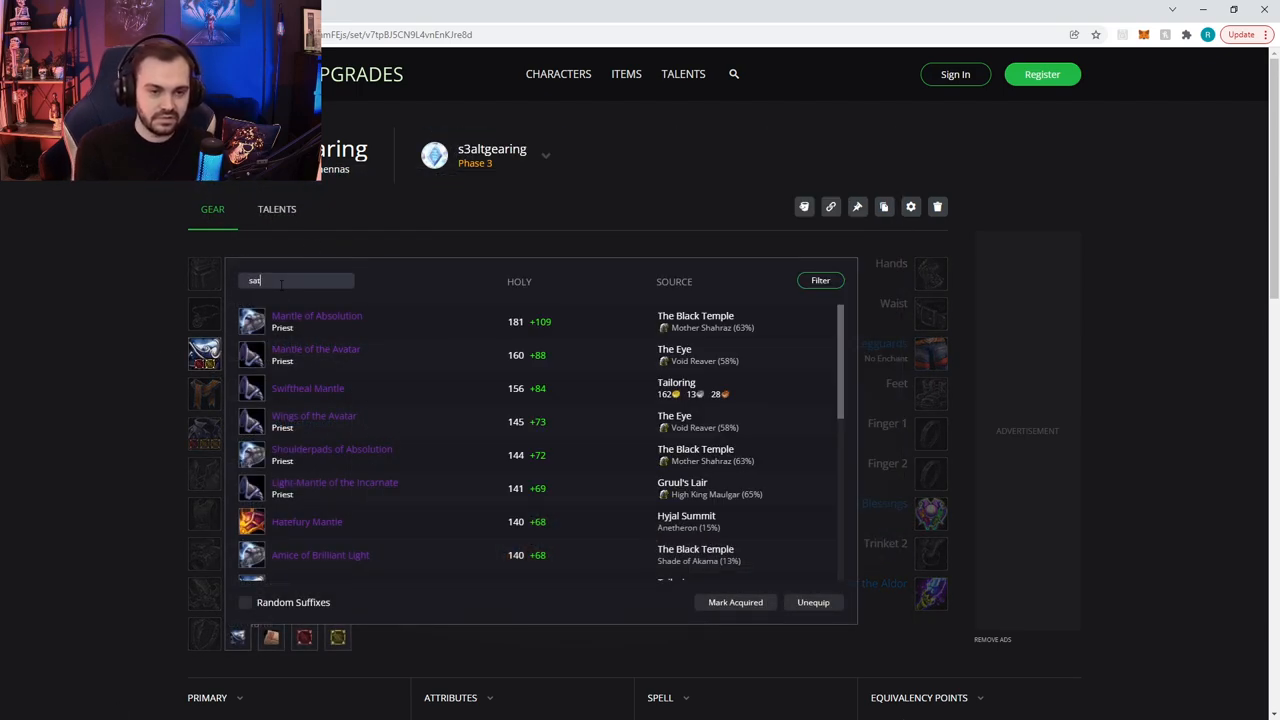
{"action": "type", "text": "in"}
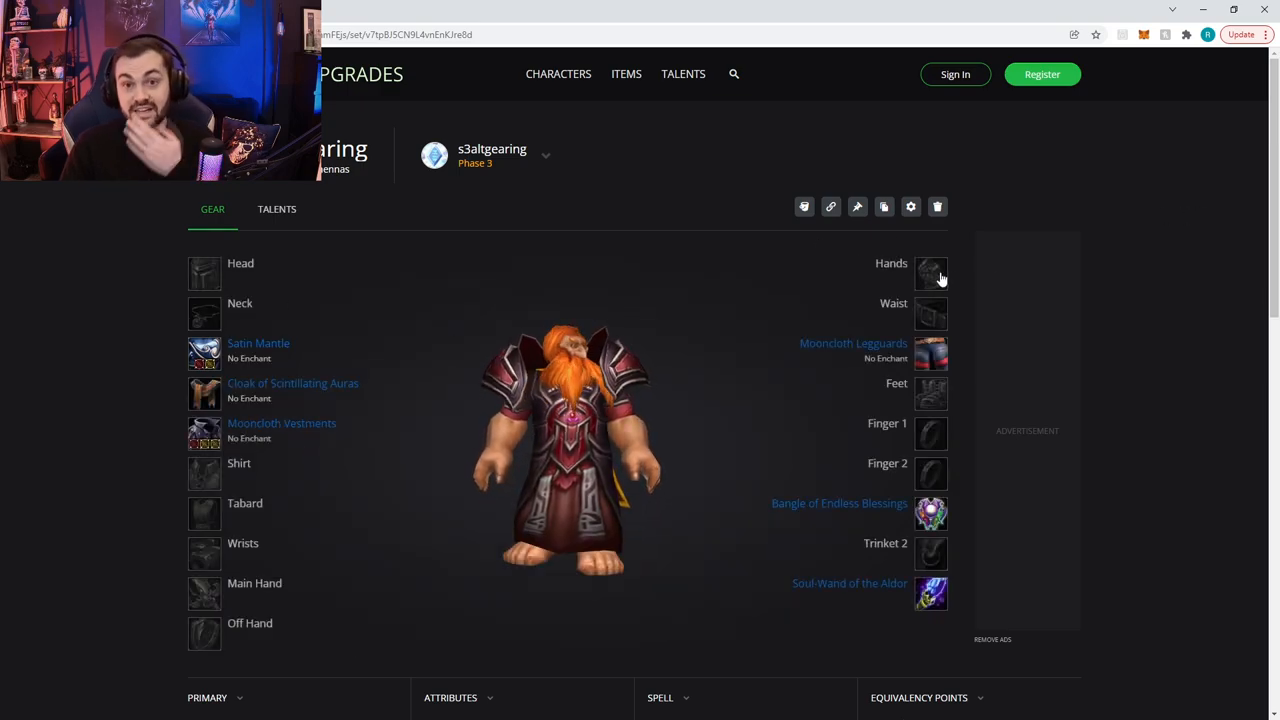
- Search 'satin' in the hands list and equip Satin Gloves
{"action": "left_click", "coordinate": [930, 273]}
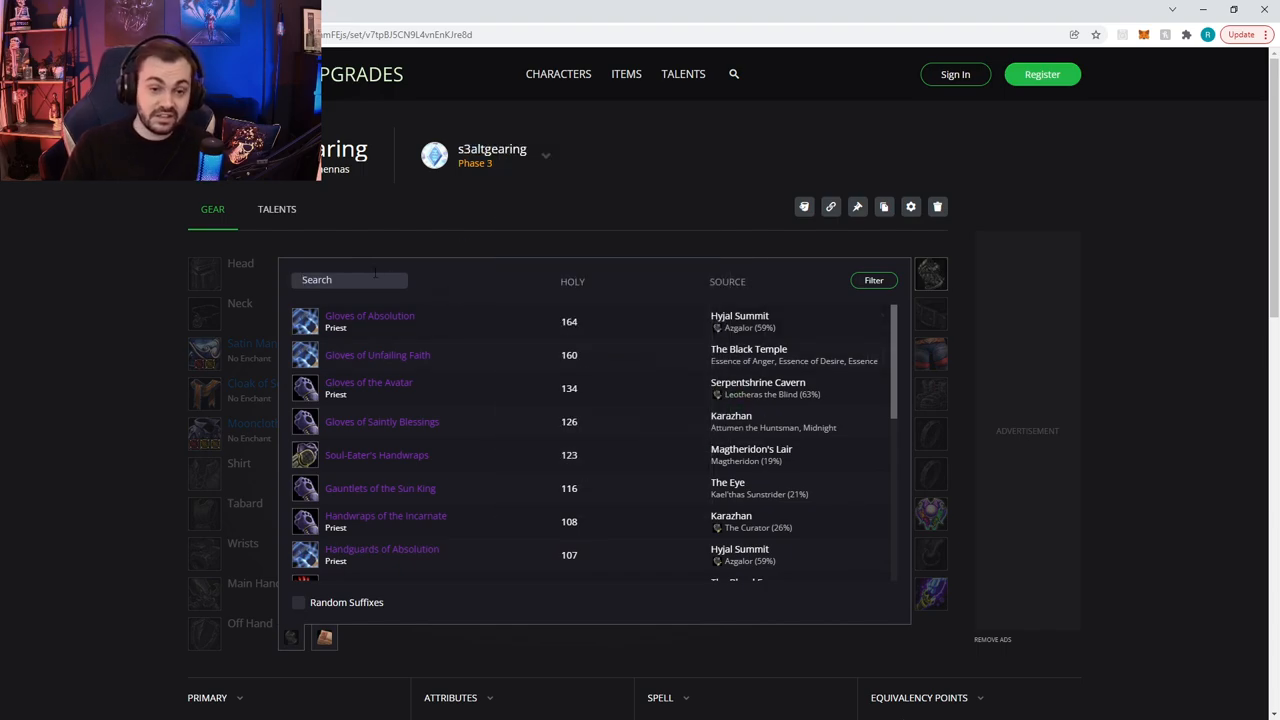
{"action": "type", "text": "satin"}
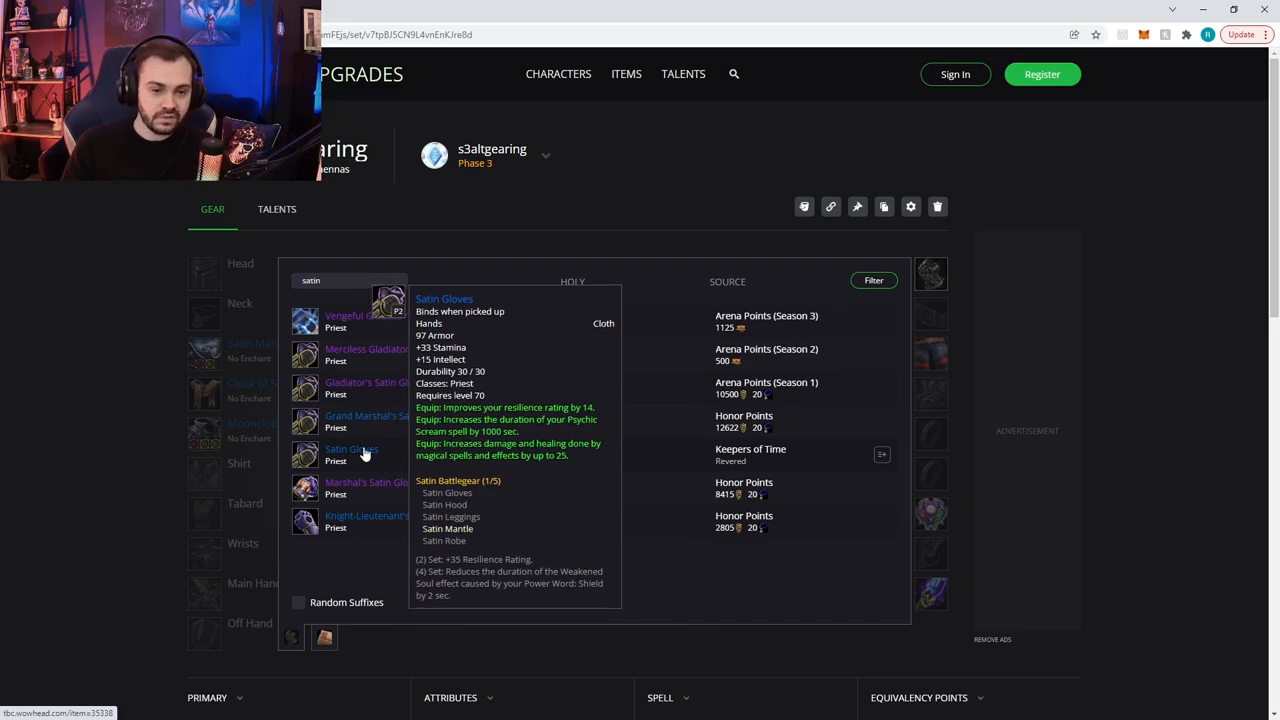
{"action": "left_click", "coordinate": [351, 449]}
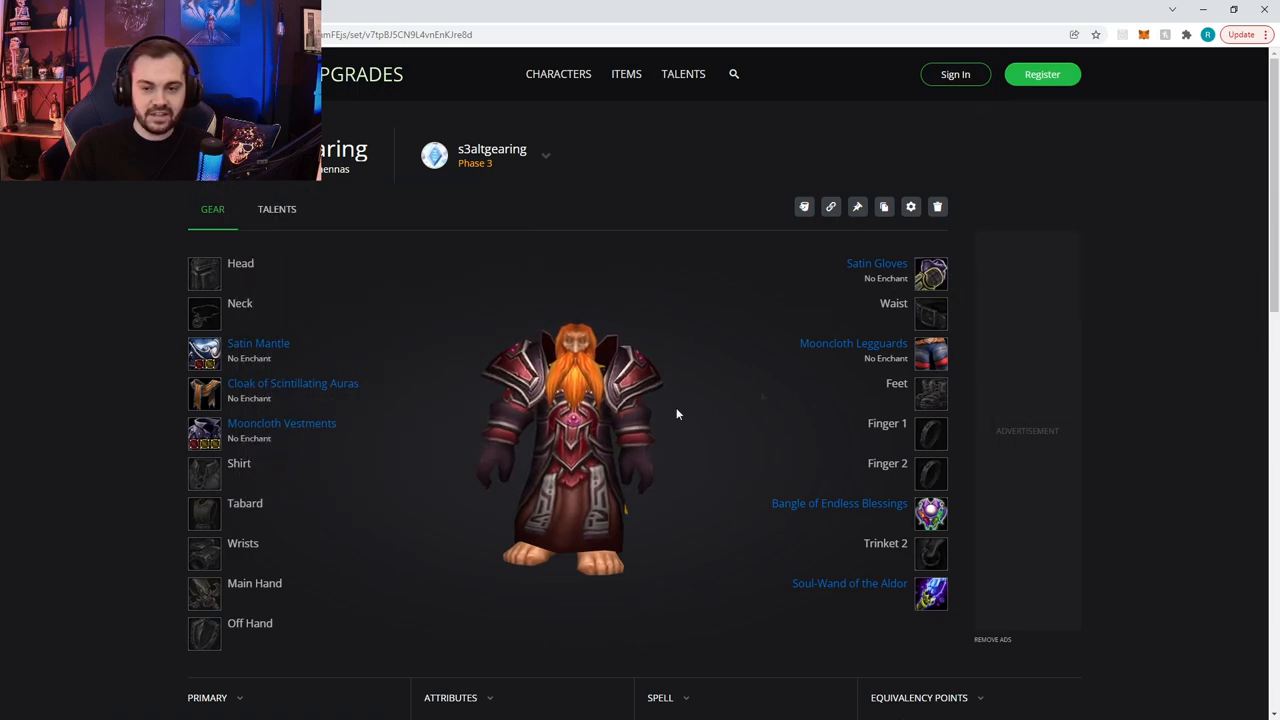
- Search 'medal' and equip Medallion of the Alliance as the second trinket
{"action": "scroll", "scroll_direction": "down", "scroll_amount": 3}
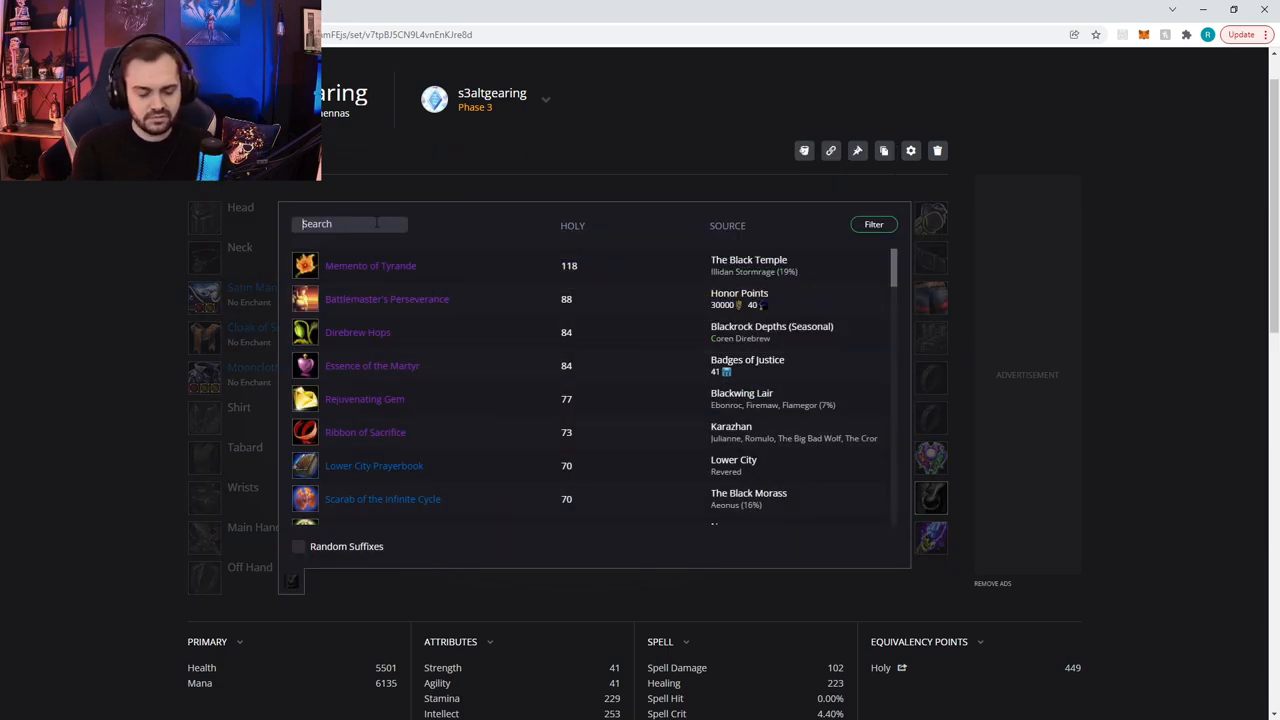
{"action": "type", "text": "medal"}
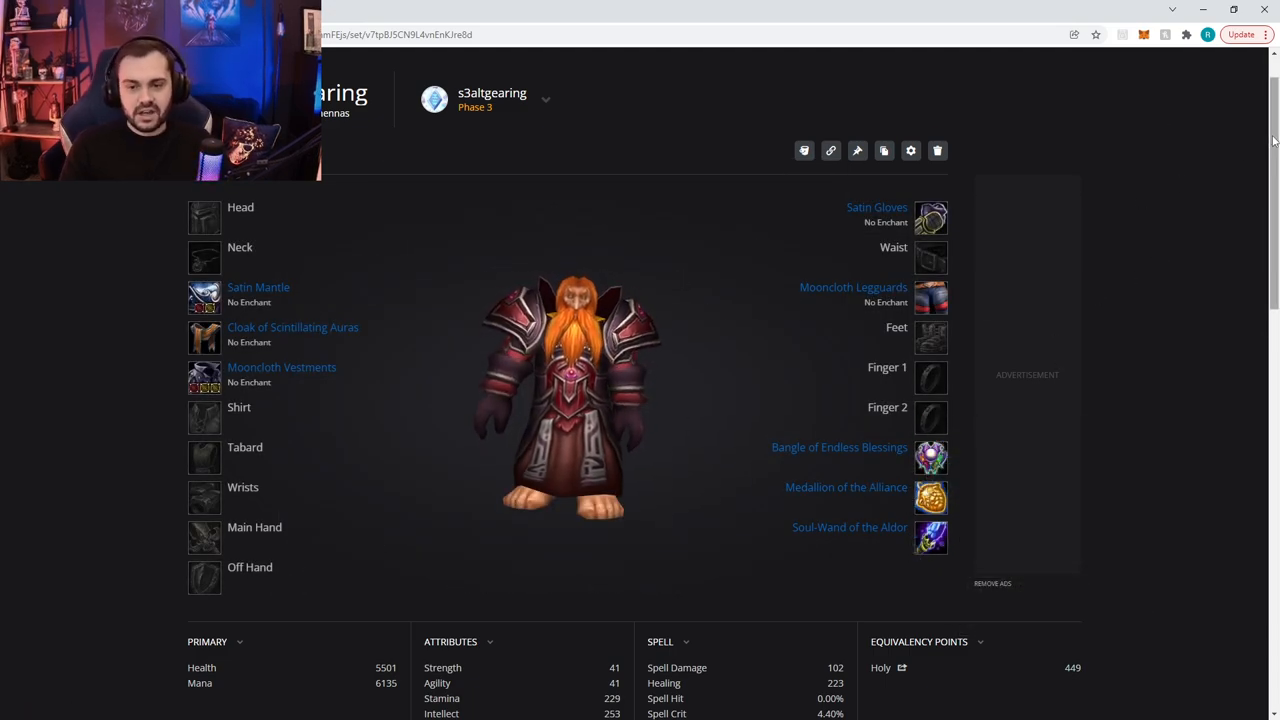
{"action": "scroll", "scroll_direction": "down", "scroll_amount": 3}
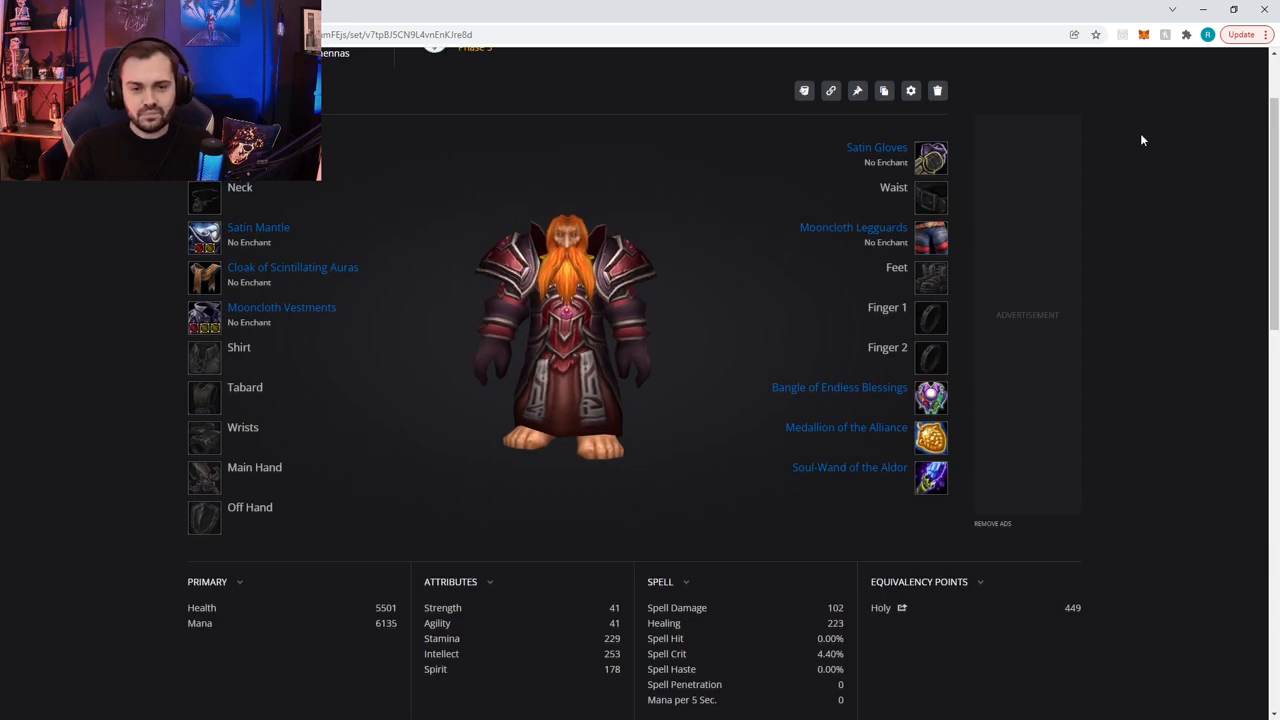
{"action": "mouse_move", "coordinate": [258, 234]}
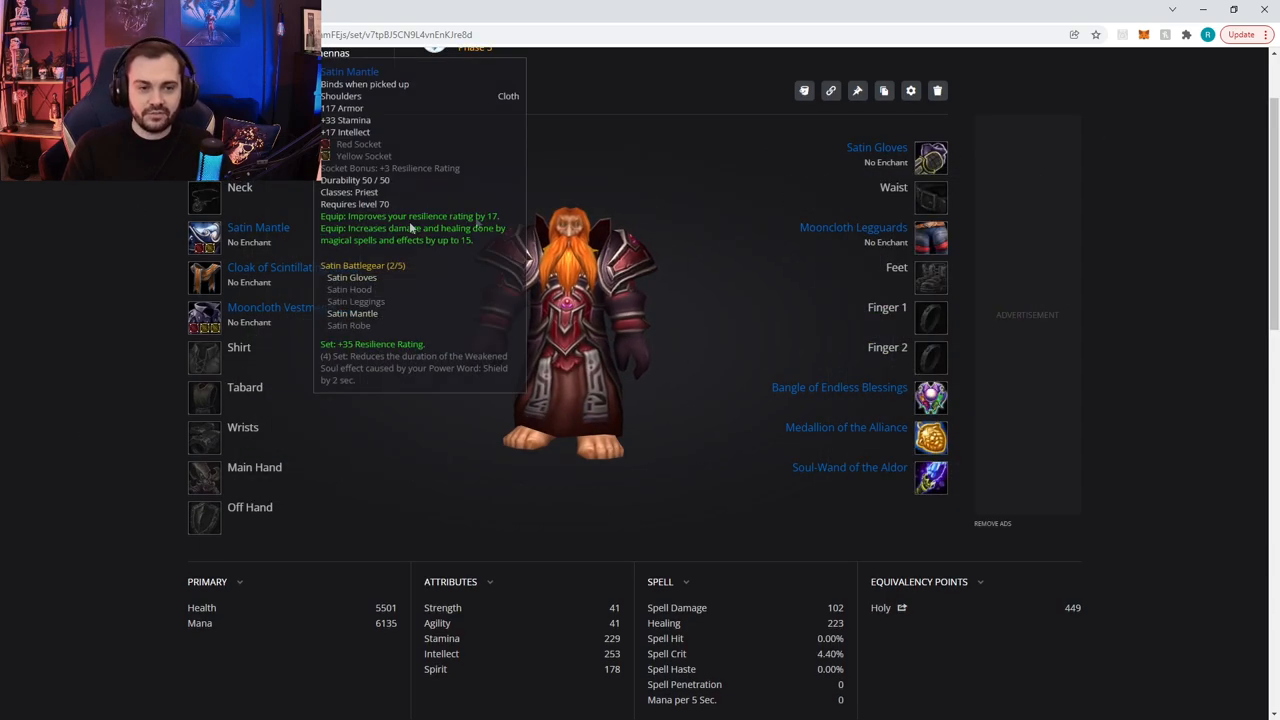
{"action": "mouse_move", "coordinate": [1117, 193]}
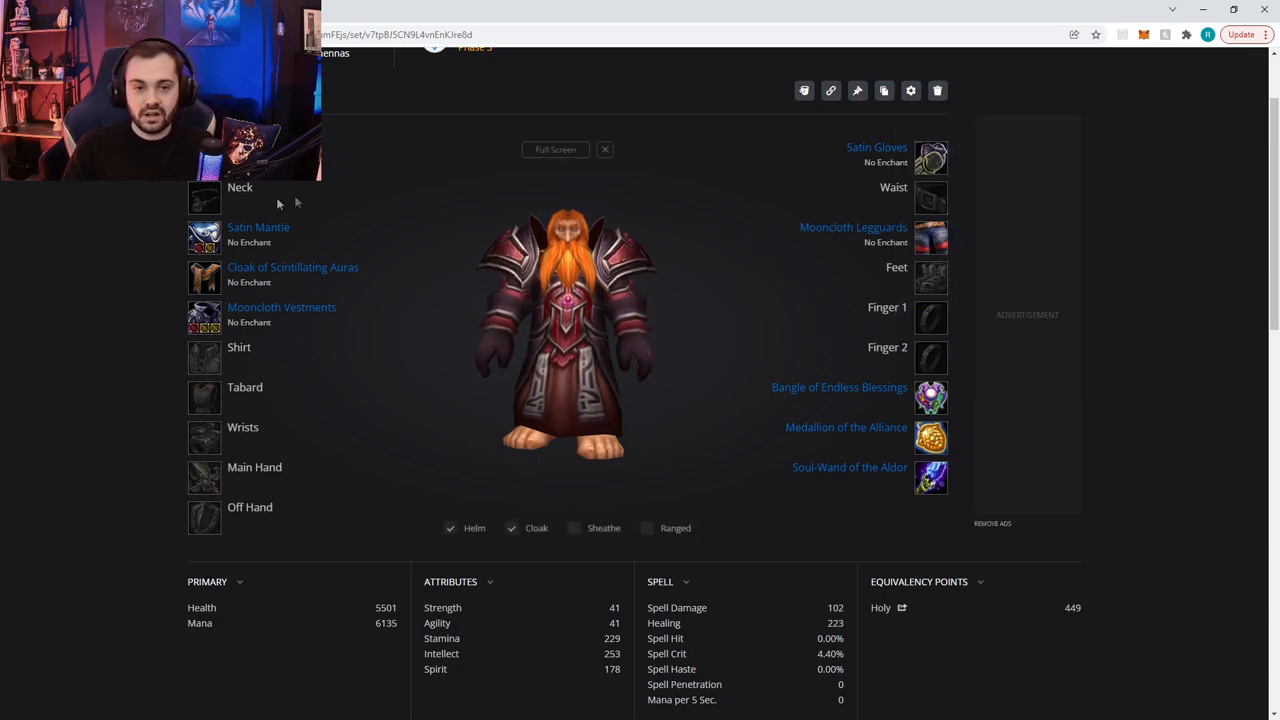
- Equip Veteran's Pendant of Salvation at neck and Vindicator's Mooncloth Cuffs on wrists
{"action": "left_click", "coordinate": [204, 198]}
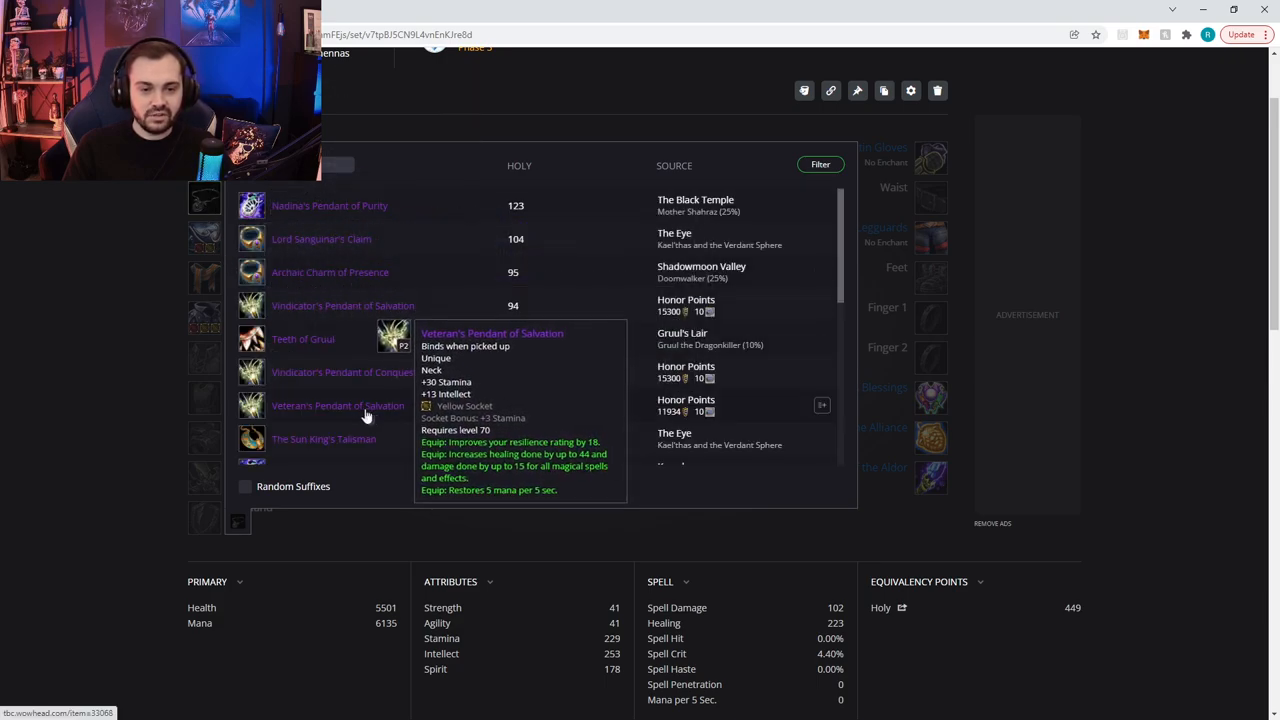
{"action": "left_click", "coordinate": [337, 405]}
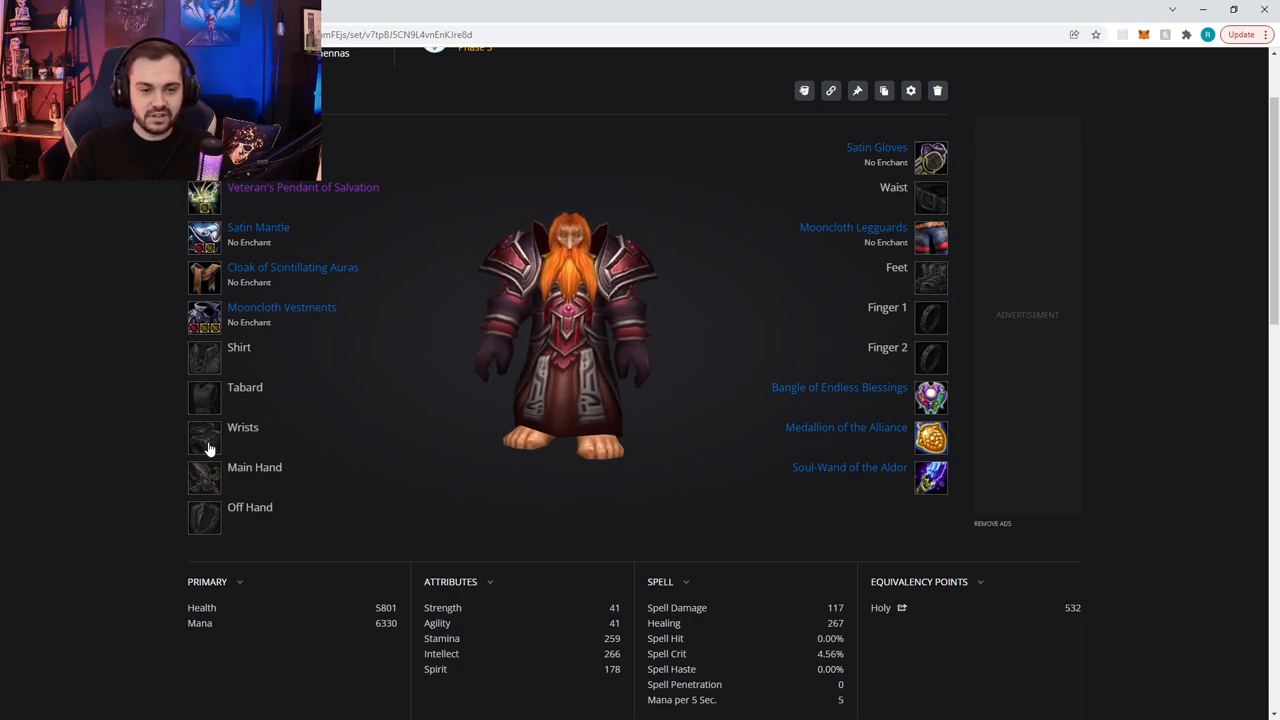
{"action": "left_click", "coordinate": [243, 427]}
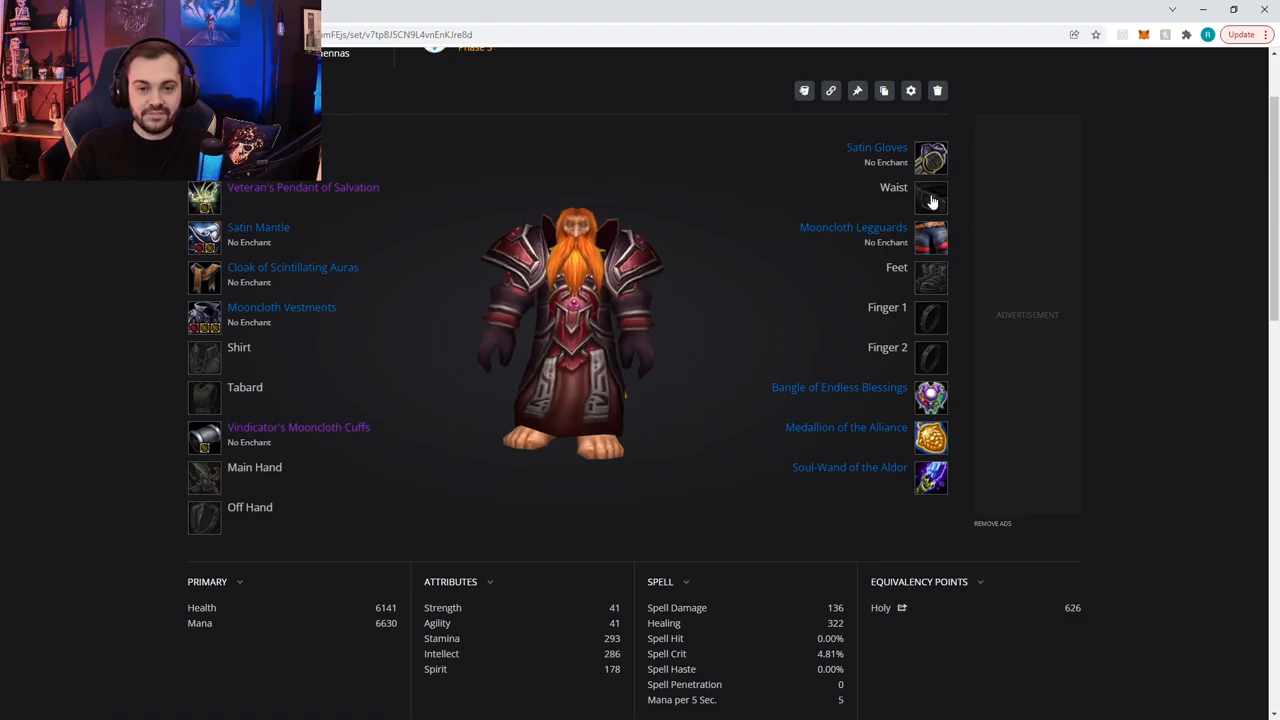
- Bring up the Waist slot list to equip Nigh-Invulnerability Belt
{"action": "left_click", "coordinate": [930, 197]}
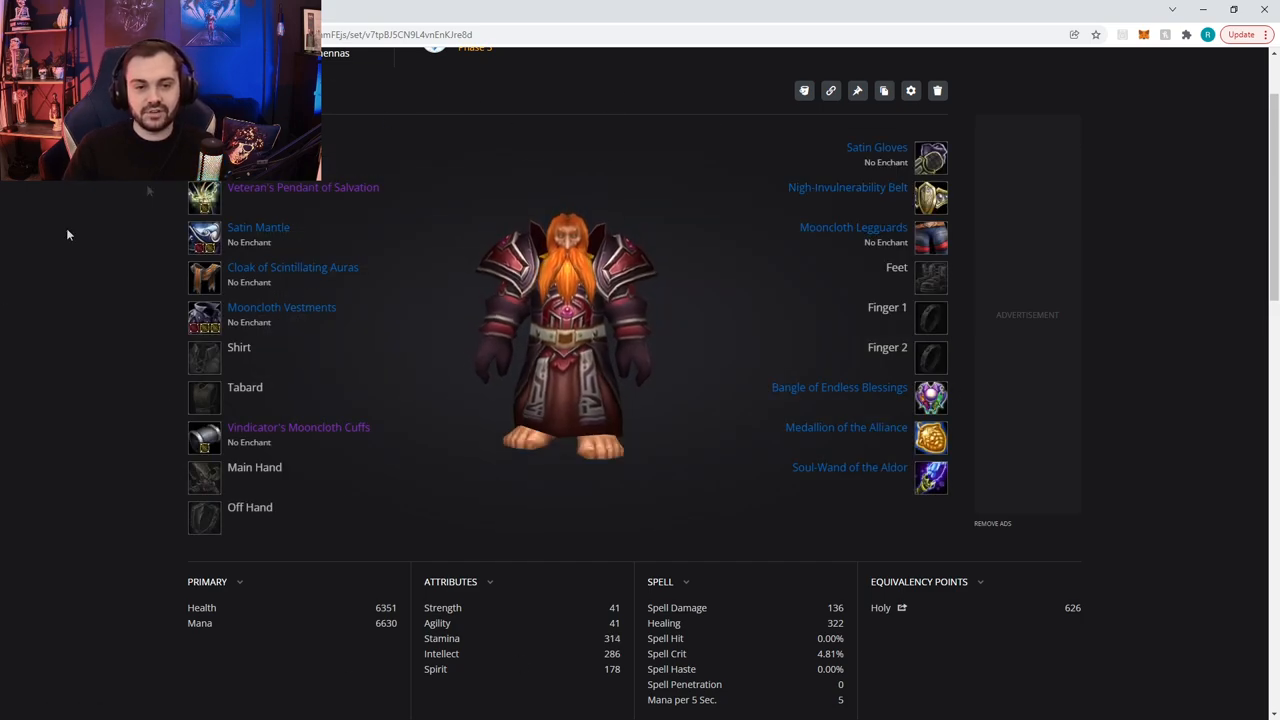
{"action": "mouse_move", "coordinate": [930, 158]}
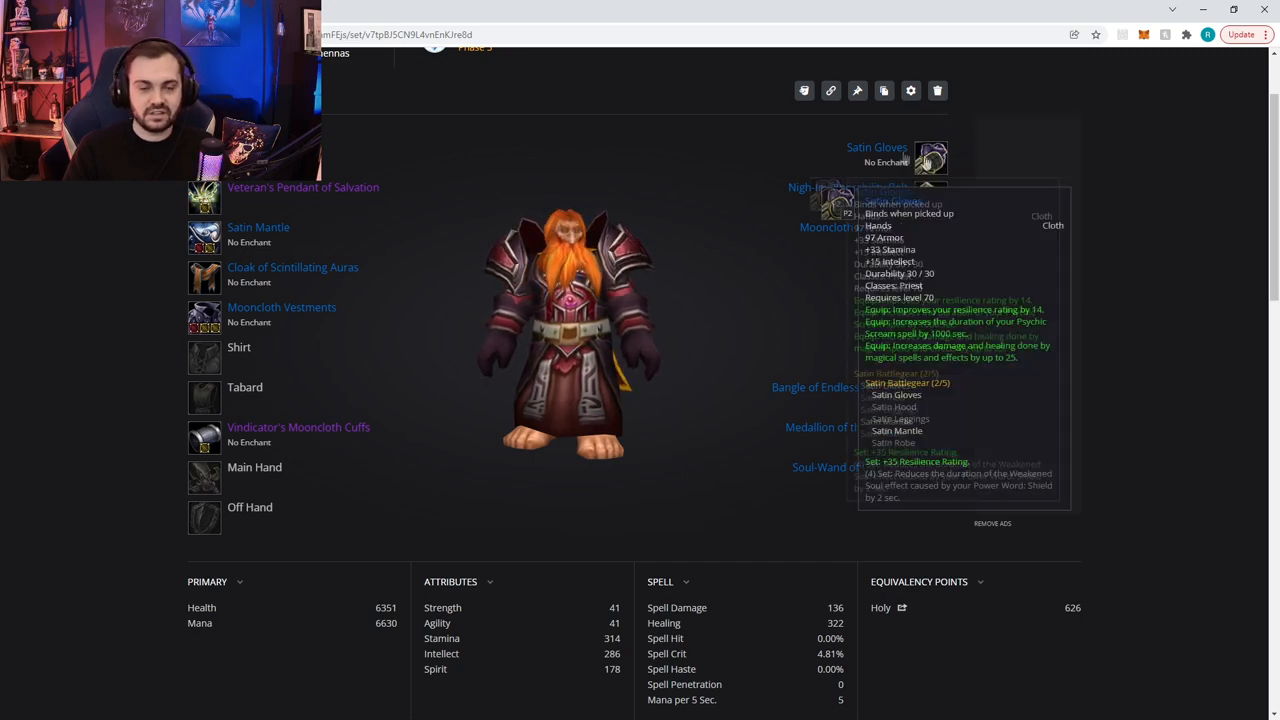
{"action": "mouse_move", "coordinate": [925, 218]}
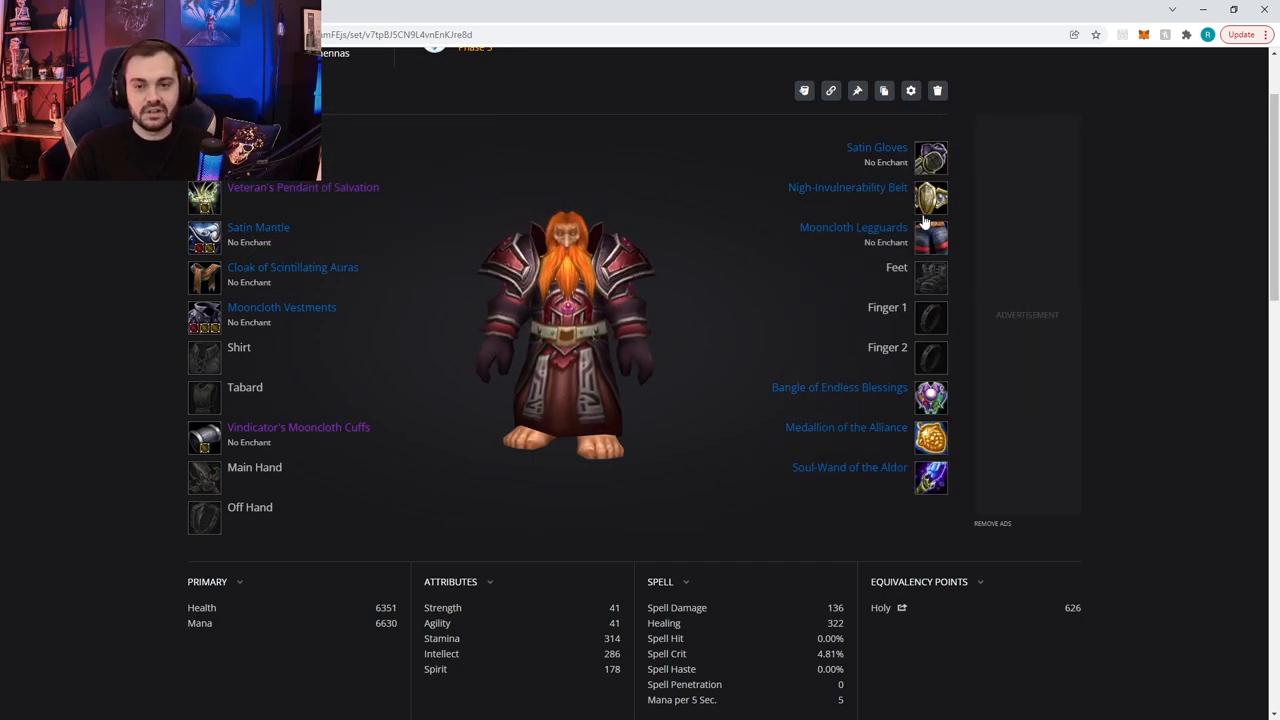
{"action": "mouse_move", "coordinate": [930, 197]}
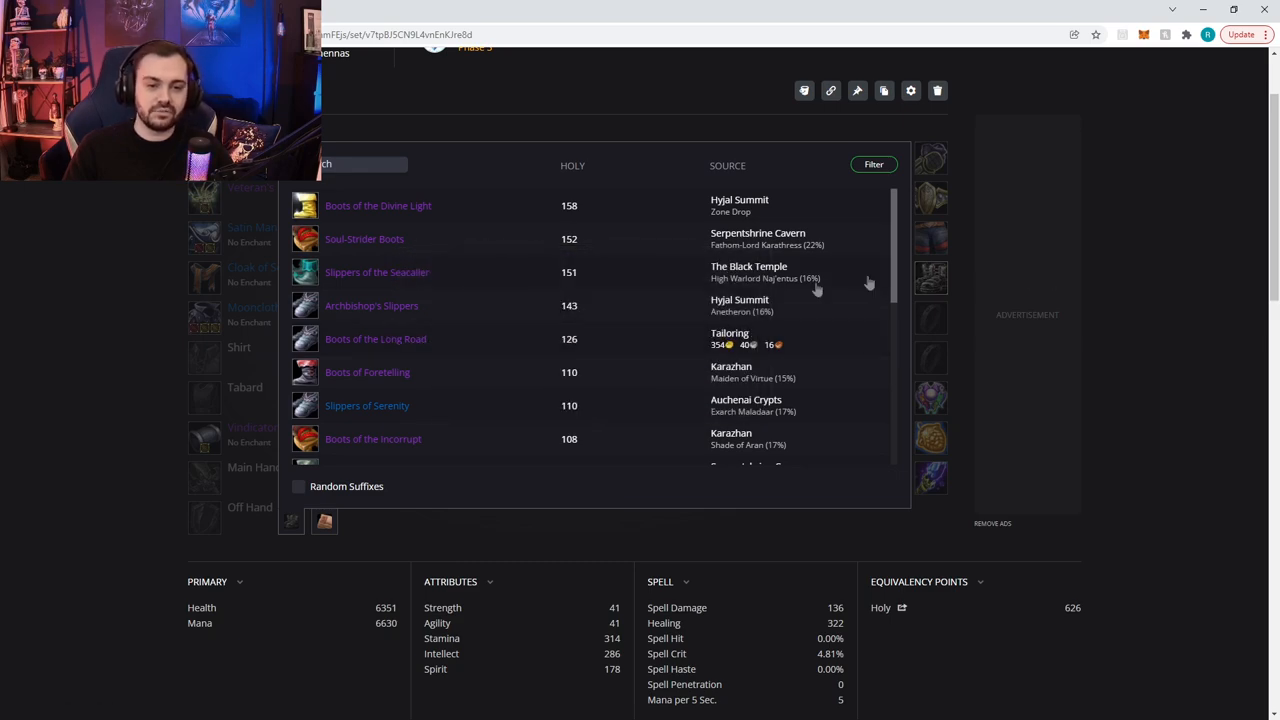
{"action": "mouse_move", "coordinate": [373, 439]}
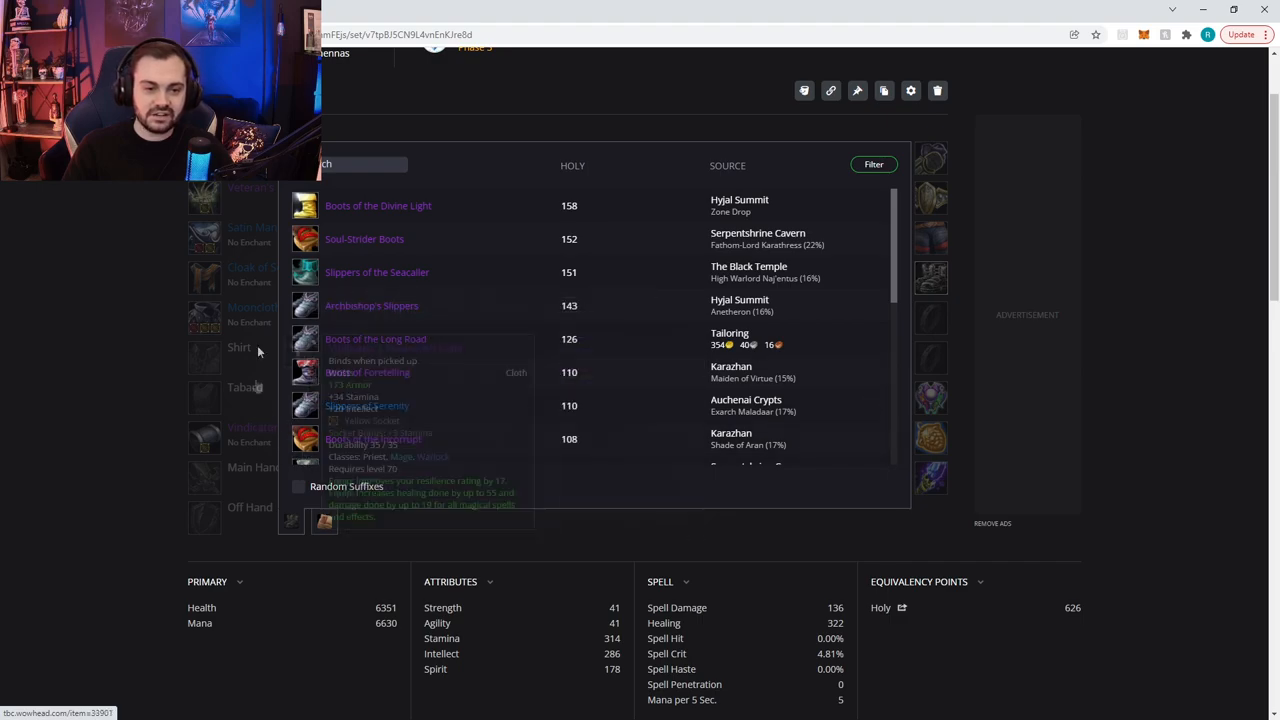
{"action": "mouse_move", "coordinate": [1170, 266]}
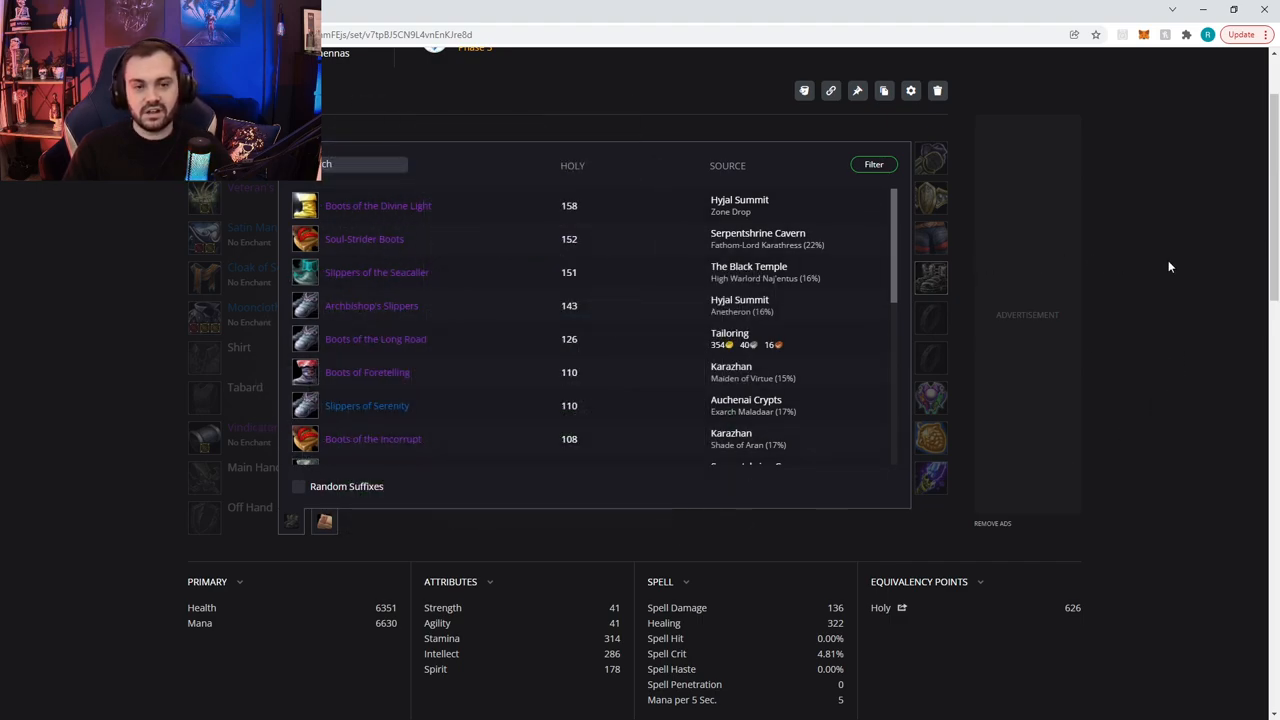
{"action": "mouse_move", "coordinate": [1167, 277]}
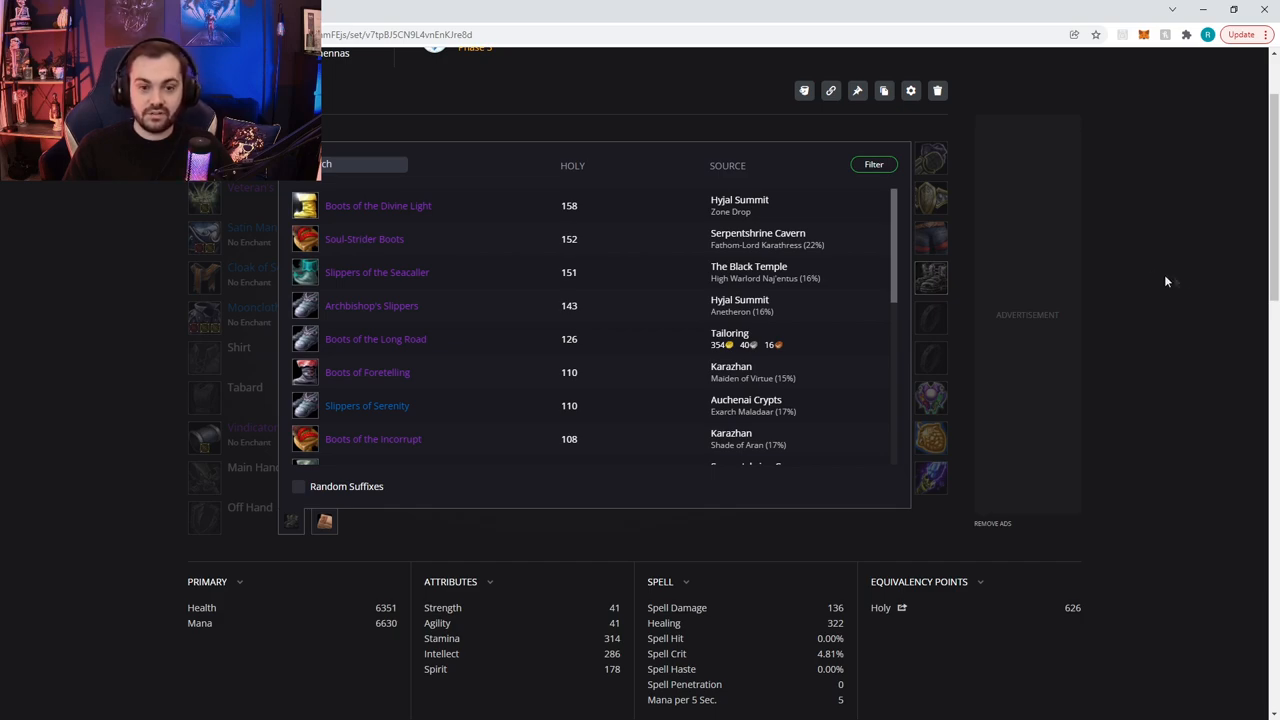
{"action": "mouse_move", "coordinate": [1166, 281]}
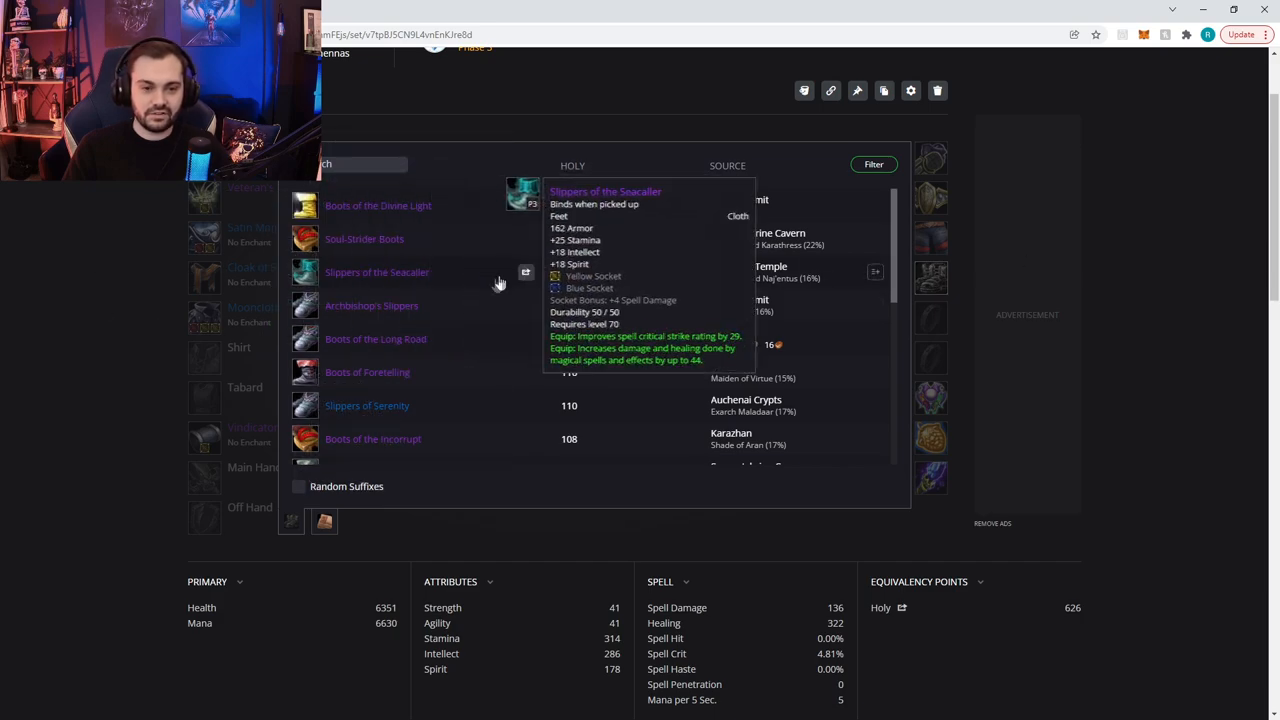
{"action": "mouse_move", "coordinate": [375, 338]}
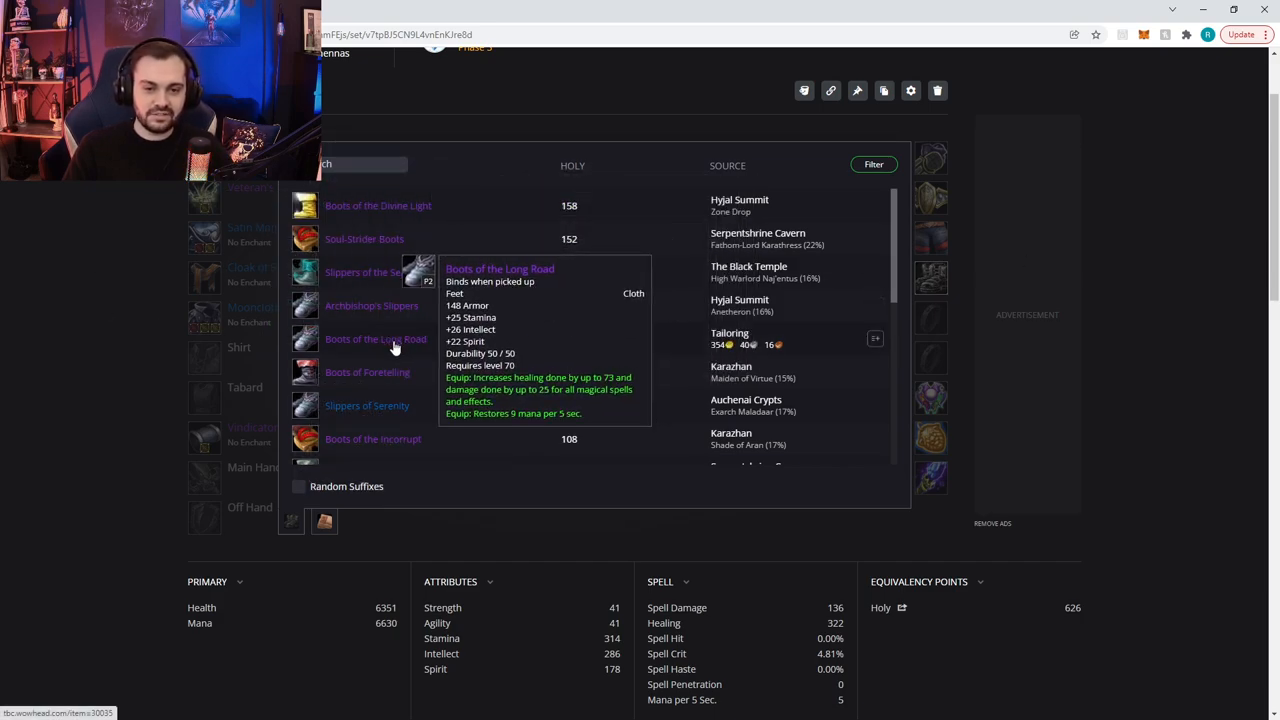
- Pick Boots of the Long Road from the feet item list
{"action": "left_click", "coordinate": [375, 339]}
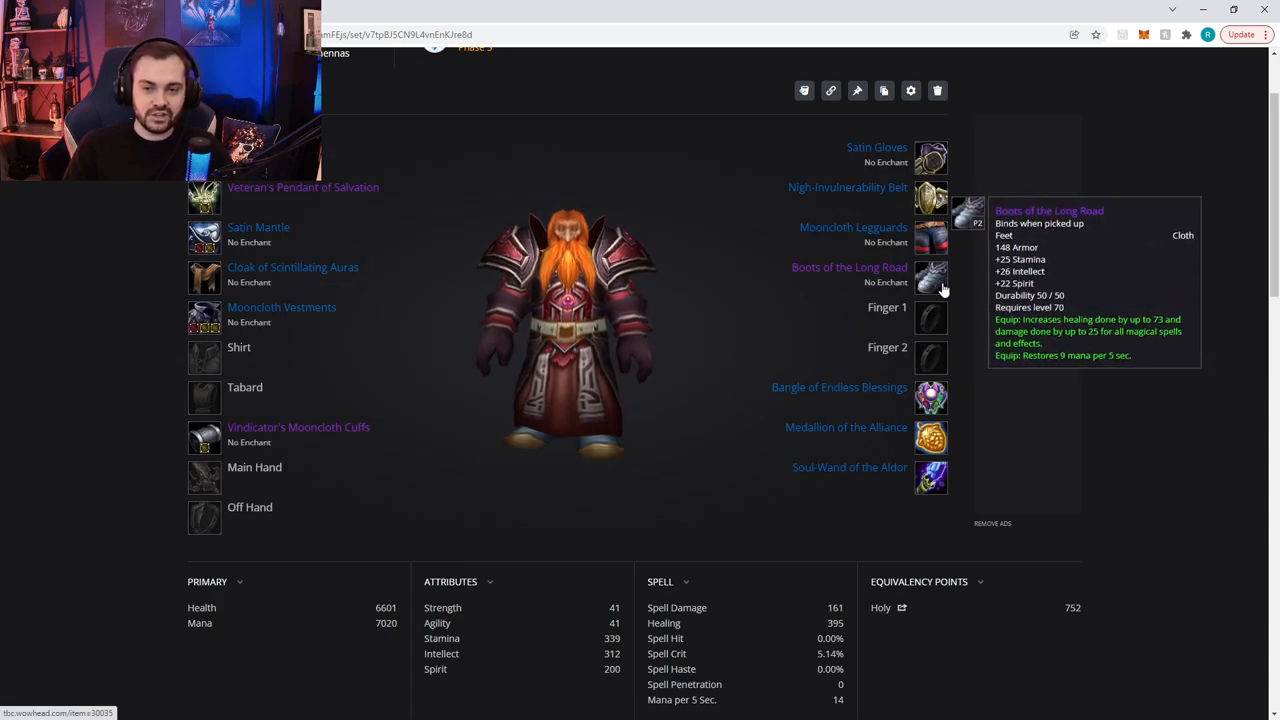
{"action": "mouse_move", "coordinate": [925, 317]}
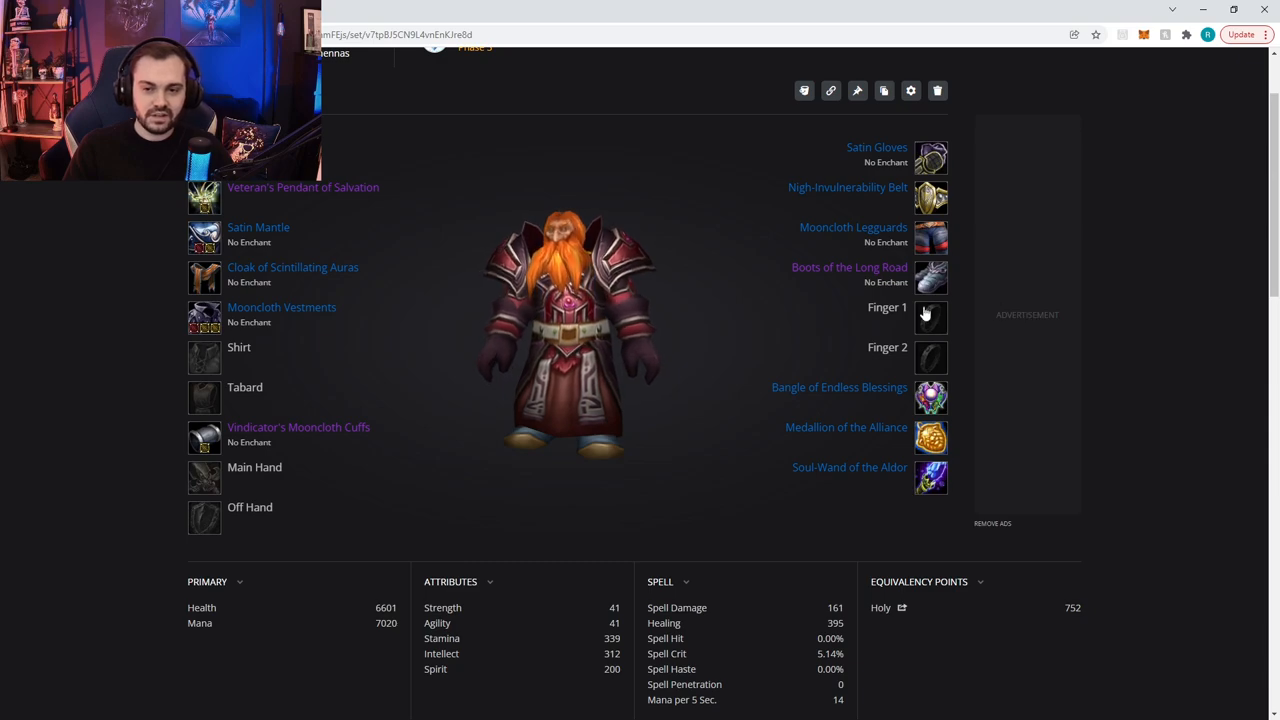
- Equip Vindicator's Band of Salvation in the Finger 1 ring slot
{"action": "left_click", "coordinate": [929, 317]}
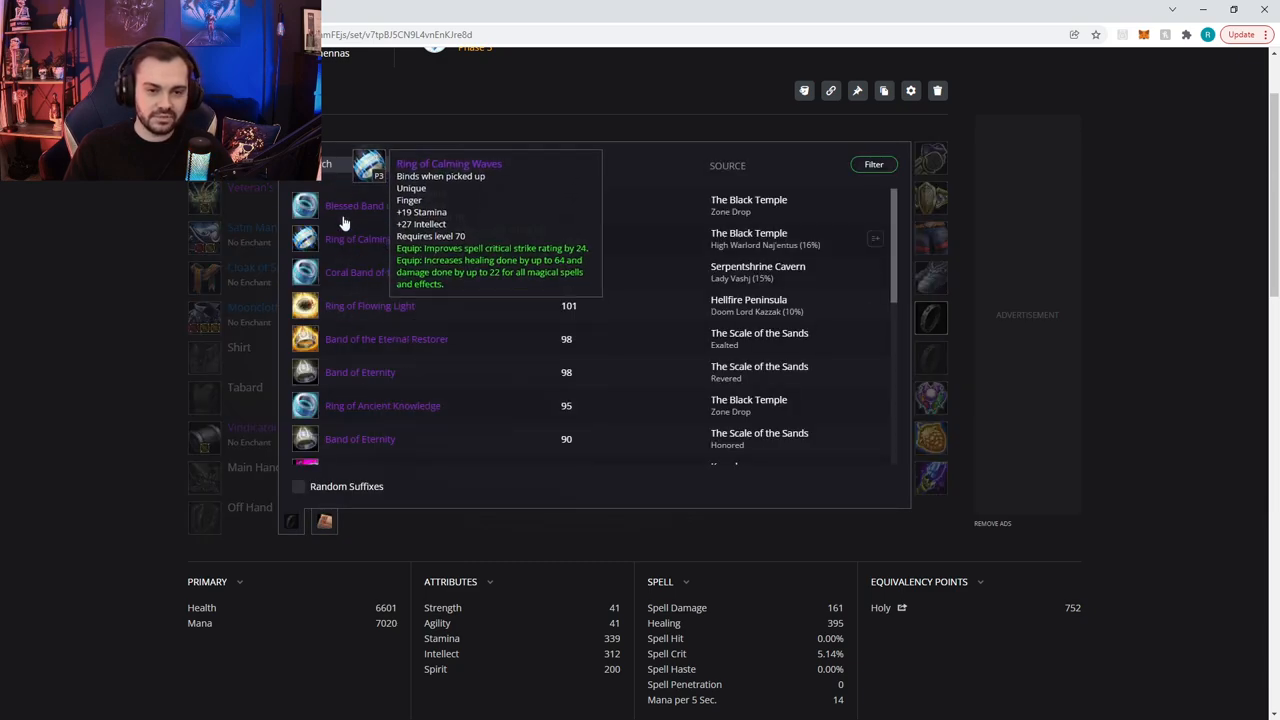
{"action": "scroll", "scroll_direction": "down", "scroll_amount": 3}
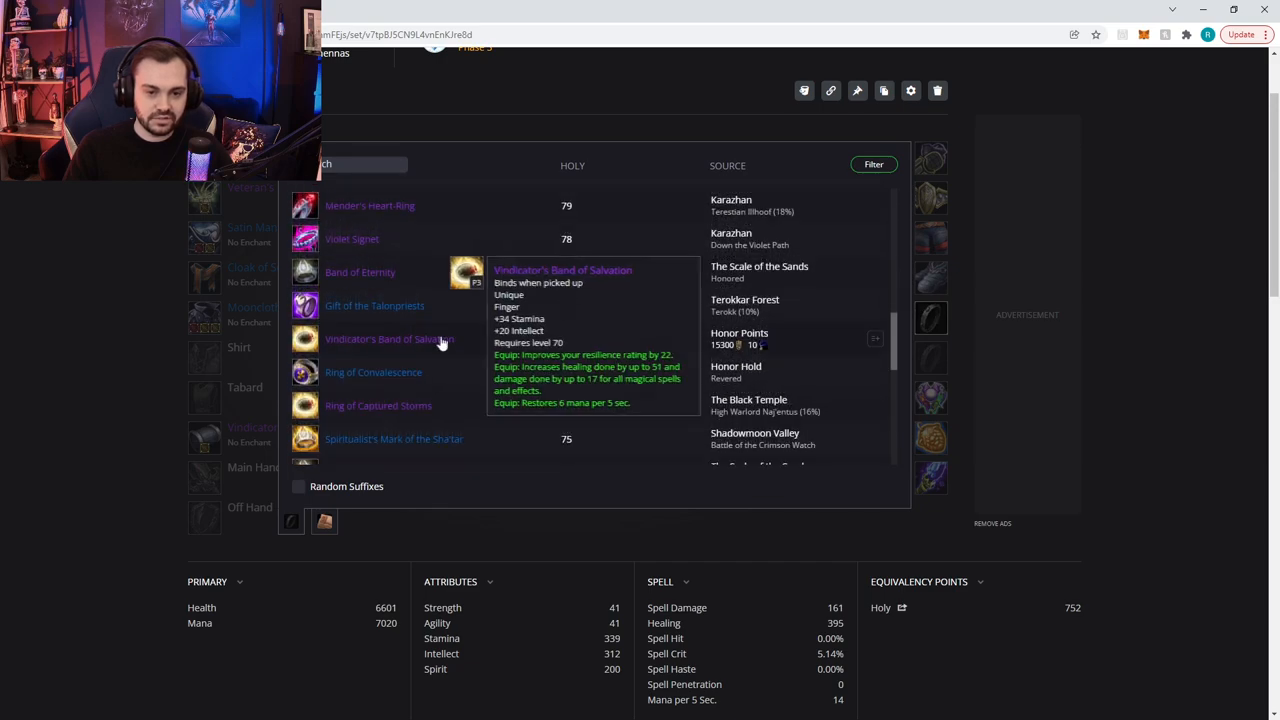
{"action": "left_click", "coordinate": [389, 338]}
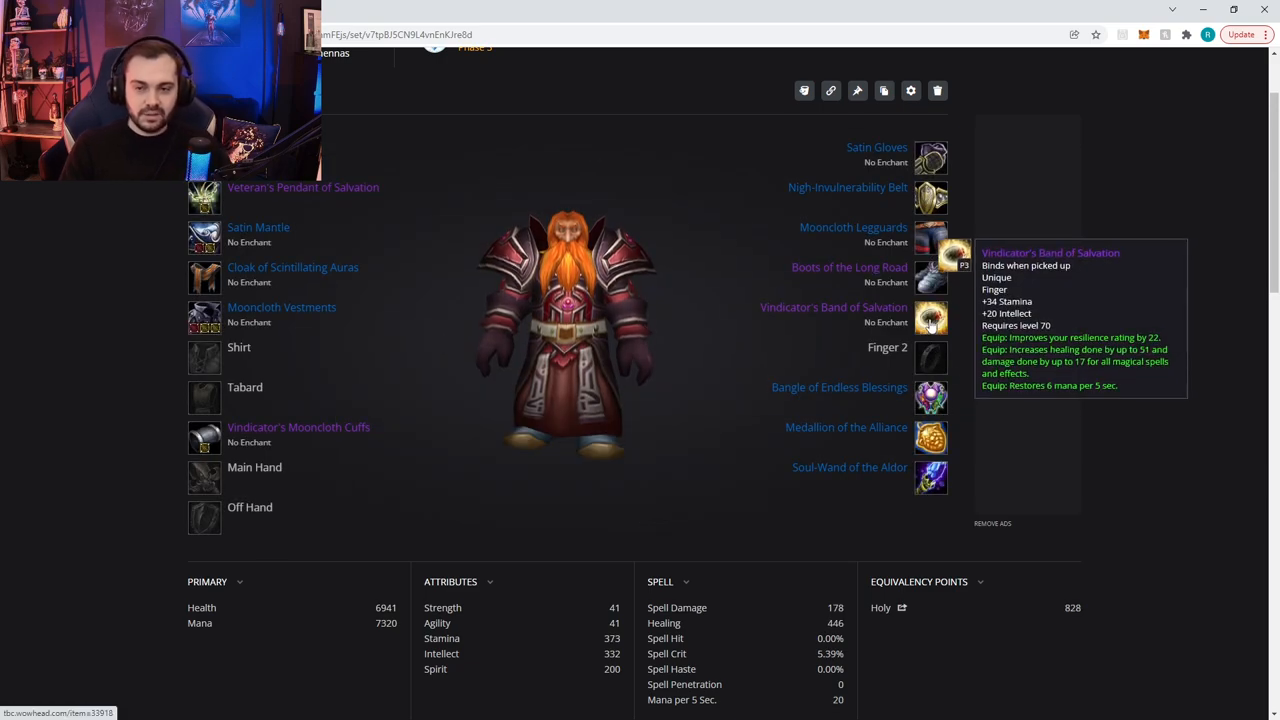
{"action": "mouse_move", "coordinate": [930, 355]}
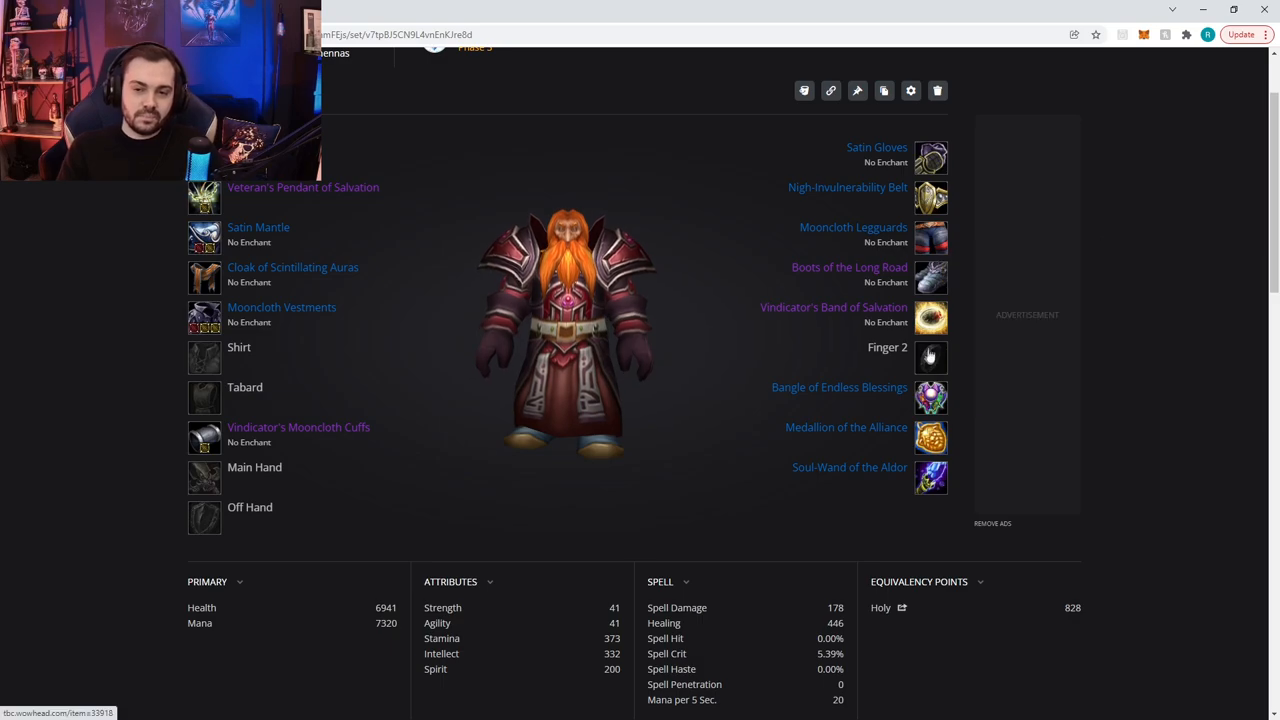
- Browse the Finger 2 ring choices, scrolling toward Band of Halos
{"action": "left_click", "coordinate": [930, 357]}
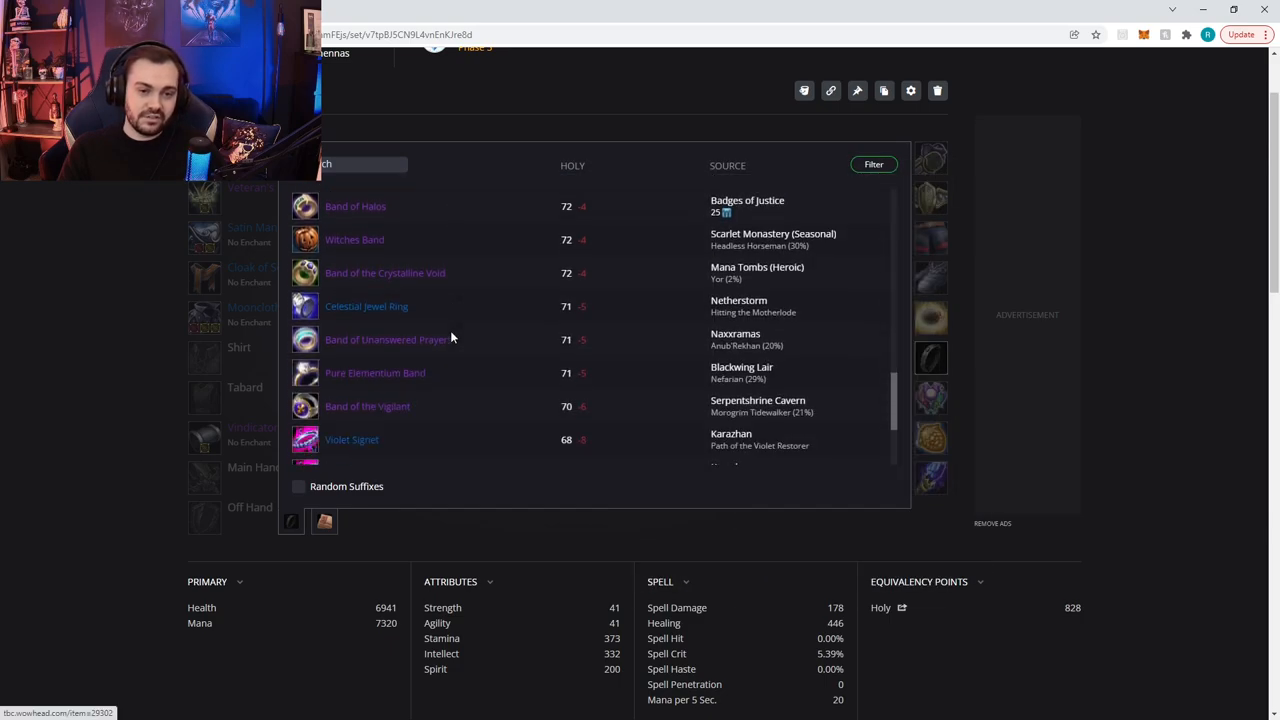
{"action": "scroll", "scroll_direction": "down", "scroll_amount": 3}
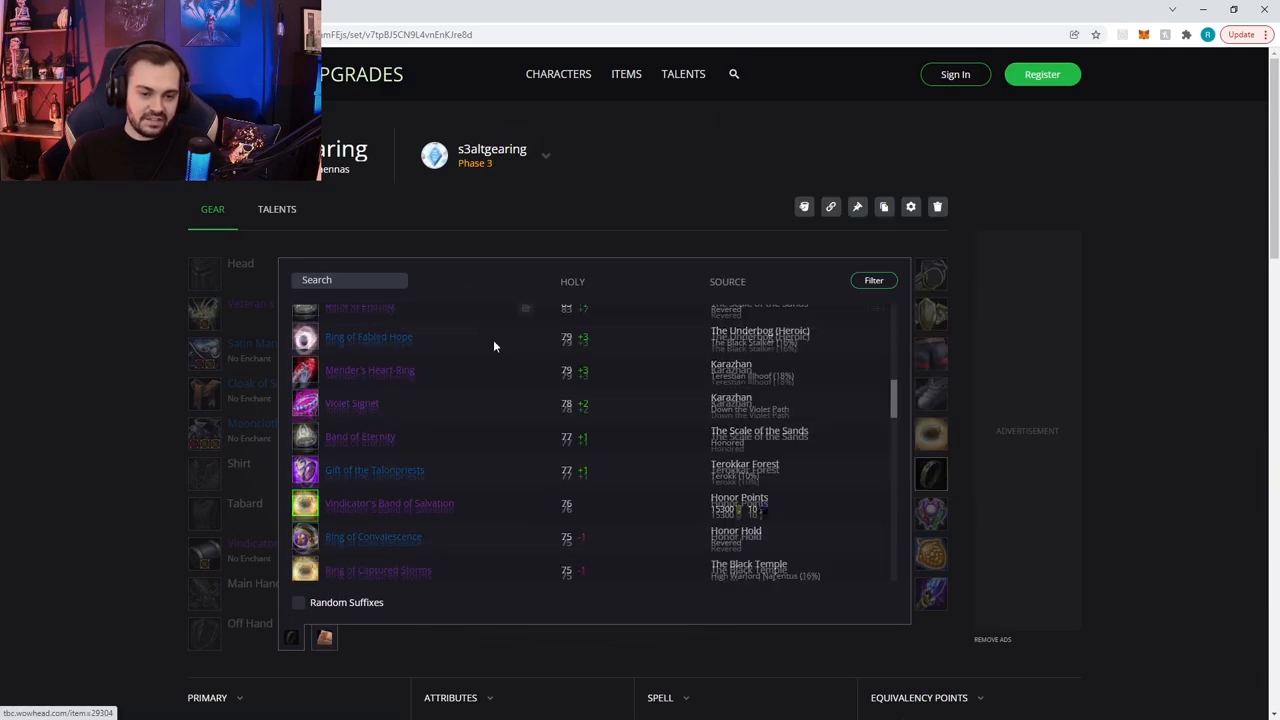
{"action": "scroll", "scroll_direction": "down", "scroll_amount": 3}
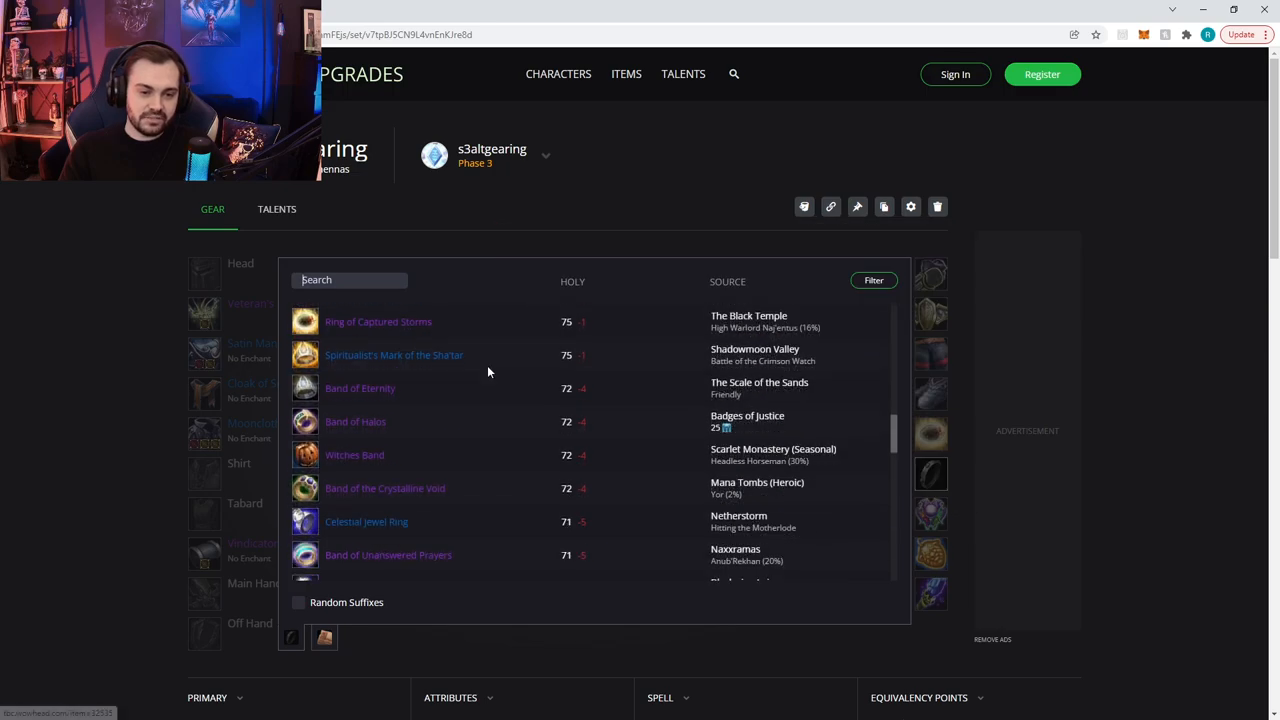
{"action": "mouse_move", "coordinate": [356, 421]}
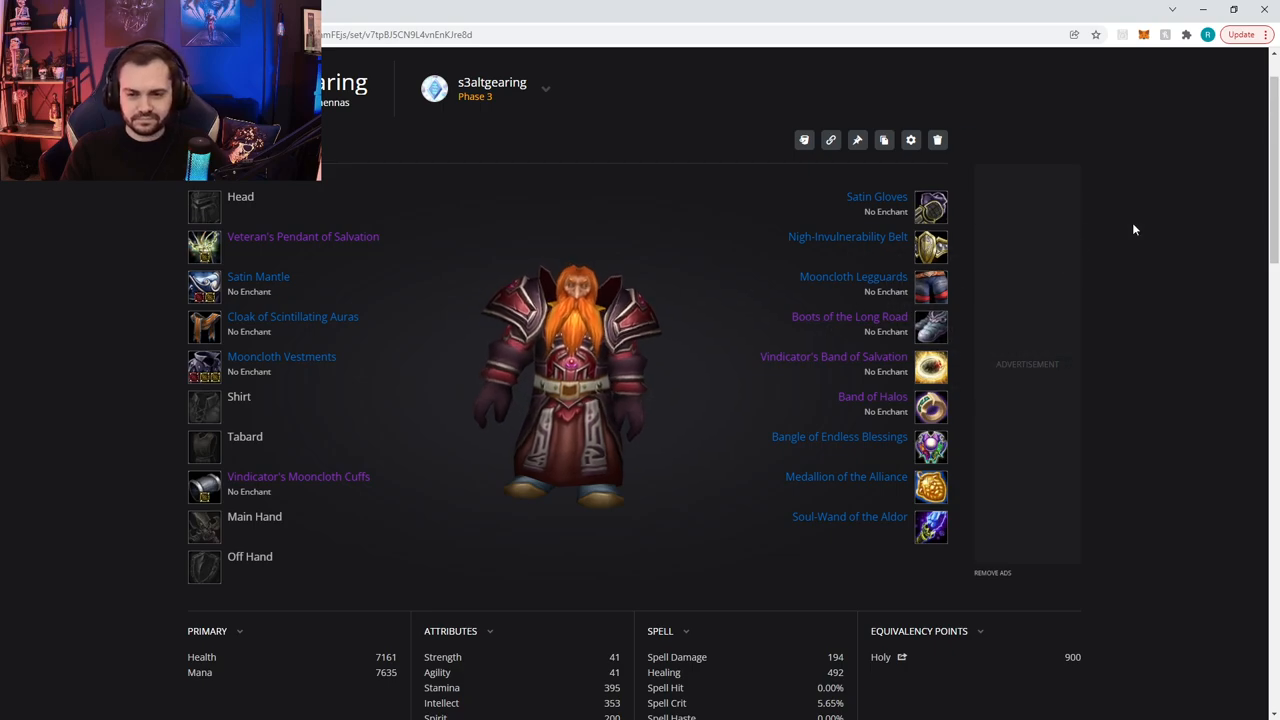
{"action": "mouse_move", "coordinate": [930, 407]}
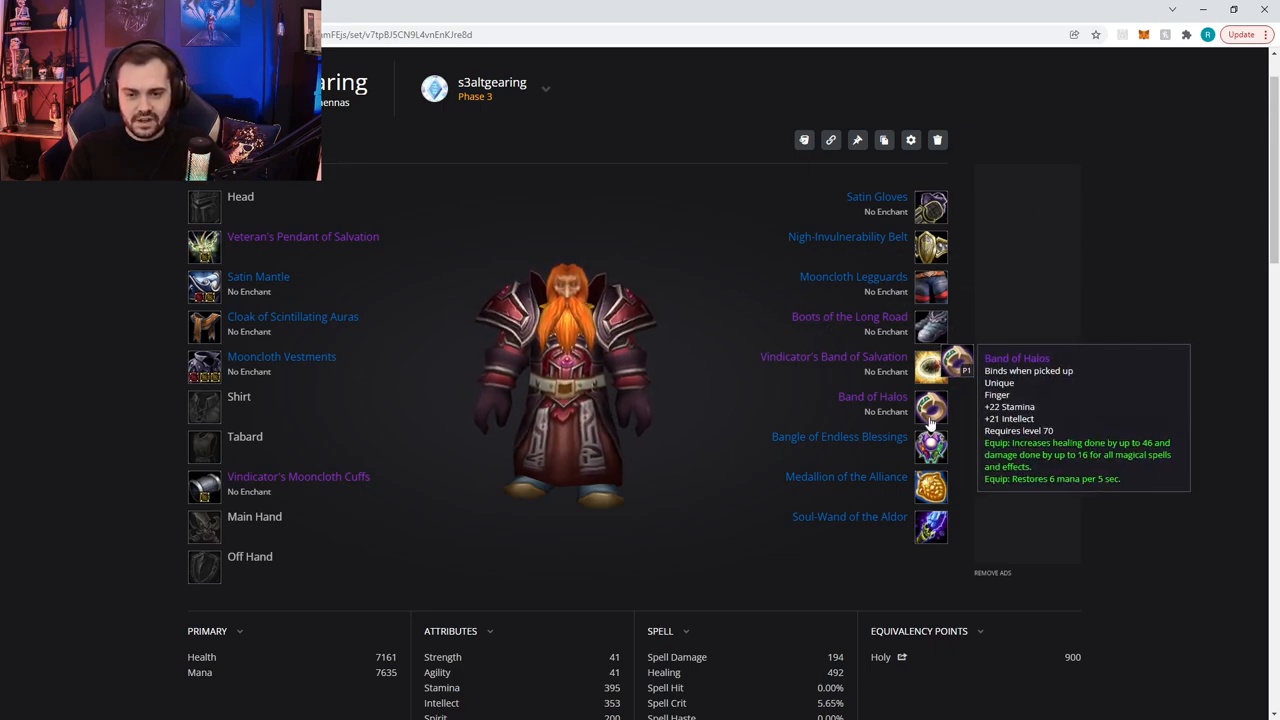
{"action": "mouse_move", "coordinate": [970, 349]}
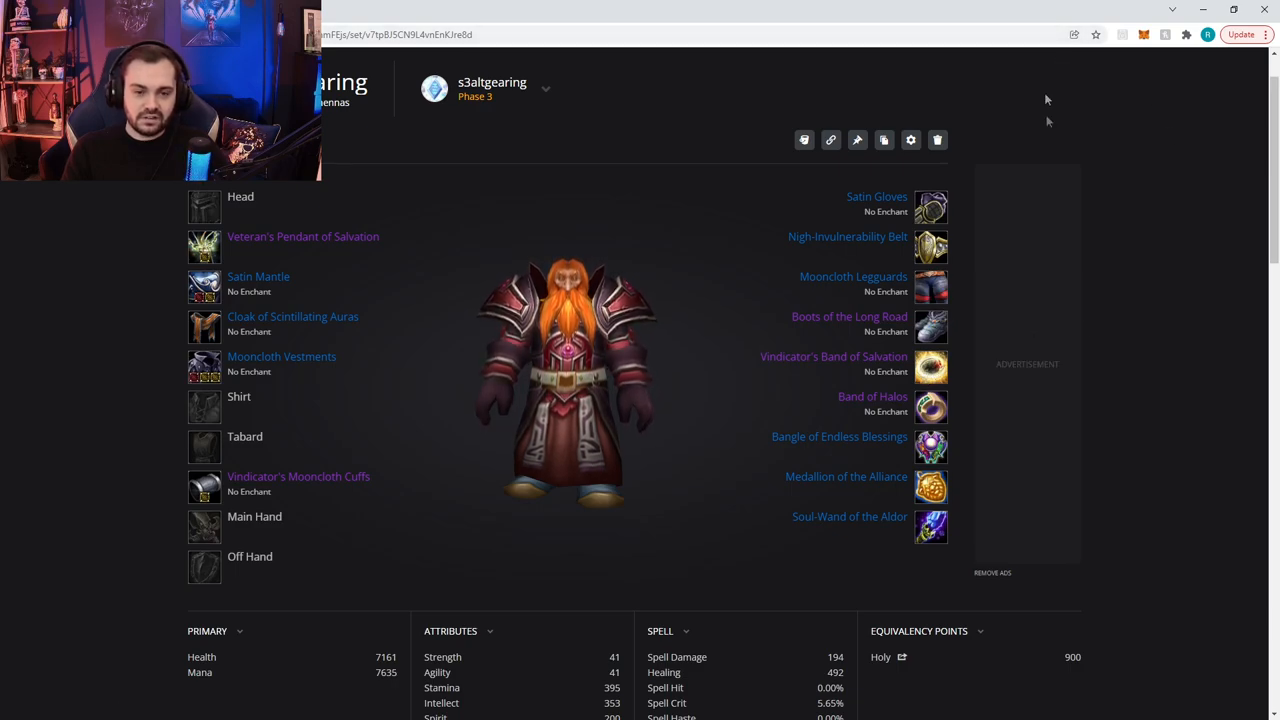
{"action": "mouse_move", "coordinate": [930, 247]}
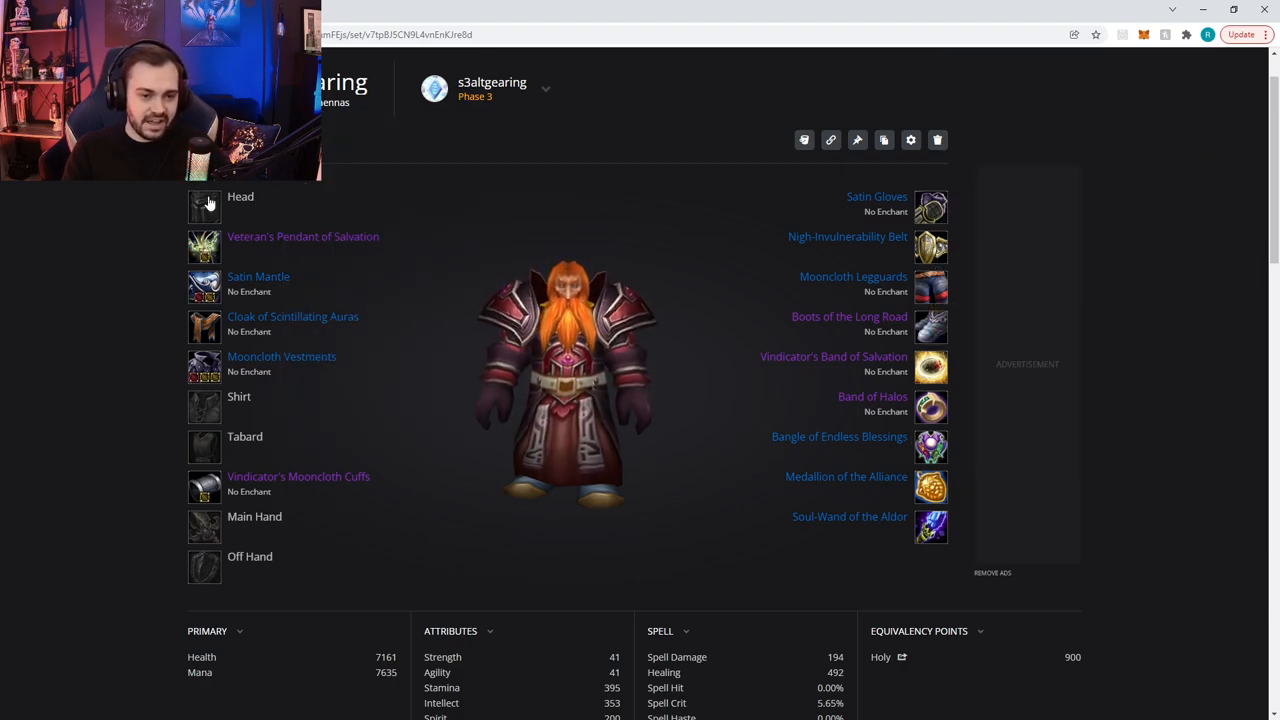
- Apply Enchant Ring - Stats to both rings so each gains +4 All Stats
{"action": "left_click", "coordinate": [204, 207]}
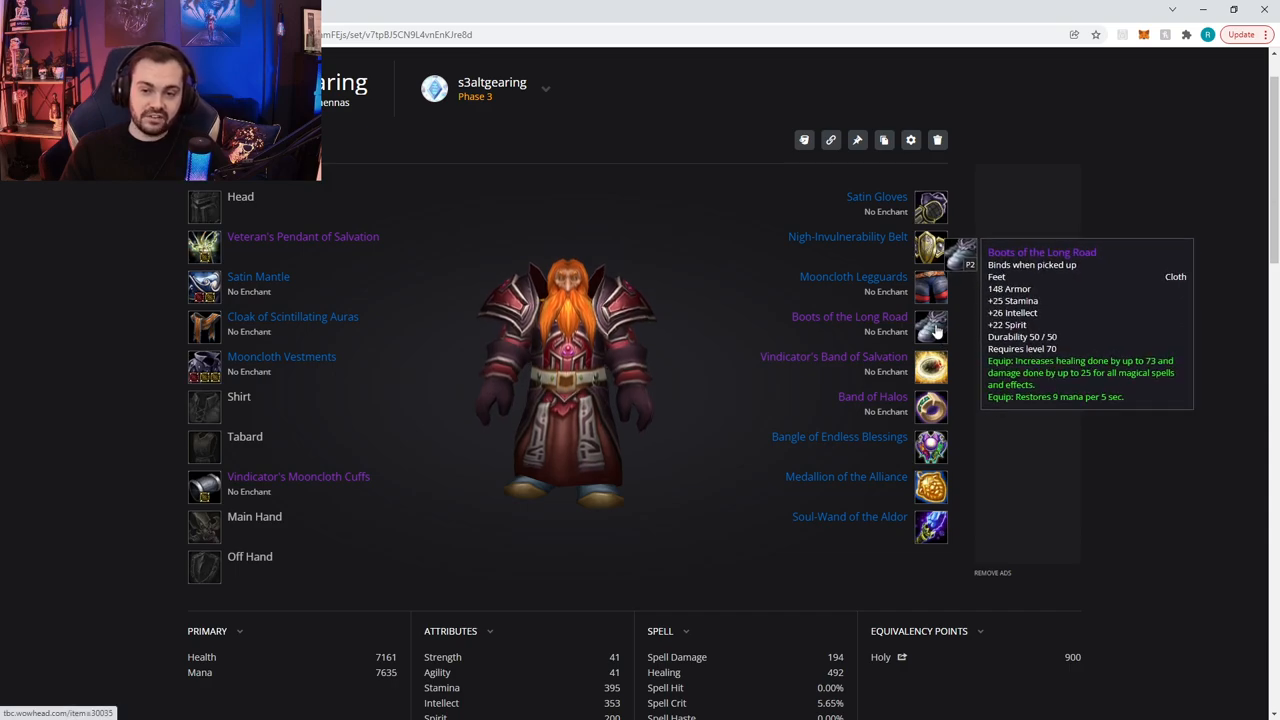
{"action": "mouse_move", "coordinate": [155, 266]}
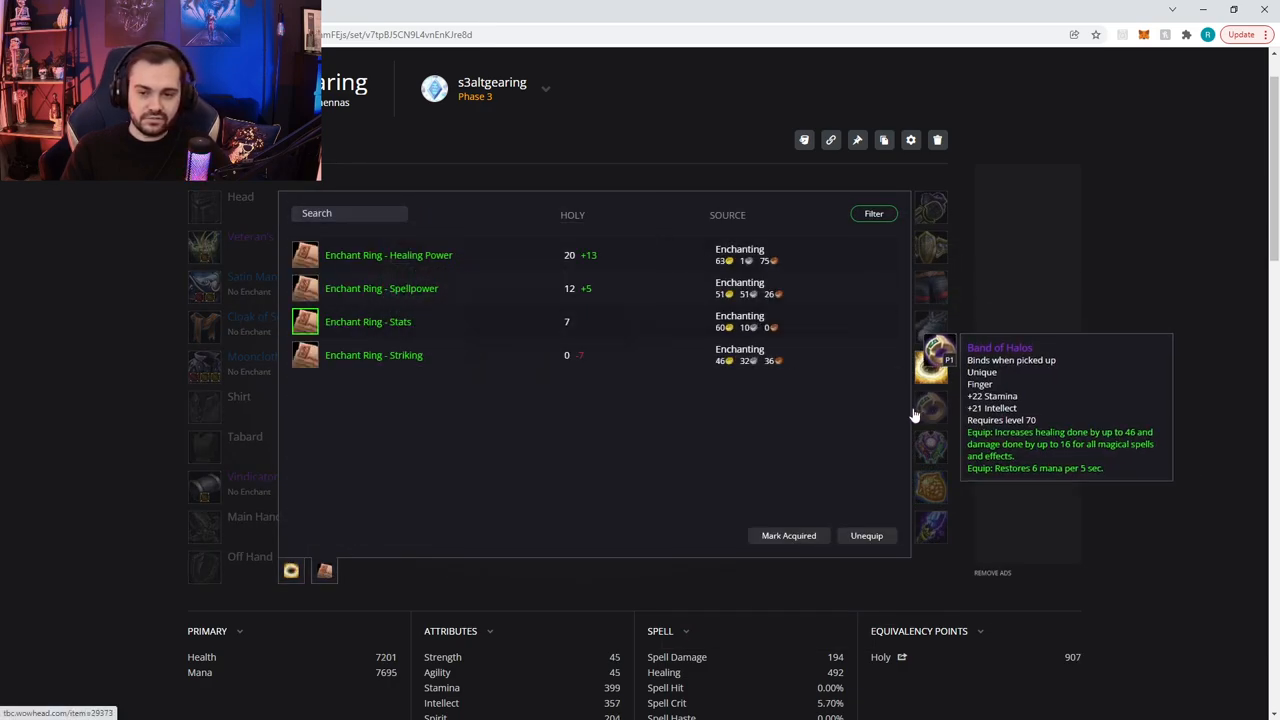
{"action": "left_click", "coordinate": [324, 570]}
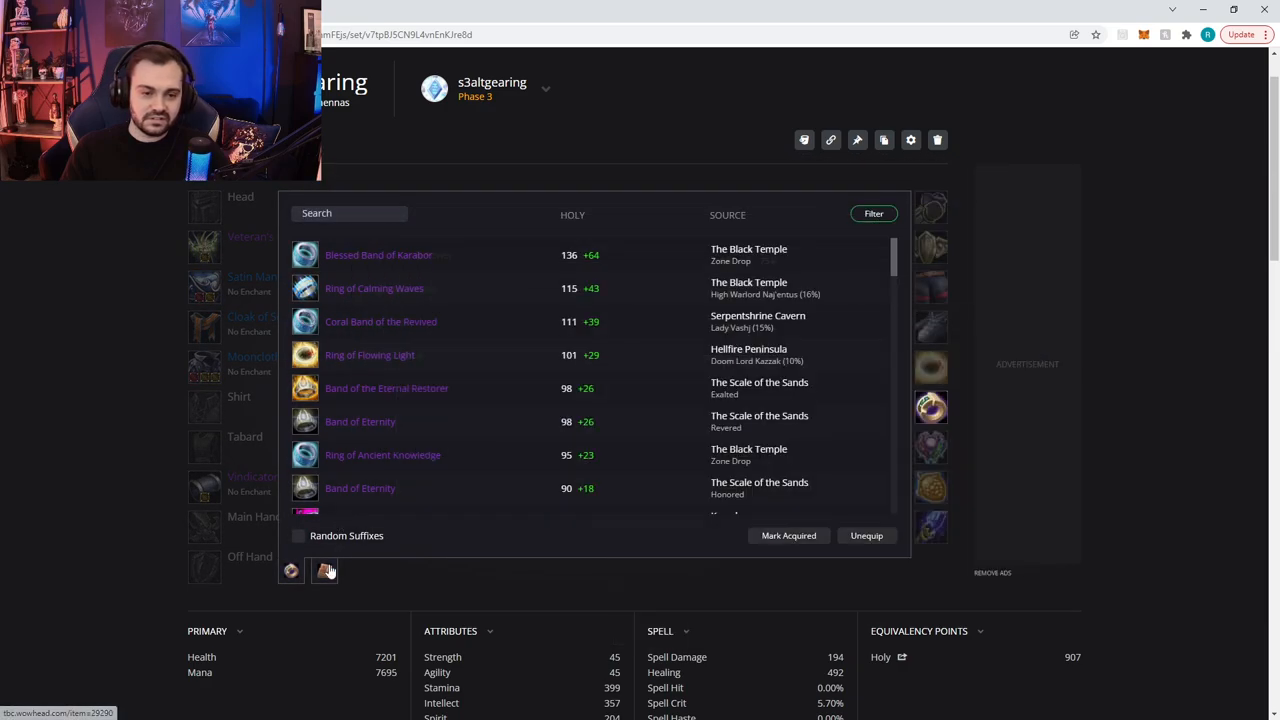
{"action": "left_click", "coordinate": [605, 198]}
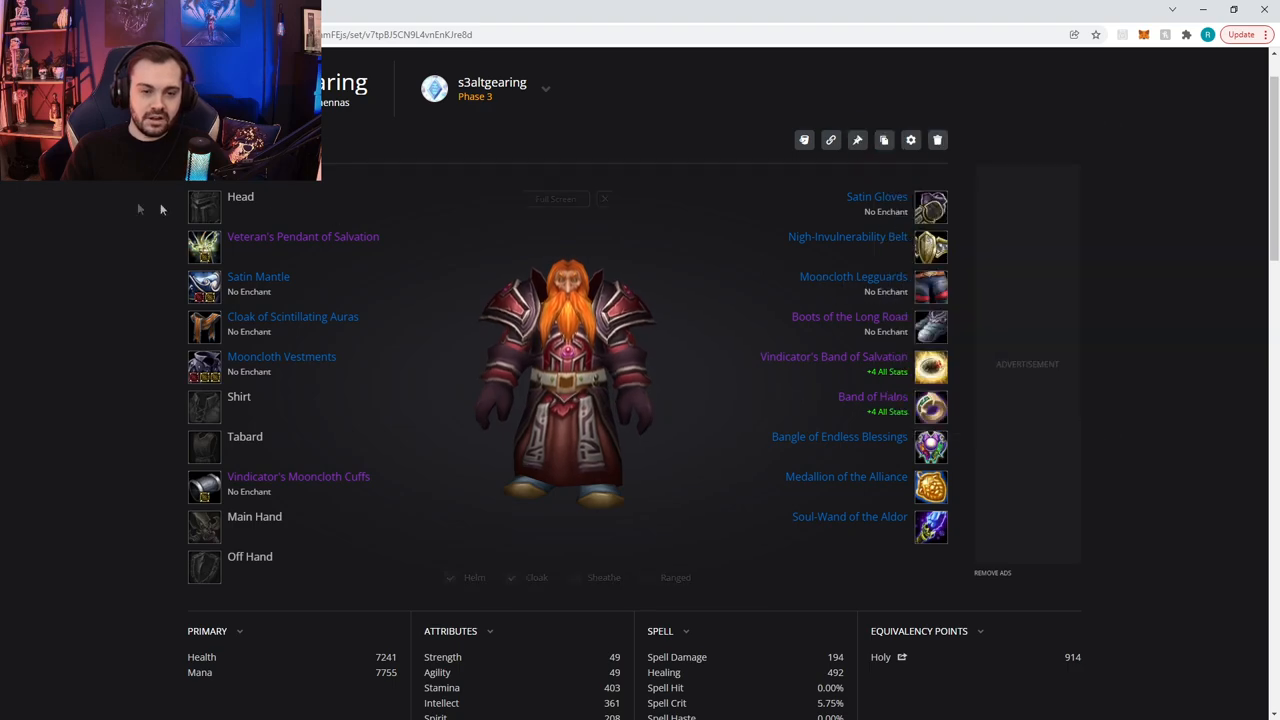
- Equip Powerheal 4000 Lens in the head slot, raising Holy to 1124
{"action": "left_click", "coordinate": [204, 207]}
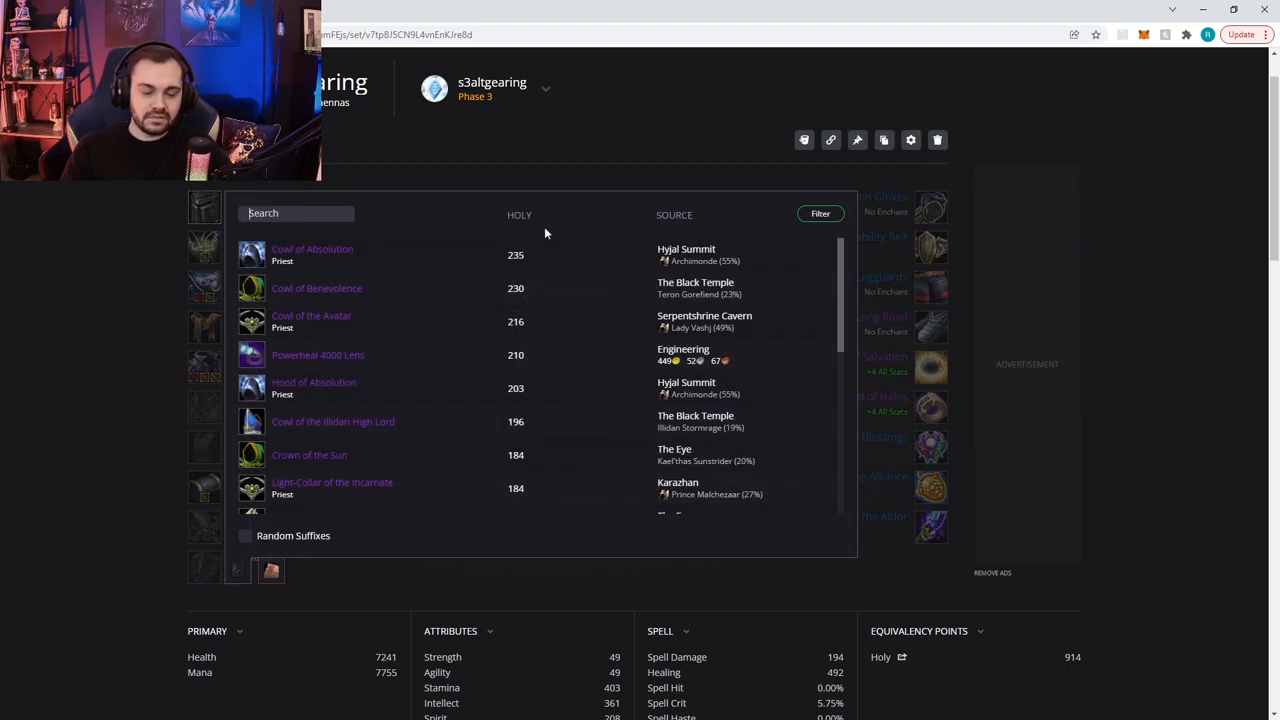
{"action": "mouse_move", "coordinate": [922, 191]}
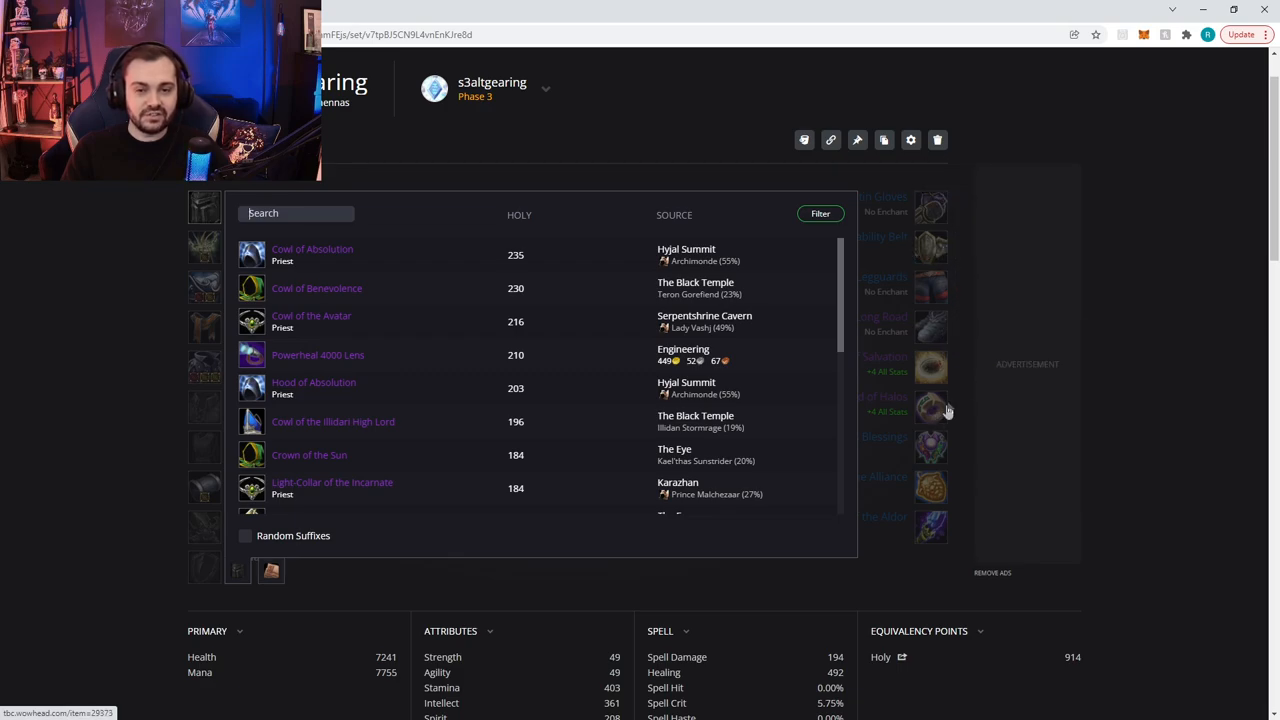
{"action": "mouse_move", "coordinate": [380, 280]}
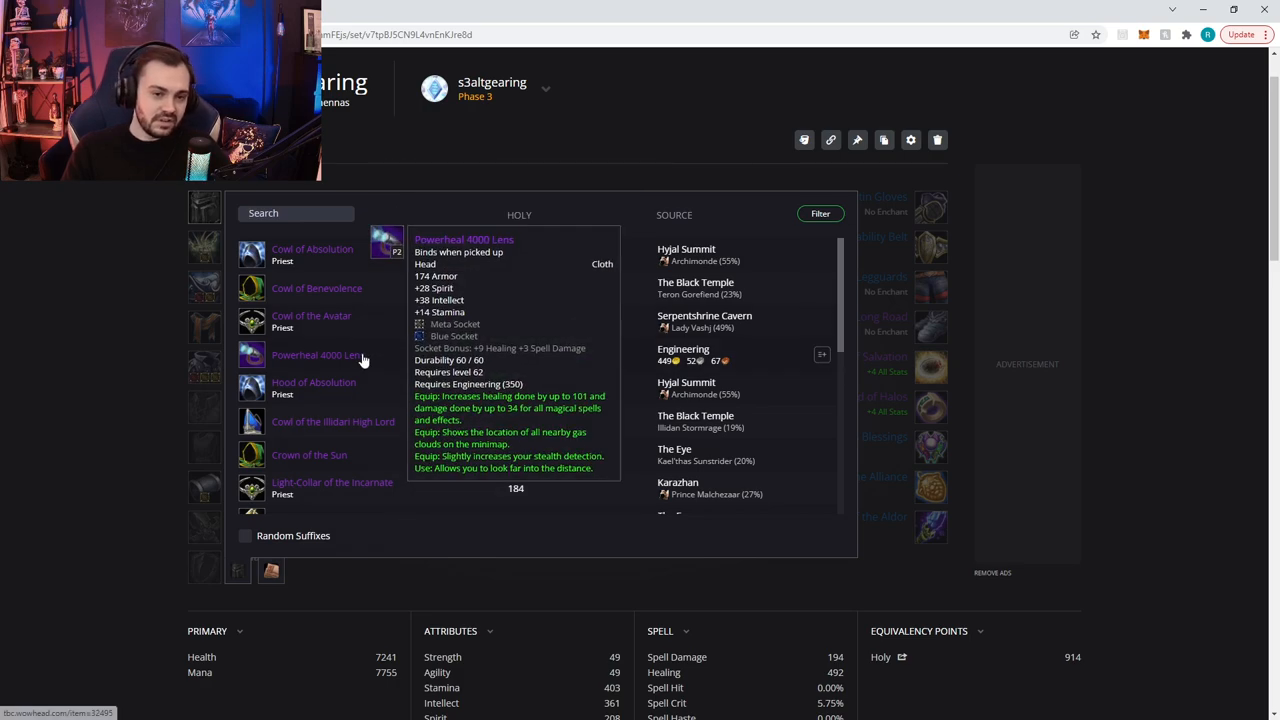
{"action": "mouse_move", "coordinate": [312, 359]}
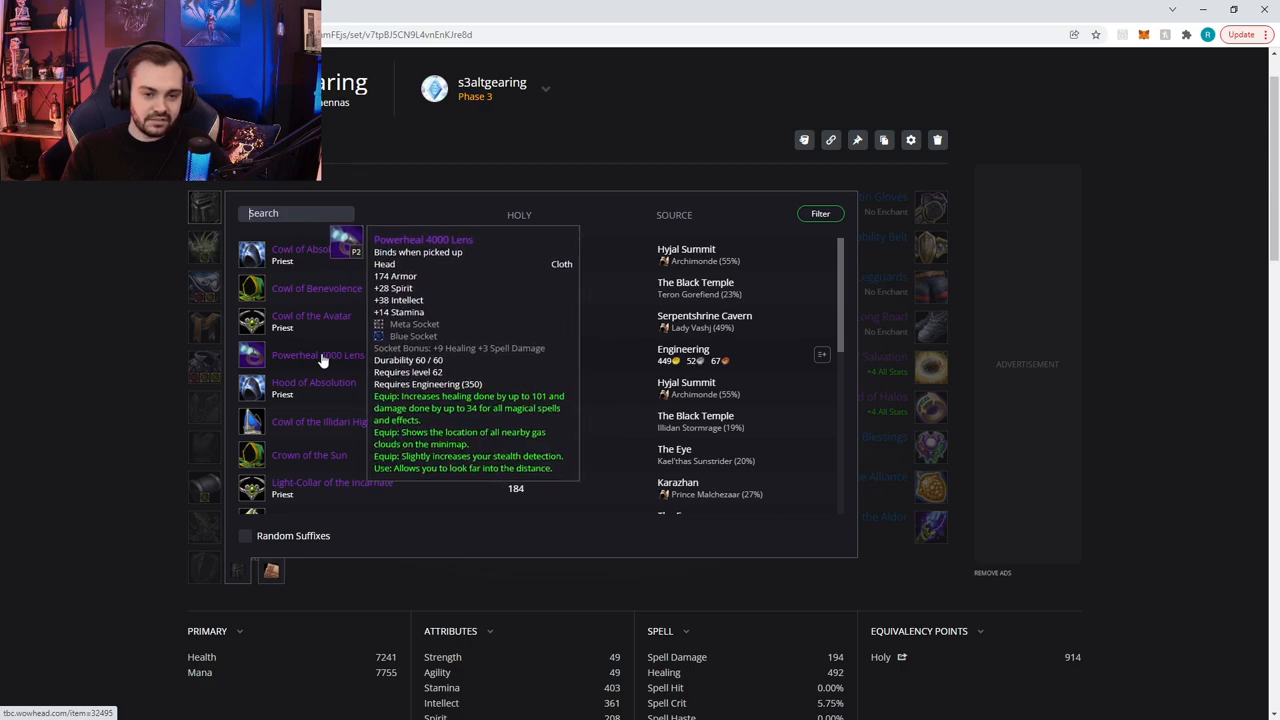
{"action": "left_click", "coordinate": [317, 355]}
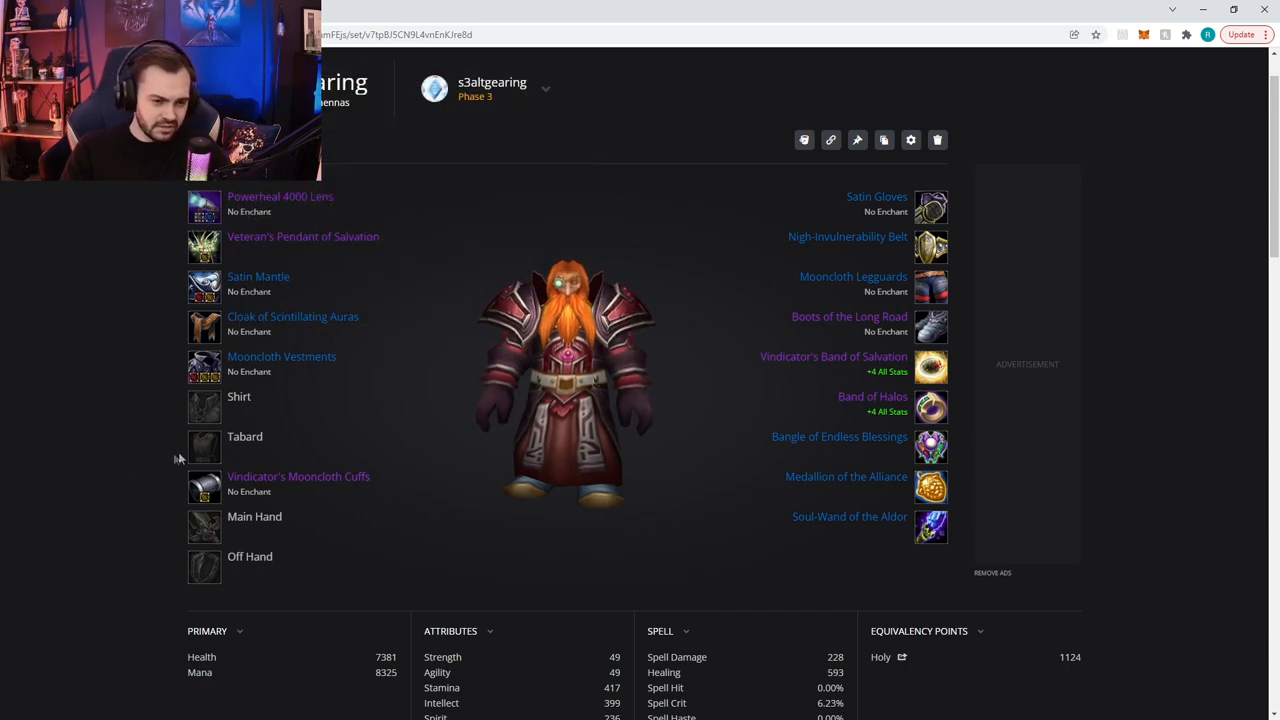
{"action": "mouse_move", "coordinate": [204, 205]}
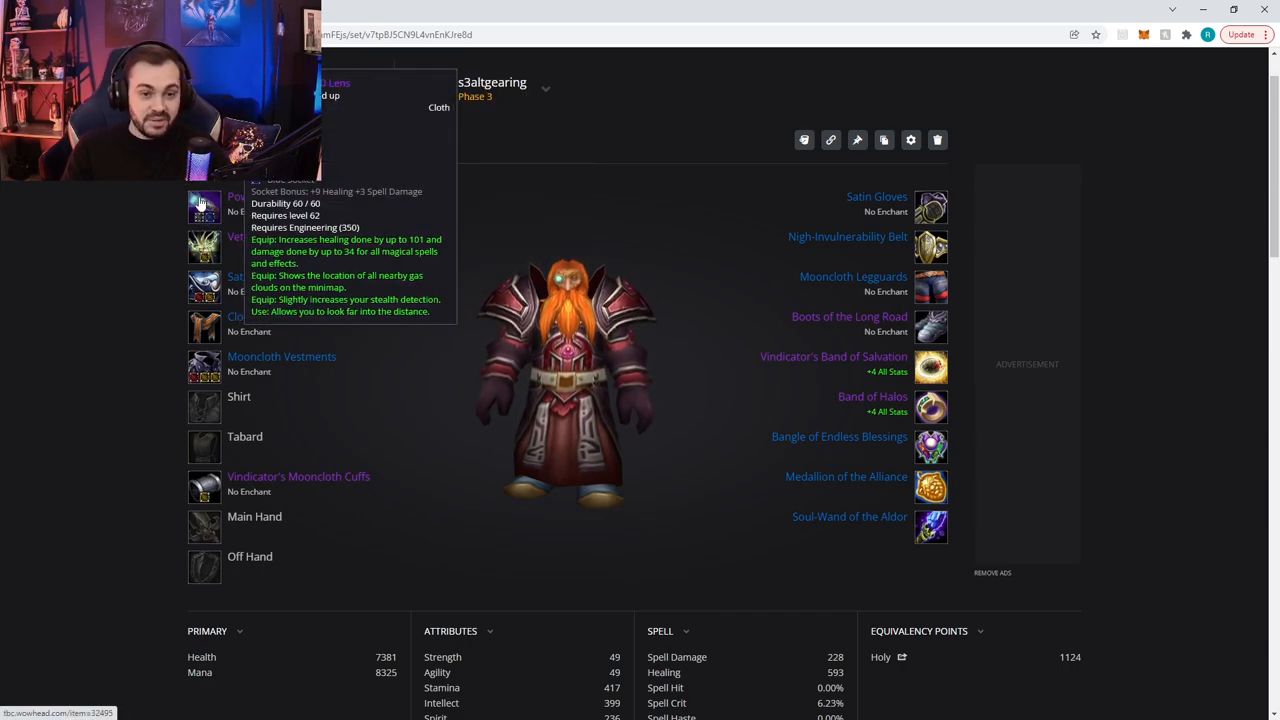
{"action": "mouse_move", "coordinate": [170, 432]}
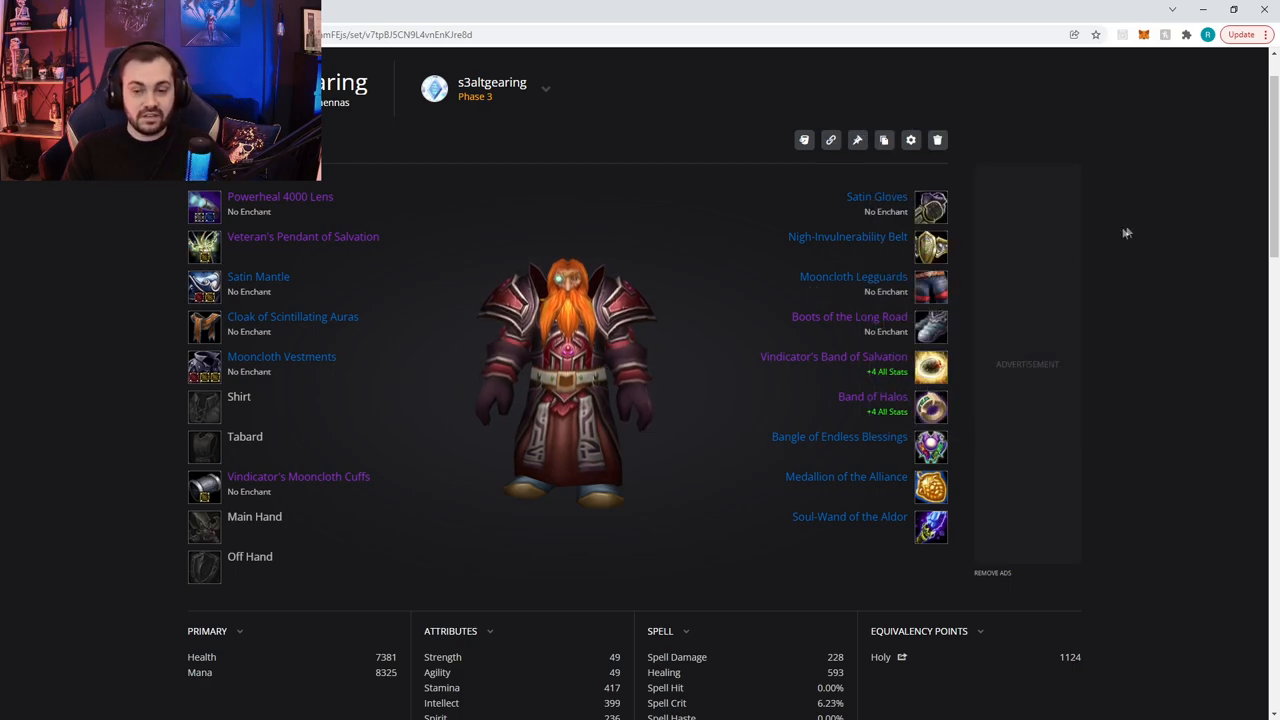
- Browse the Holy-ranked main-hand weapons and equip Gavel of Pure Light
{"action": "left_click", "coordinate": [204, 527]}
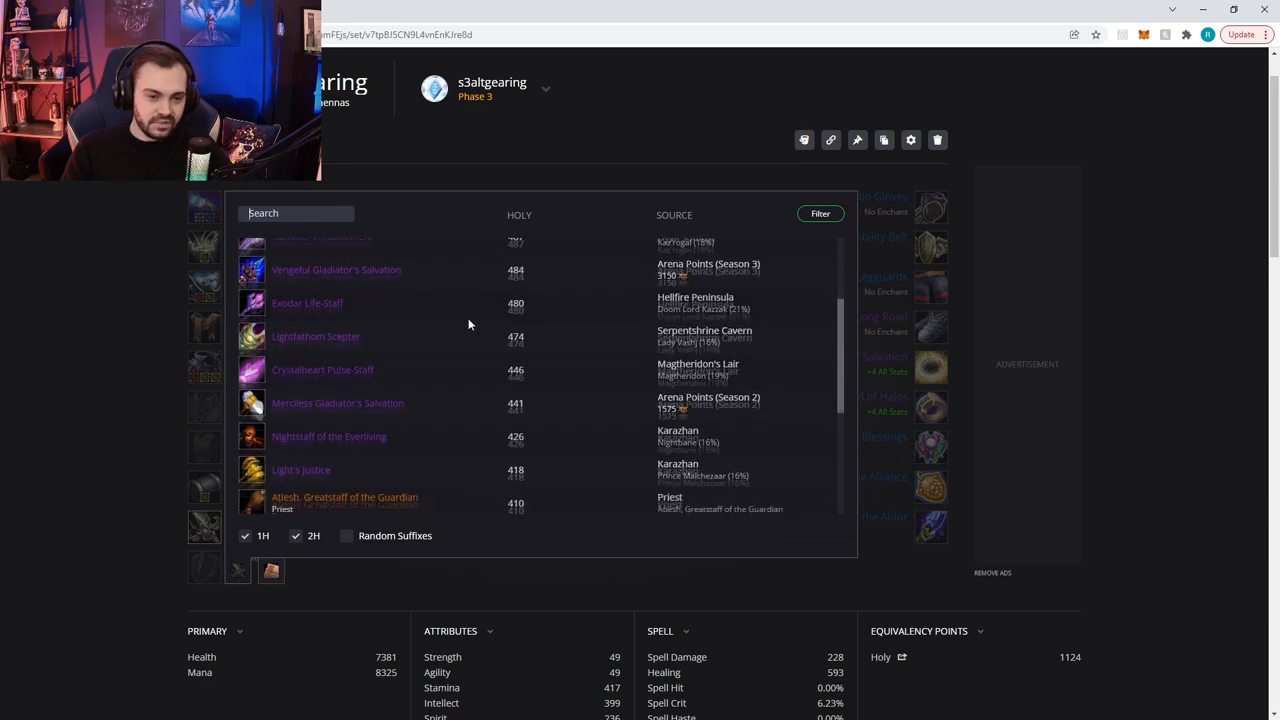
{"action": "scroll", "scroll_direction": "down", "scroll_amount": 3}
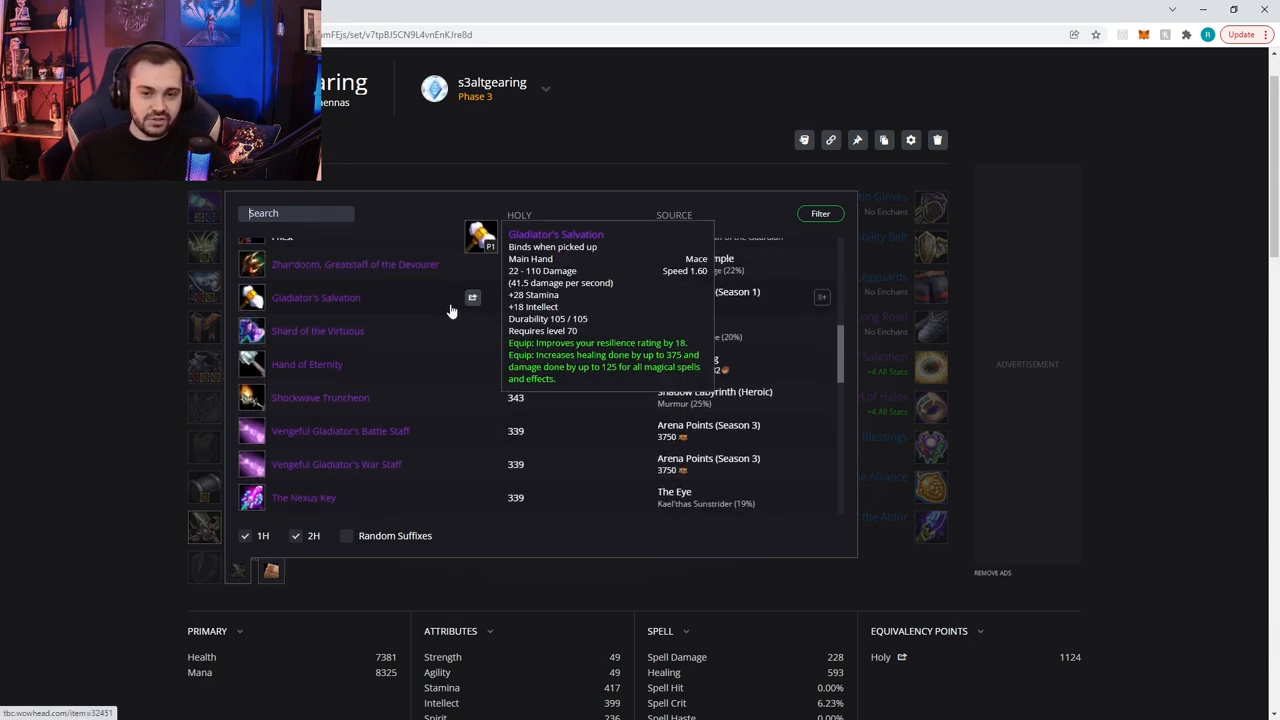
{"action": "mouse_move", "coordinate": [318, 304]}
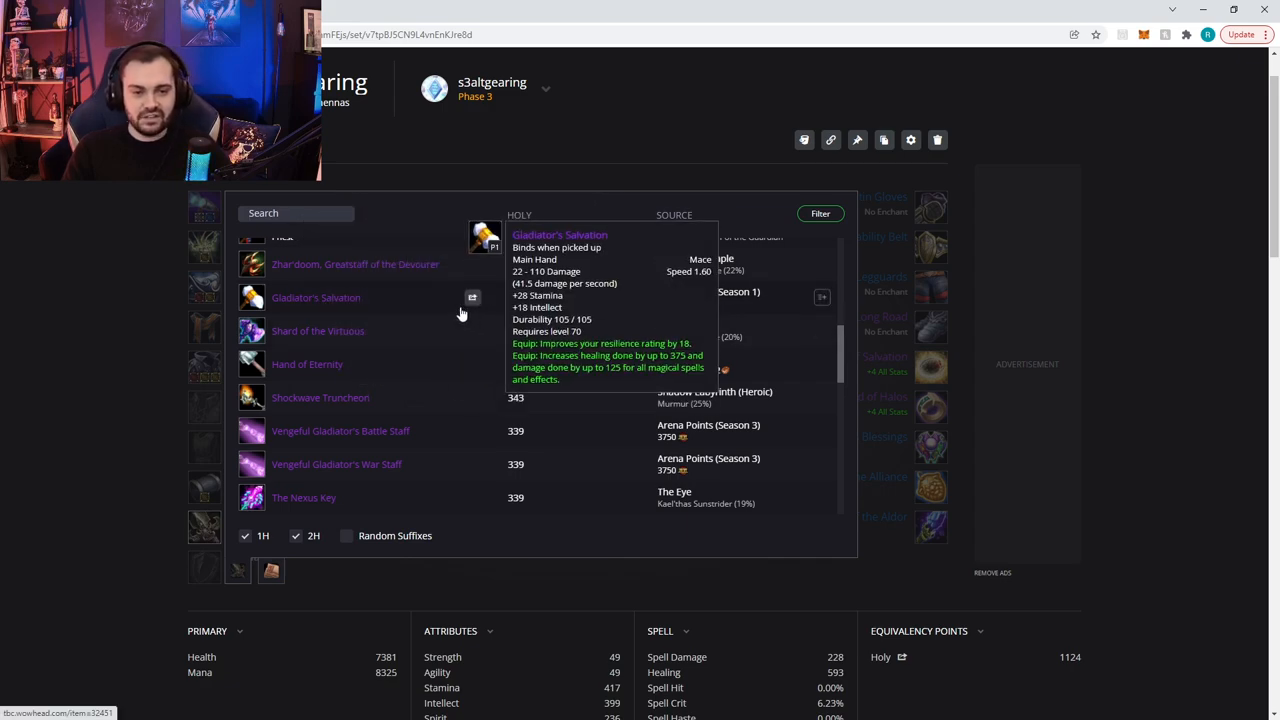
{"action": "mouse_move", "coordinate": [320, 397]}
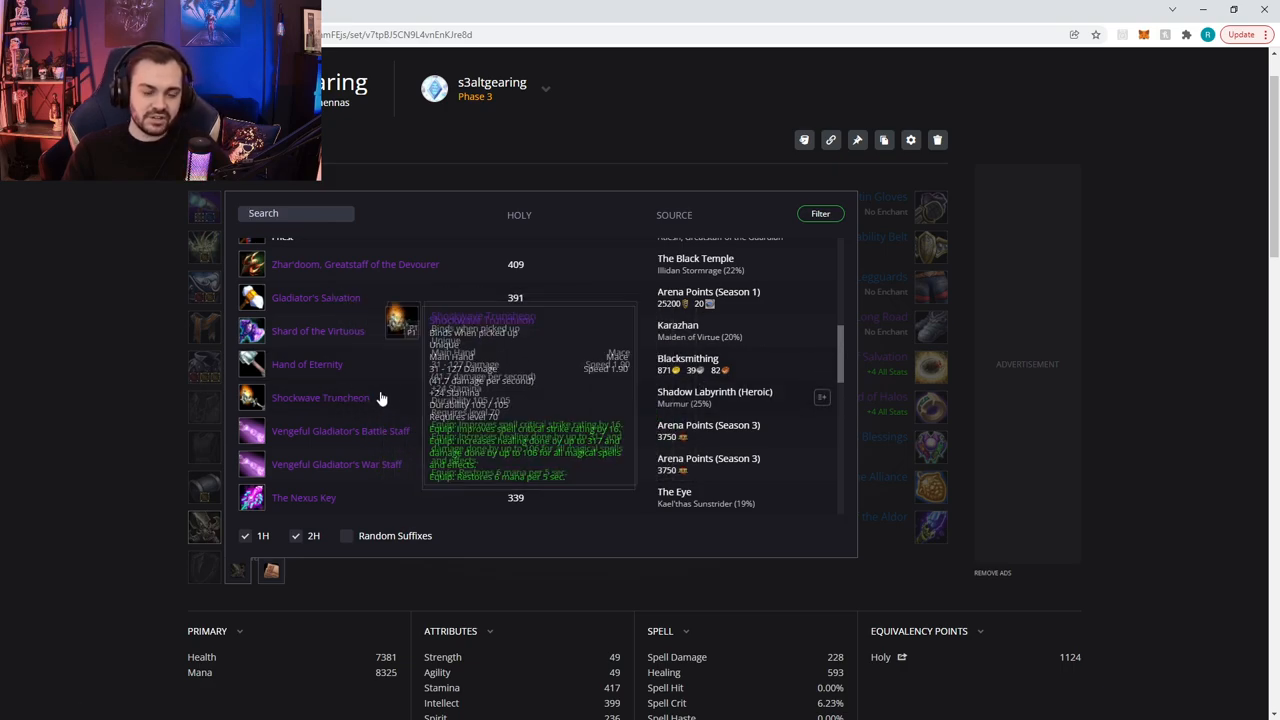
{"action": "mouse_move", "coordinate": [357, 369]}
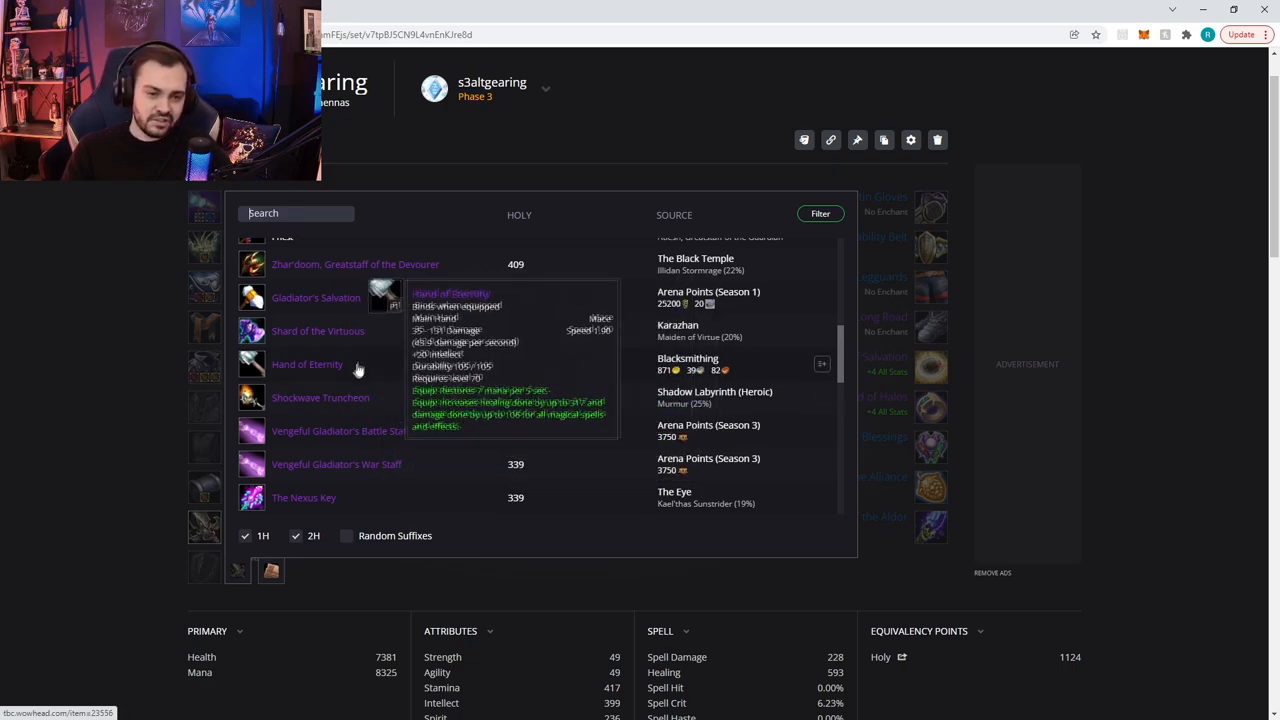
{"action": "mouse_move", "coordinate": [340, 375]}
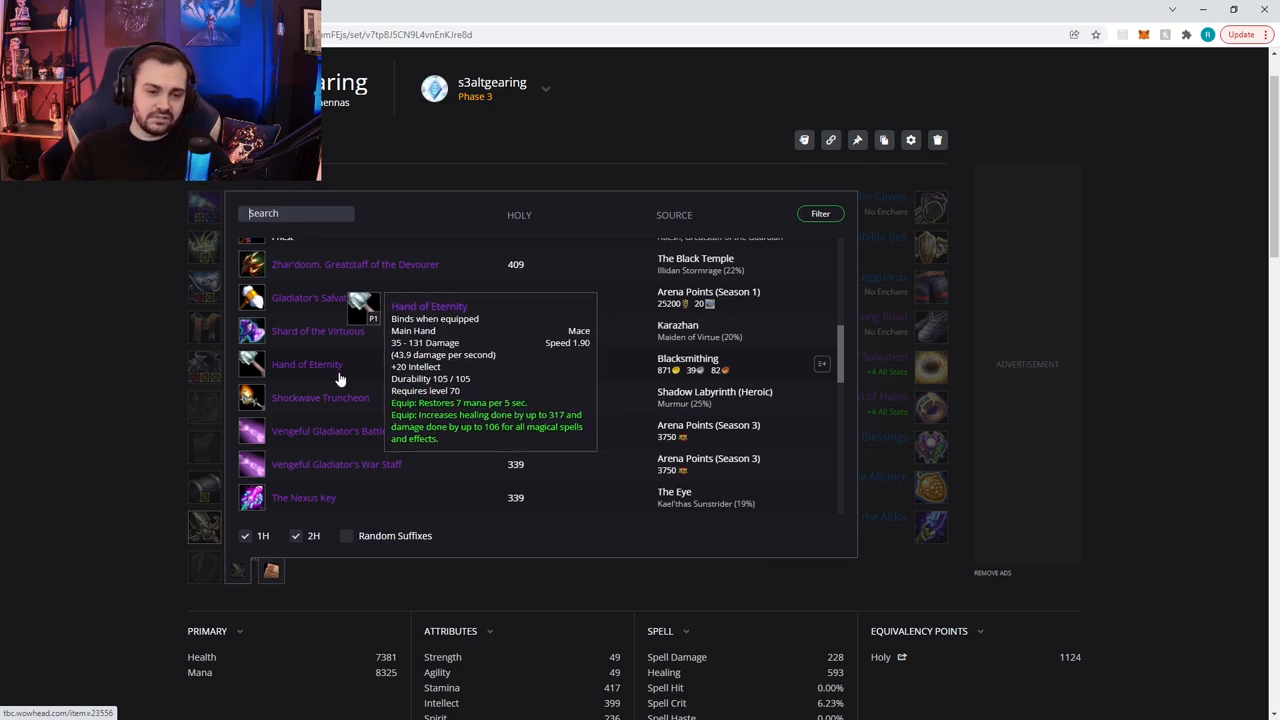
{"action": "mouse_move", "coordinate": [320, 397]}
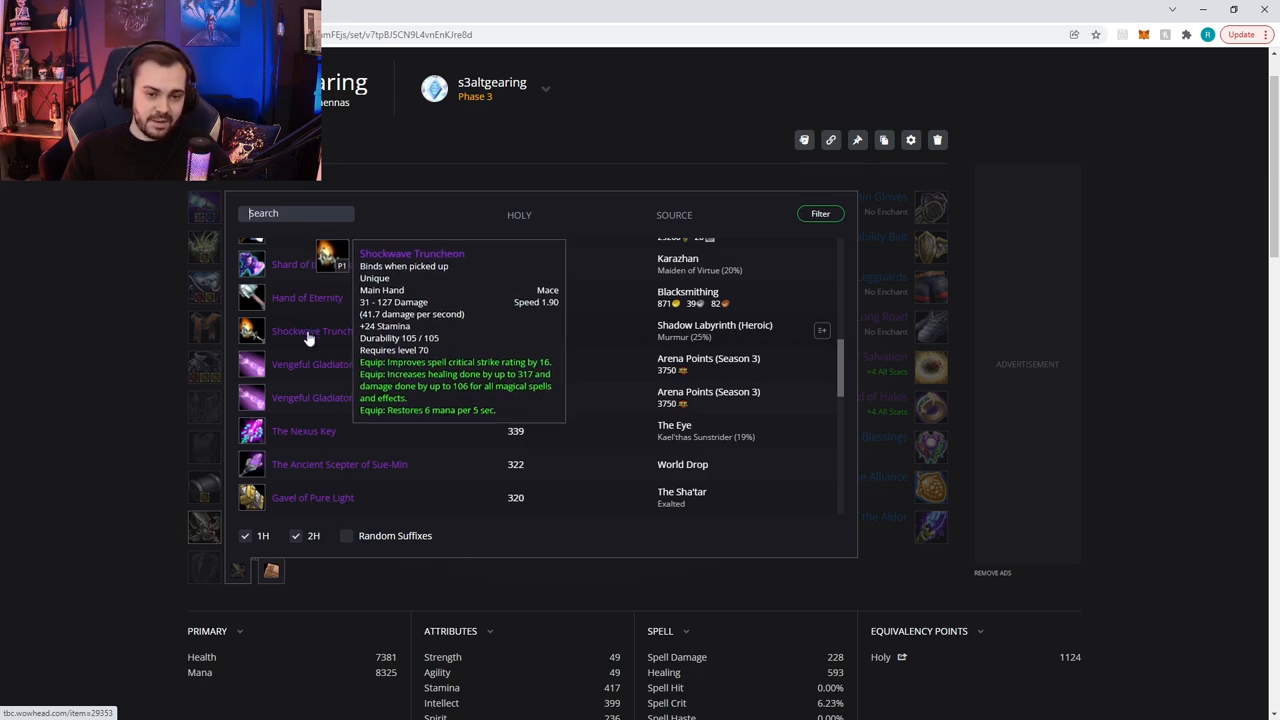
{"action": "mouse_move", "coordinate": [365, 337]}
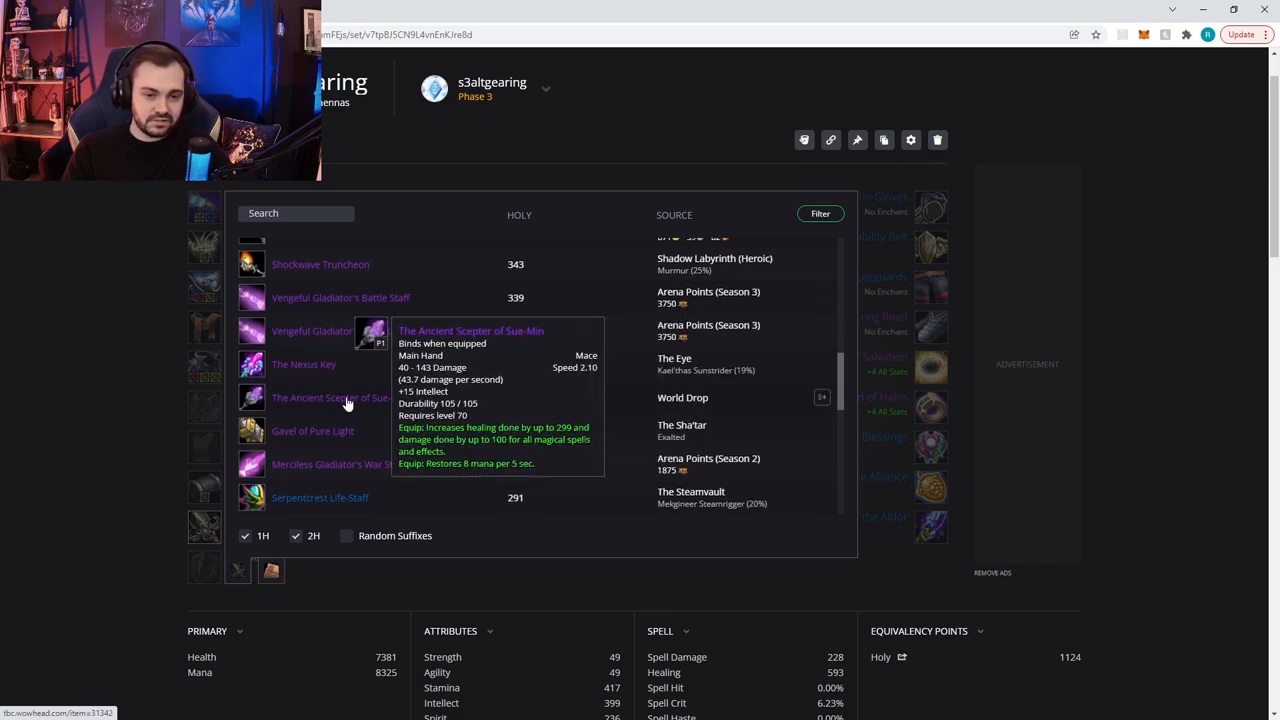
{"action": "mouse_move", "coordinate": [312, 430]}
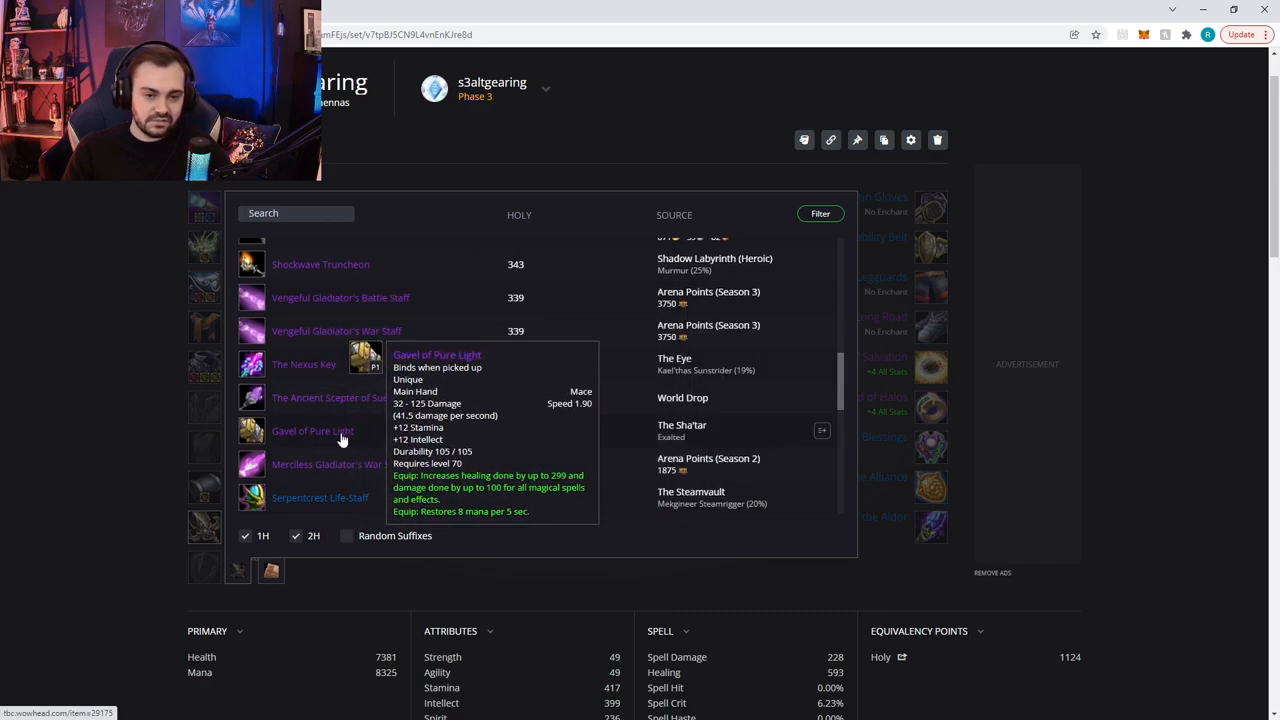
{"action": "mouse_move", "coordinate": [330, 440]}
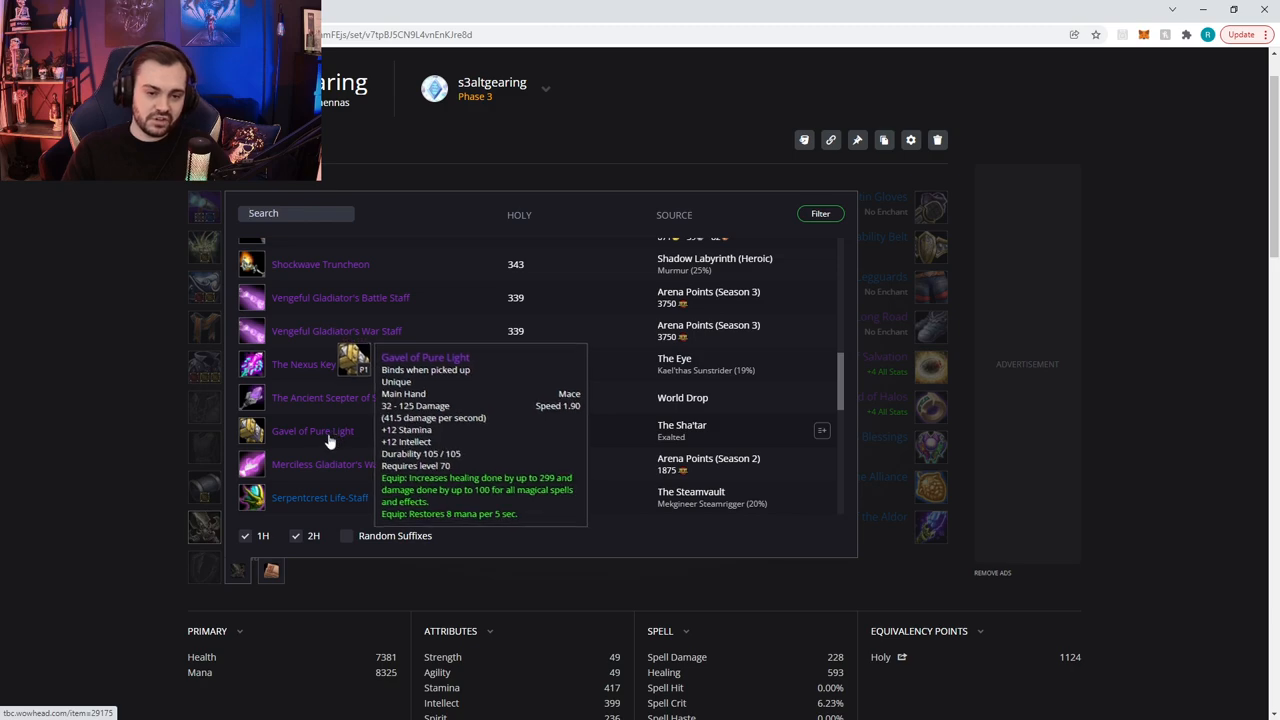
{"action": "mouse_move", "coordinate": [315, 438]}
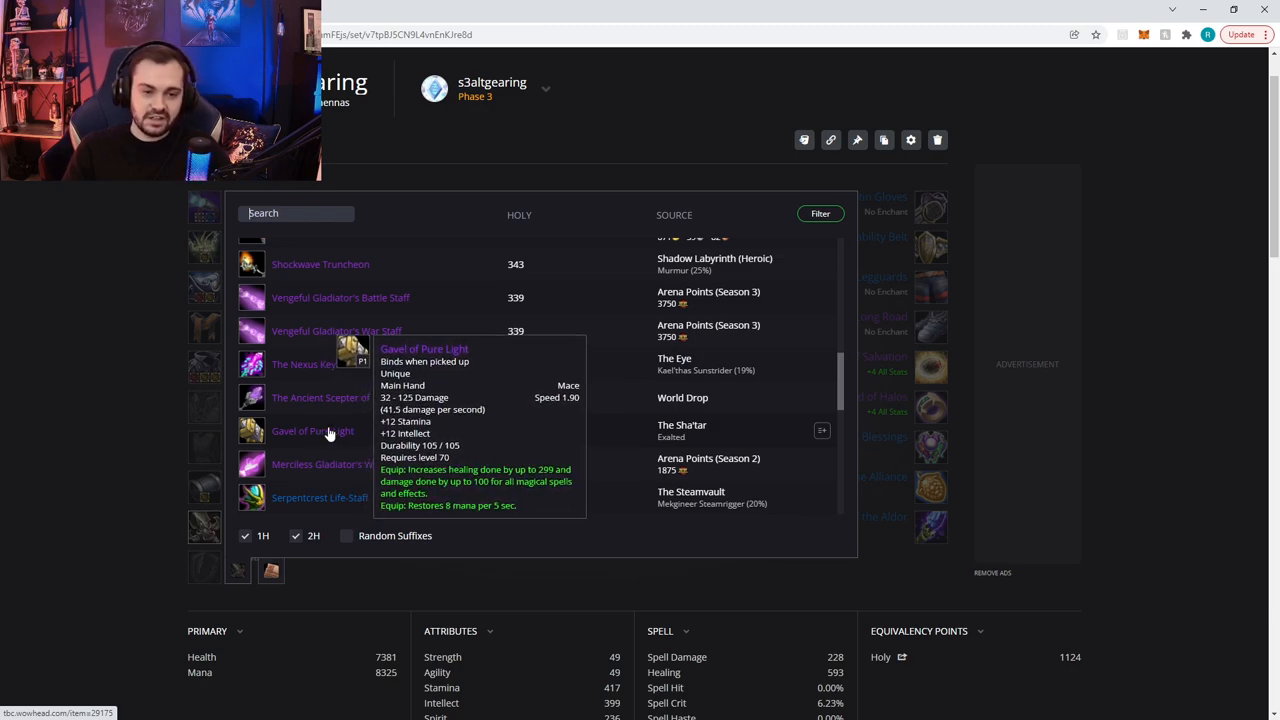
{"action": "mouse_move", "coordinate": [313, 430]}
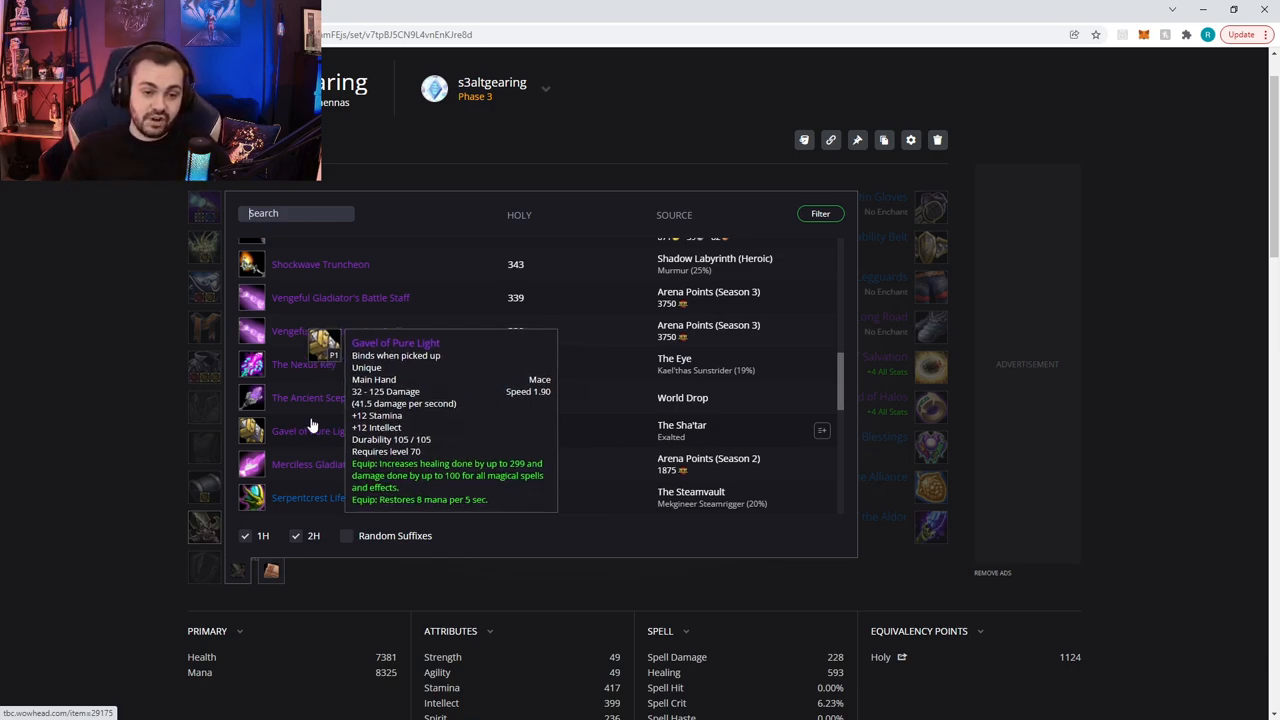
{"action": "scroll", "scroll_direction": "up", "scroll_amount": 3}
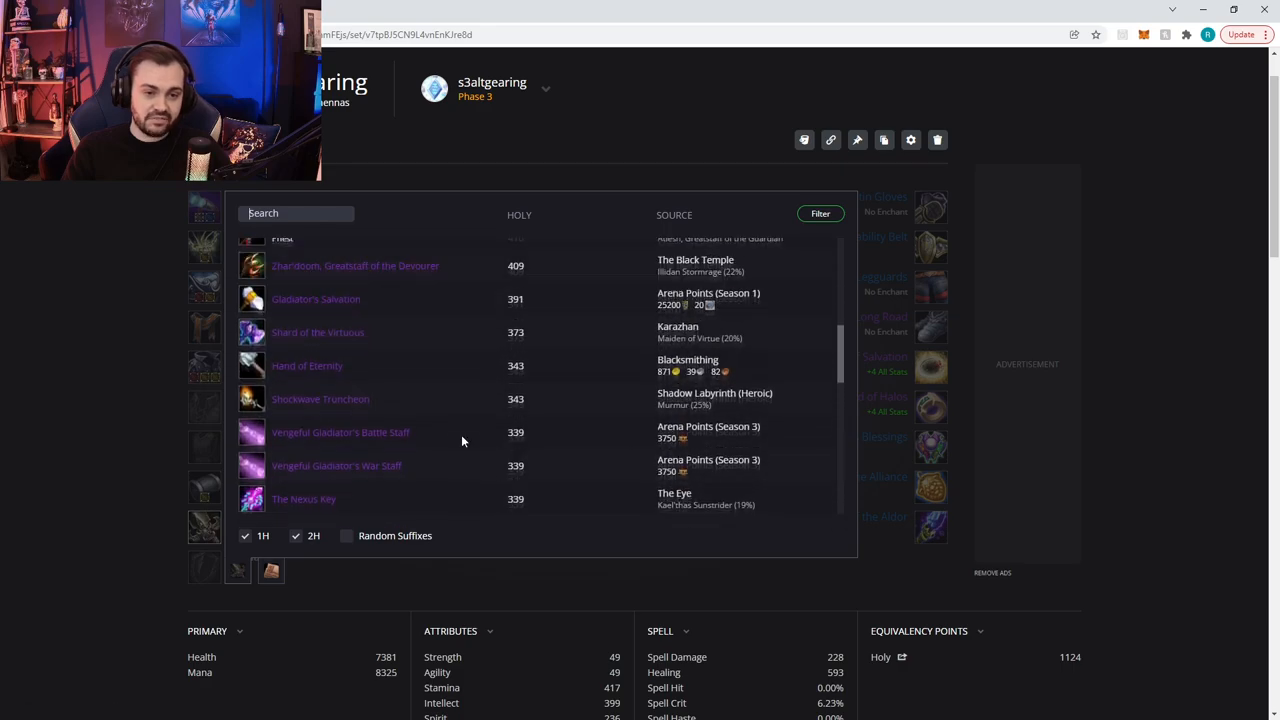
{"action": "scroll", "scroll_direction": "up", "scroll_amount": 3}
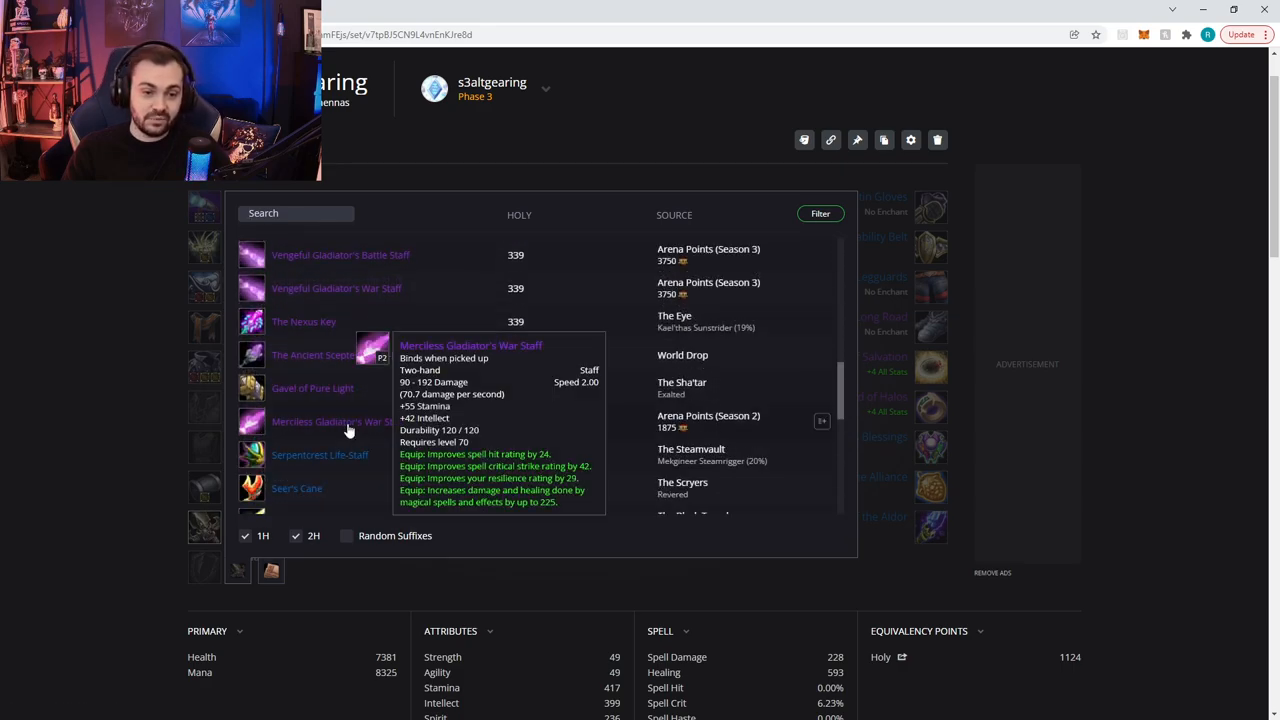
{"action": "left_click", "coordinate": [204, 568]}
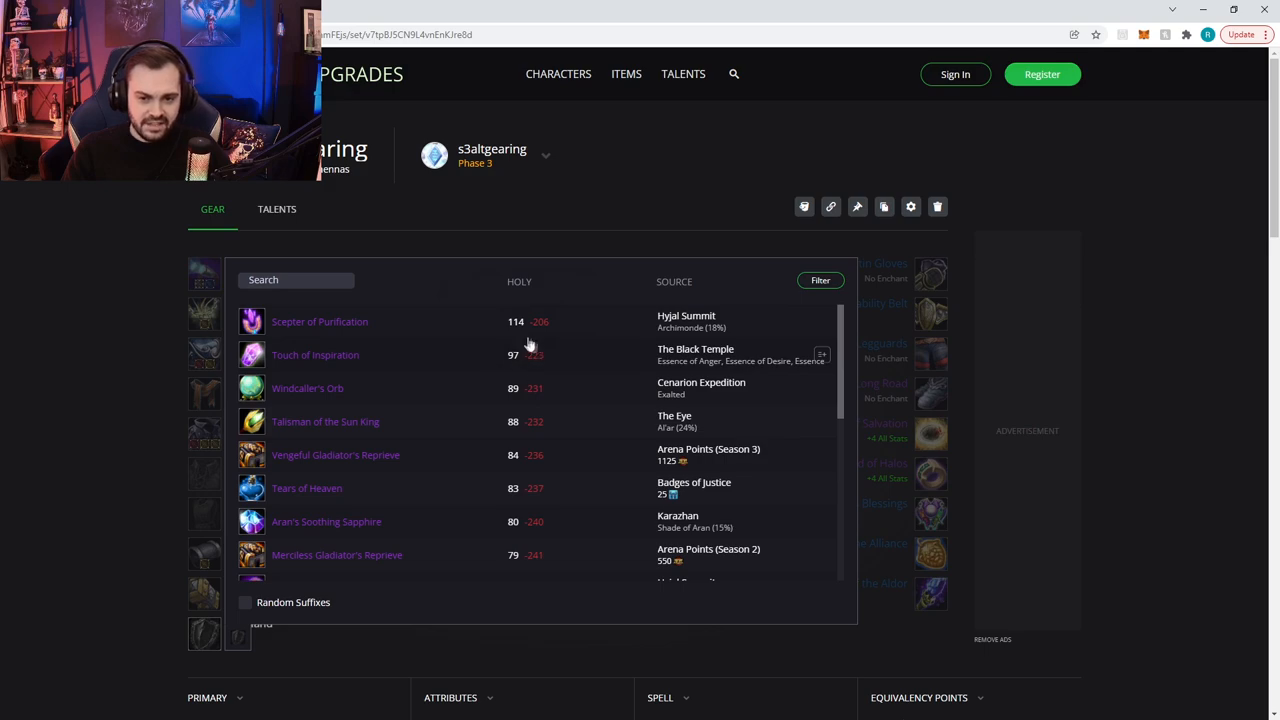
{"action": "mouse_move", "coordinate": [307, 388]}
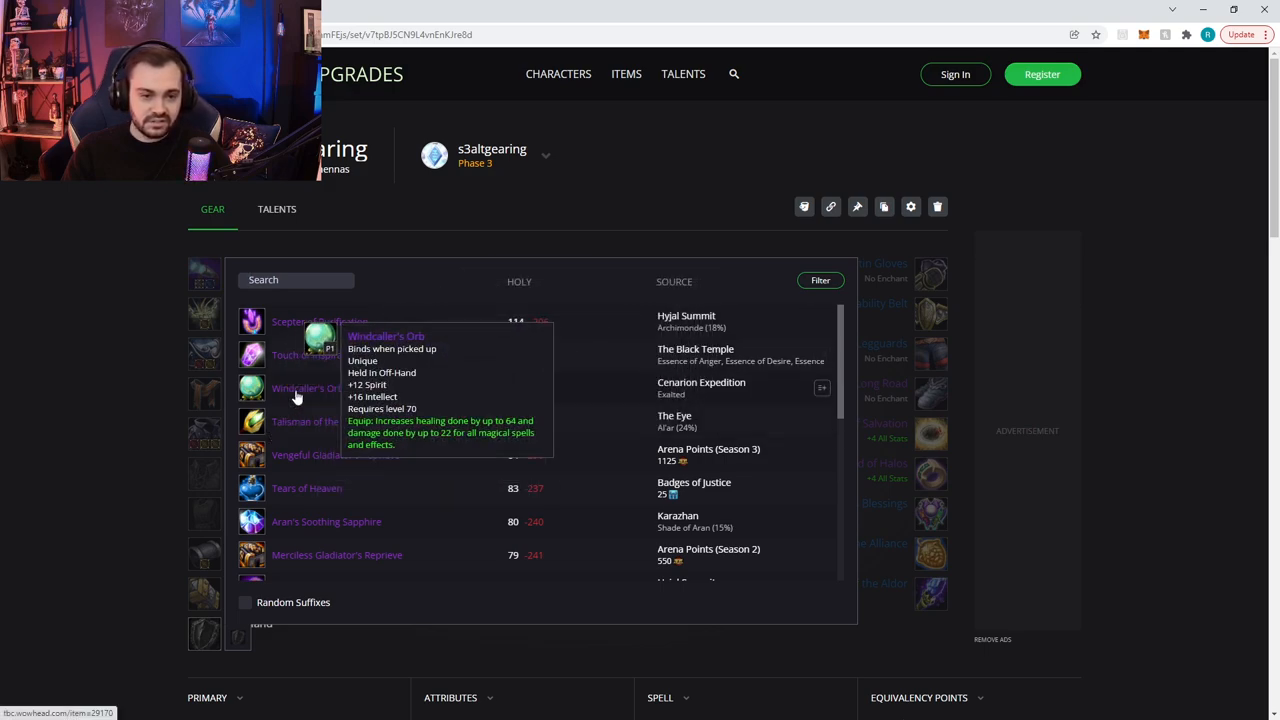
{"action": "mouse_move", "coordinate": [540, 418]}
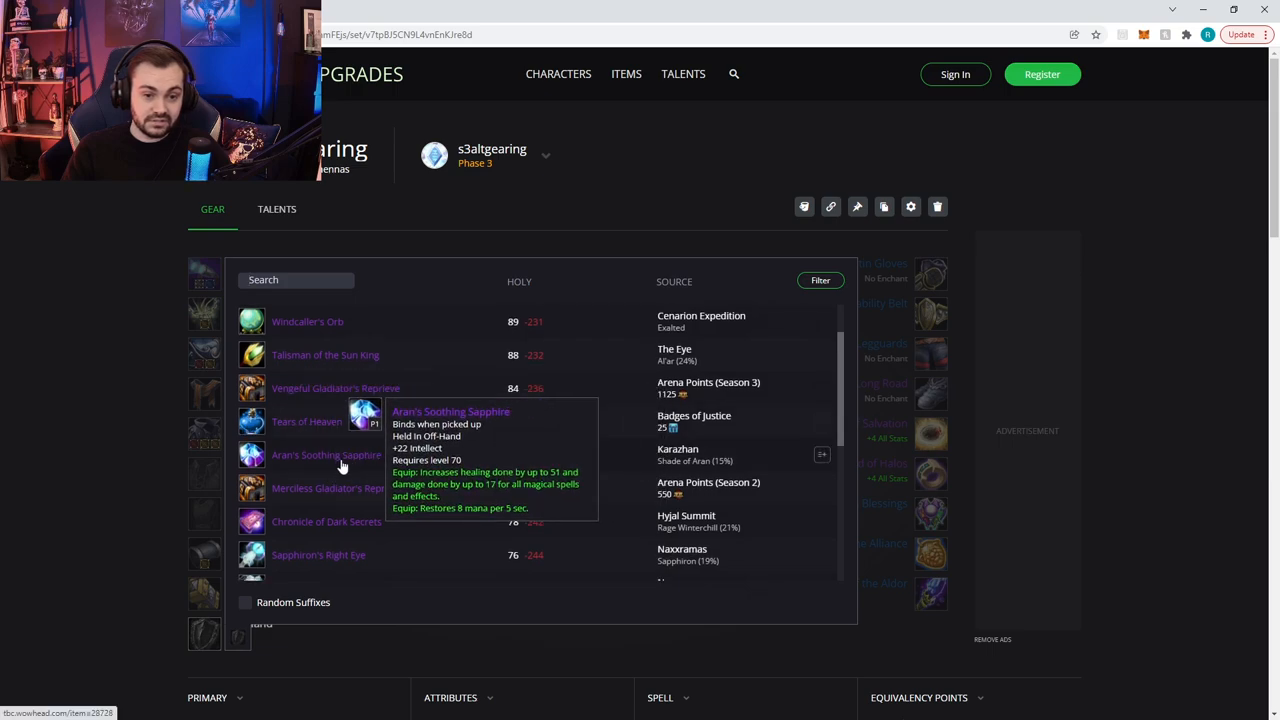
- Scroll the off-hand list to equip Lordaeron Medical Guide, bringing Holy to 1512
{"action": "scroll", "scroll_direction": "down", "scroll_amount": 3}
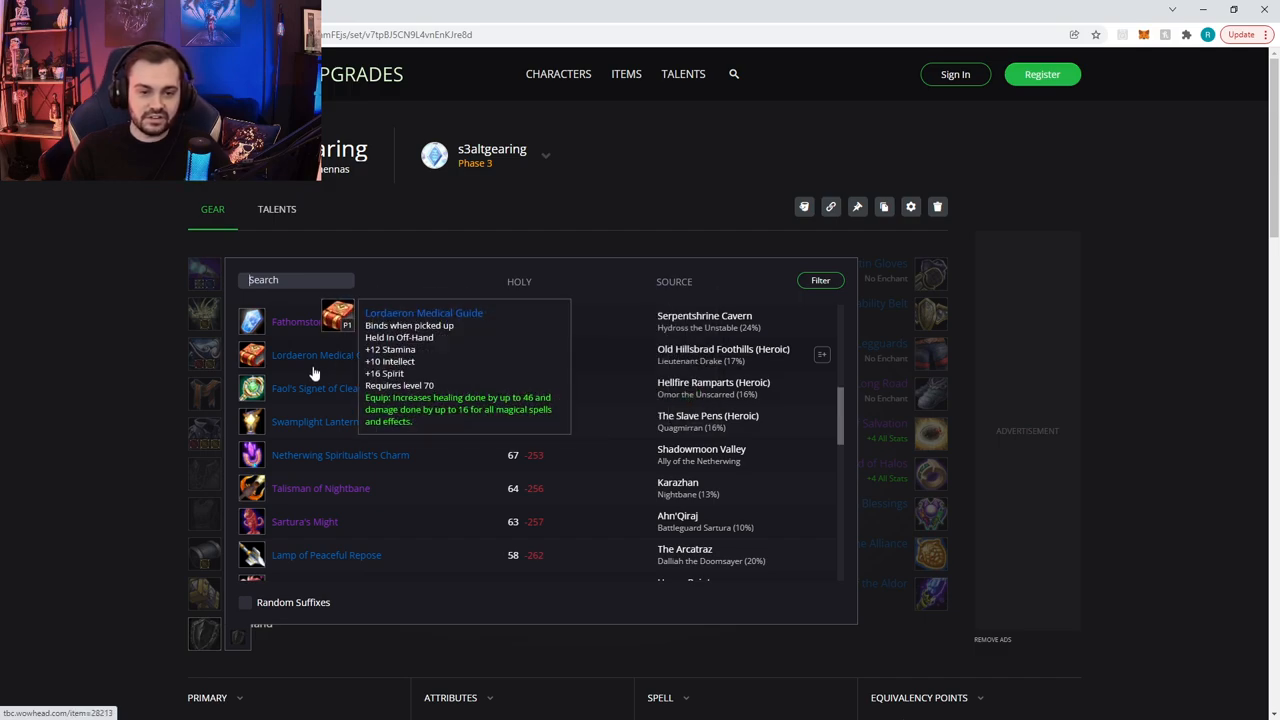
{"action": "scroll", "scroll_direction": "up", "scroll_amount": 3}
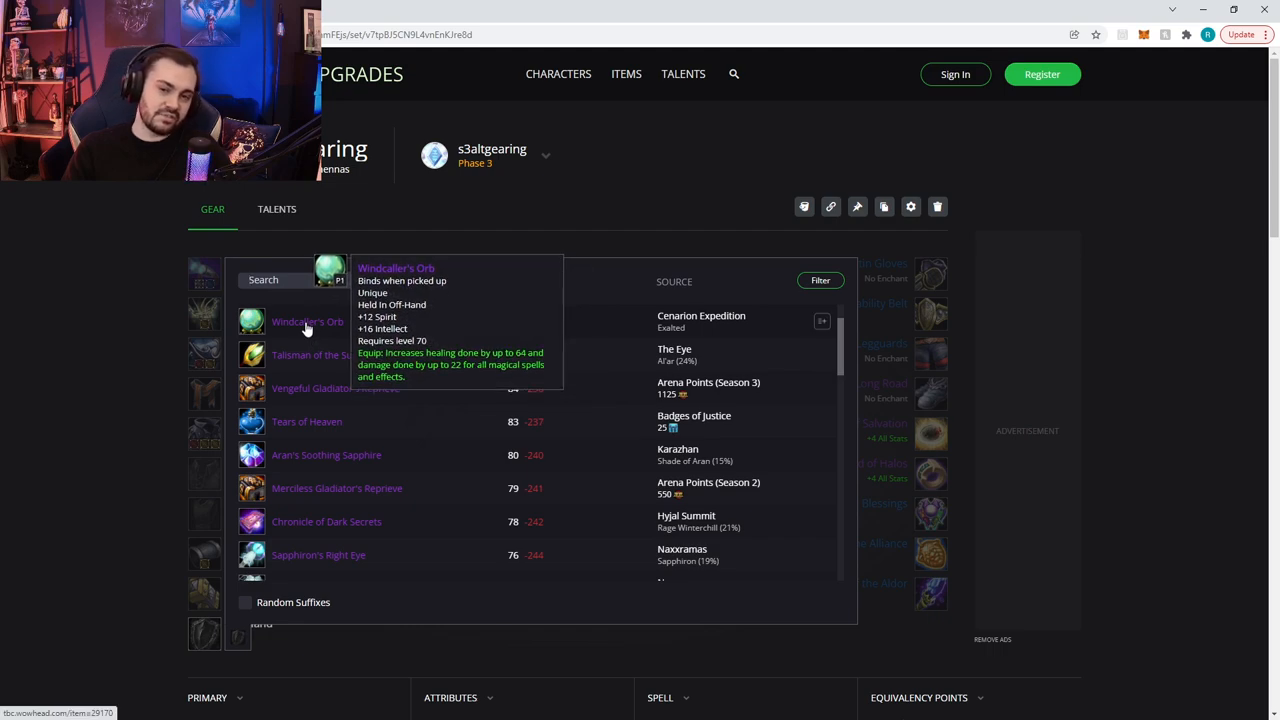
{"action": "mouse_move", "coordinate": [397, 410]}
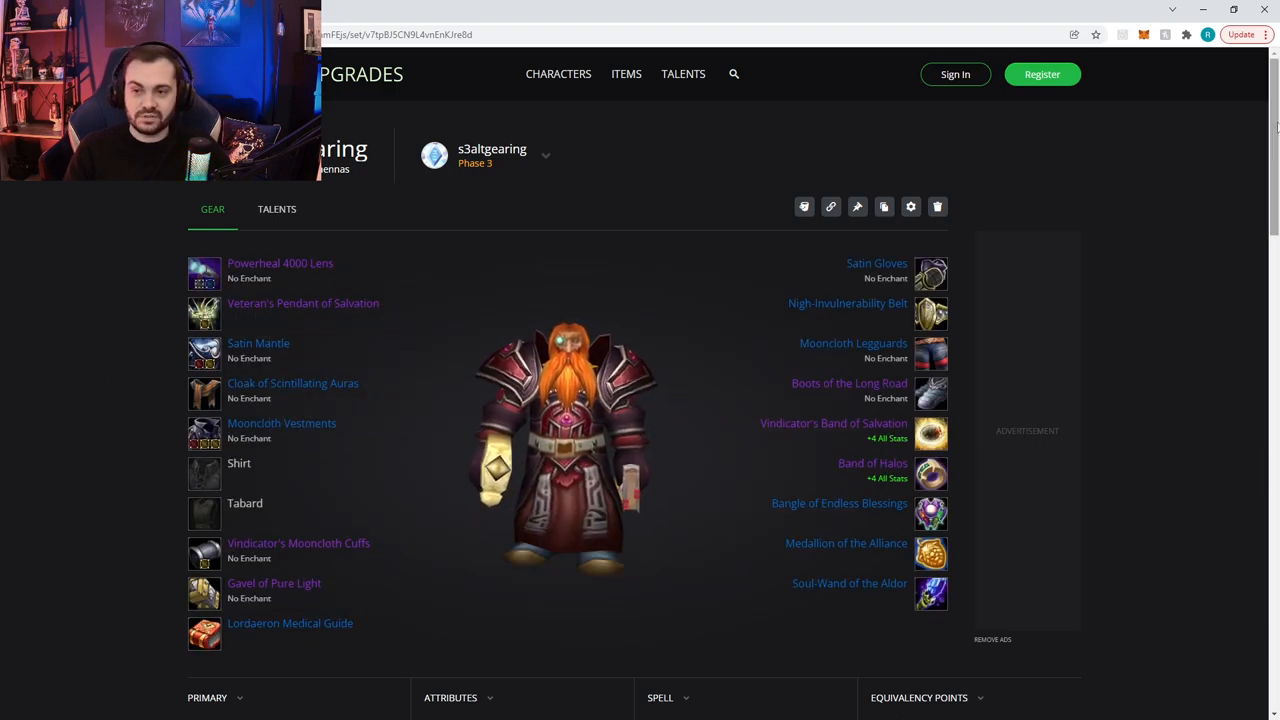
{"action": "scroll", "scroll_direction": "down", "scroll_amount": 3}
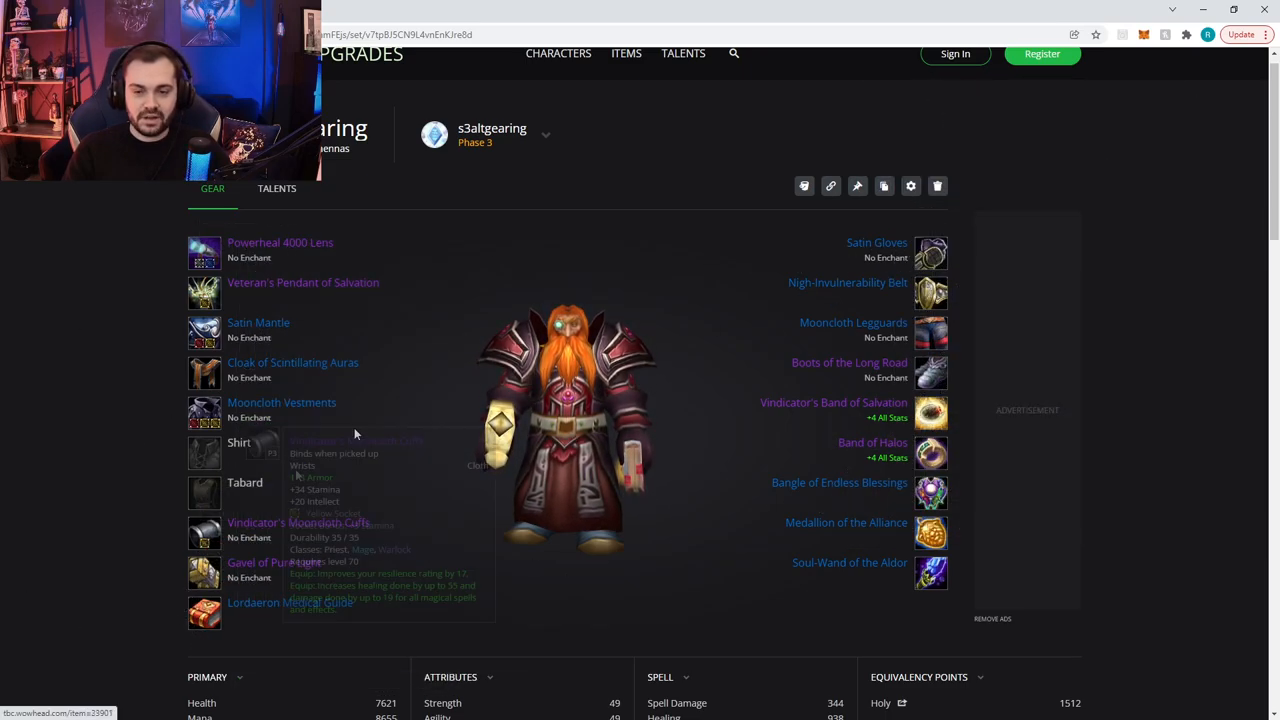
{"action": "mouse_move", "coordinate": [1107, 390]}
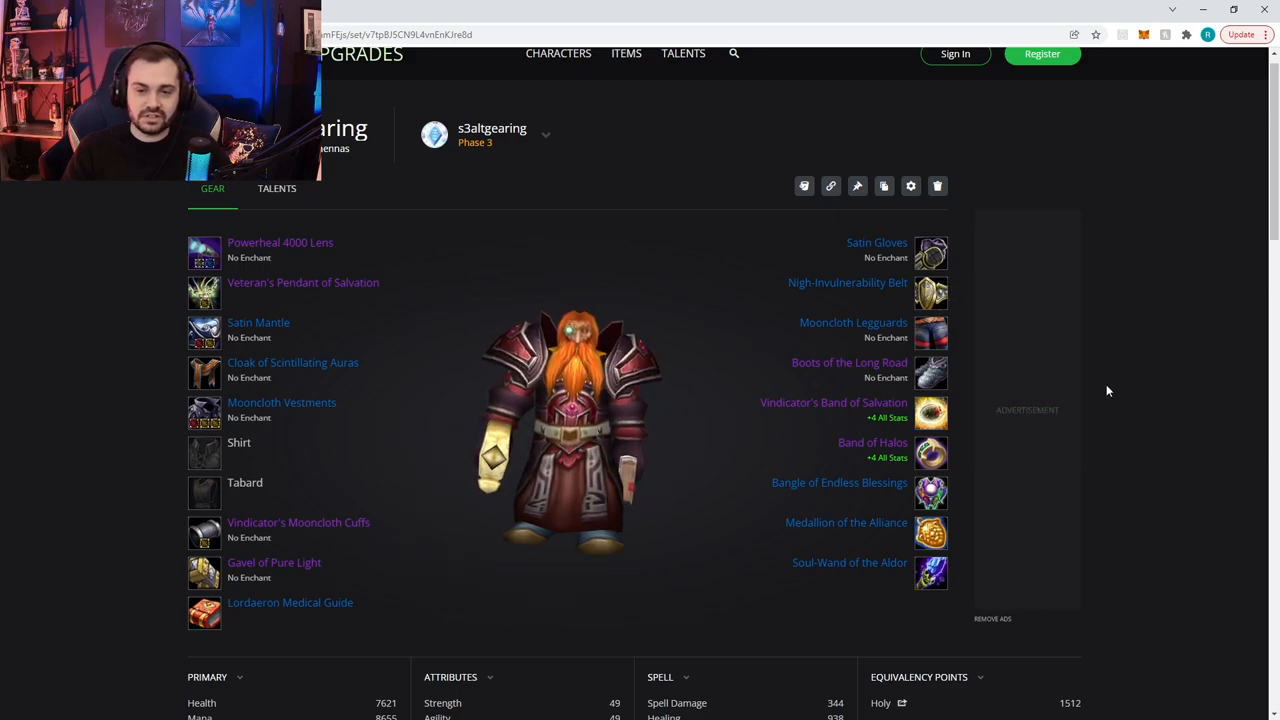
- Scroll the item list while choosing Light-Collar, Stainless Cloak, Light's Justice and Signet
{"action": "scroll", "scroll_direction": "up", "scroll_amount": 3}
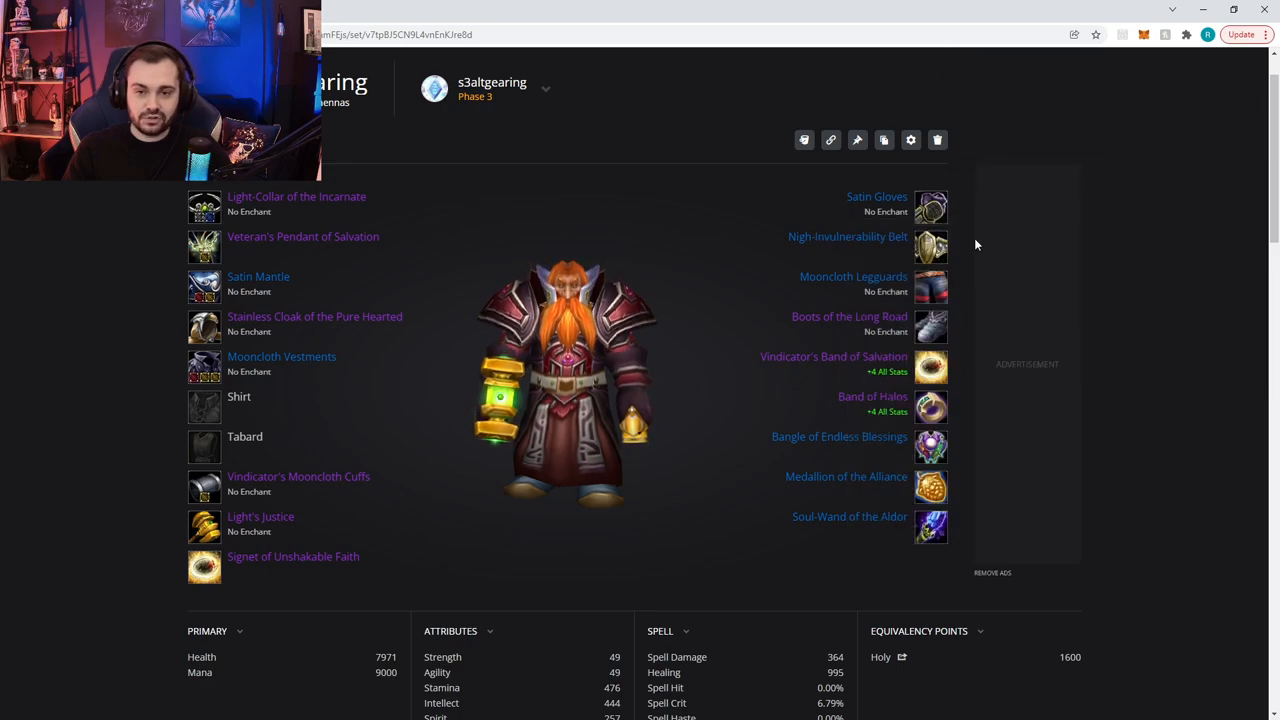
- Replace Band of Halos with Band of Eternity in the second ring slot, Holy 1619
{"action": "left_click", "coordinate": [930, 406]}
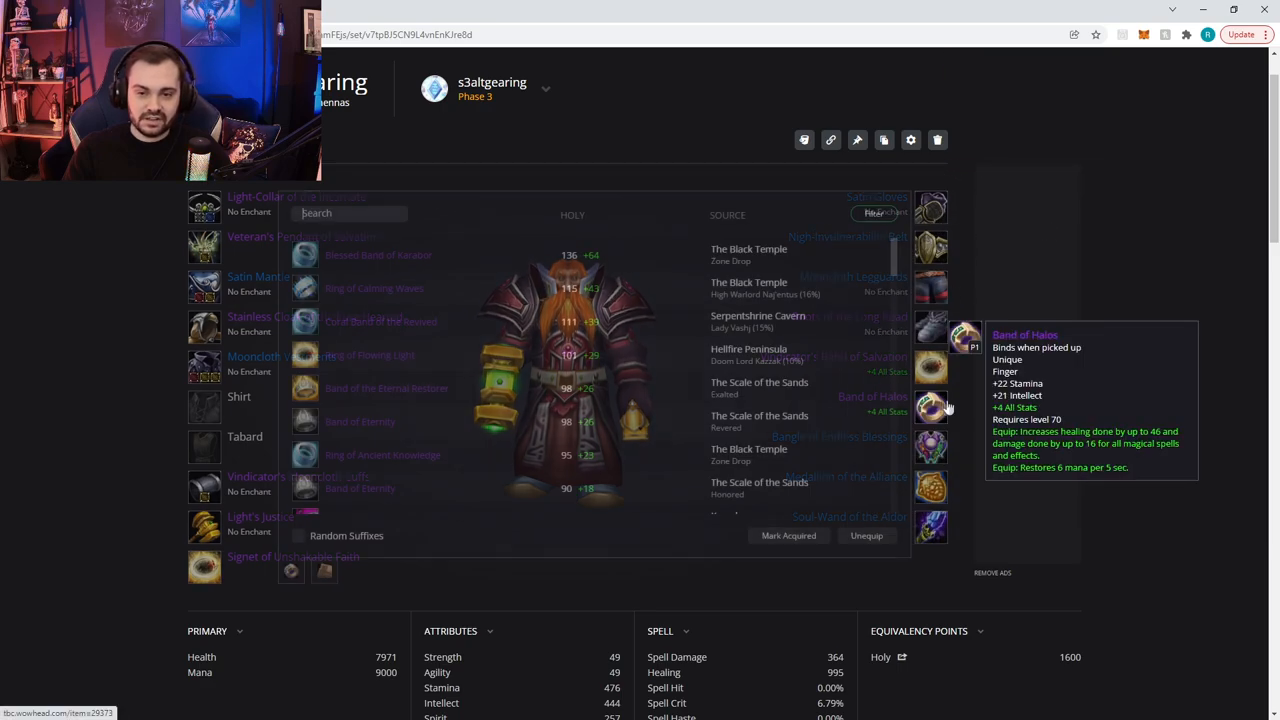
{"action": "mouse_move", "coordinate": [374, 288]}
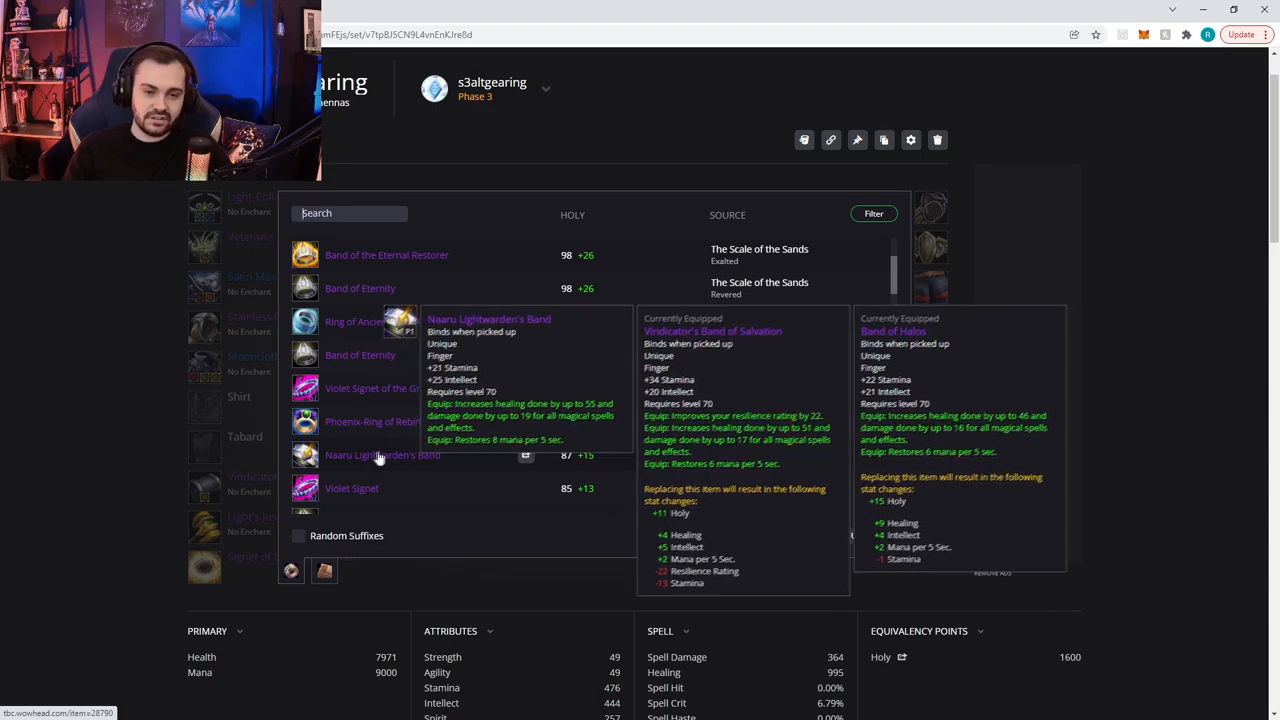
{"action": "mouse_move", "coordinate": [360, 355]}
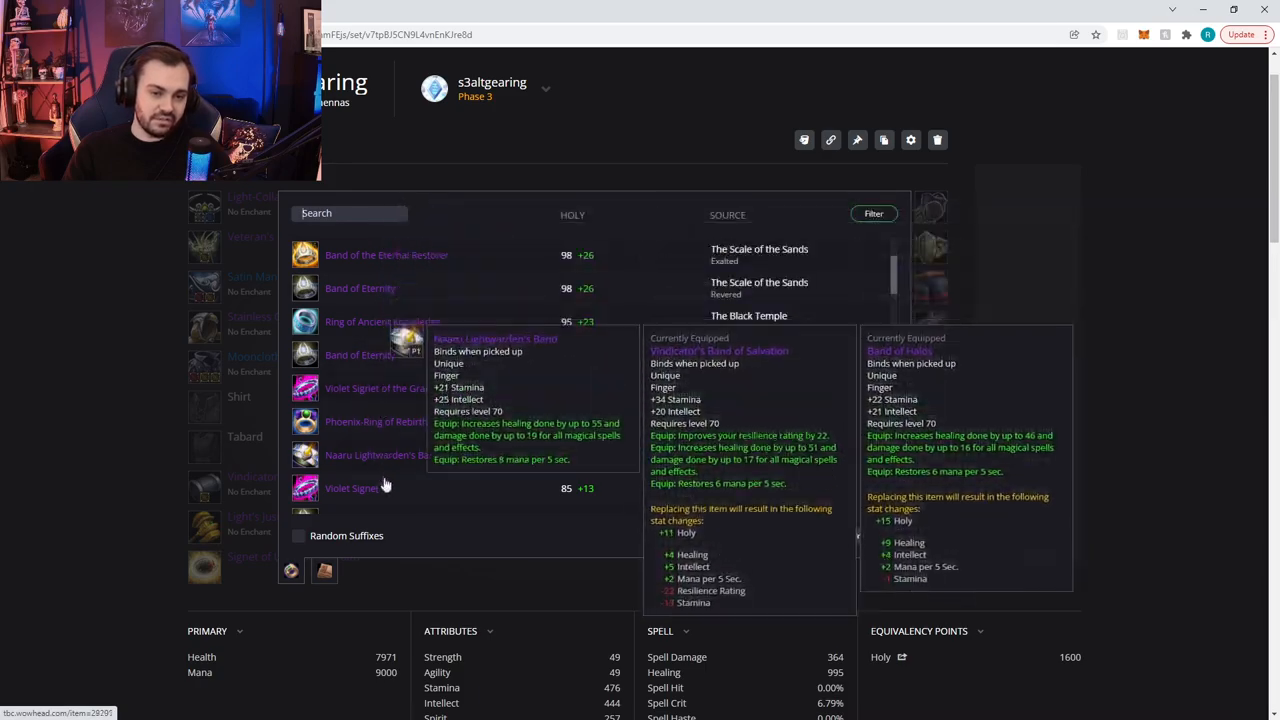
{"action": "mouse_move", "coordinate": [355, 418]}
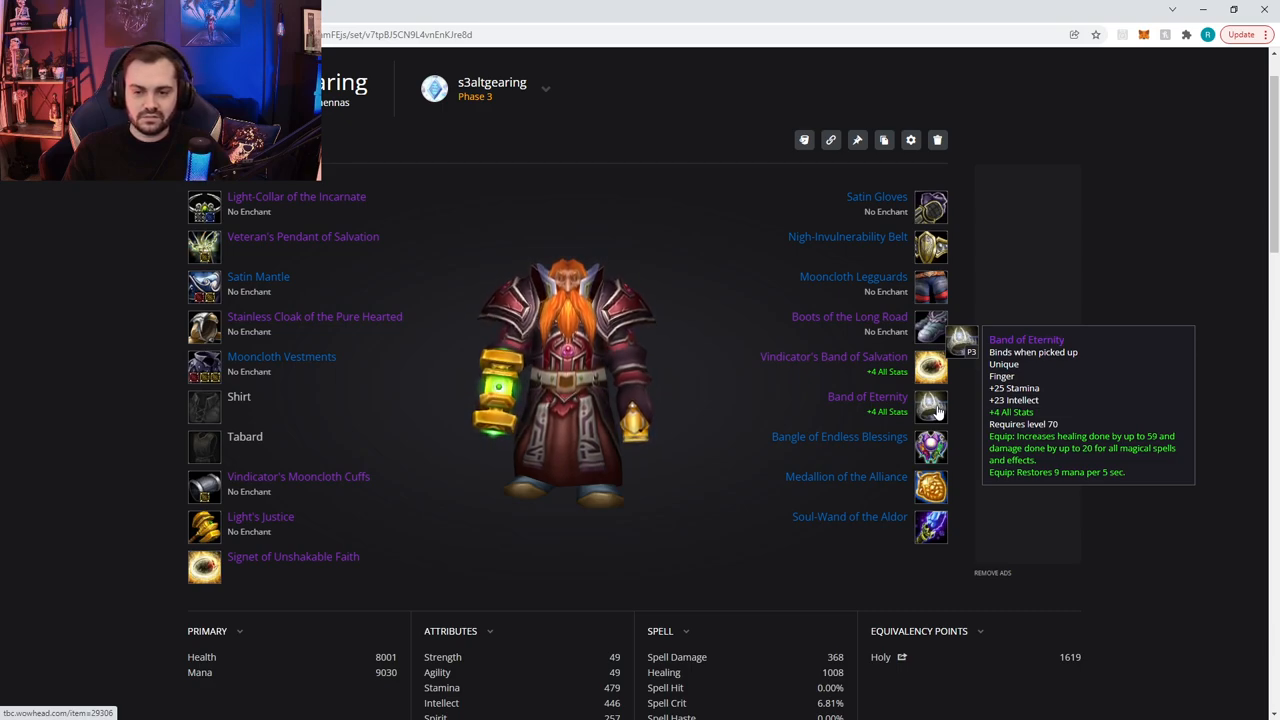
{"action": "mouse_move", "coordinate": [970, 368]}
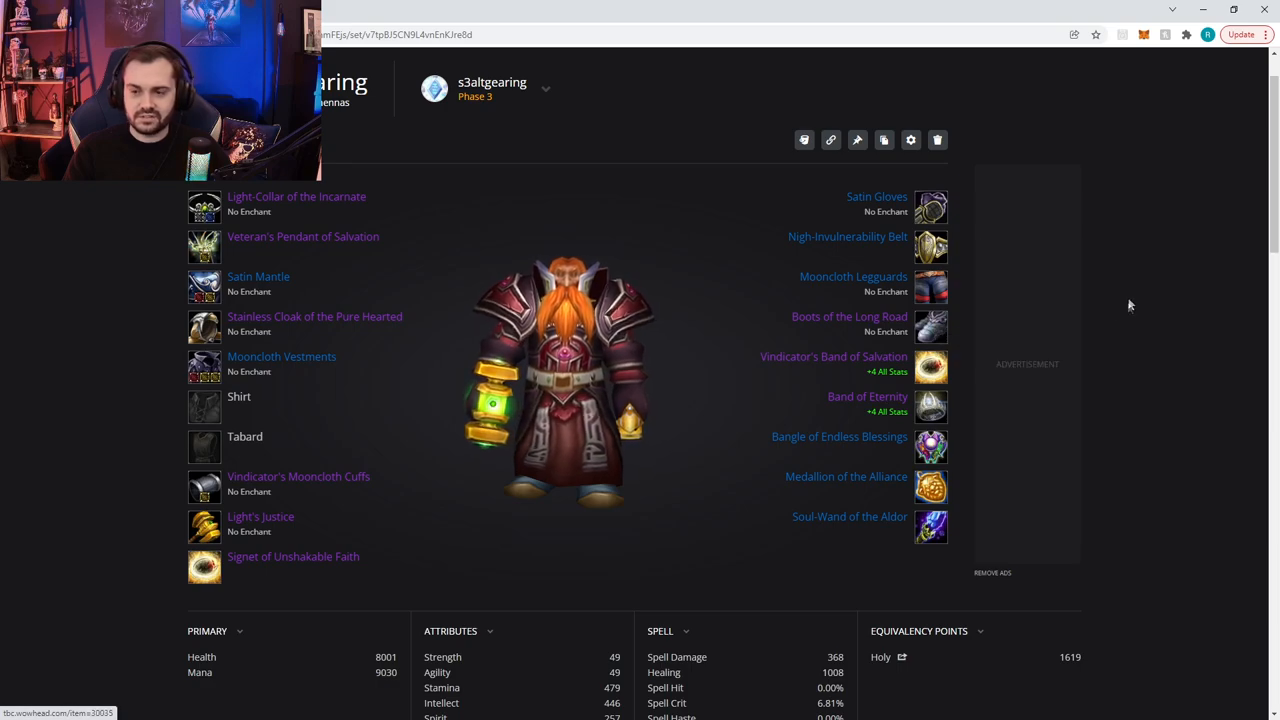
{"action": "scroll", "scroll_direction": "up", "scroll_amount": 3}
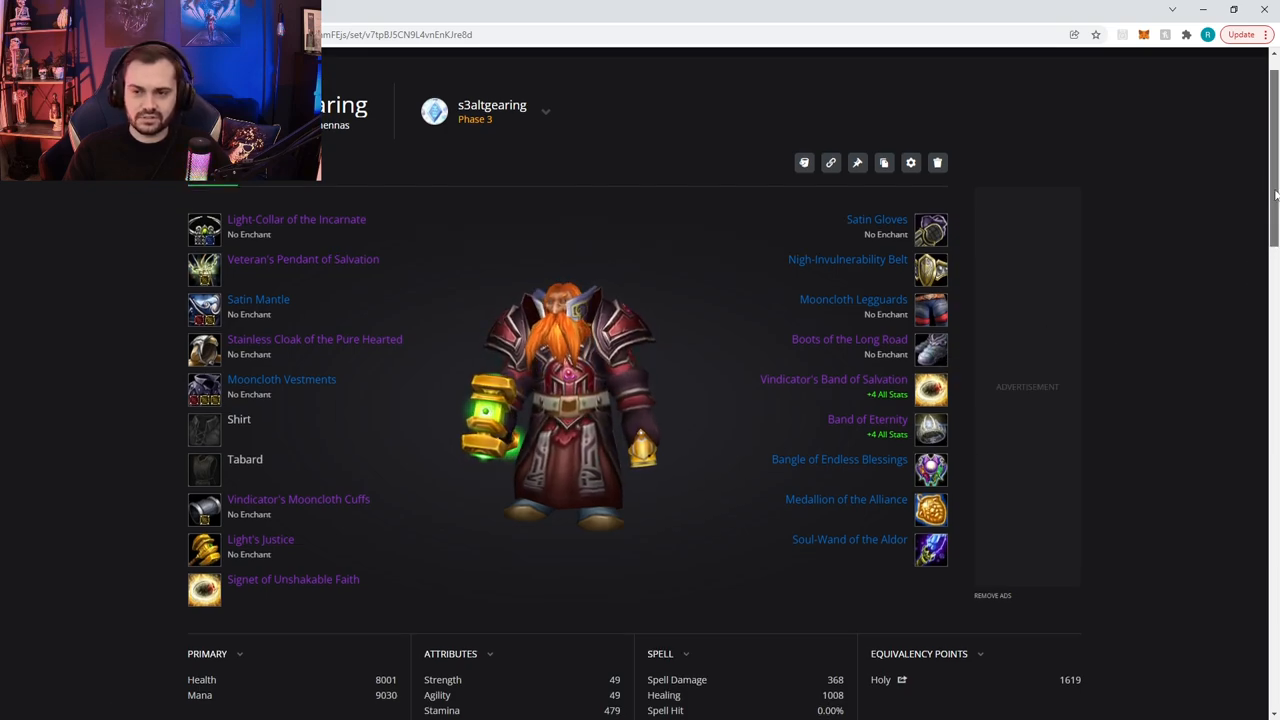
{"action": "mouse_move", "coordinate": [931, 349]}
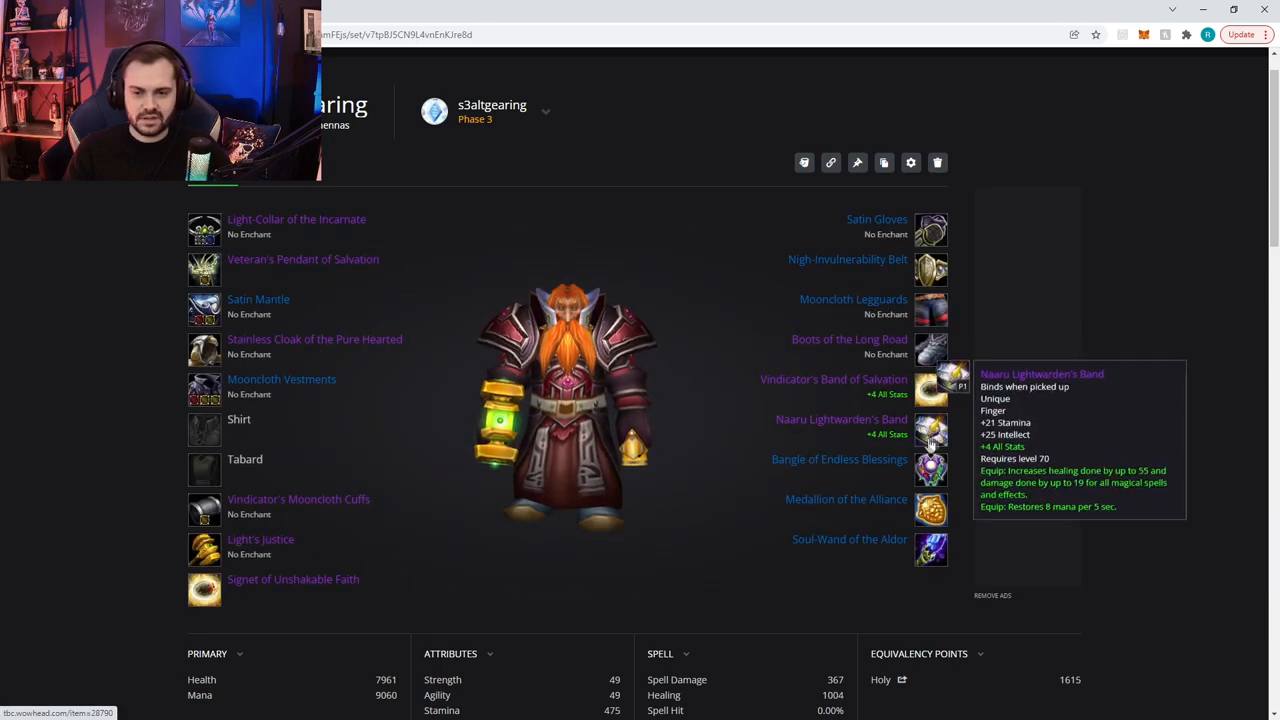
{"action": "mouse_move", "coordinate": [853, 299]}
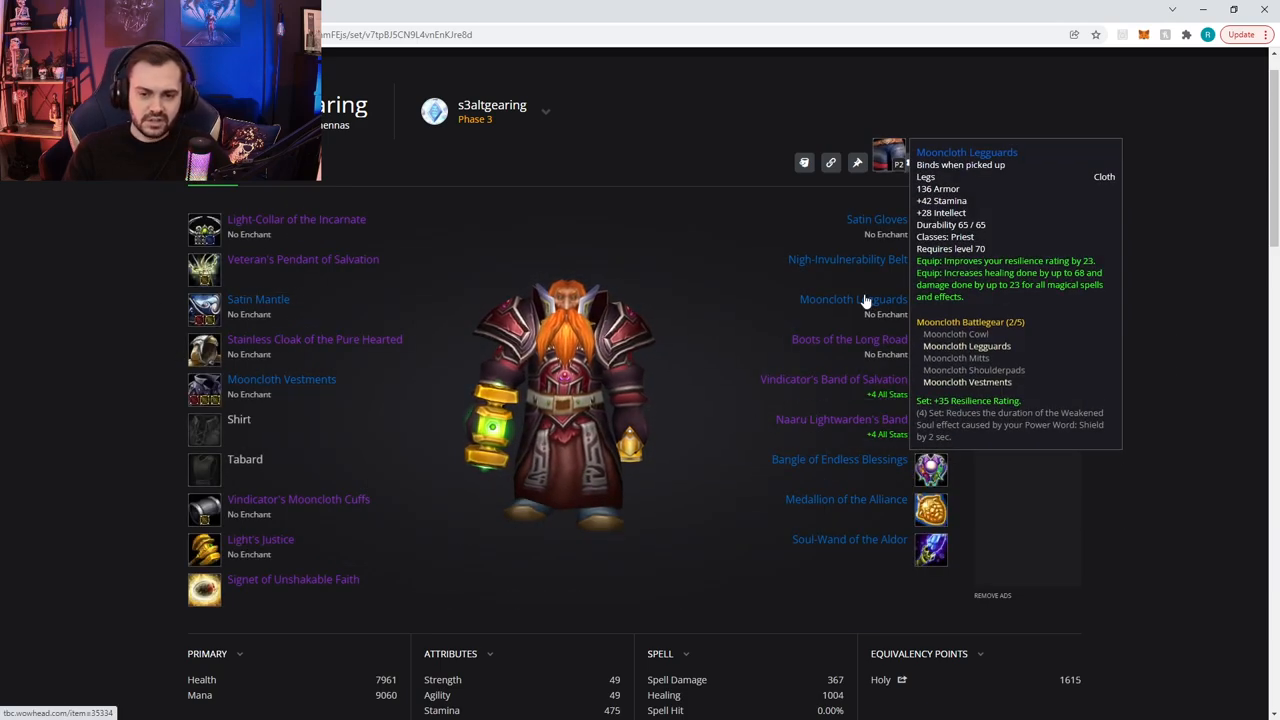
{"action": "mouse_move", "coordinate": [1110, 296]}
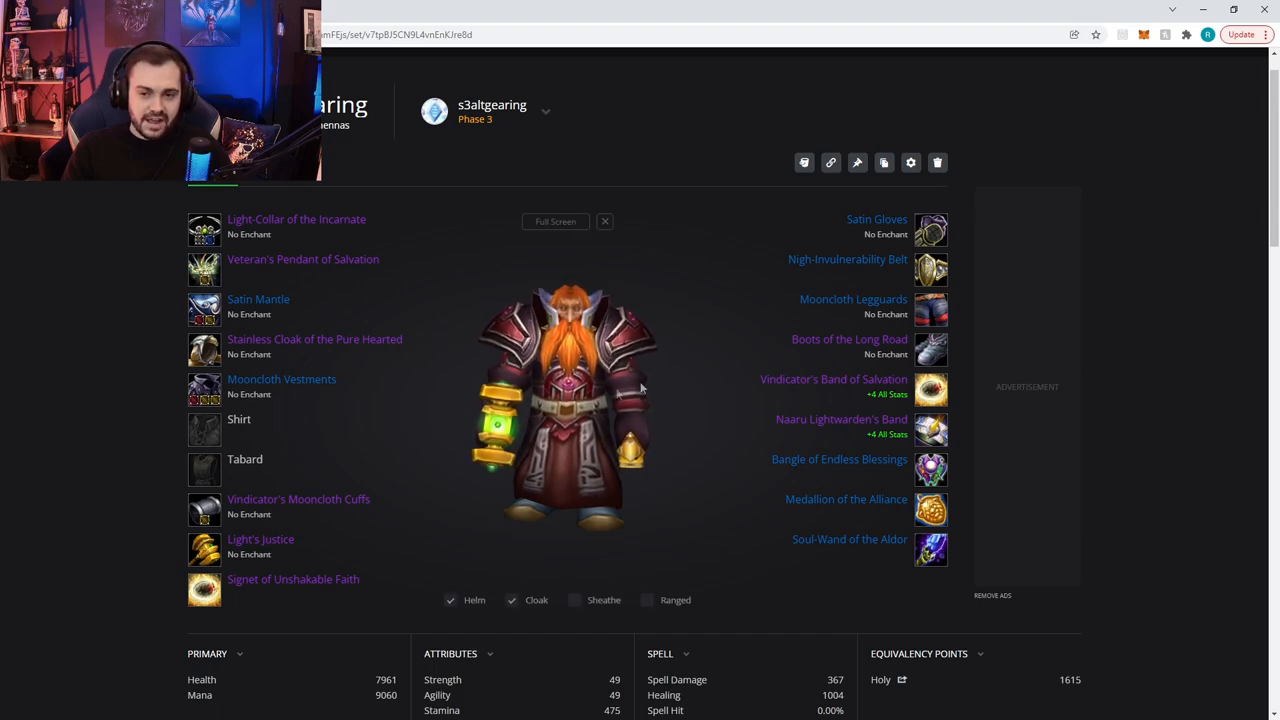
{"action": "mouse_move", "coordinate": [204, 388]}
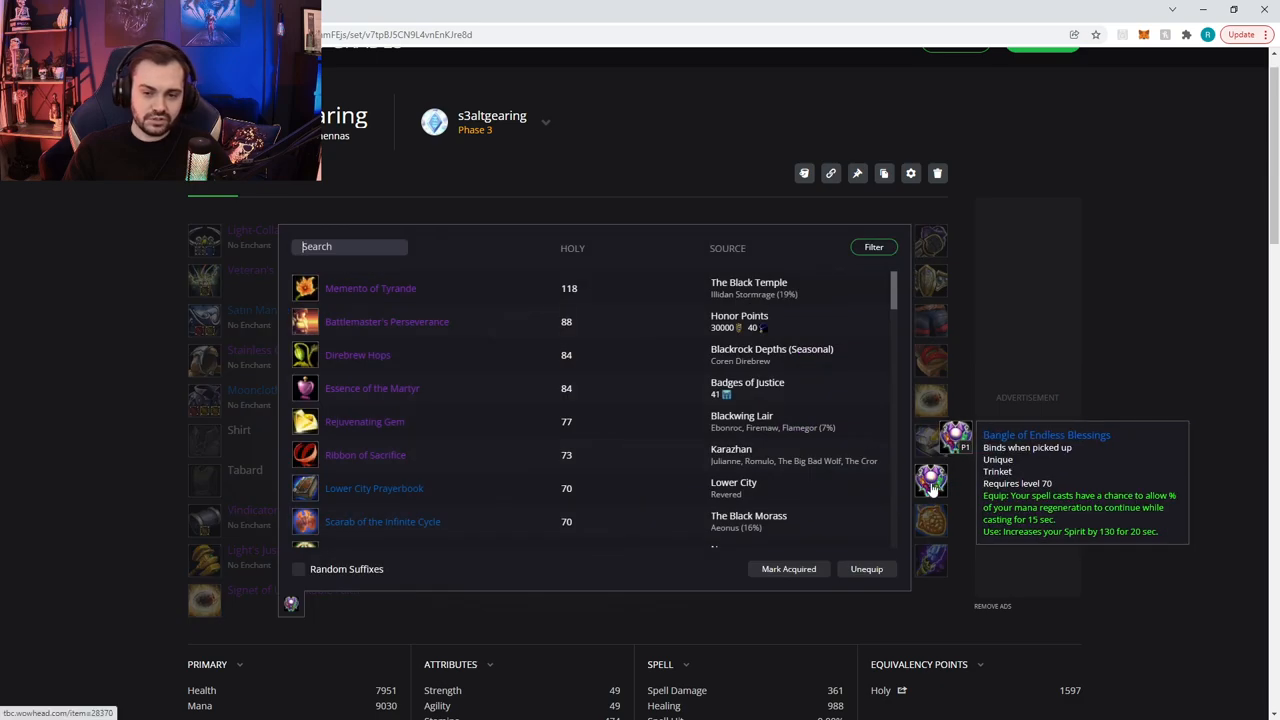
- Scroll down the trinket list to reach Pendant of the Violet Eye
{"action": "scroll", "scroll_direction": "down", "scroll_amount": 3}
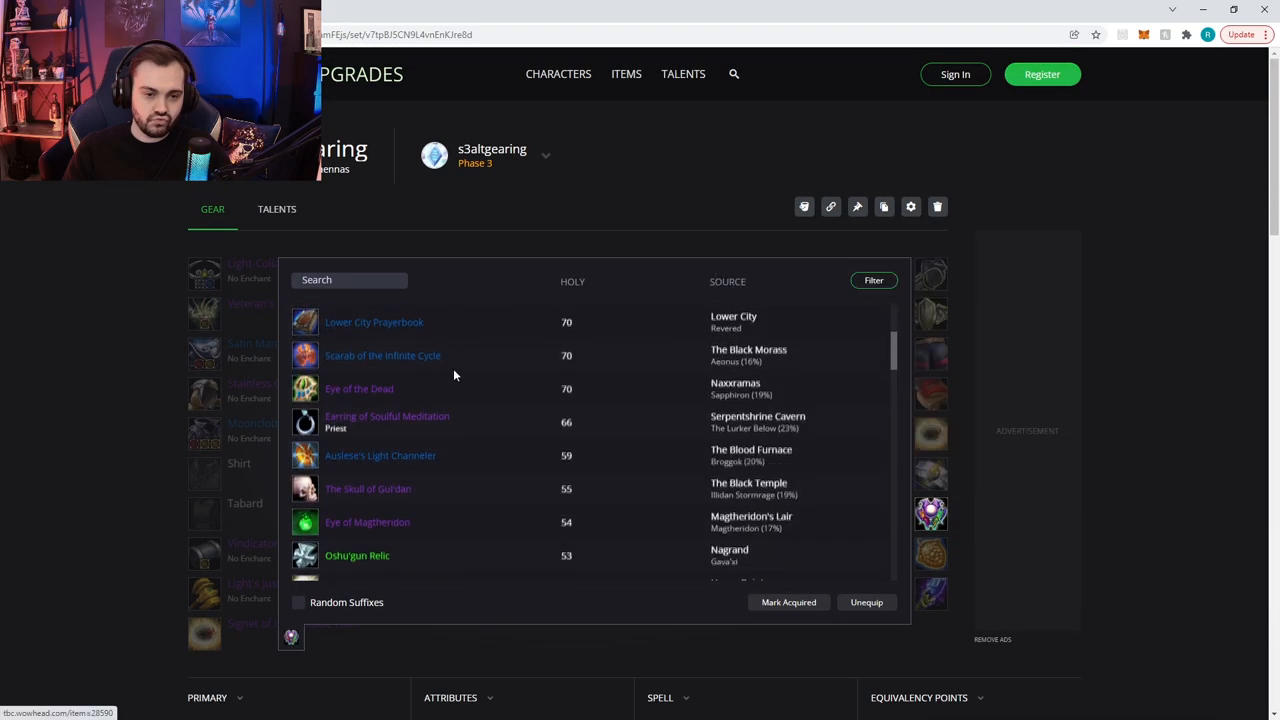
{"action": "scroll", "scroll_direction": "down", "scroll_amount": 3}
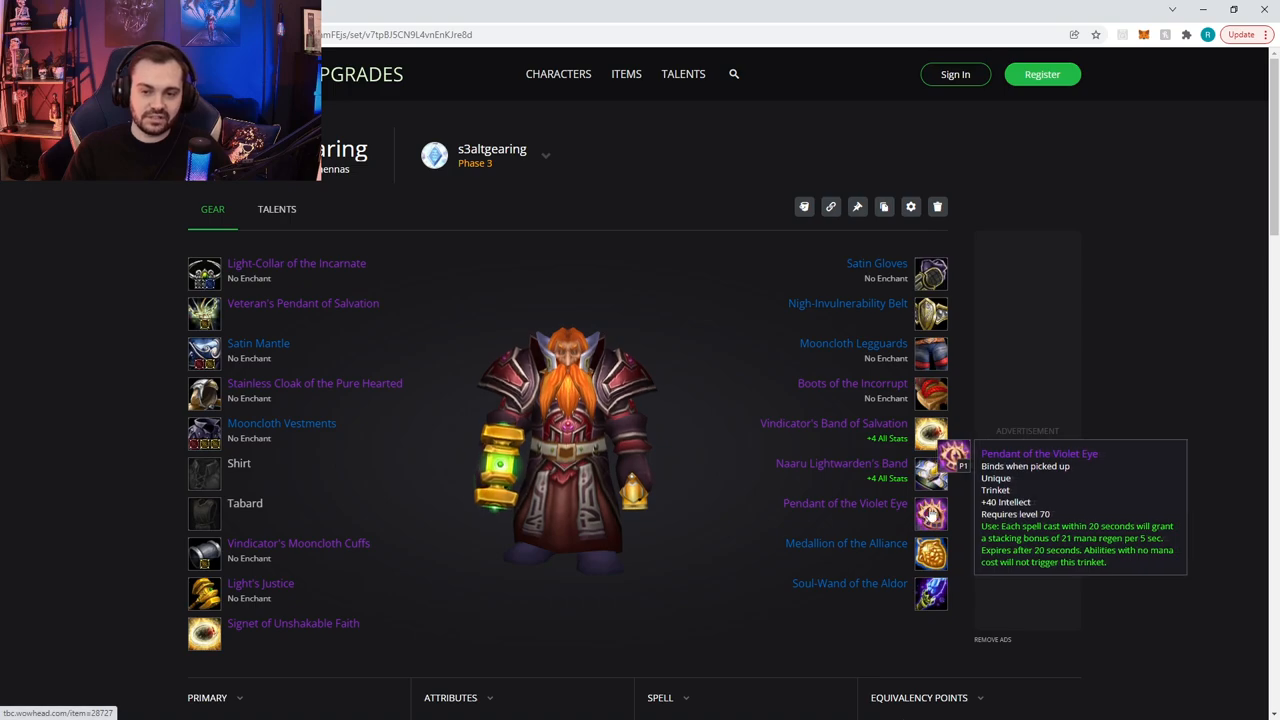
{"action": "mouse_move", "coordinate": [931, 593]}
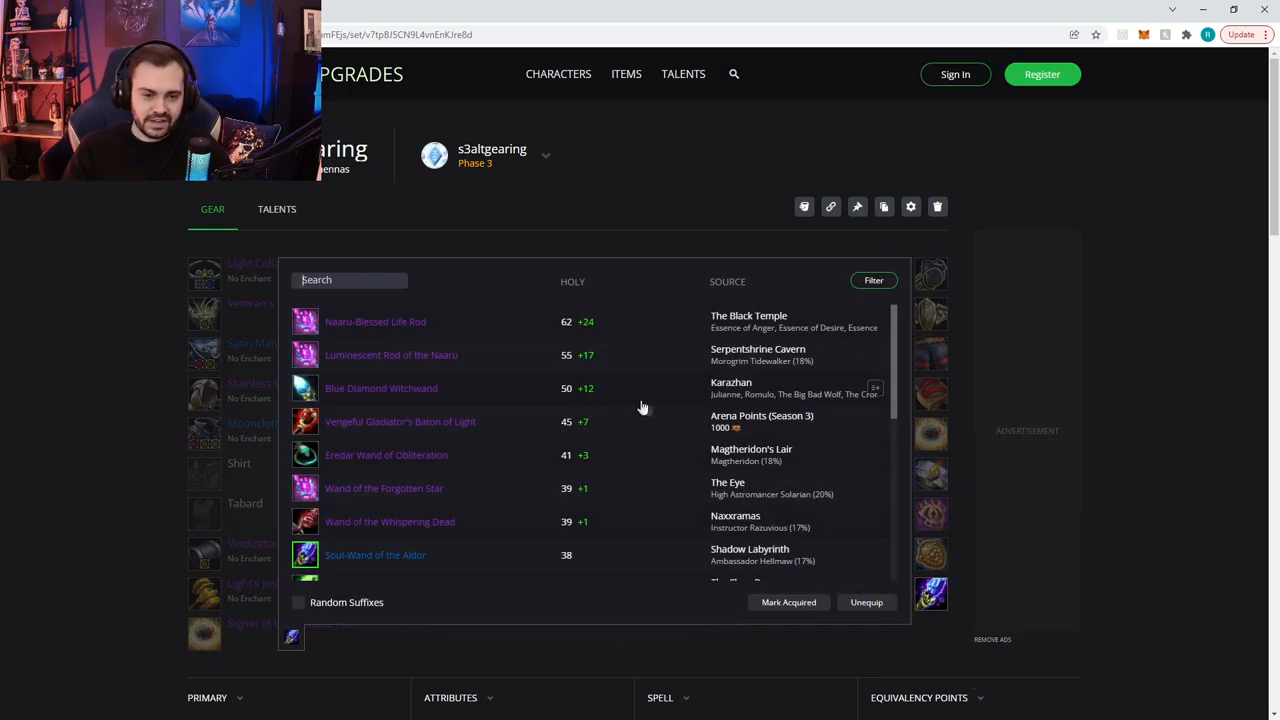
{"action": "scroll", "scroll_direction": "down", "scroll_amount": 3}
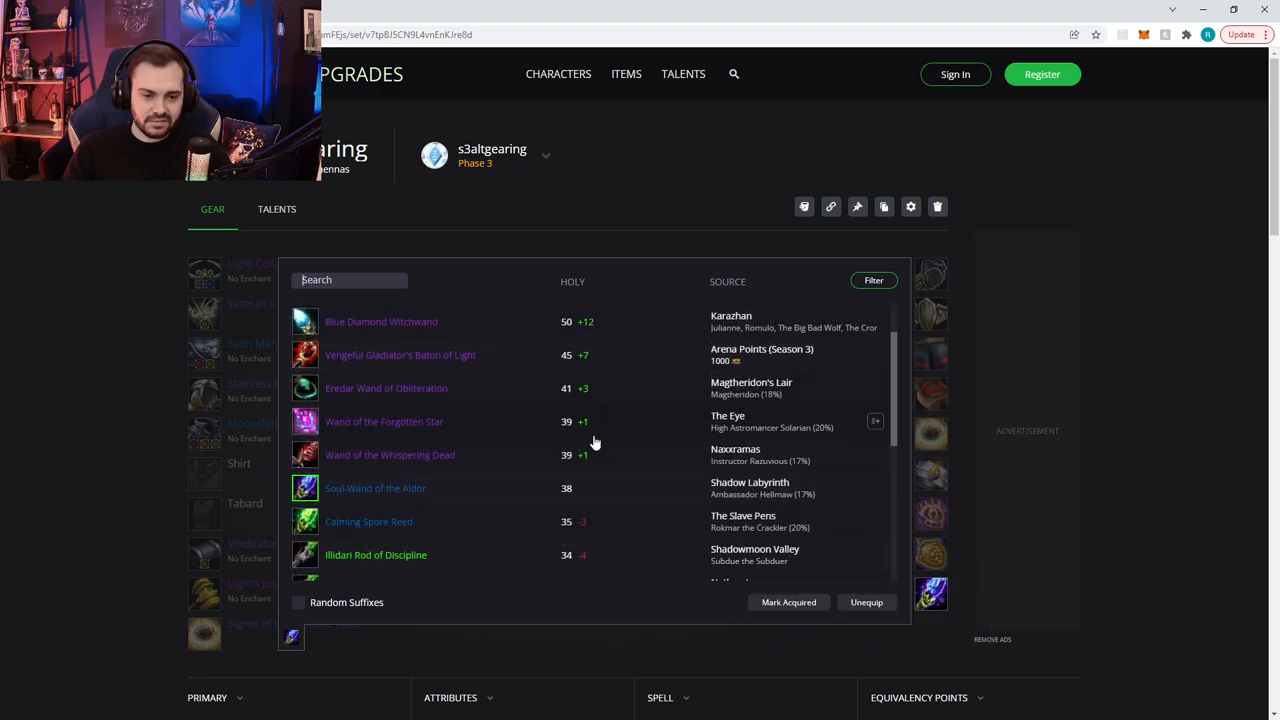
{"action": "scroll", "scroll_direction": "up", "scroll_amount": 3}
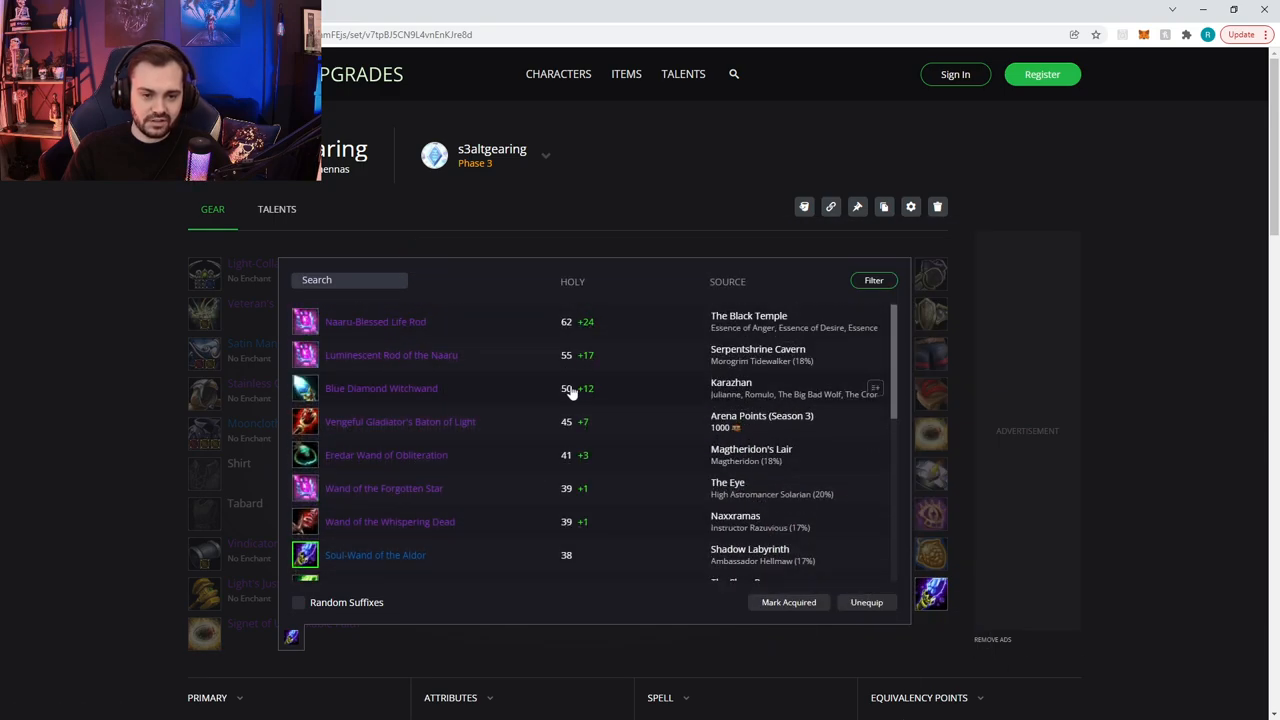
{"action": "mouse_move", "coordinate": [381, 388]}
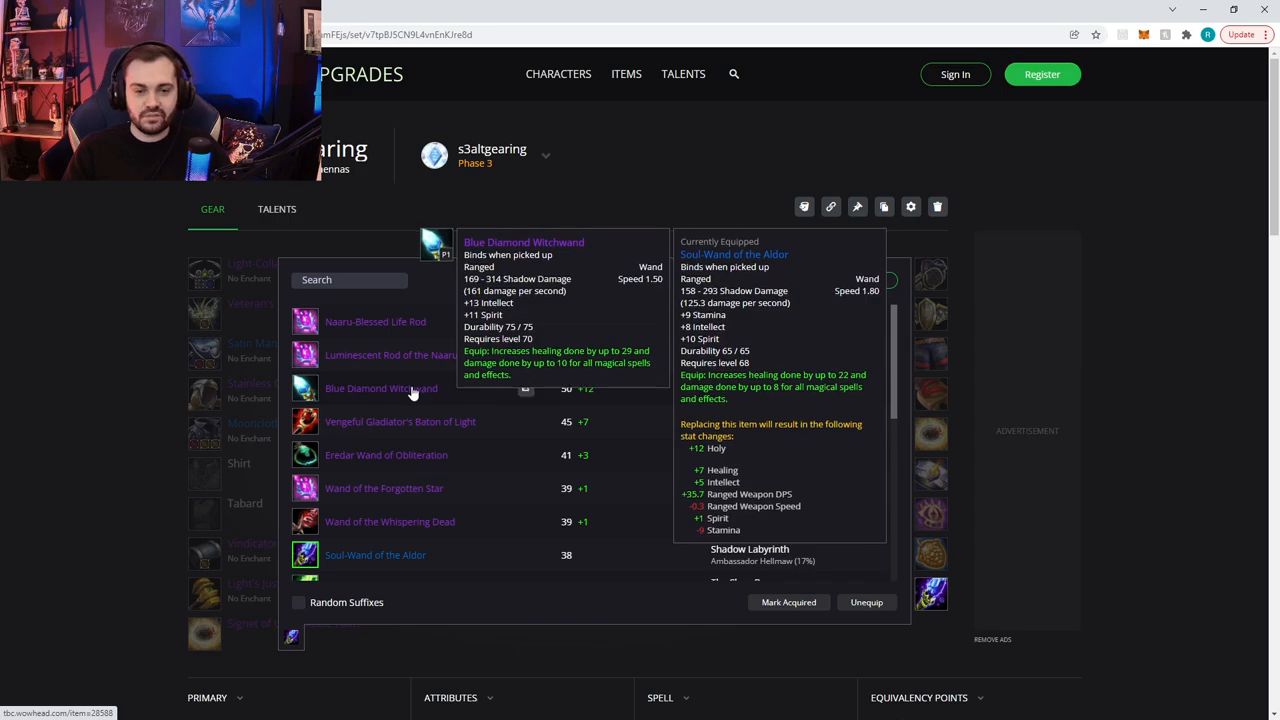
{"action": "mouse_move", "coordinate": [644, 467]}
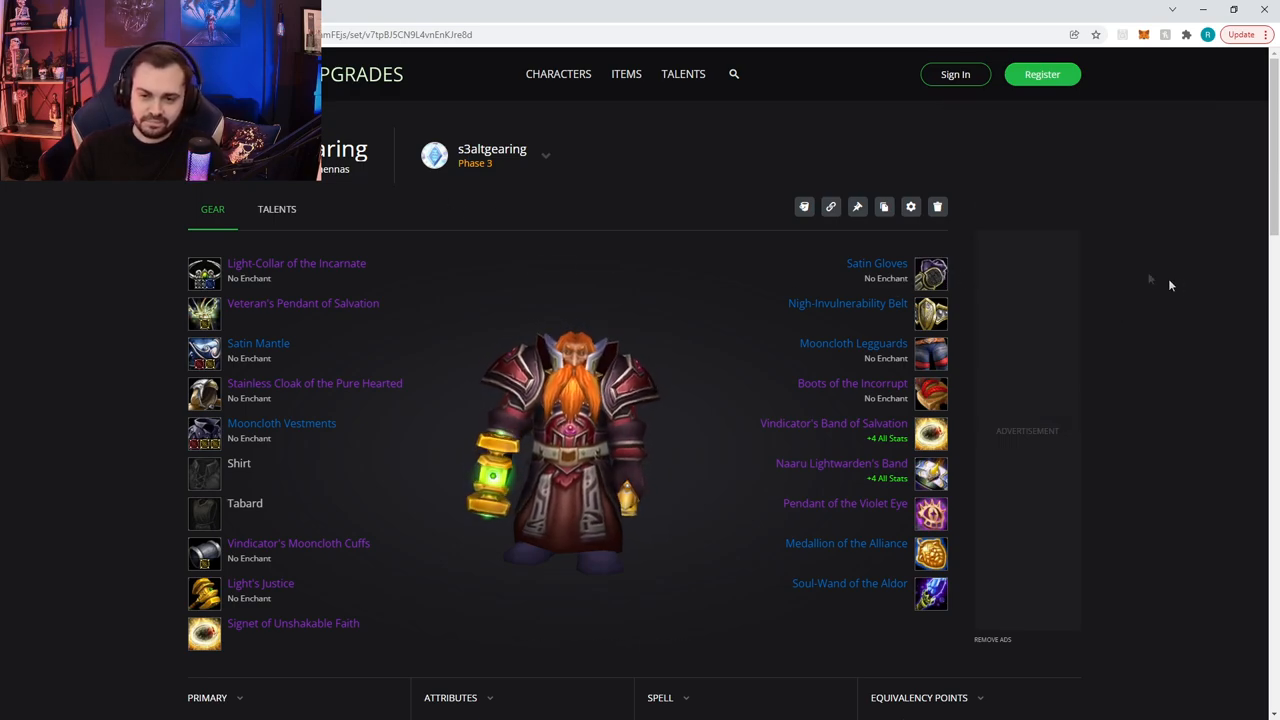
{"action": "left_click", "coordinate": [565, 450]}
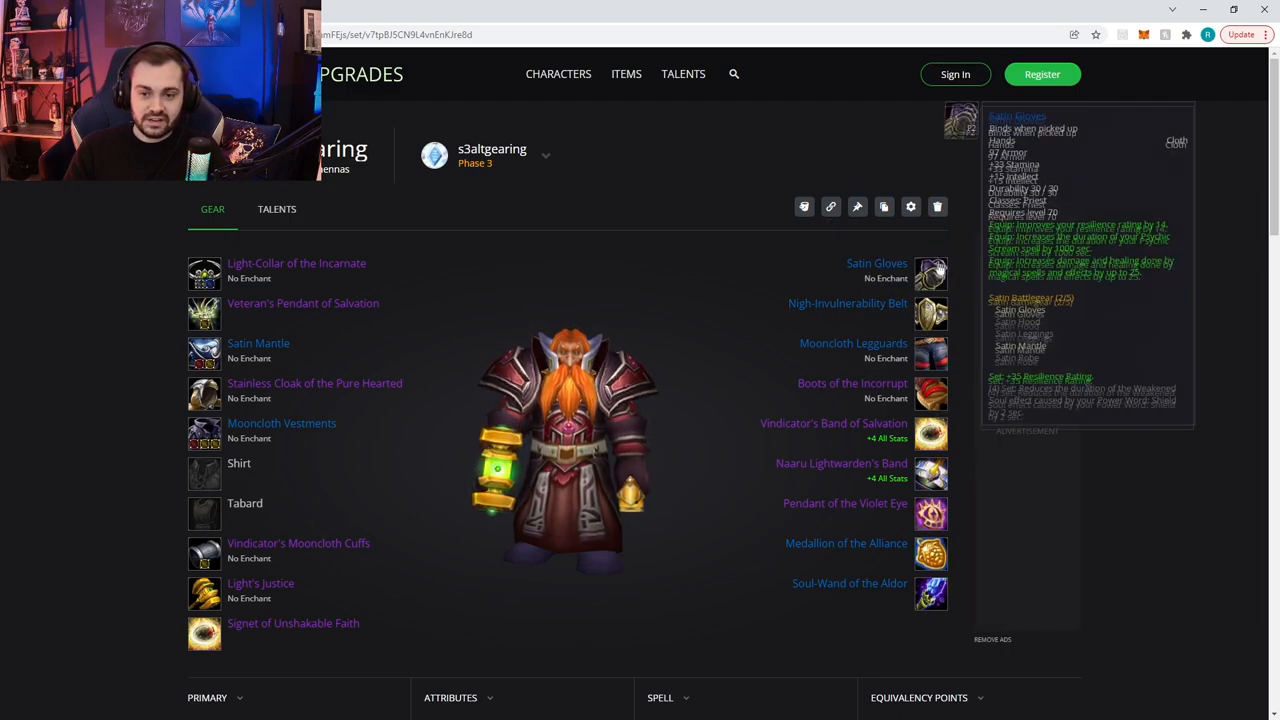
{"action": "mouse_move", "coordinate": [930, 593]}
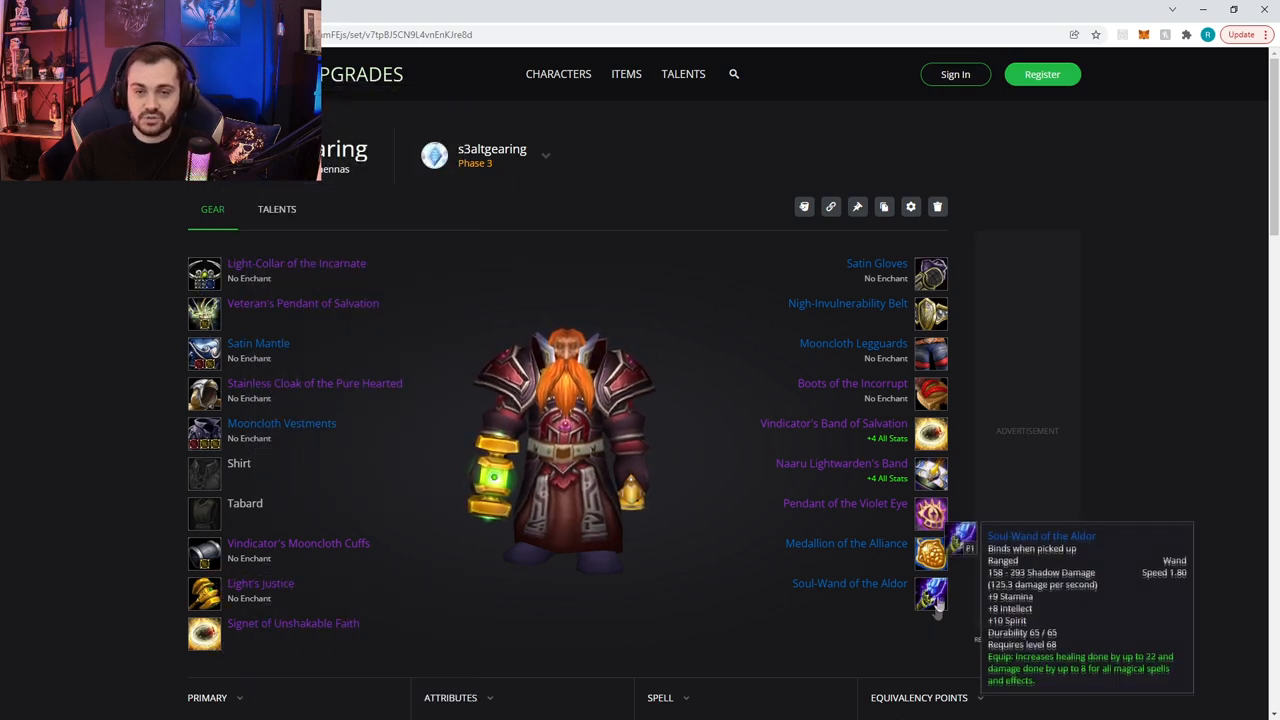
{"action": "mouse_move", "coordinate": [1103, 286]}
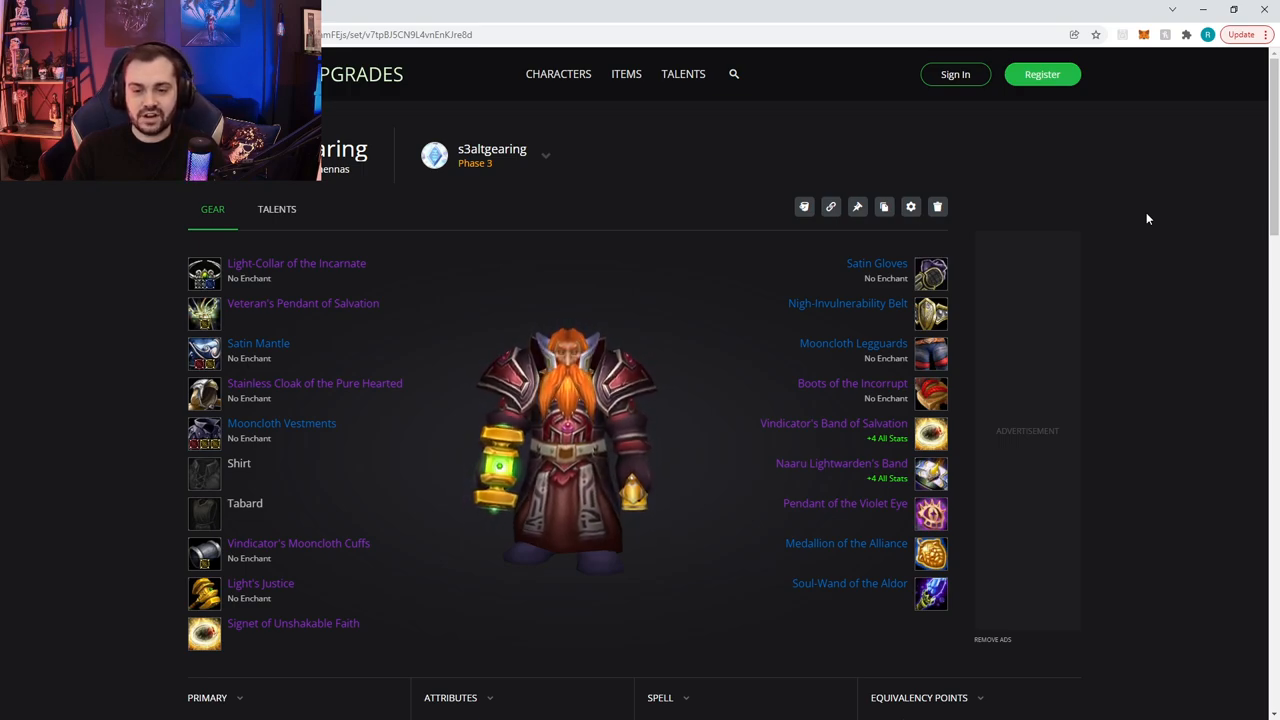
{"action": "mouse_move", "coordinate": [930, 553]}
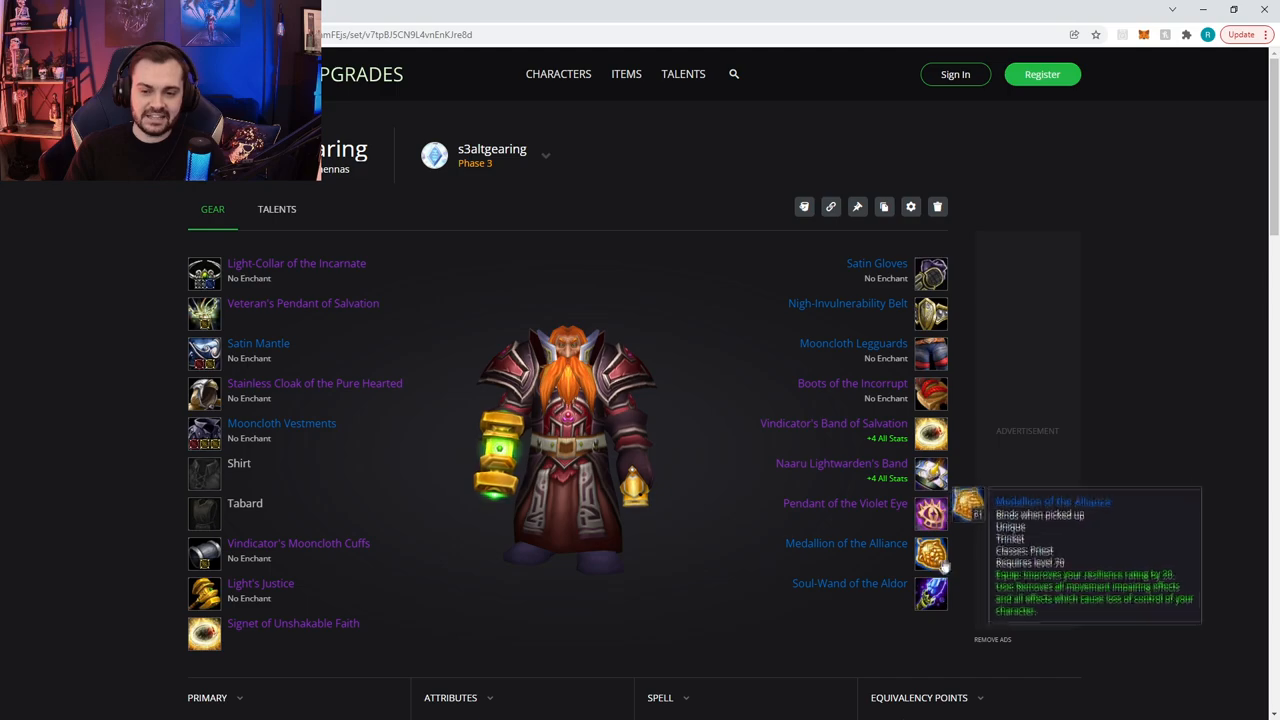
{"action": "mouse_move", "coordinate": [1110, 457]}
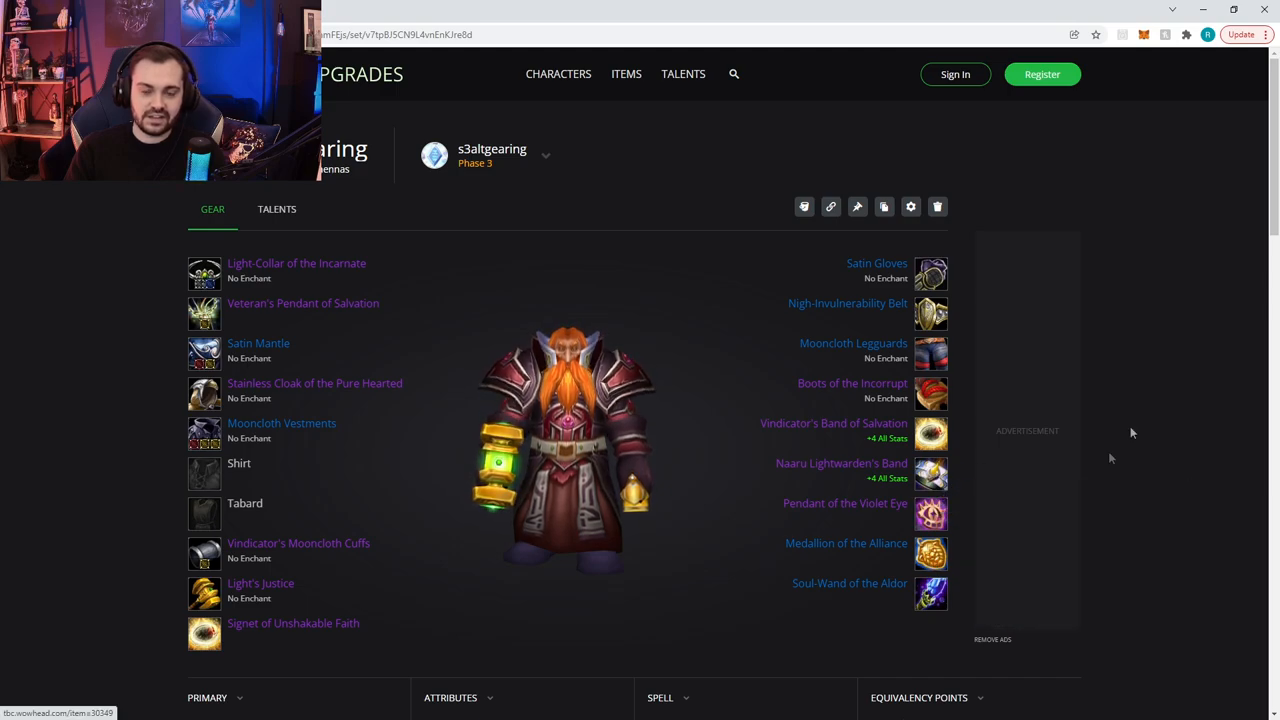
{"action": "mouse_move", "coordinate": [930, 313]}
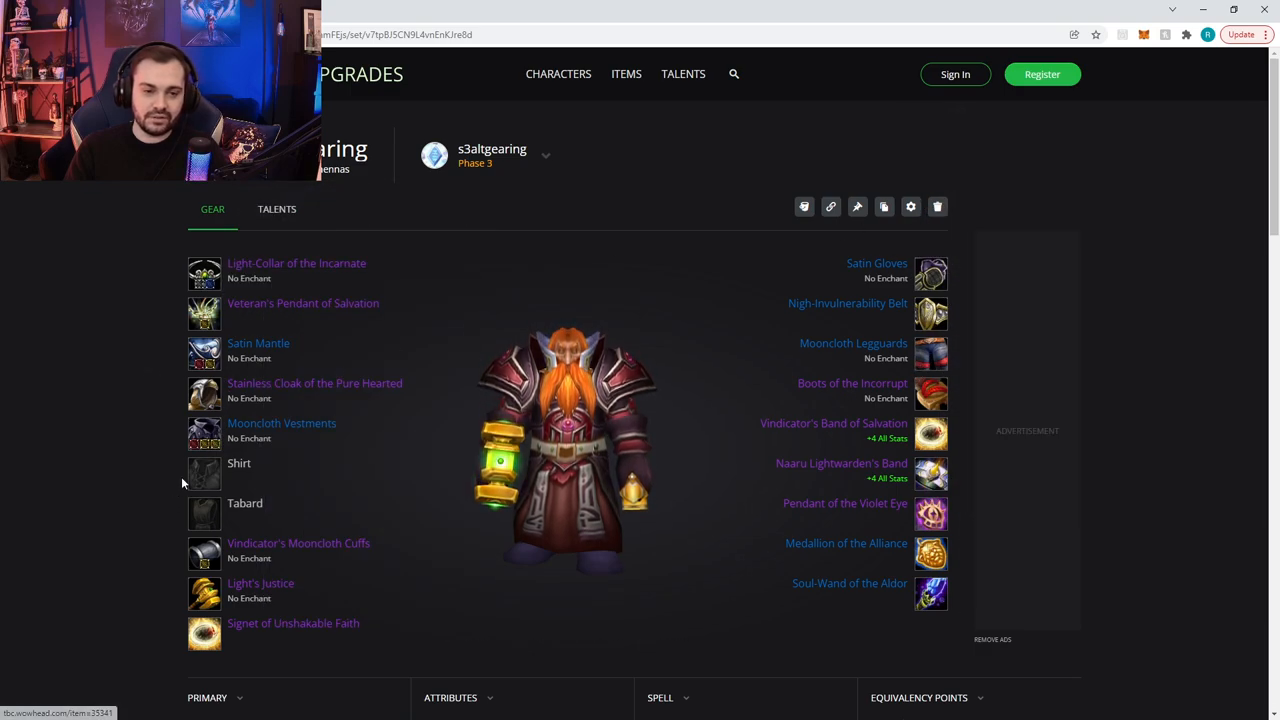
{"action": "mouse_move", "coordinate": [1197, 271]}
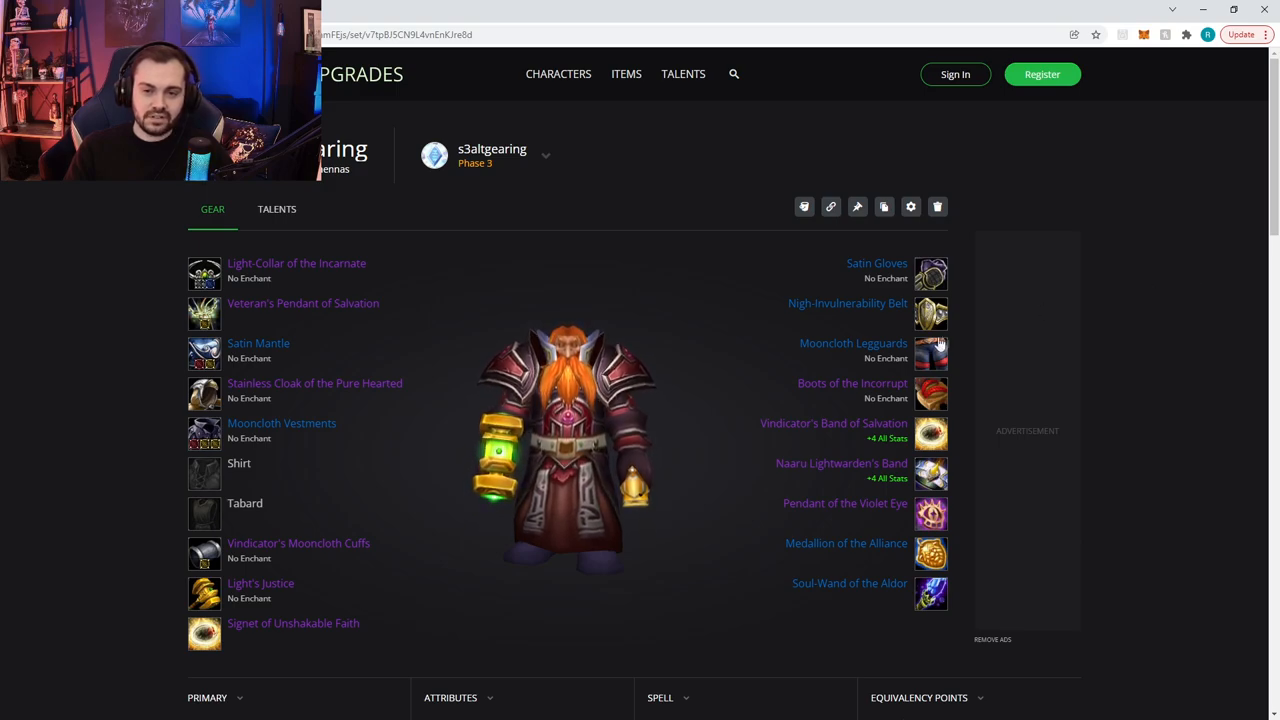
{"action": "mouse_move", "coordinate": [930, 352]}
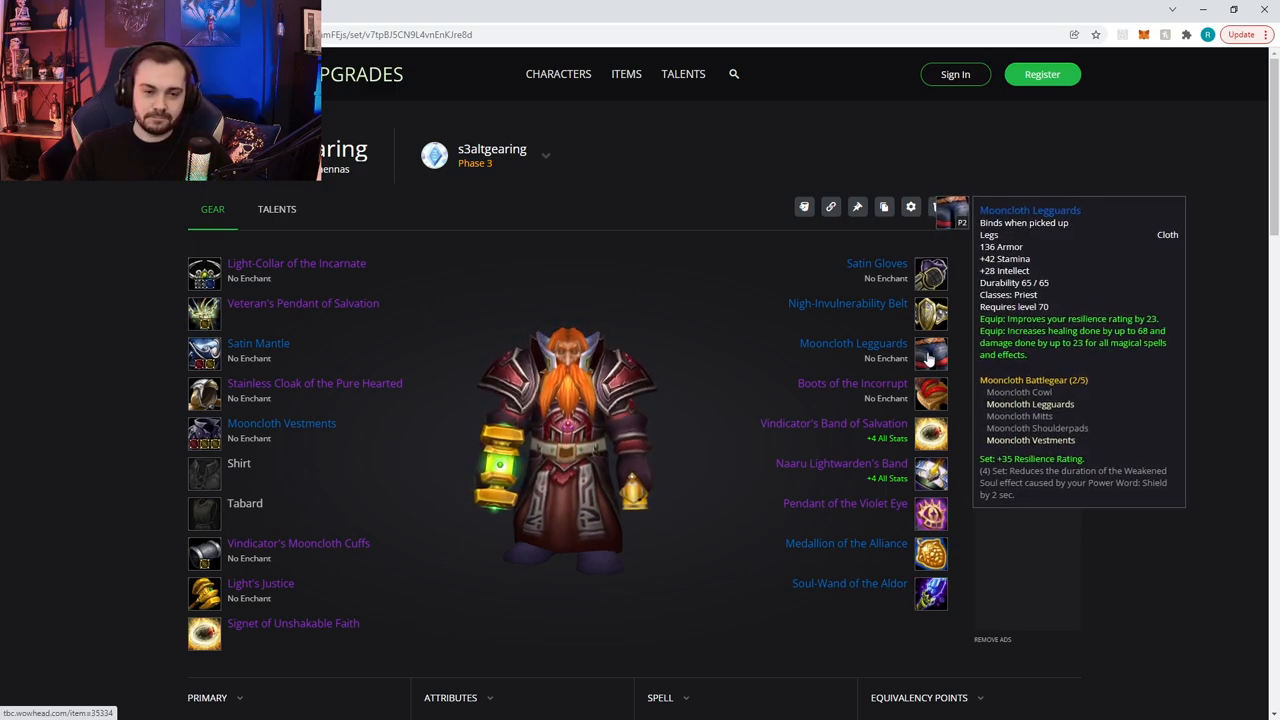
- Equip Vengeful Gladiator's Mooncloth Leggings via a 'glad' search, then search 'loth'
{"action": "left_click", "coordinate": [929, 352]}
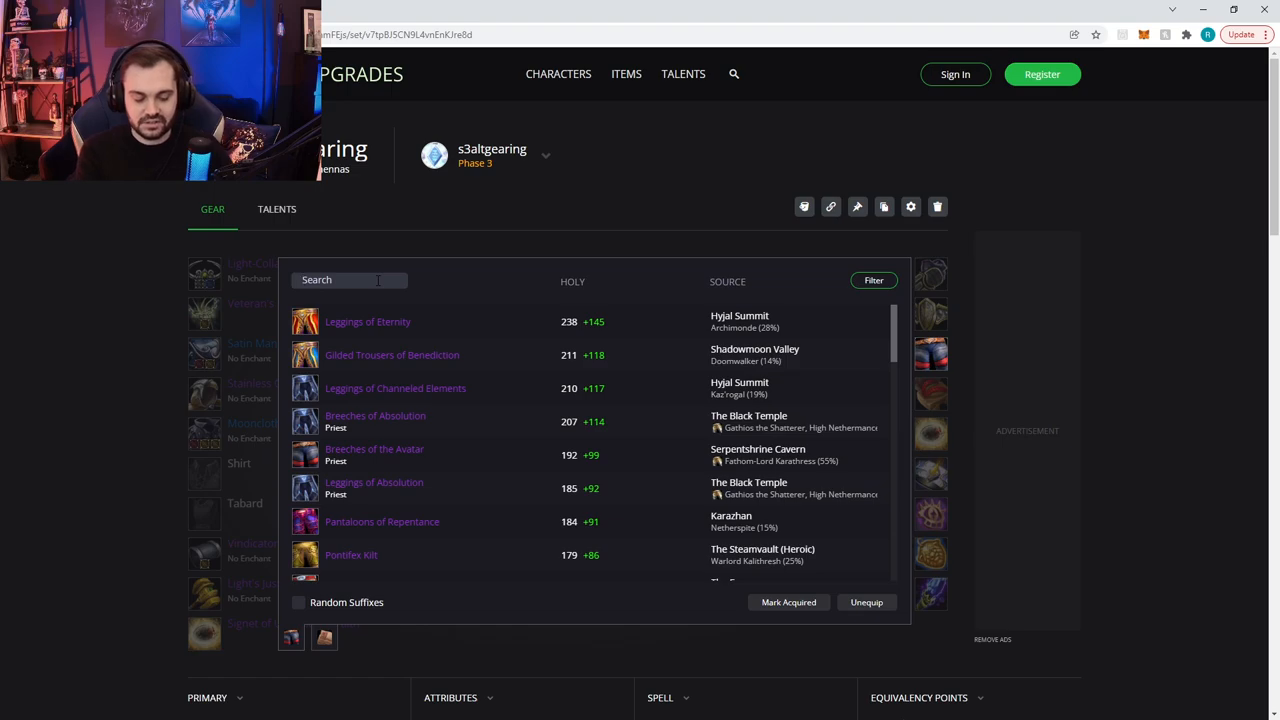
{"action": "type", "text": "glad"}
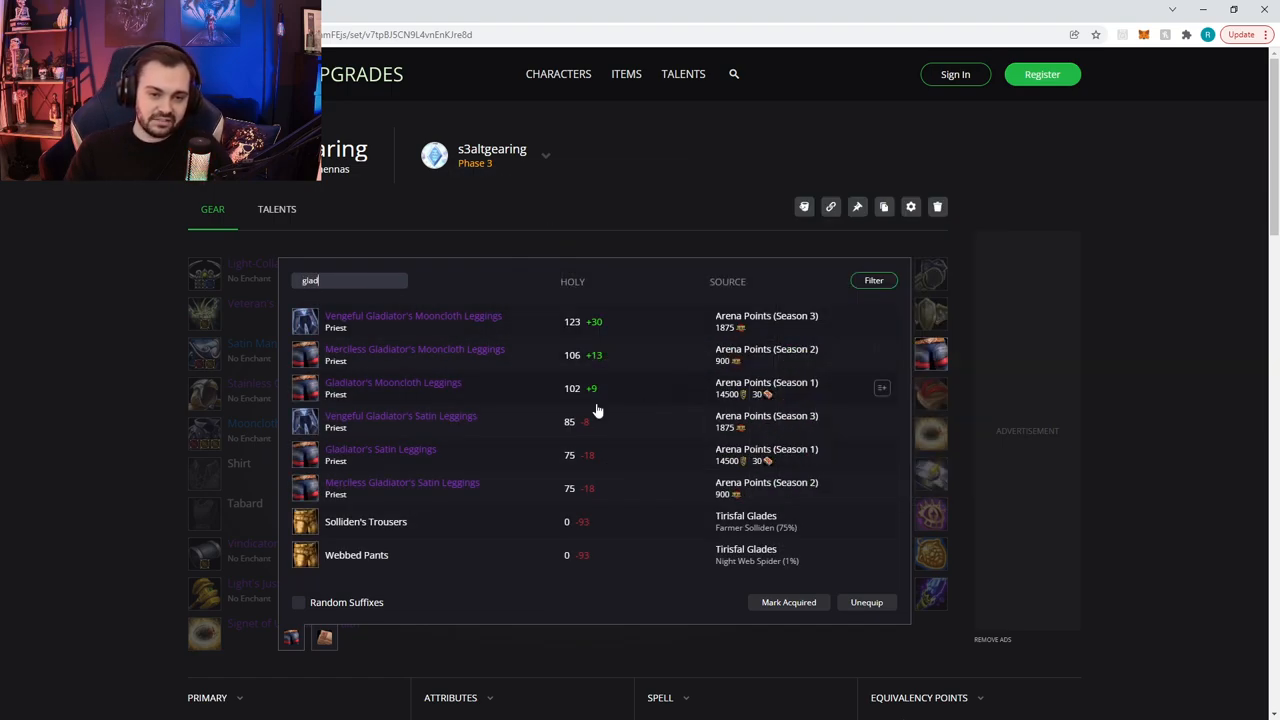
{"action": "mouse_move", "coordinate": [540, 375]}
{"action": "type", "text": "moonc"}
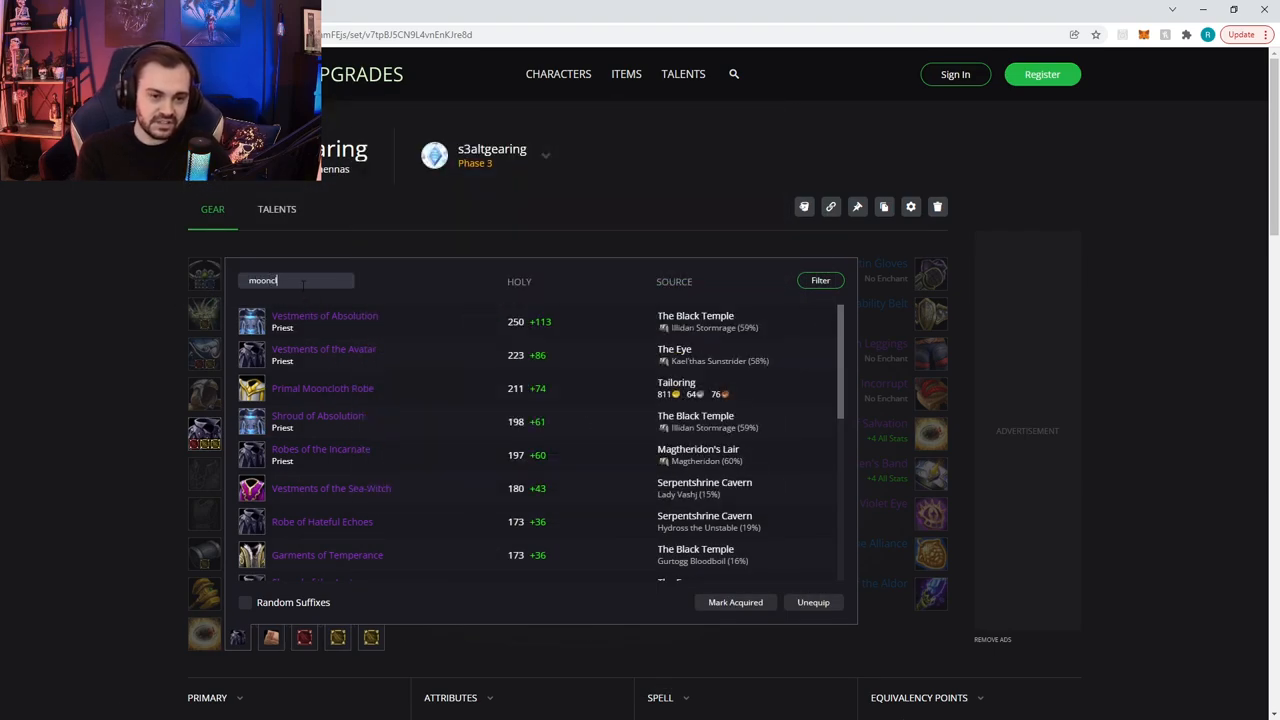
{"action": "type", "text": "loth"}
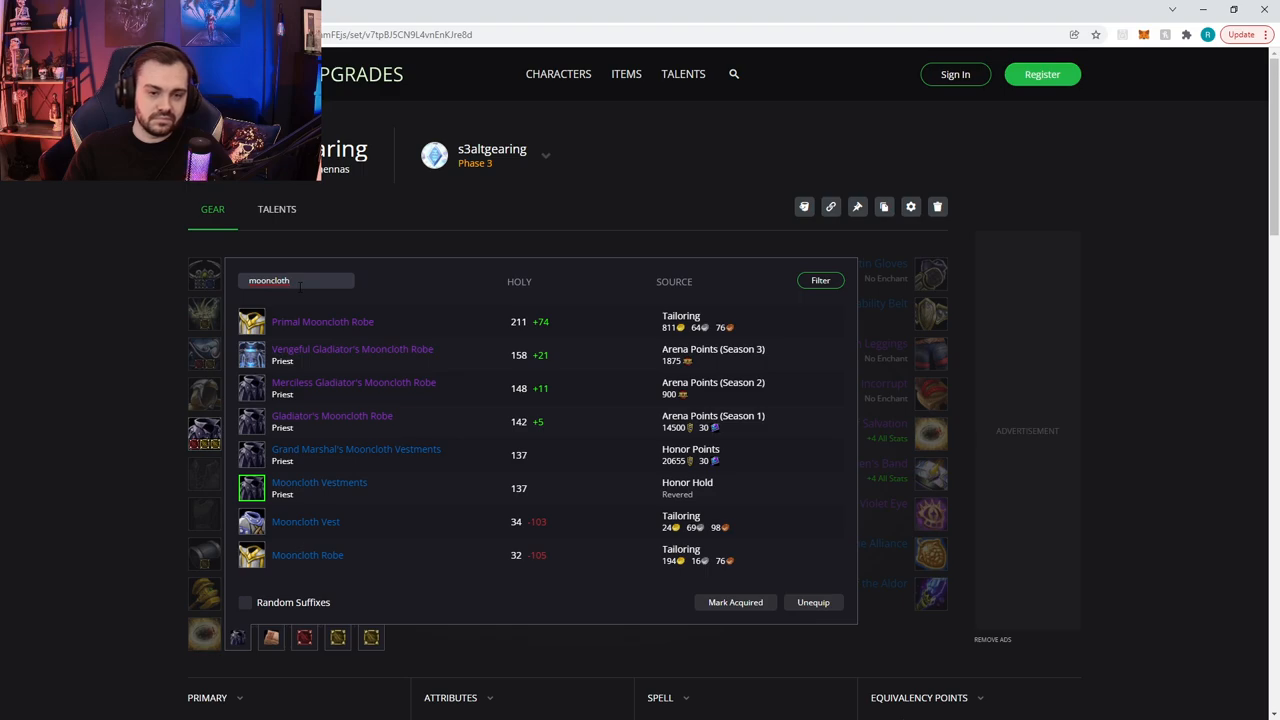
{"action": "mouse_move", "coordinate": [352, 355]}
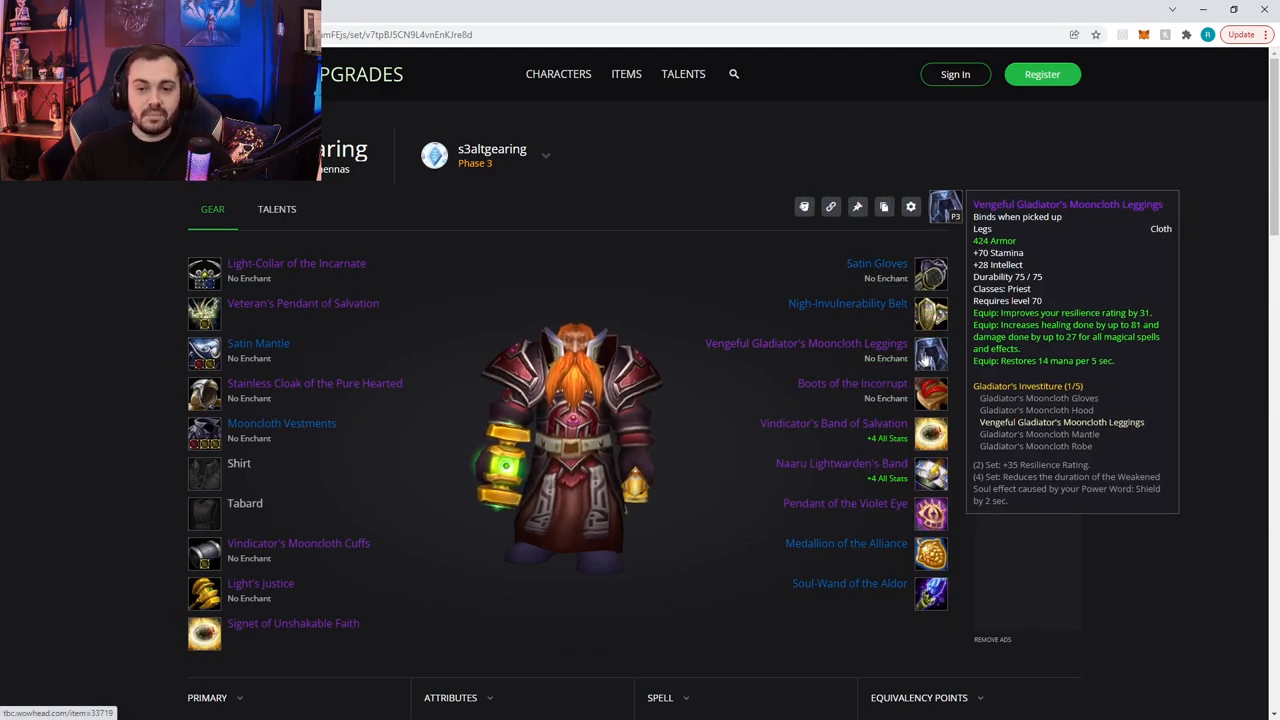
{"action": "left_click", "coordinate": [930, 352]}
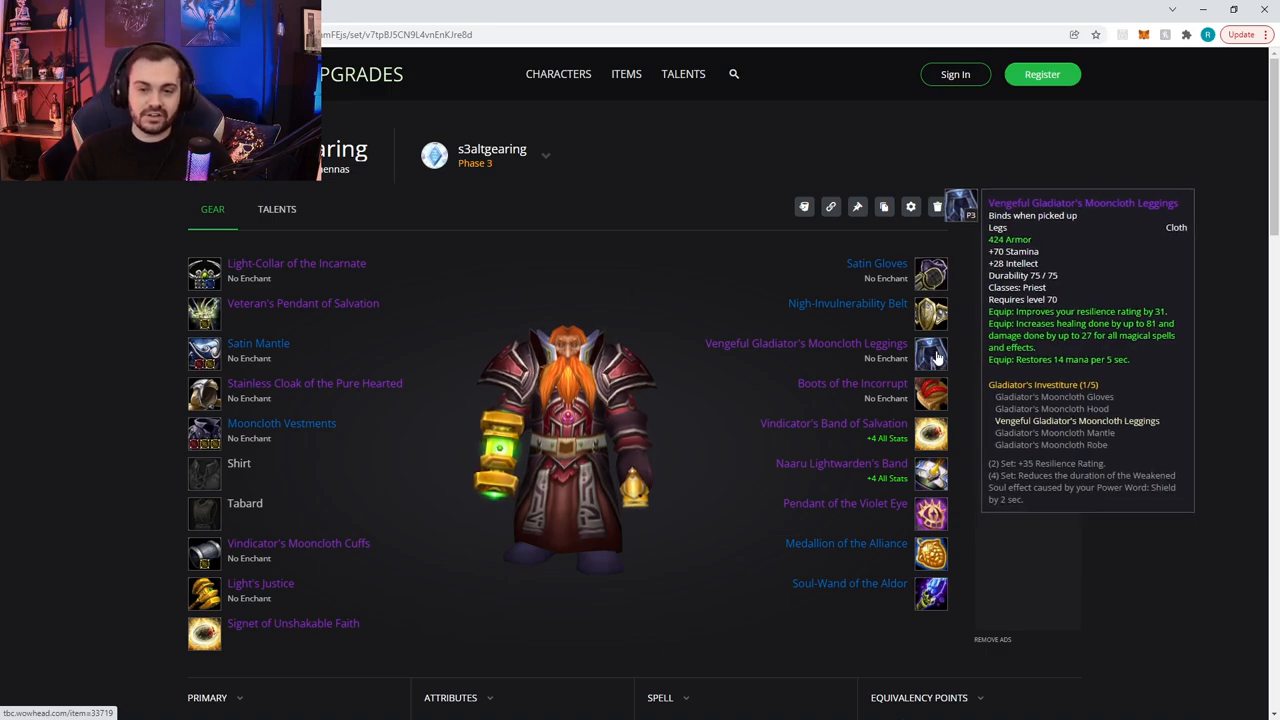
{"action": "mouse_move", "coordinate": [975, 352]}
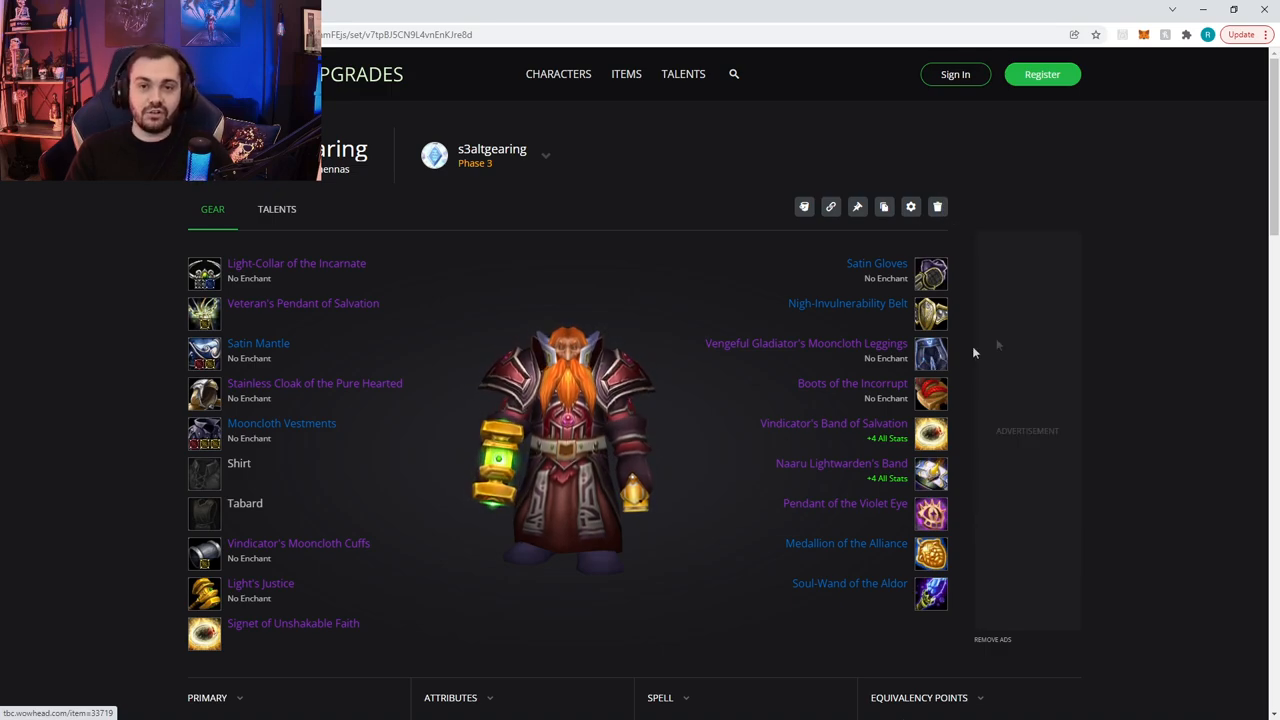
{"action": "mouse_move", "coordinate": [930, 355]}
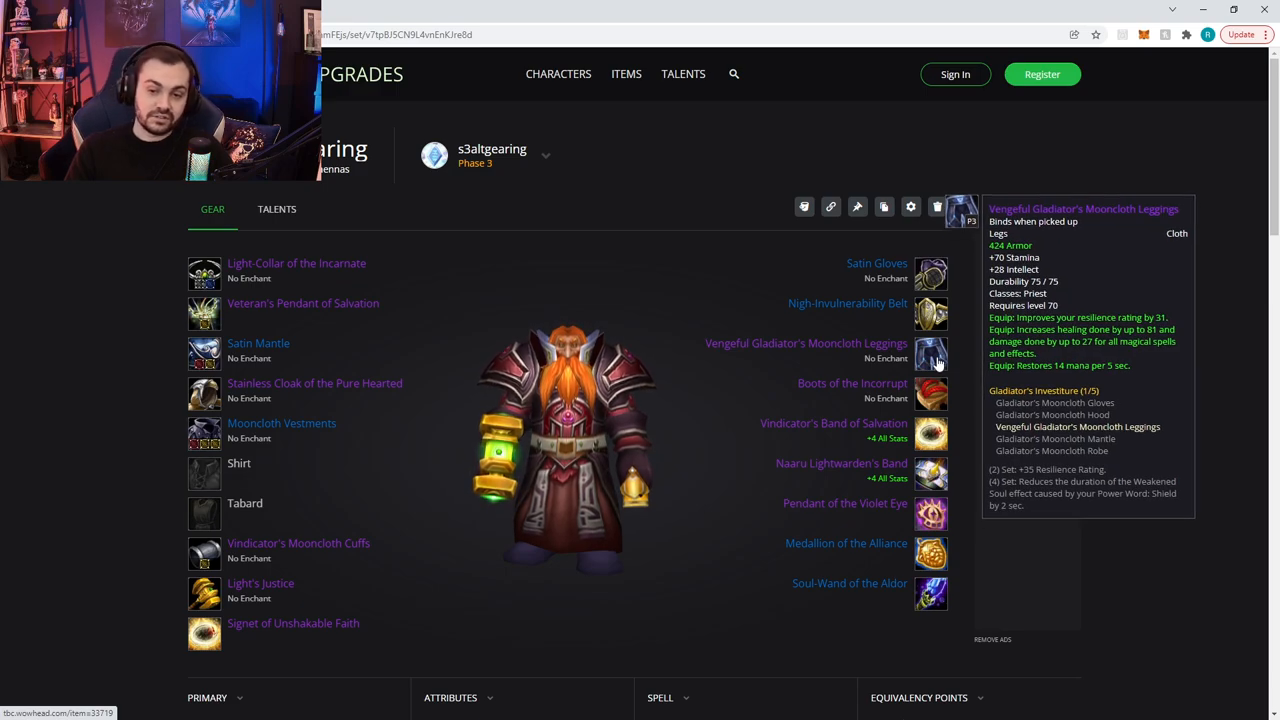
{"action": "mouse_move", "coordinate": [1005, 340]}
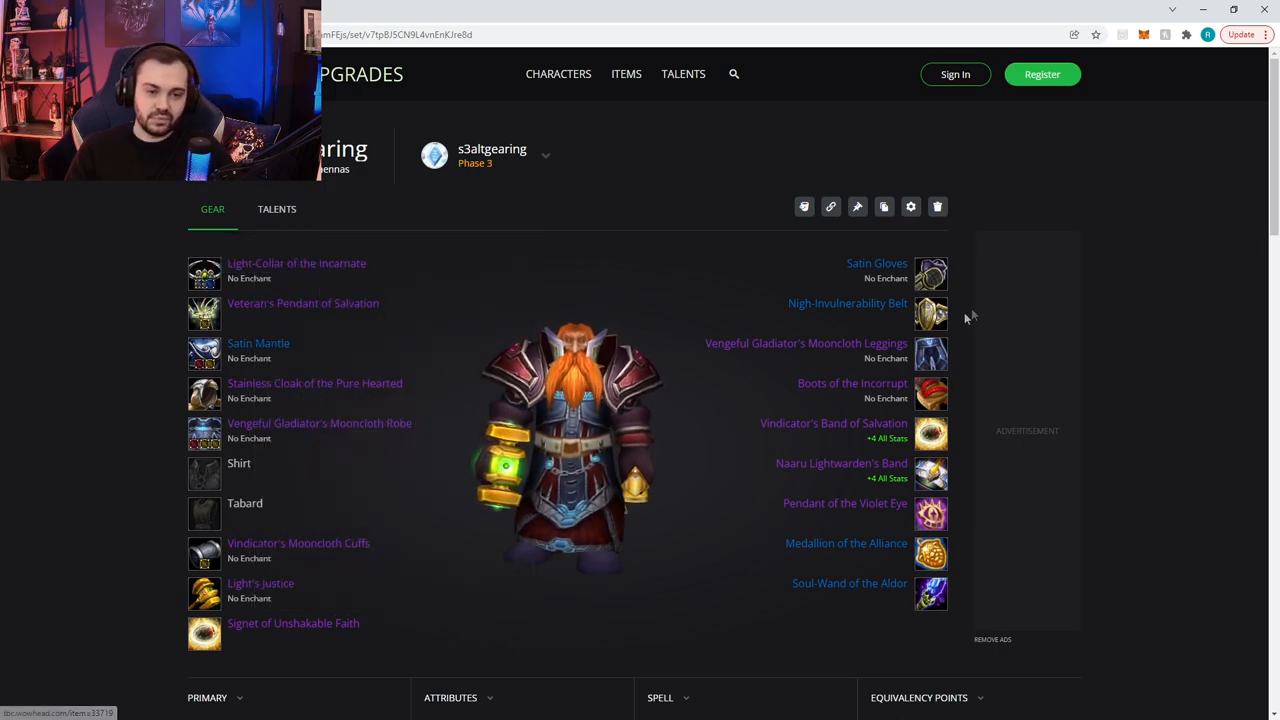
{"action": "mouse_move", "coordinate": [295, 308]}
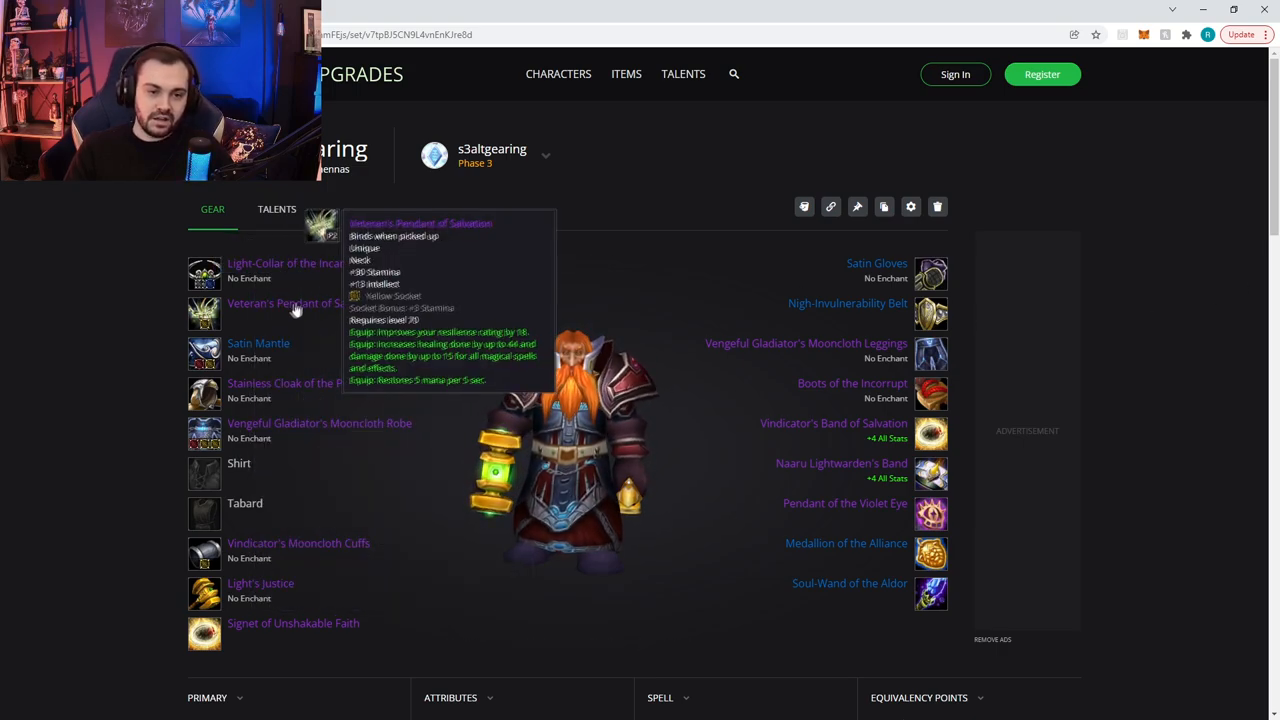
{"action": "mouse_move", "coordinate": [930, 272]}
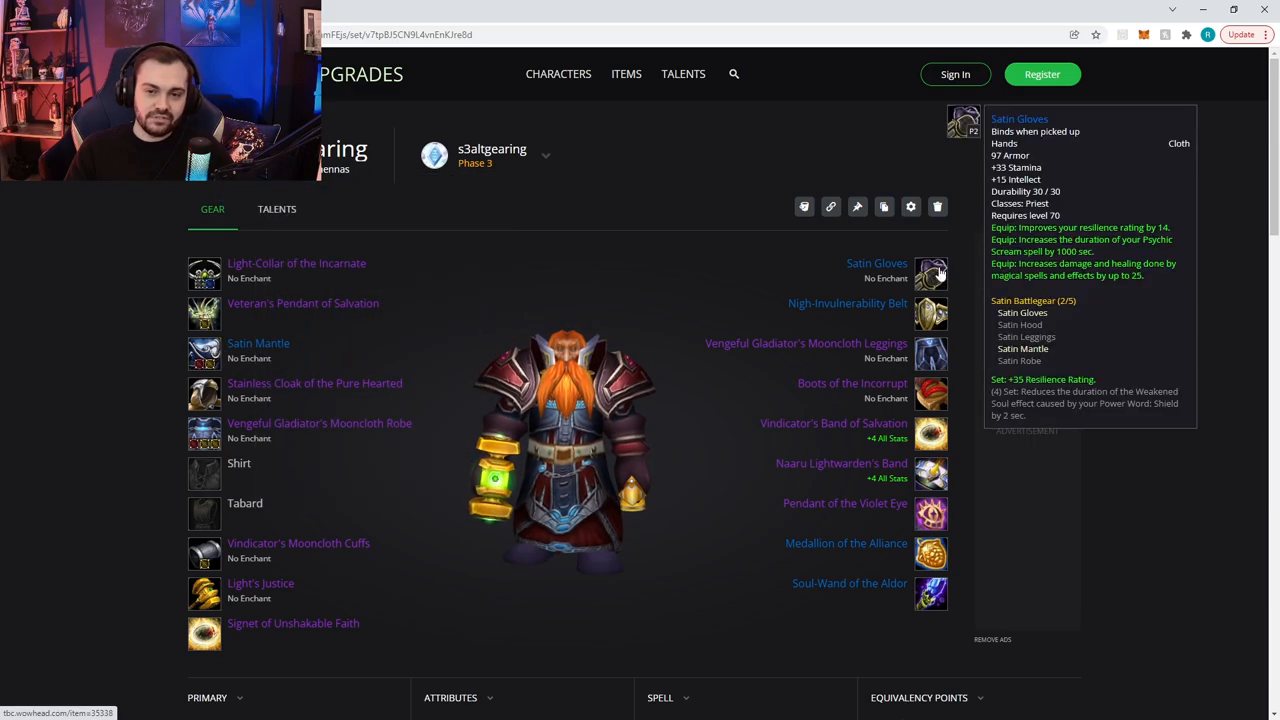
- Search 'moon' to equip Vengeful Gladiator's Mooncloth Gloves and Mooncloth Shoulderpads
{"action": "left_click", "coordinate": [930, 273]}
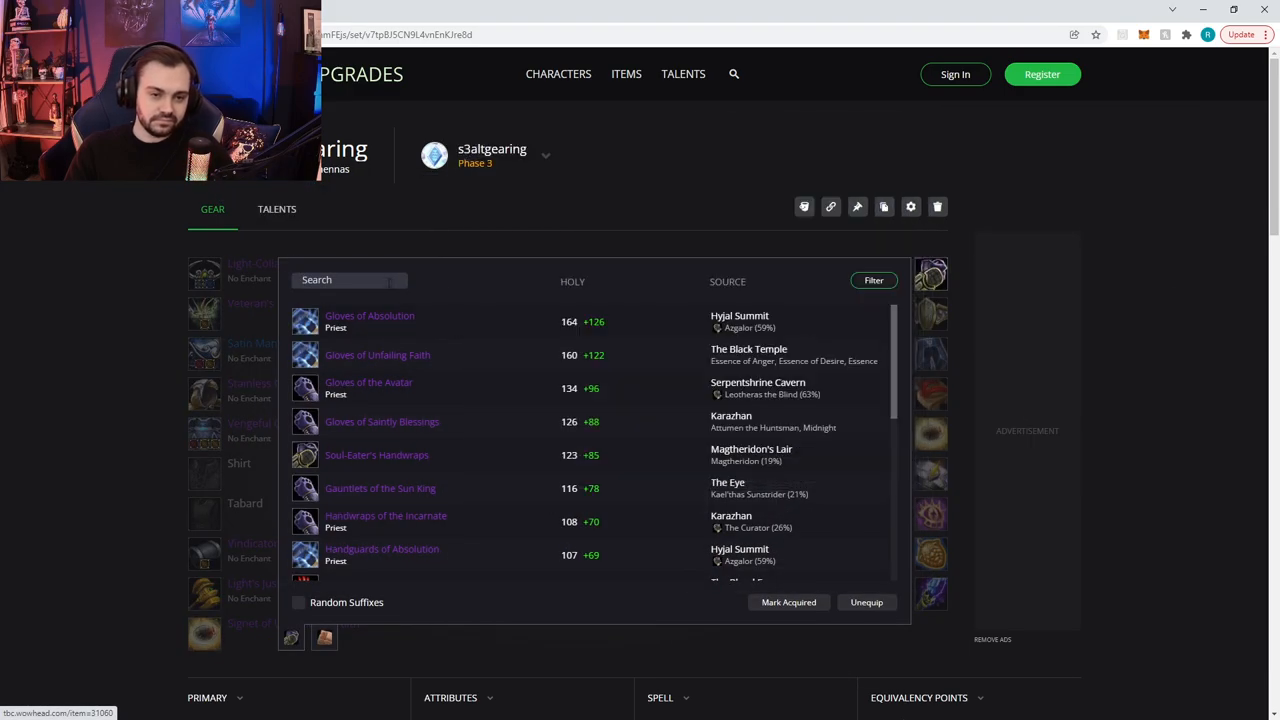
{"action": "type", "text": "moon"}
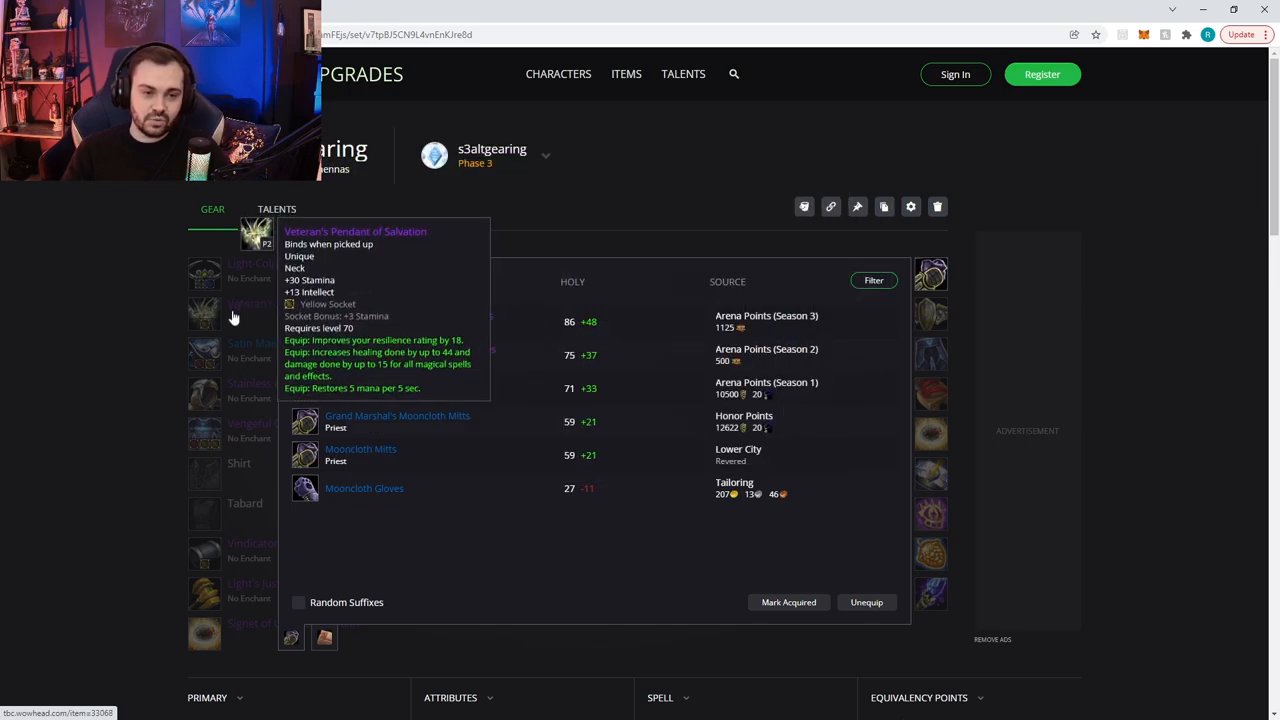
{"action": "mouse_move", "coordinate": [205, 352]}
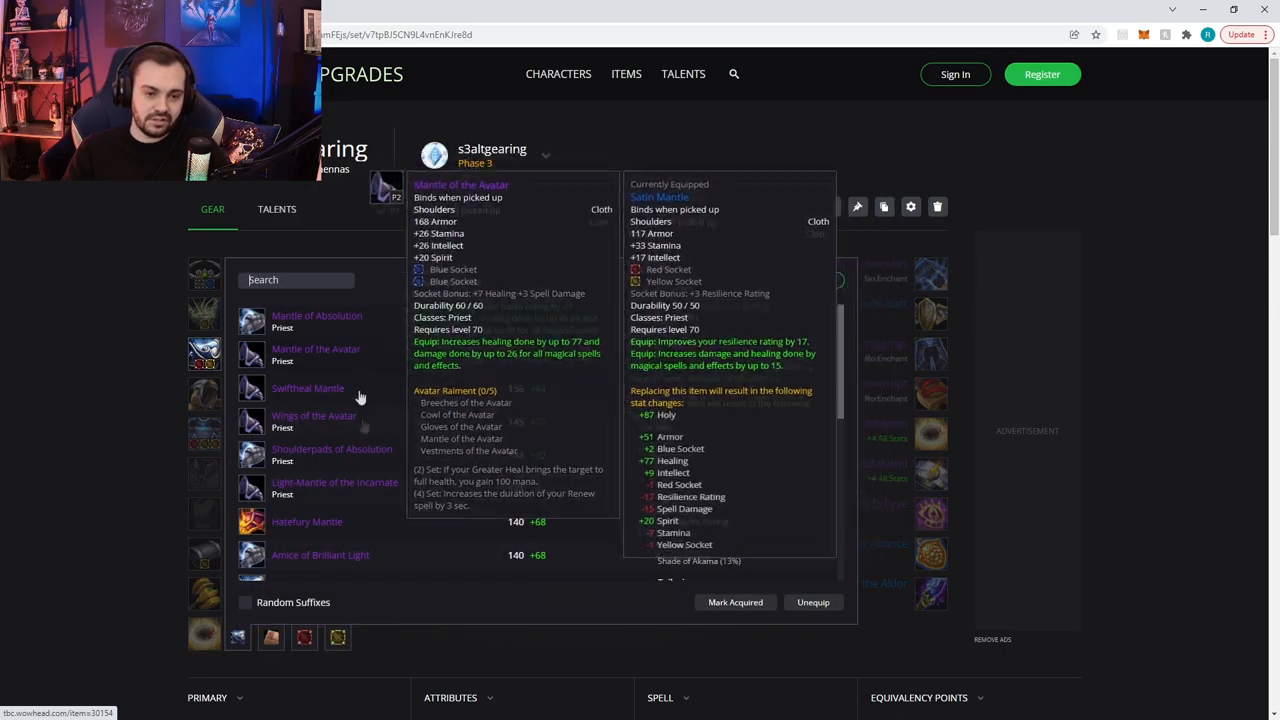
{"action": "type", "text": "moon"}
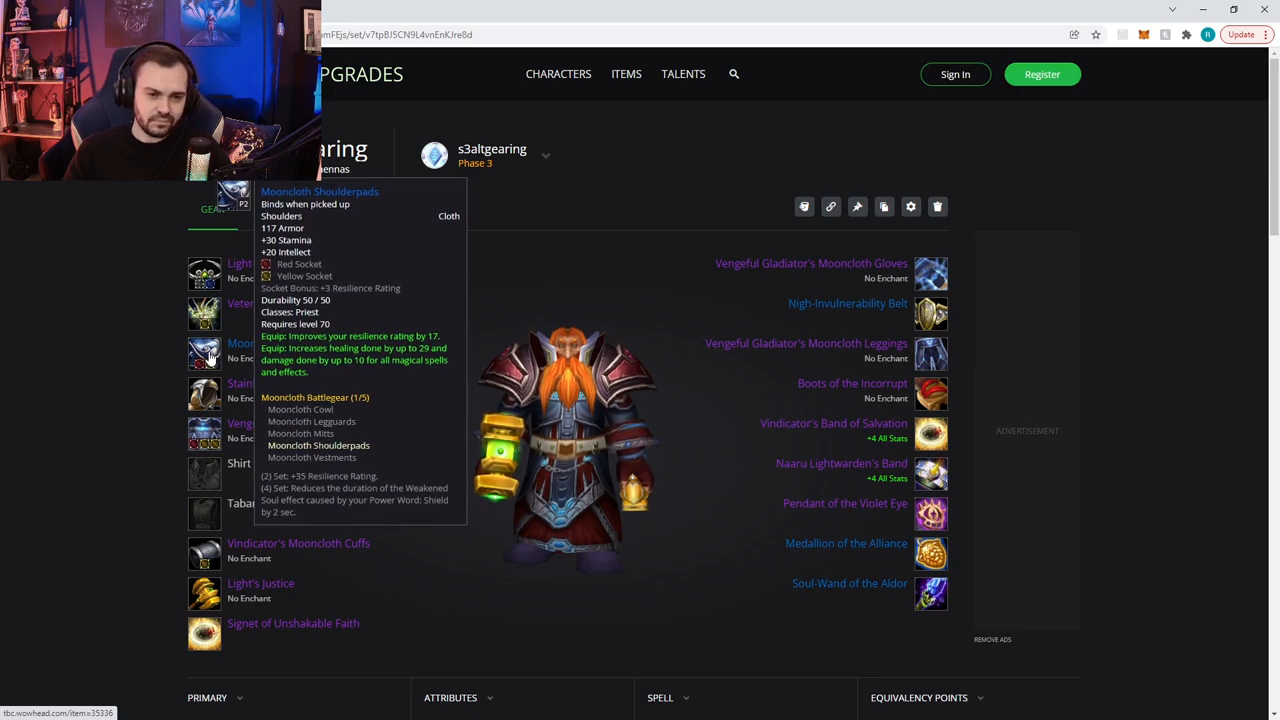
{"action": "left_click", "coordinate": [204, 353]}
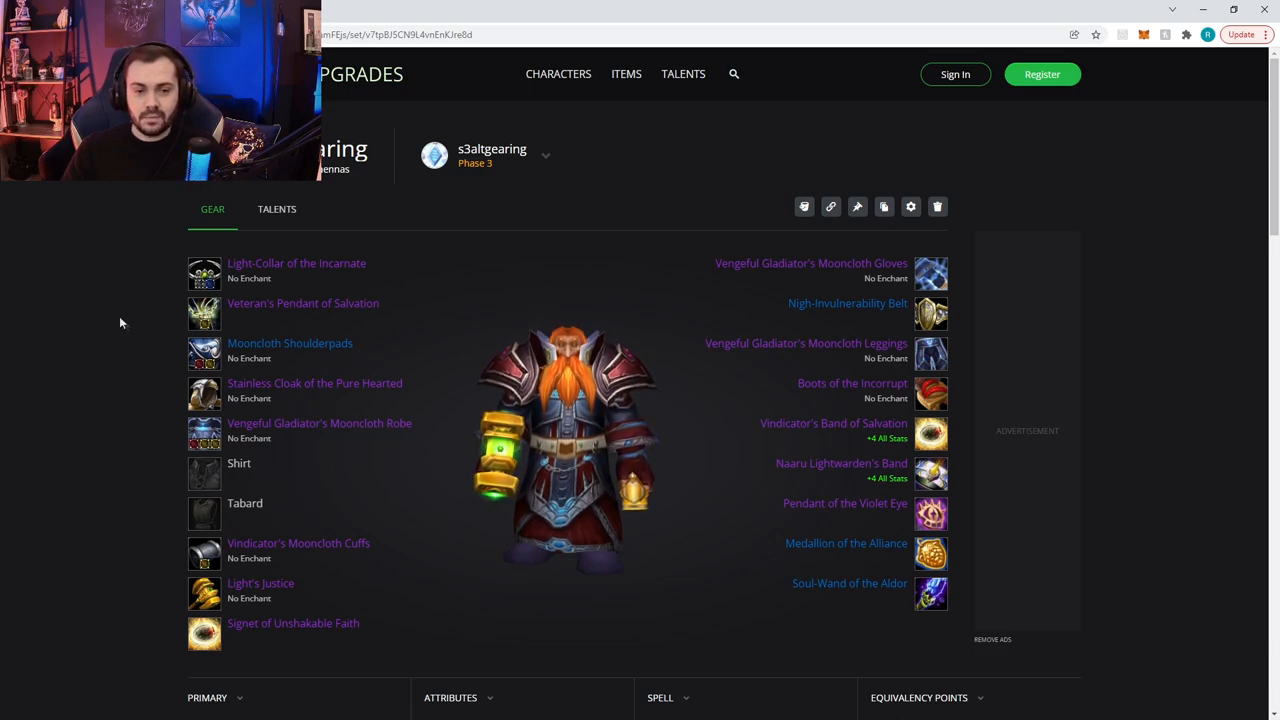
{"action": "mouse_move", "coordinate": [847, 303]}
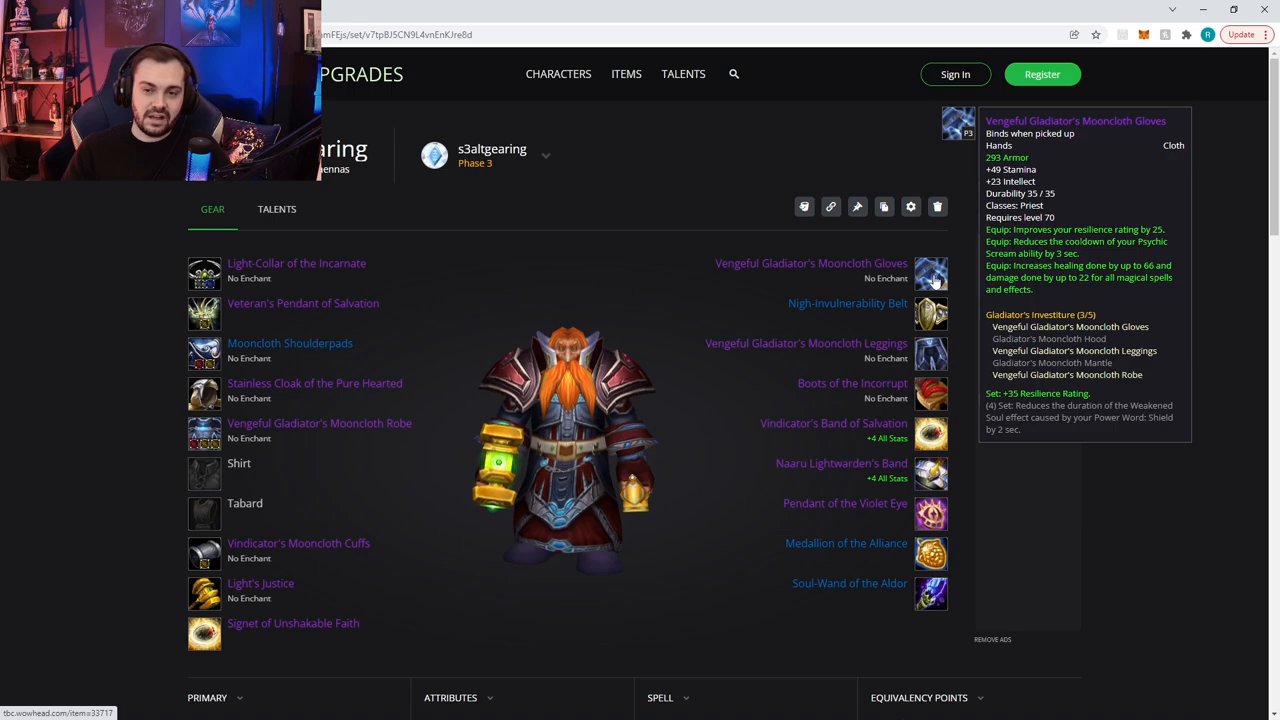
{"action": "mouse_move", "coordinate": [210, 351]}
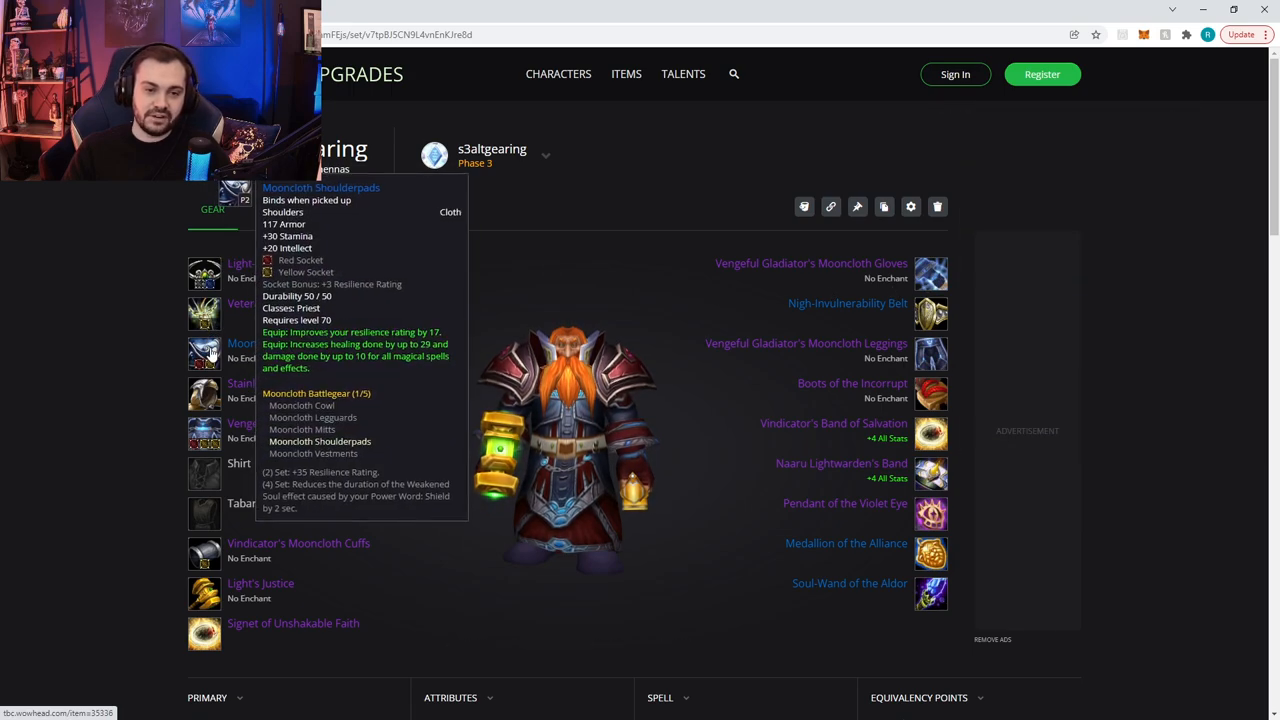
{"action": "mouse_move", "coordinate": [929, 270]}
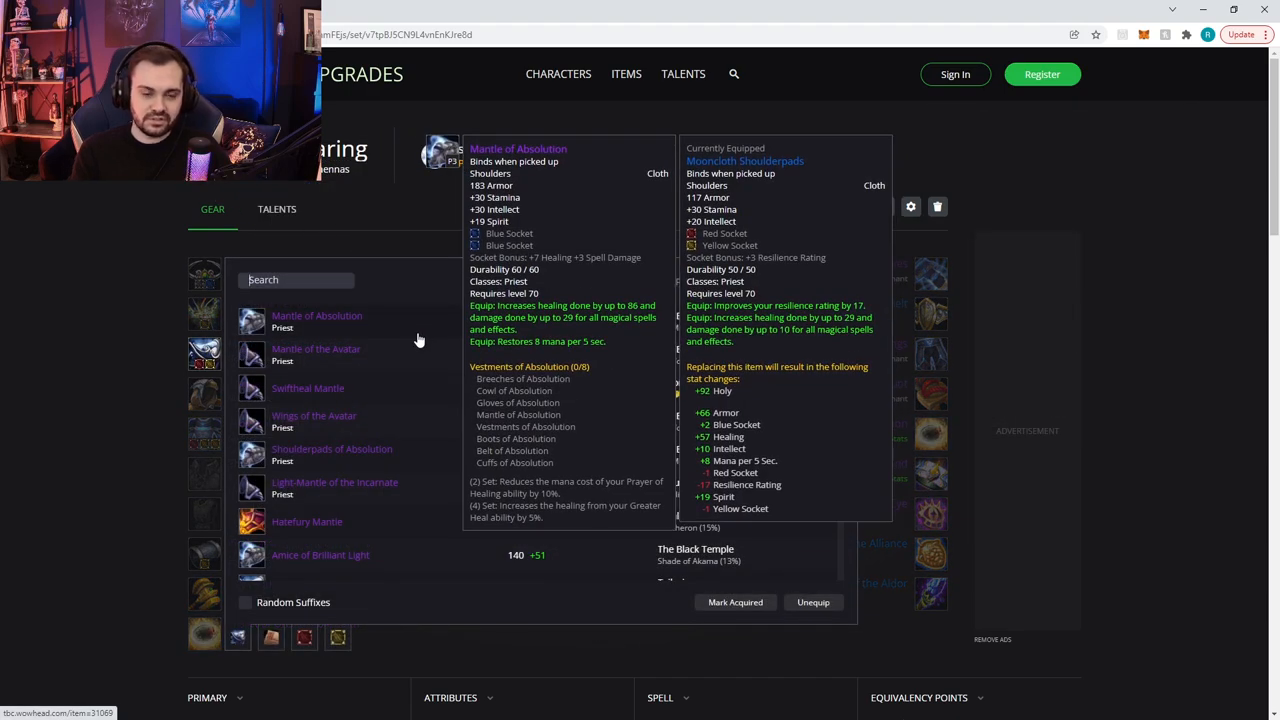
{"action": "type", "text": "moon"}
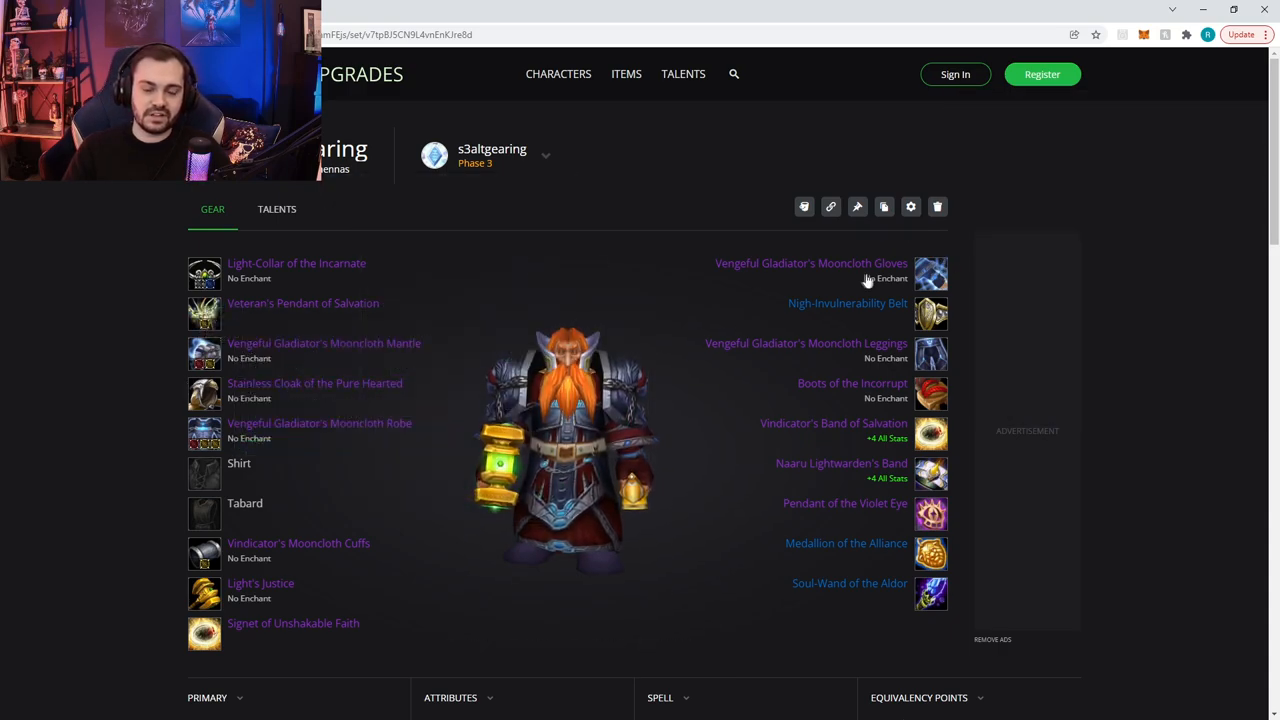
{"action": "mouse_move", "coordinate": [930, 273]}
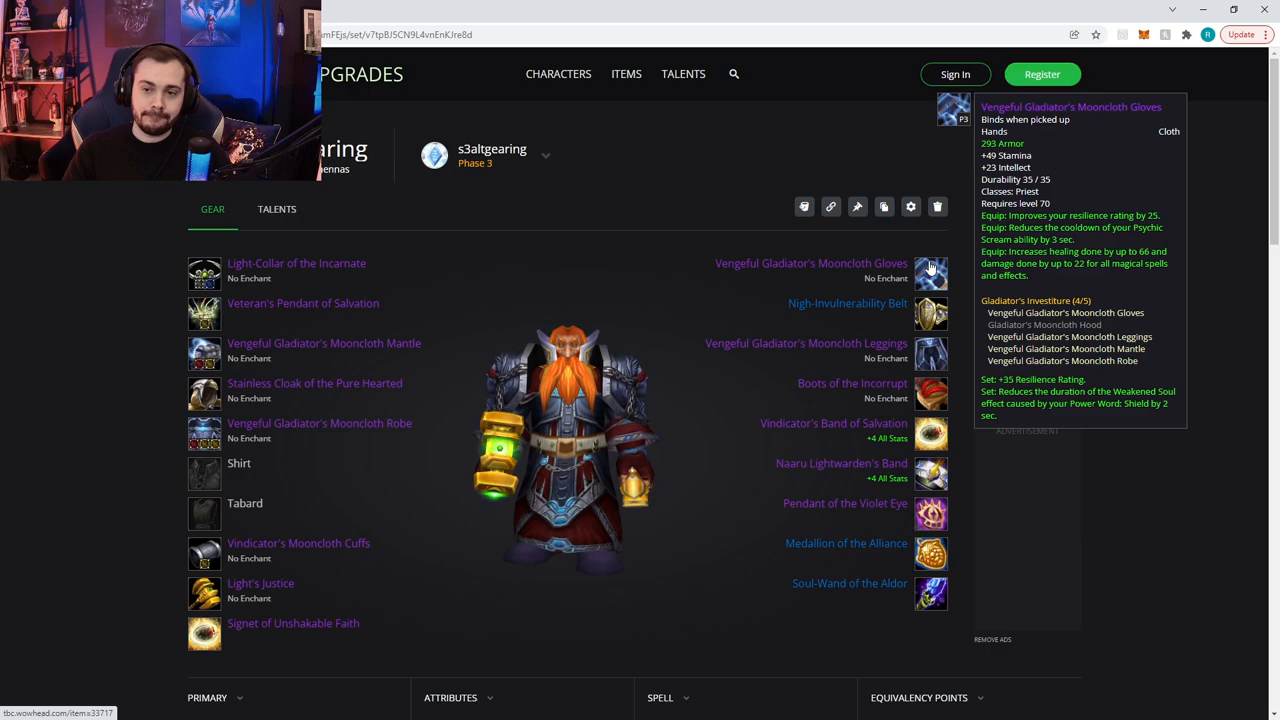
{"action": "mouse_move", "coordinate": [1144, 162]}
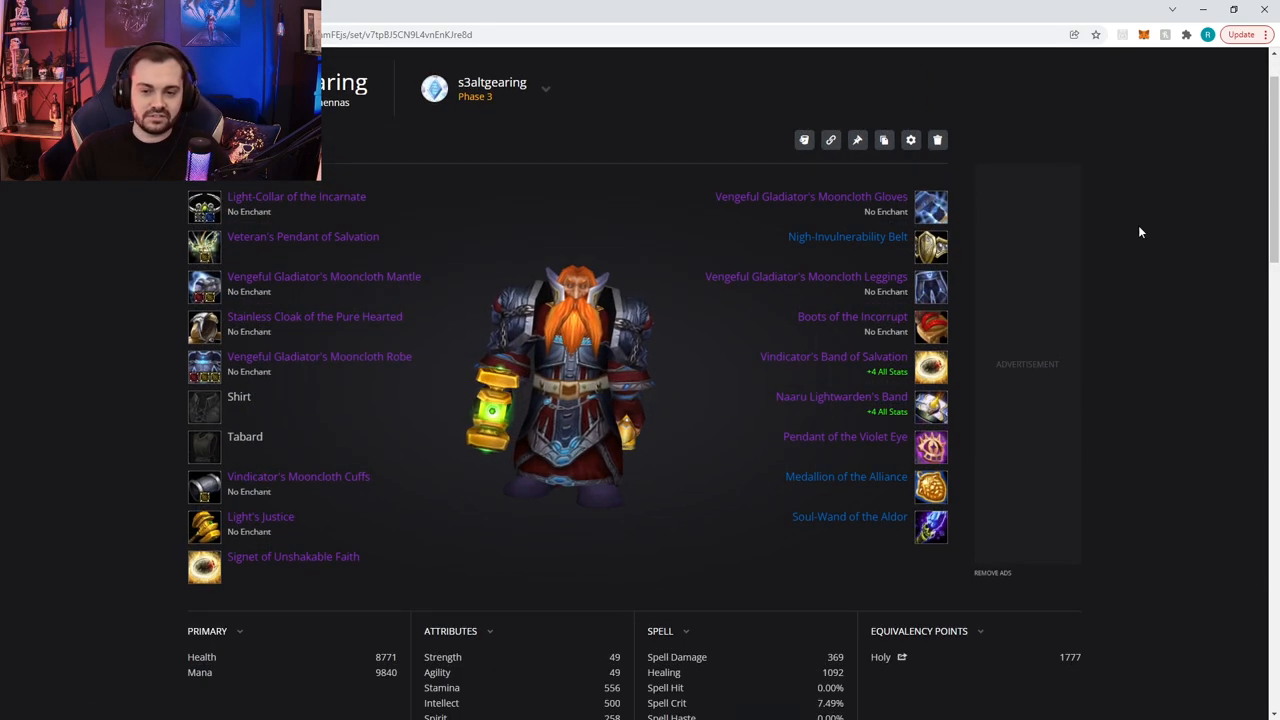
{"action": "mouse_move", "coordinate": [930, 407]}
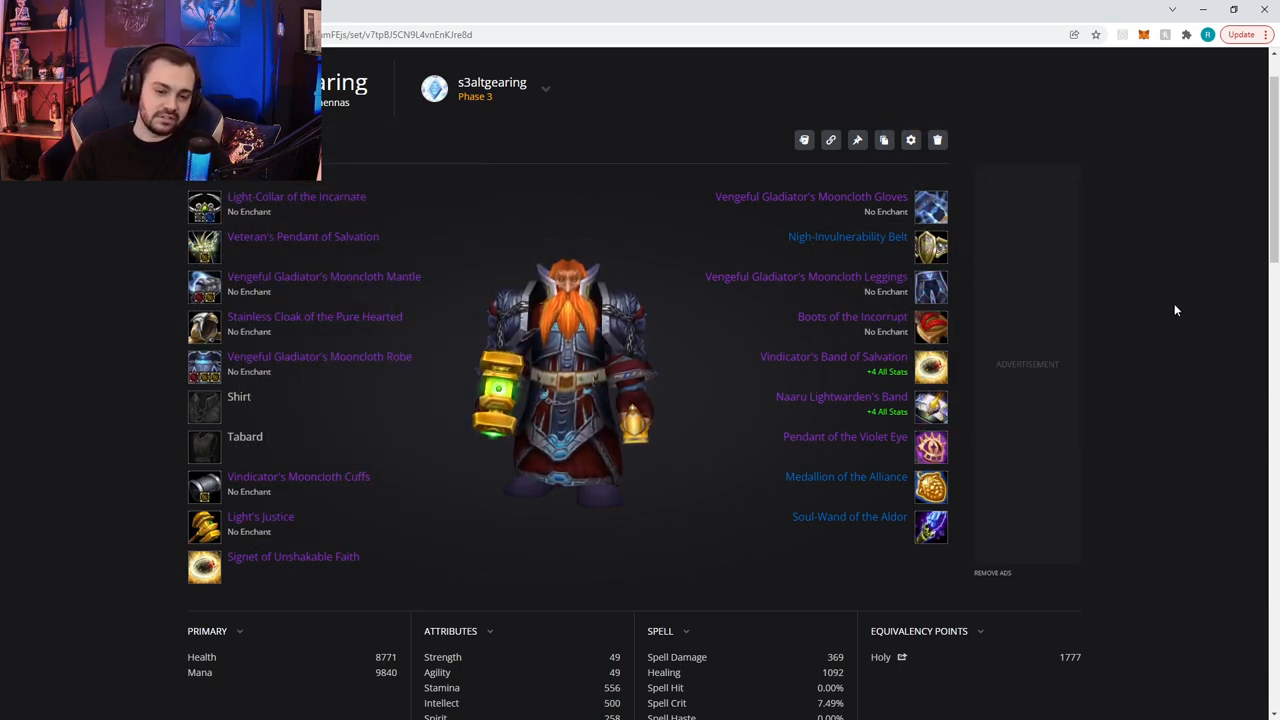
{"action": "mouse_move", "coordinate": [1170, 318]}
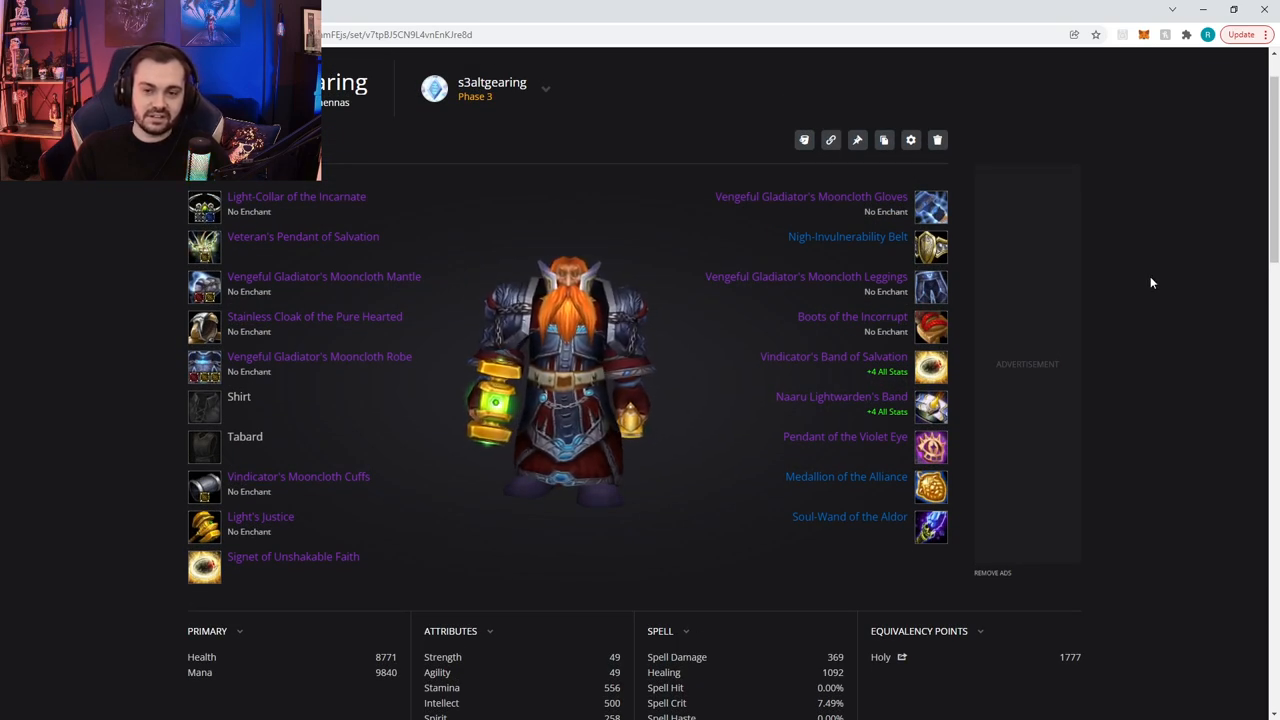
- Search 'bangle' to swap Pendant of the Violet Eye for Bangle of Endless Blessings
{"action": "left_click", "coordinate": [930, 447]}
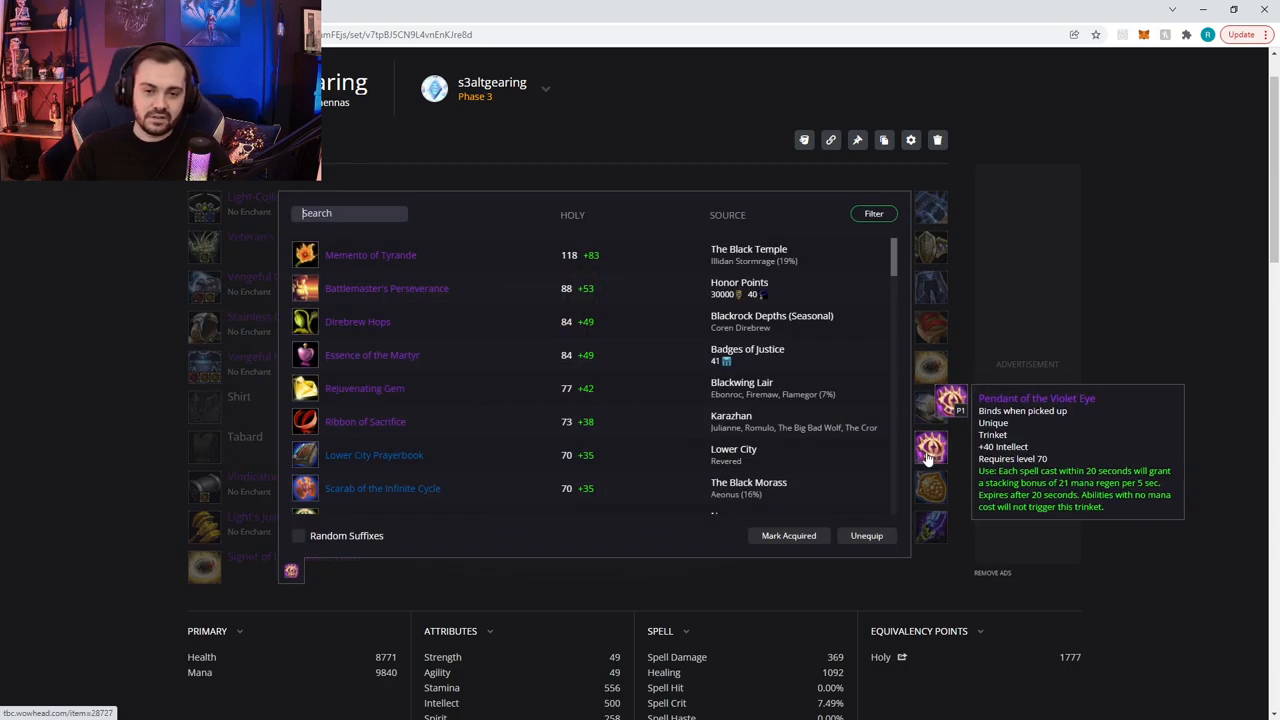
{"action": "type", "text": "bangle"}
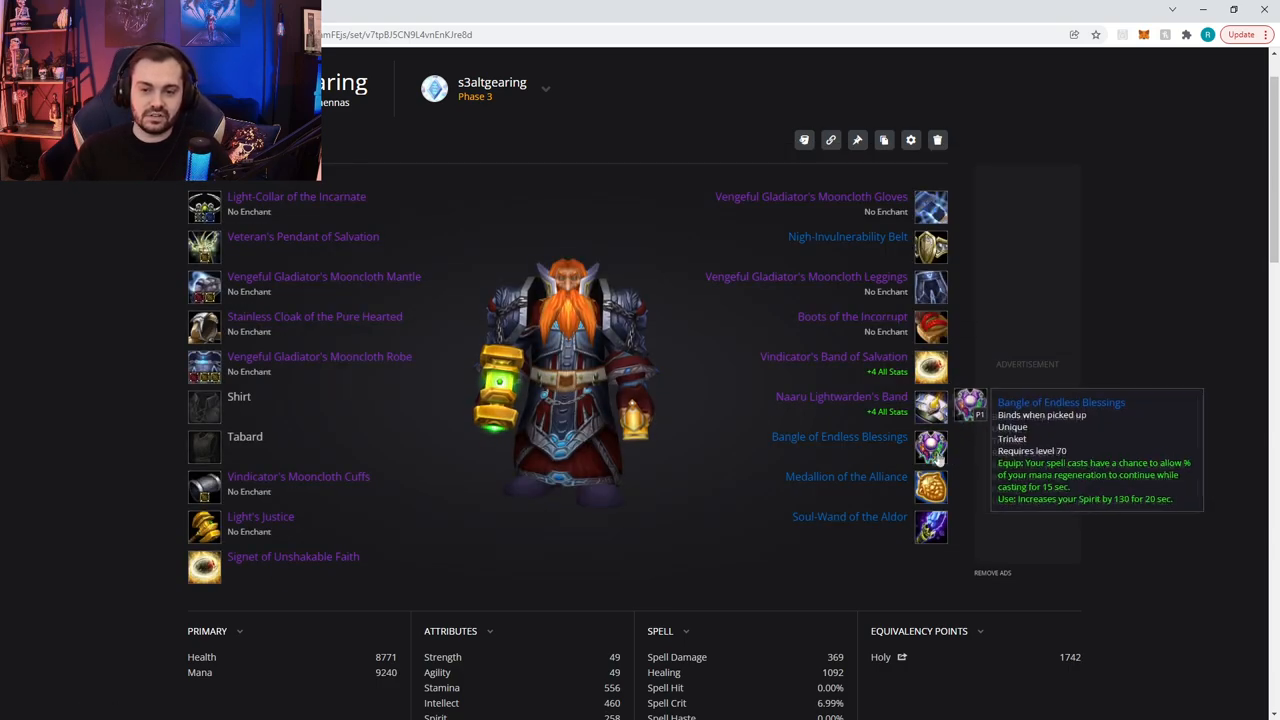
{"action": "mouse_move", "coordinate": [1202, 337]}
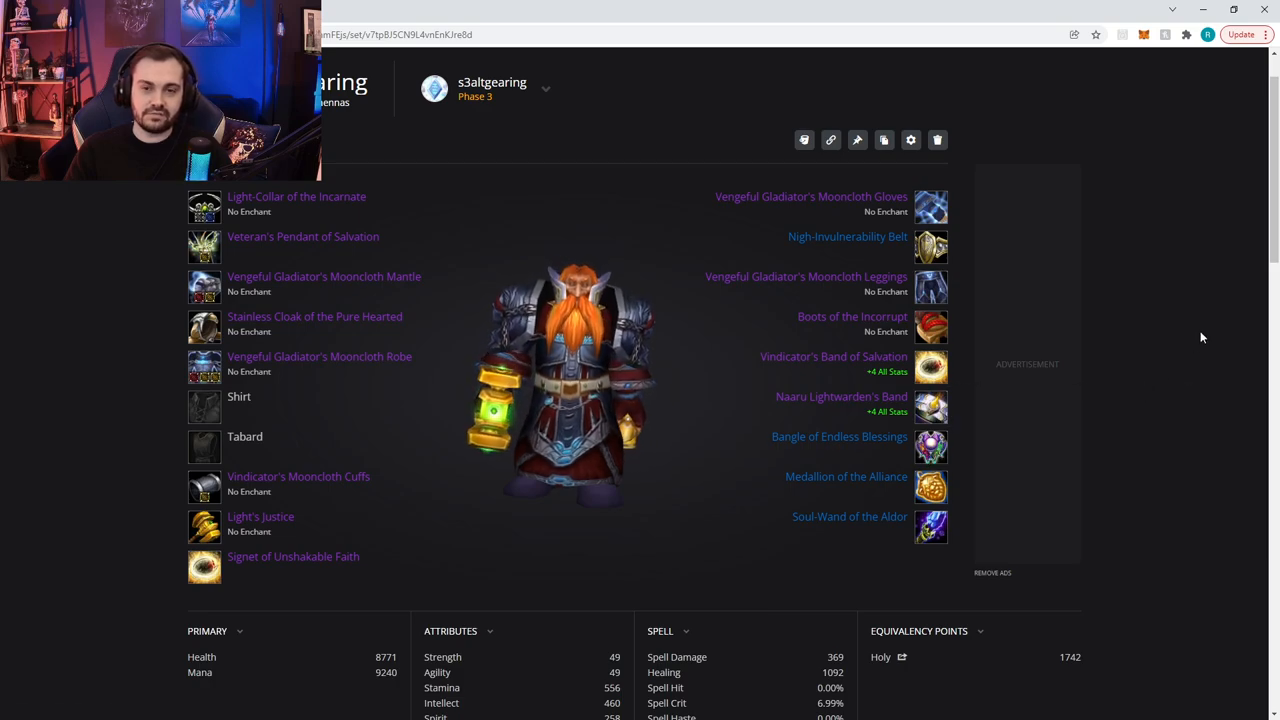
{"action": "mouse_move", "coordinate": [930, 444]}
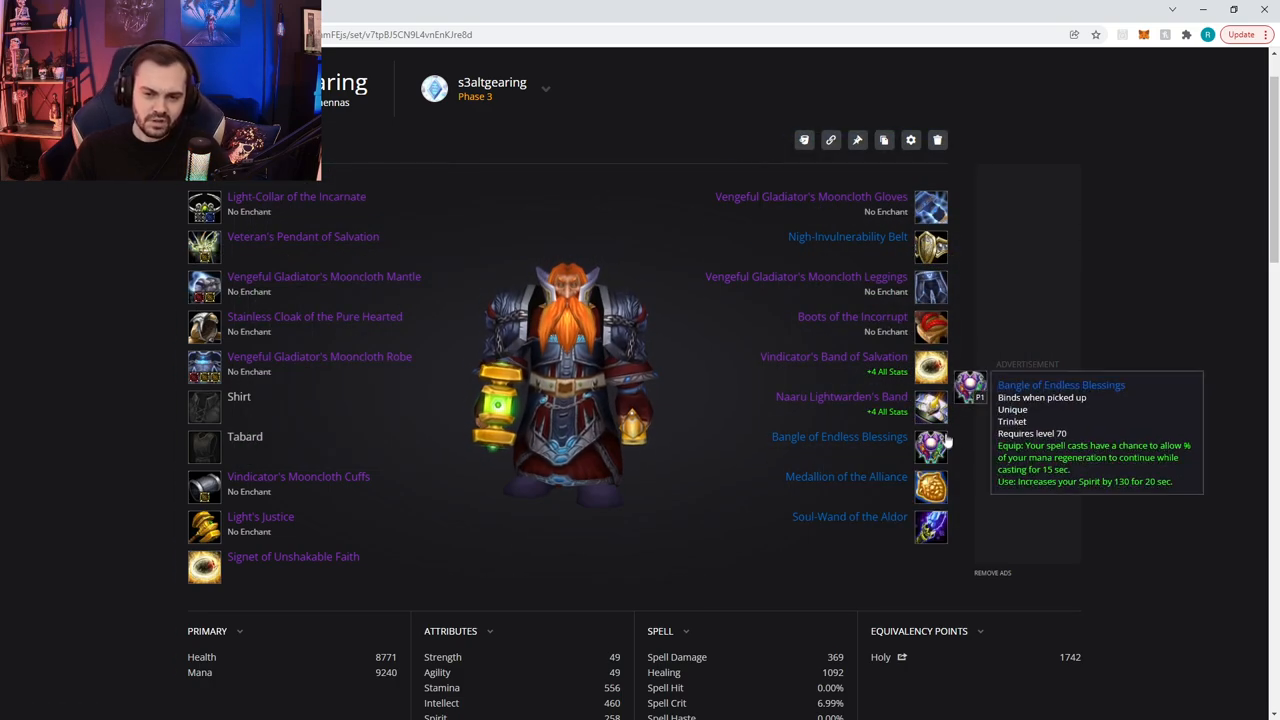
{"action": "mouse_move", "coordinate": [1189, 311]}
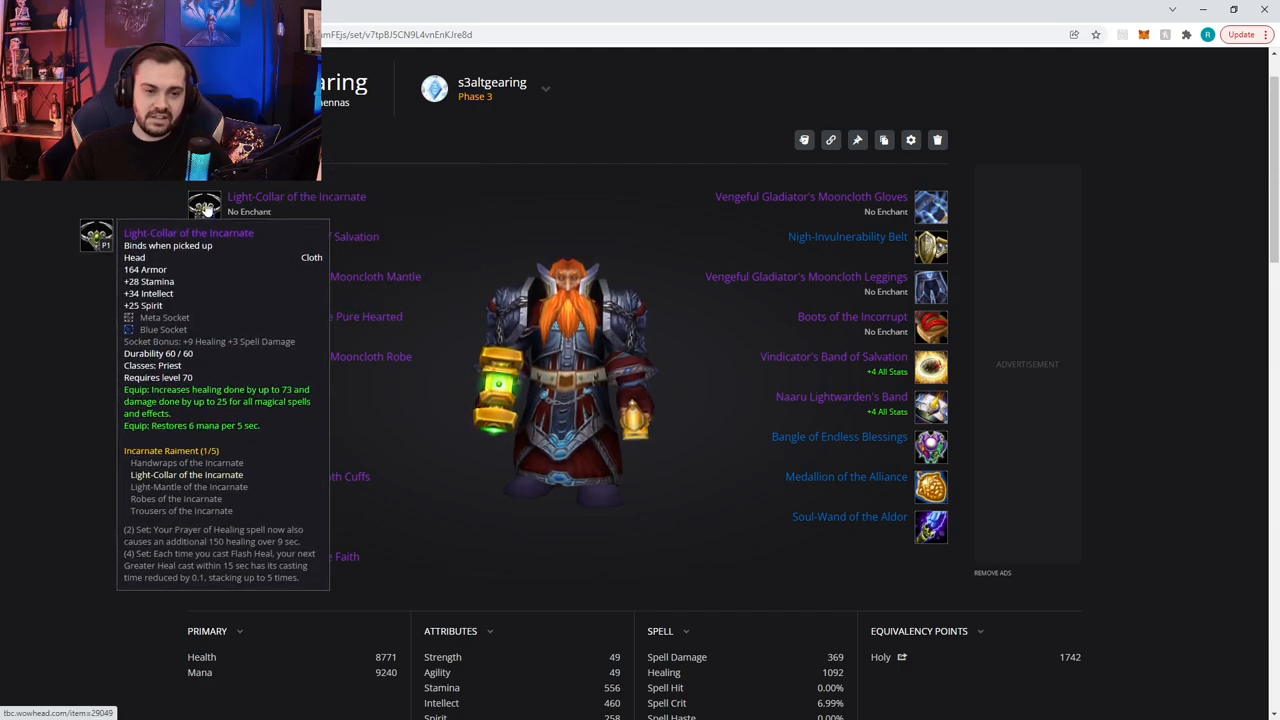
- Pick a meta gem for the head piece, searching 'great' in the gem list
{"action": "left_click", "coordinate": [205, 205]}
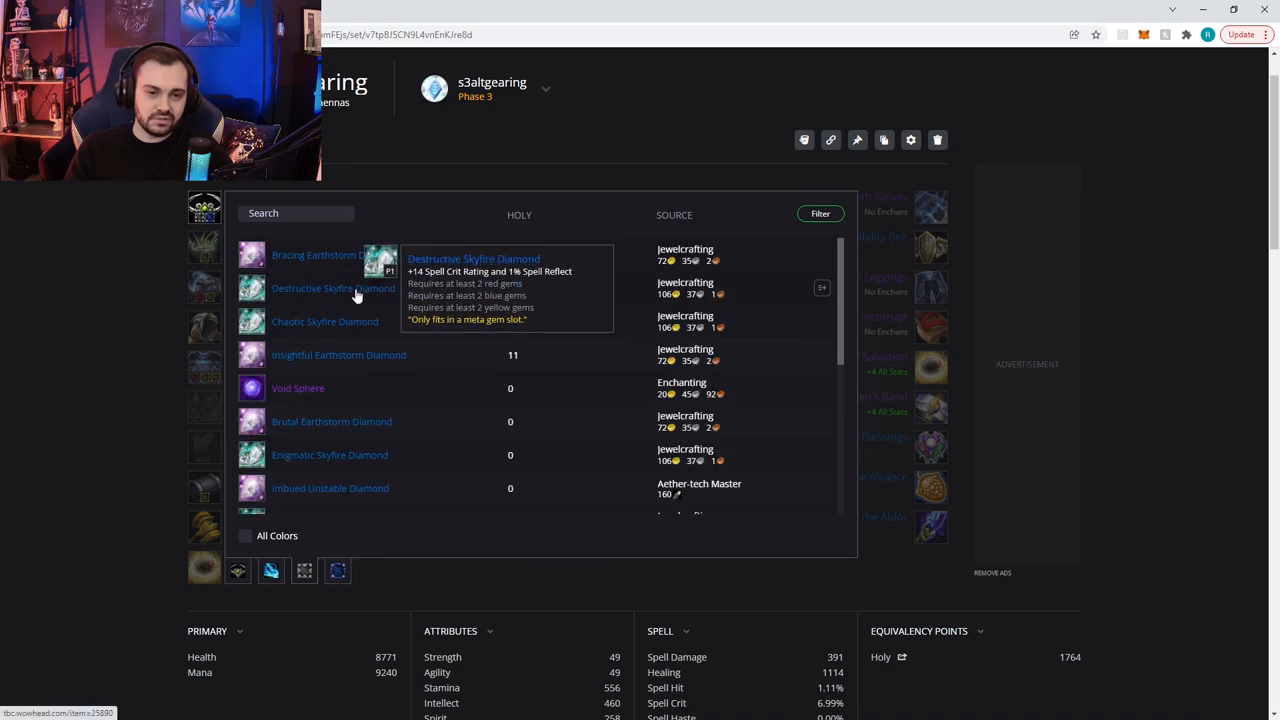
{"action": "mouse_move", "coordinate": [360, 362]}
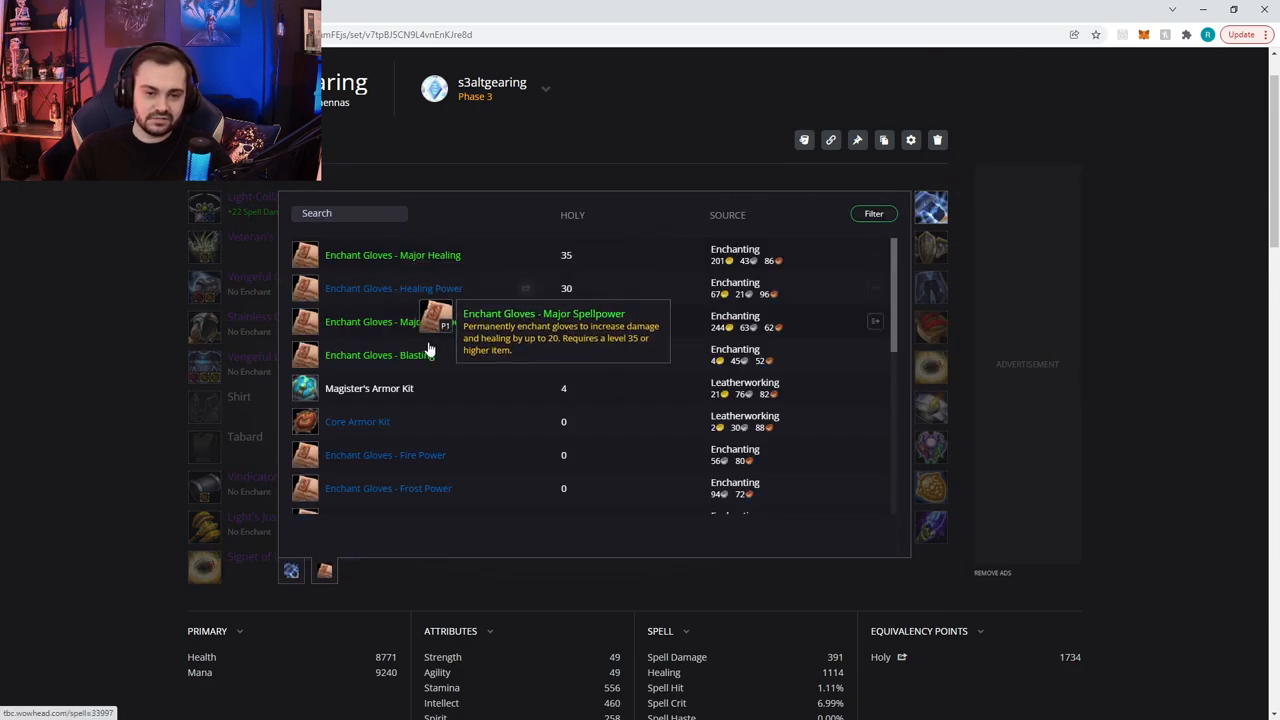
{"action": "scroll", "scroll_direction": "down", "scroll_amount": 3}
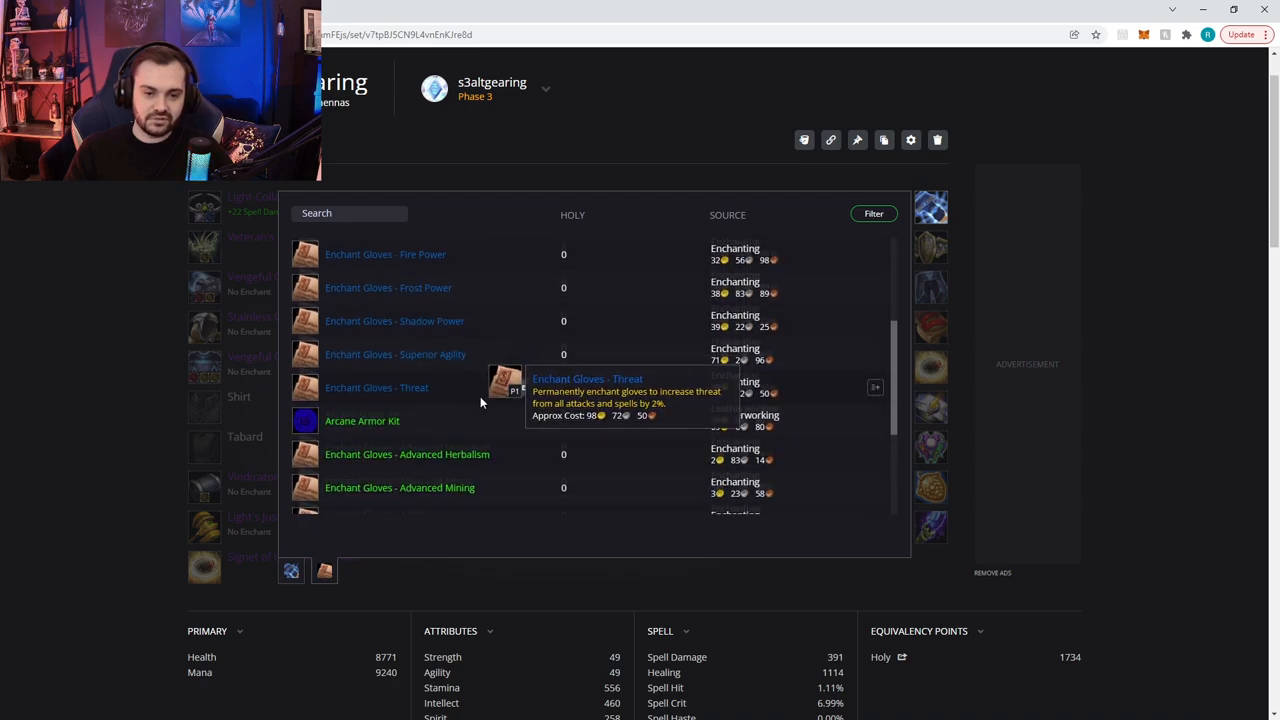
{"action": "scroll", "scroll_direction": "down", "scroll_amount": 3}
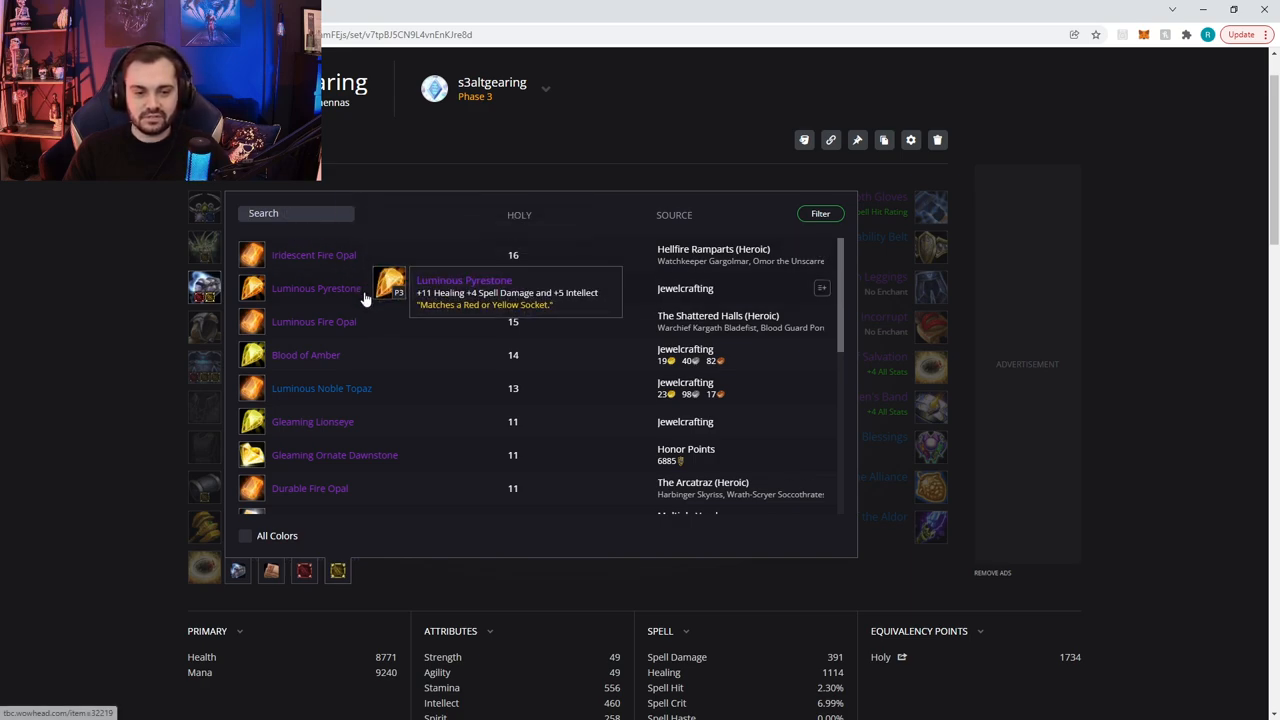
{"action": "scroll", "scroll_direction": "down", "scroll_amount": 3}
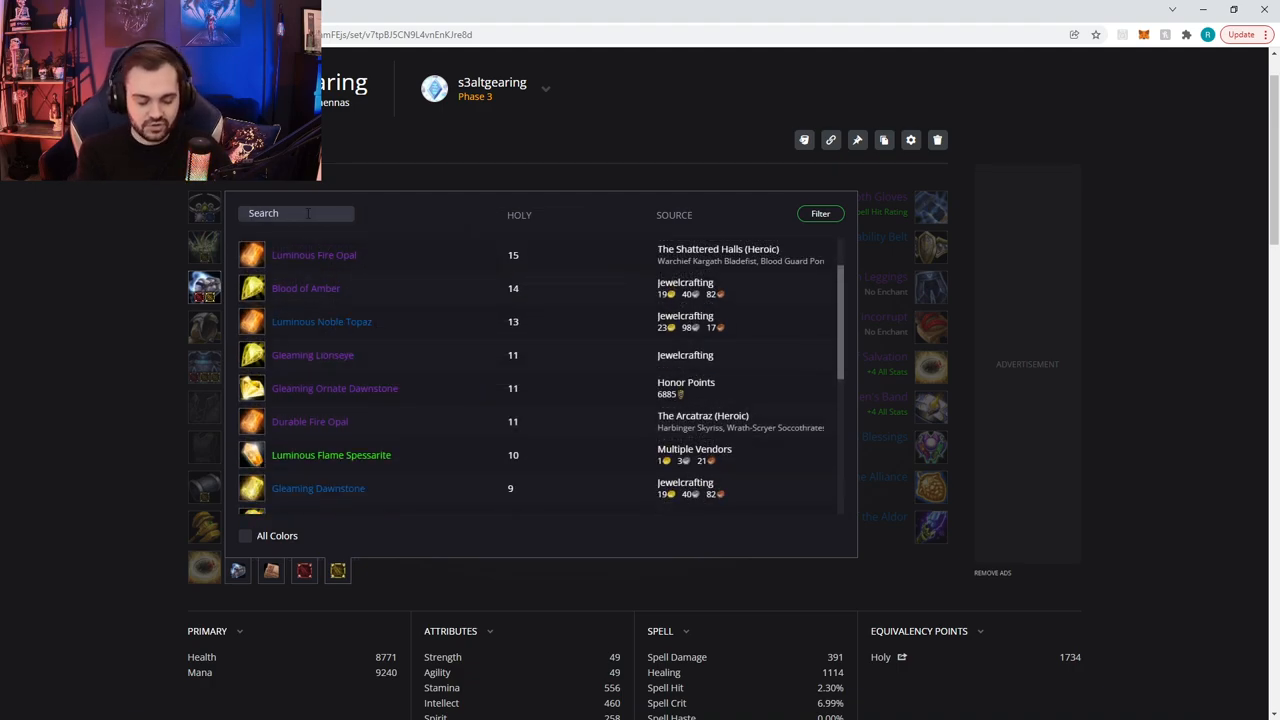
{"action": "type", "text": "great"}
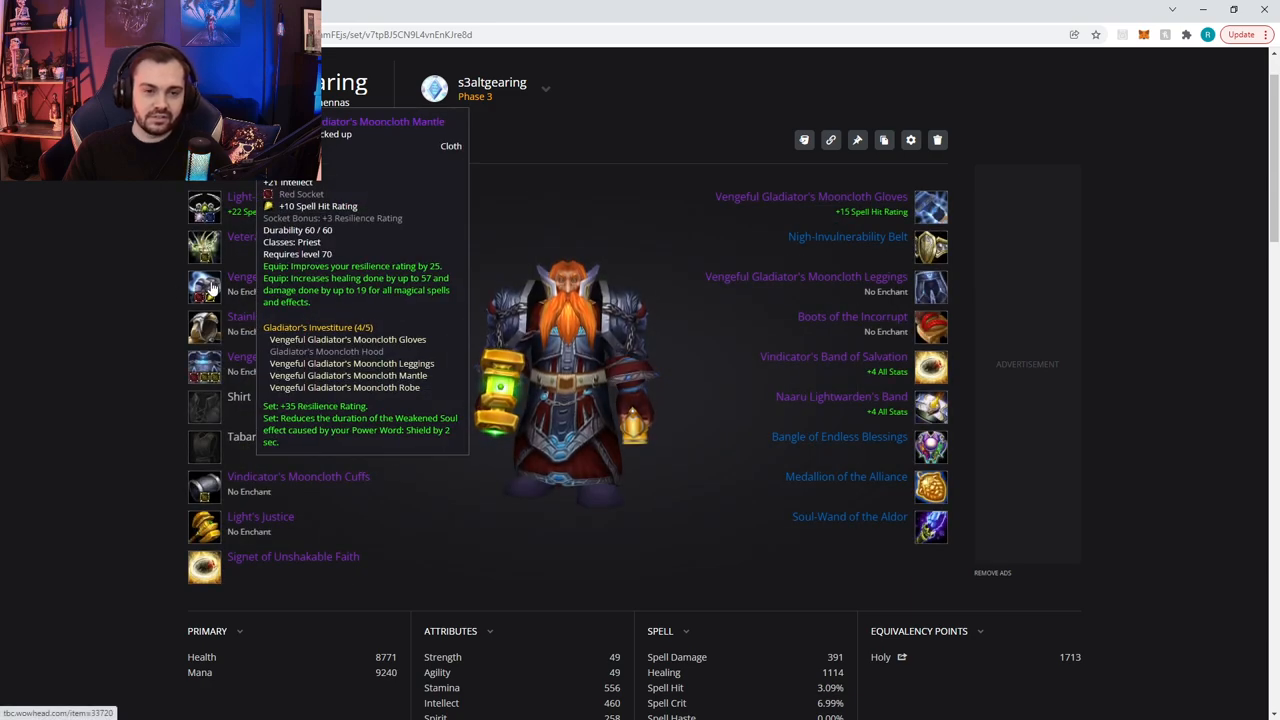
{"action": "mouse_move", "coordinate": [195, 378]}
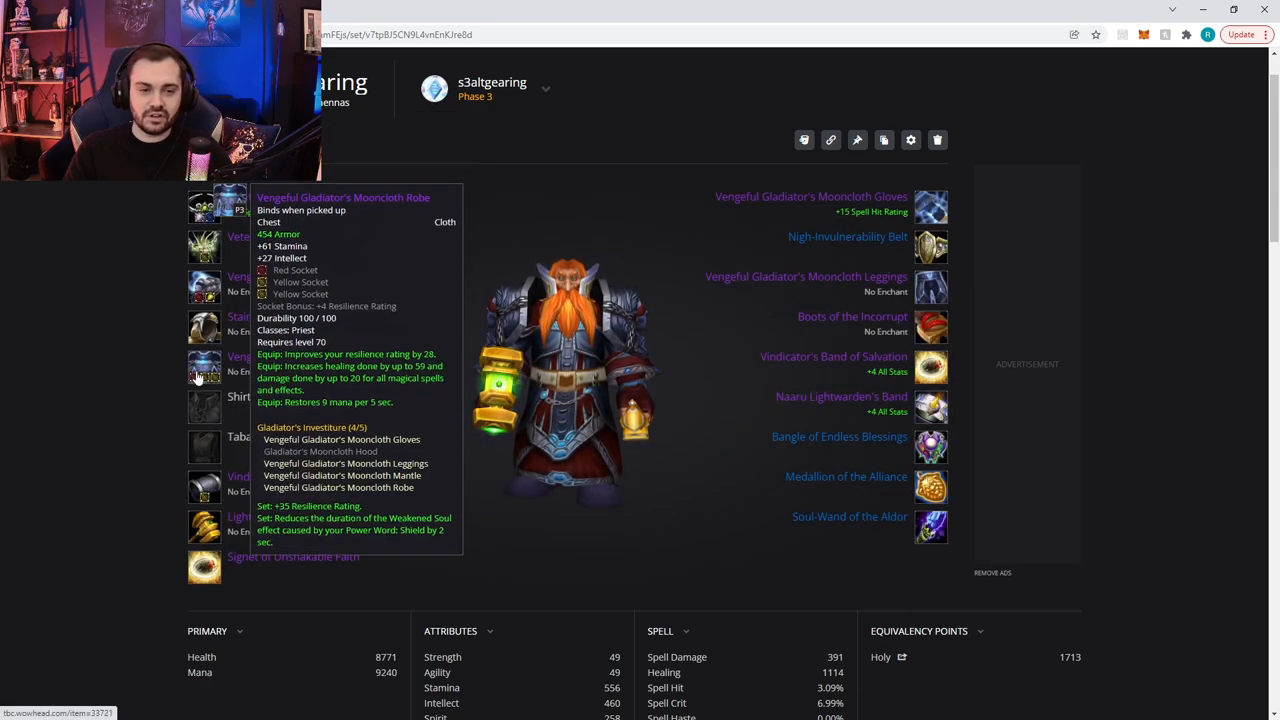
{"action": "mouse_move", "coordinate": [204, 290]}
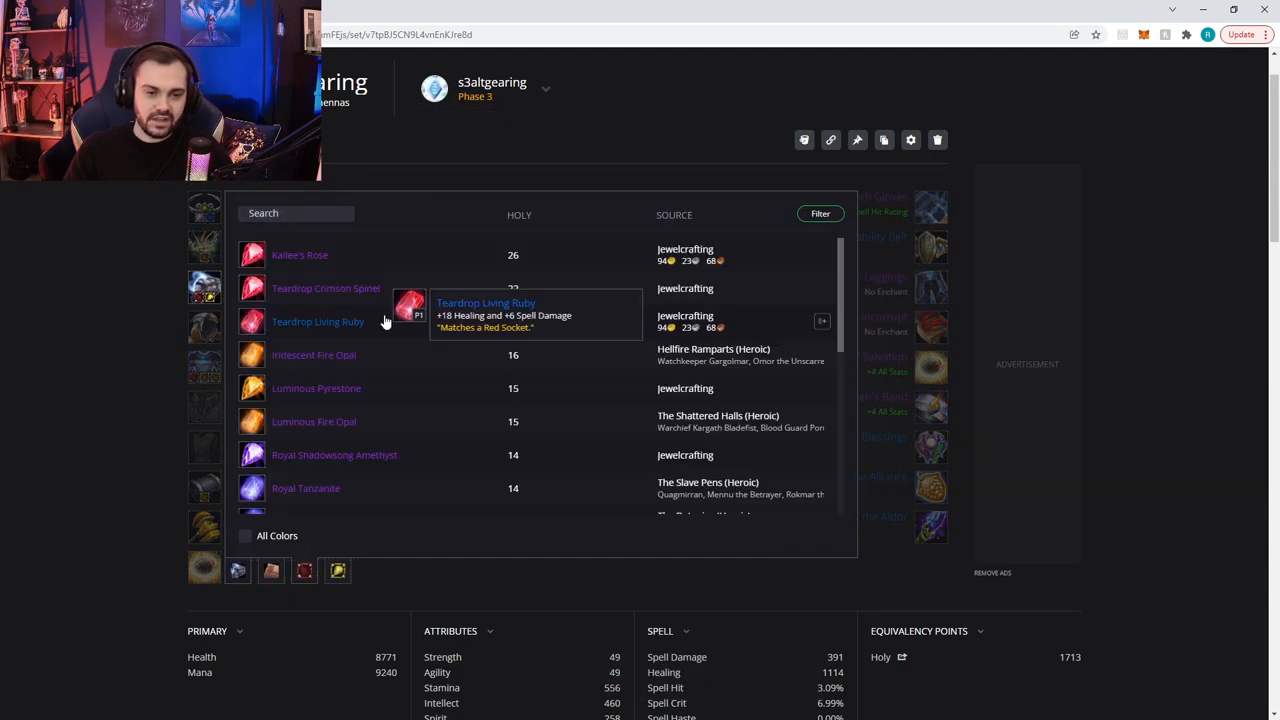
- Socket royal and mystic gems into the Vengeful Gladiator's Mooncloth Mantle and Robe
{"action": "scroll", "scroll_direction": "down", "scroll_amount": 3}
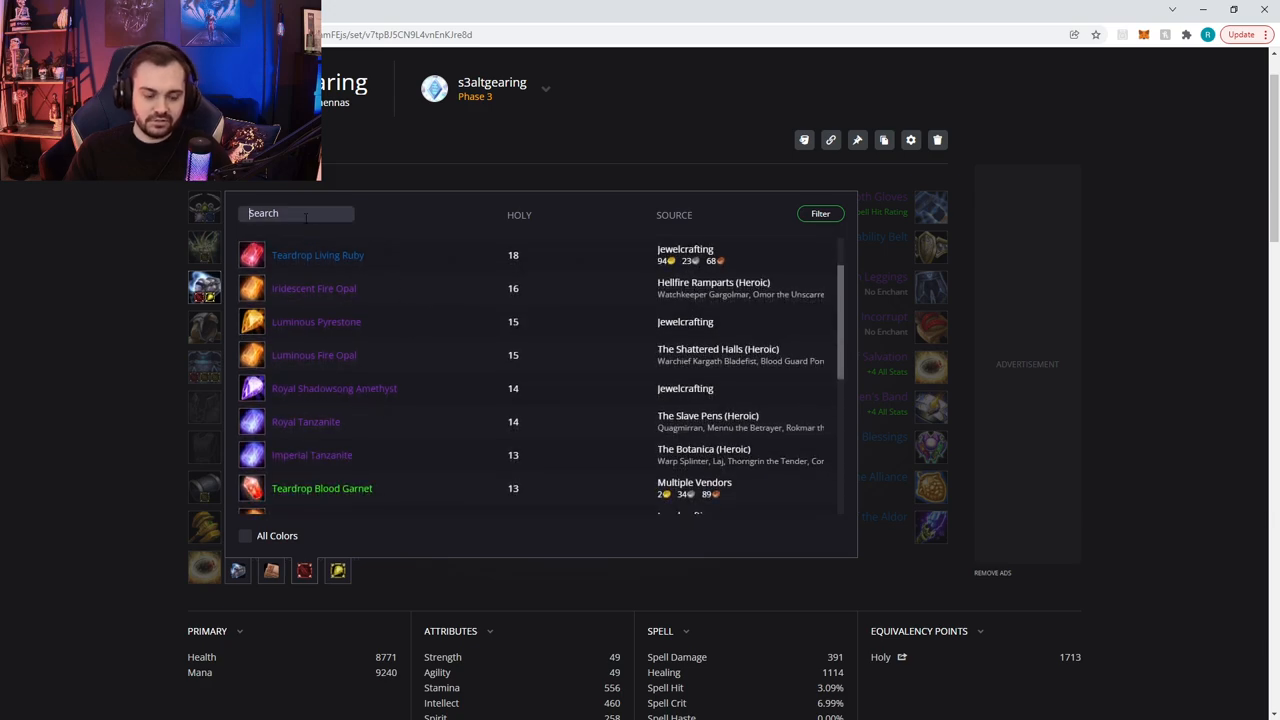
{"action": "type", "text": "royal"}
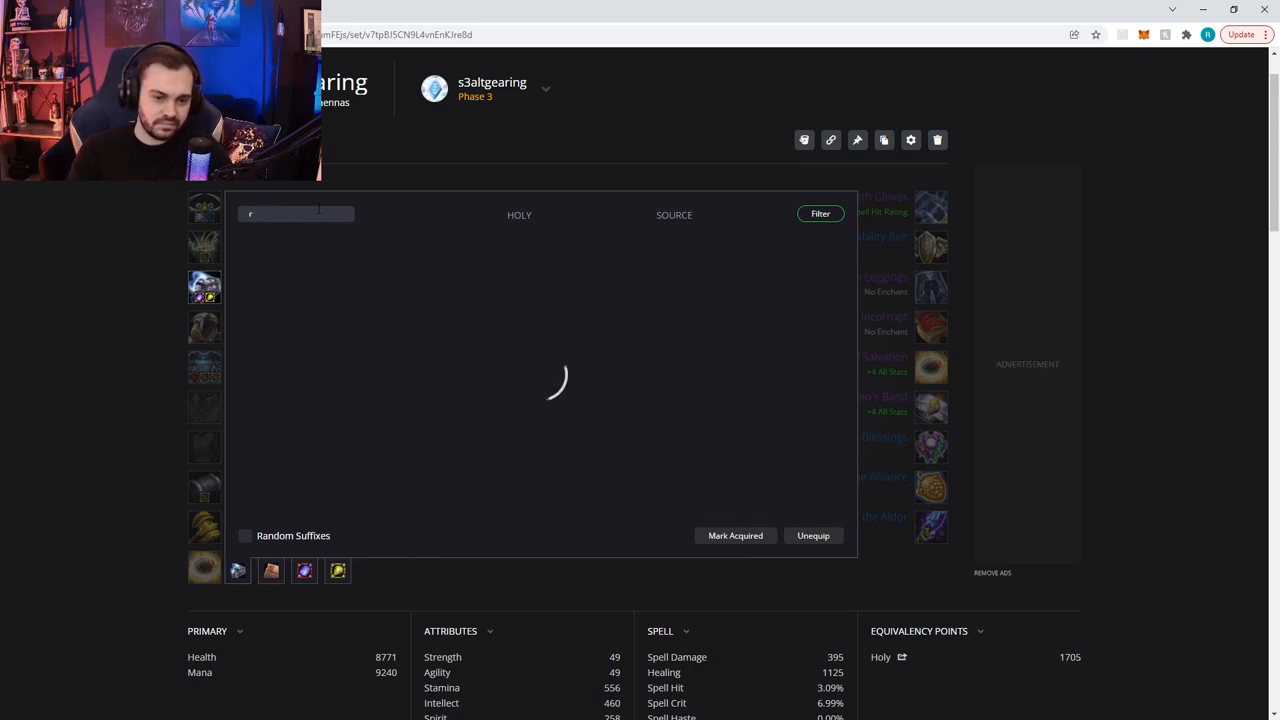
{"action": "type", "text": "oy"}
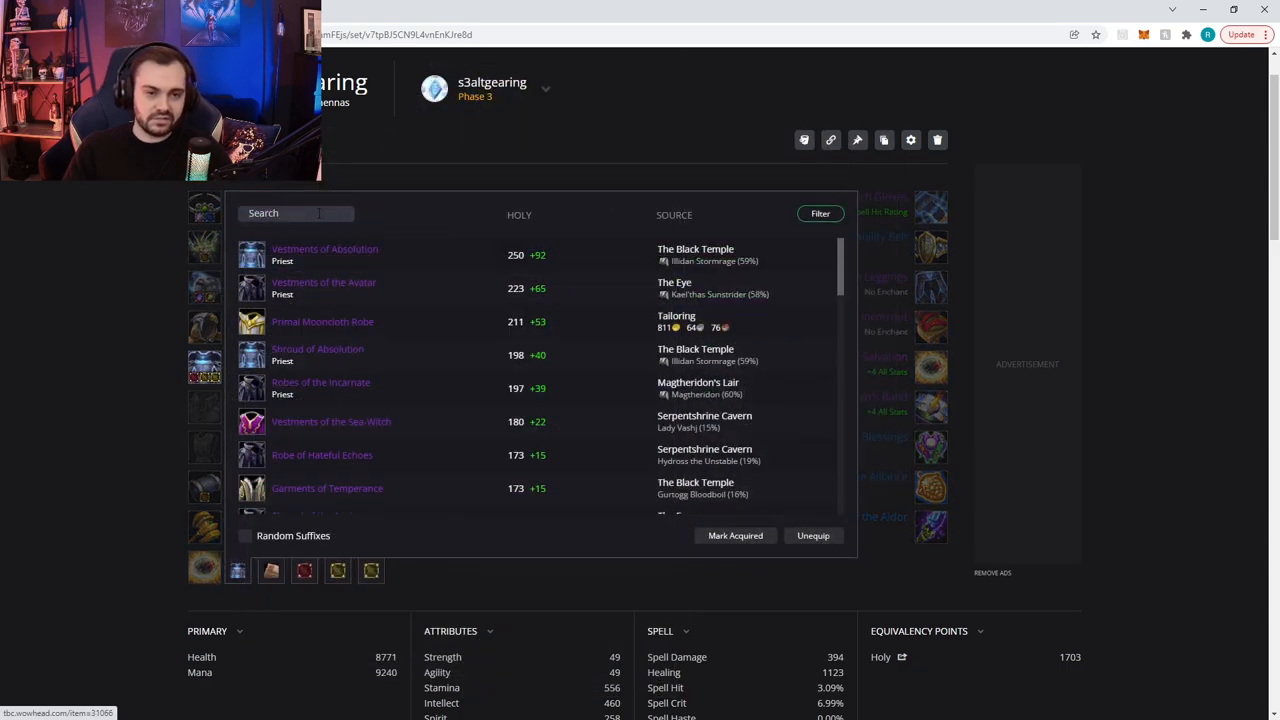
{"action": "type", "text": "royal"}
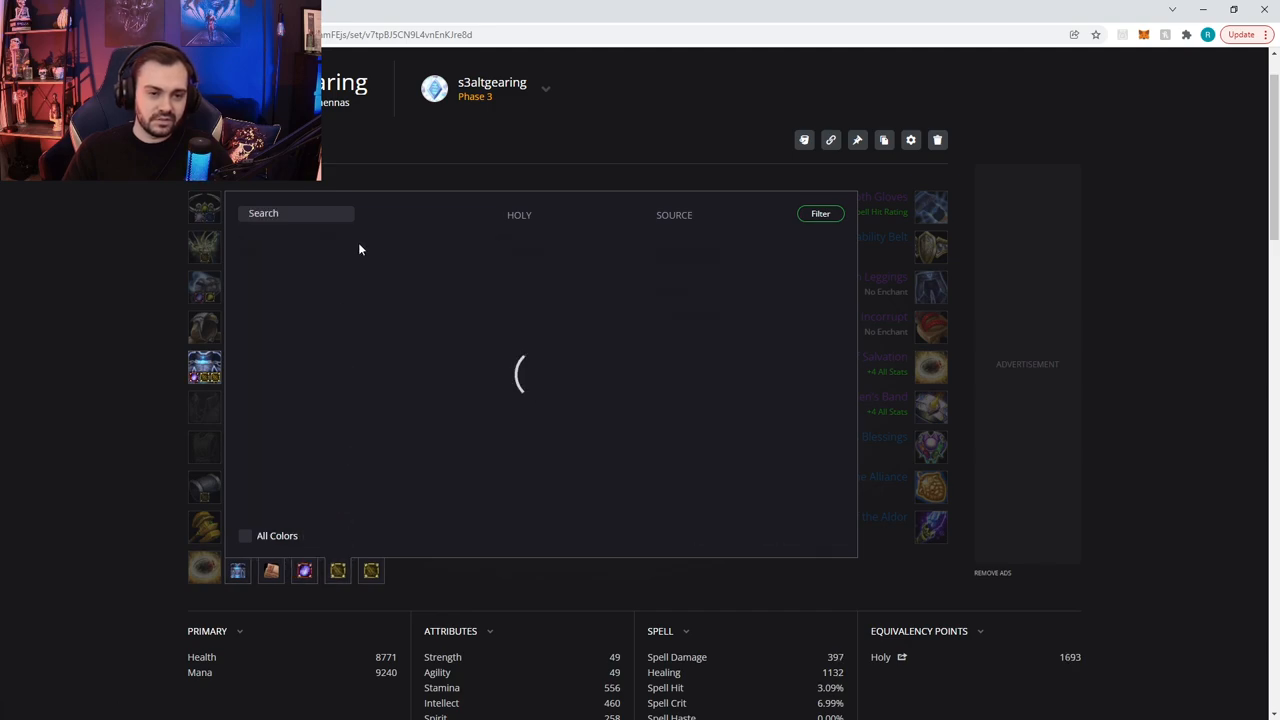
{"action": "type", "text": "mysti"}
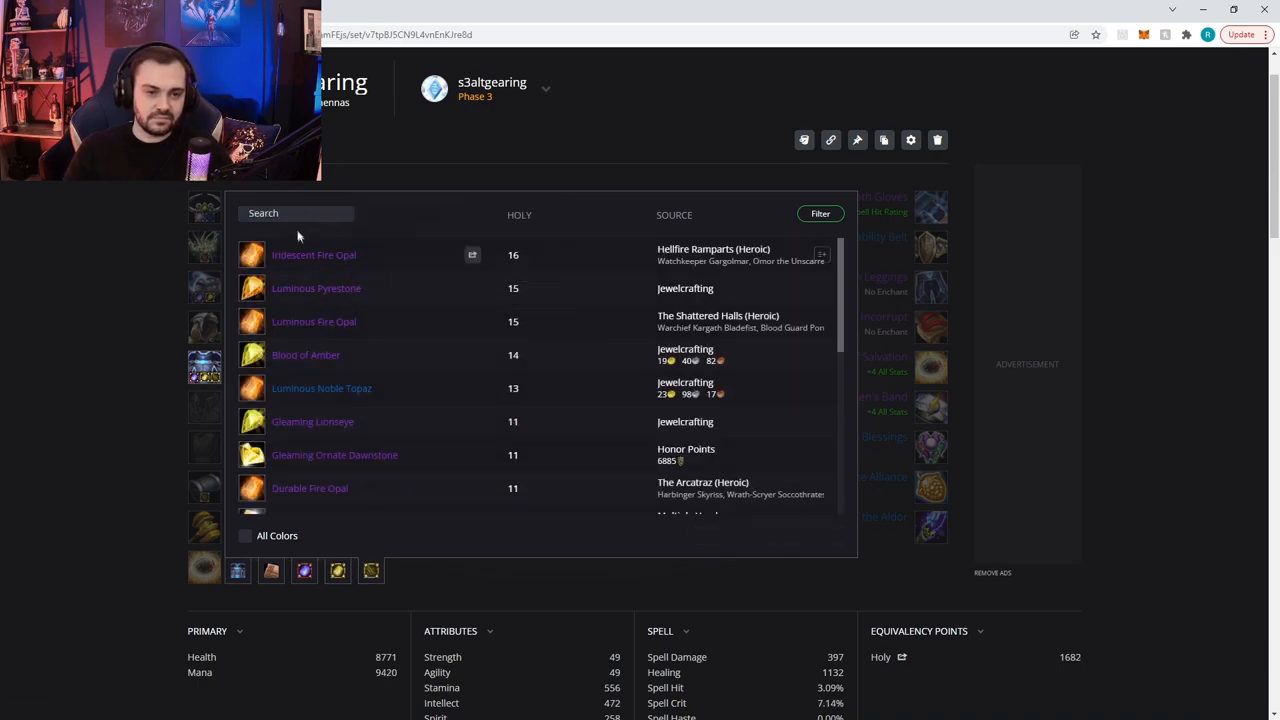
{"action": "type", "text": "mysti"}
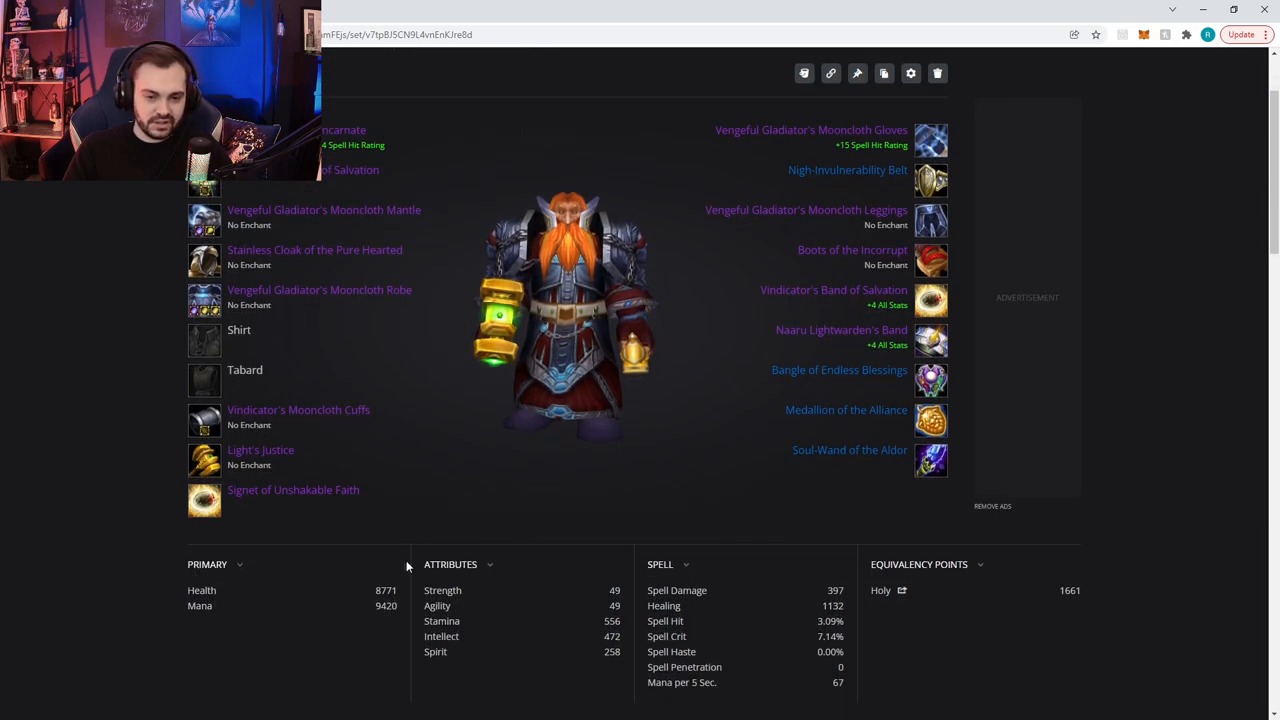
- Gem the Vindicator's Mooncloth Cuffs, bringing Stamina to 562 and Resilience to 260
{"action": "left_click", "coordinate": [980, 564]}
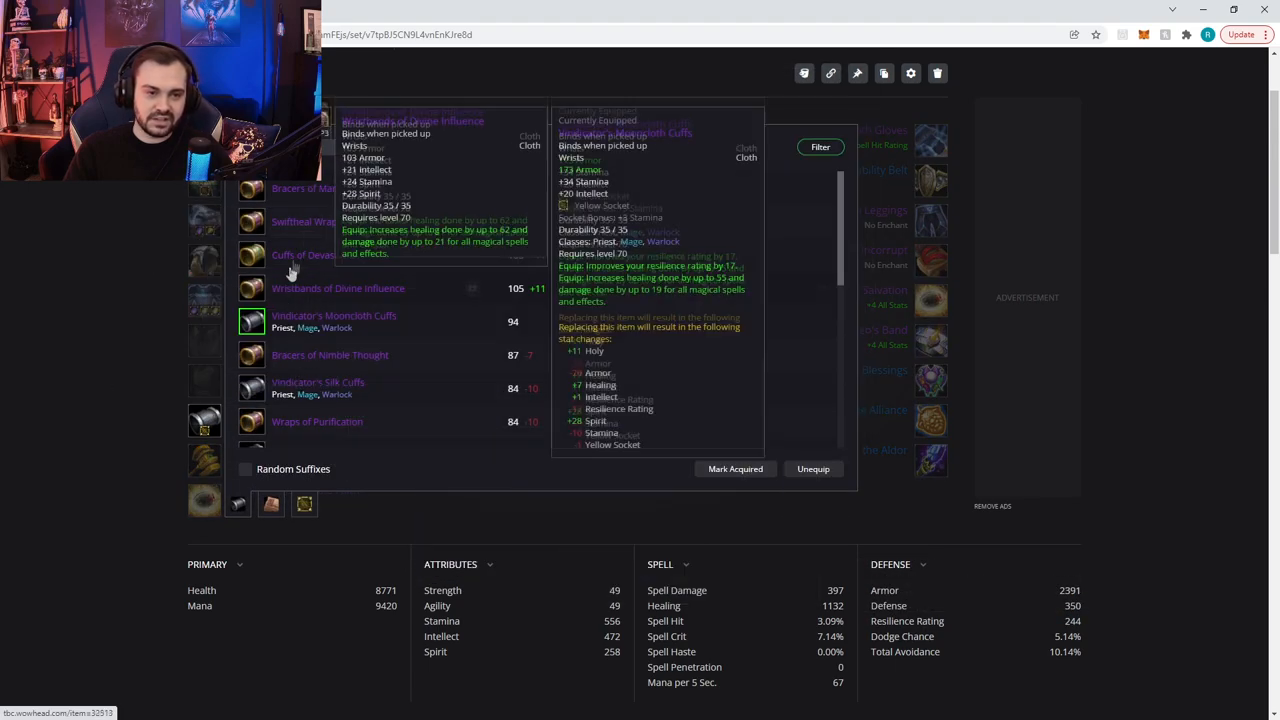
{"action": "left_click", "coordinate": [305, 505]}
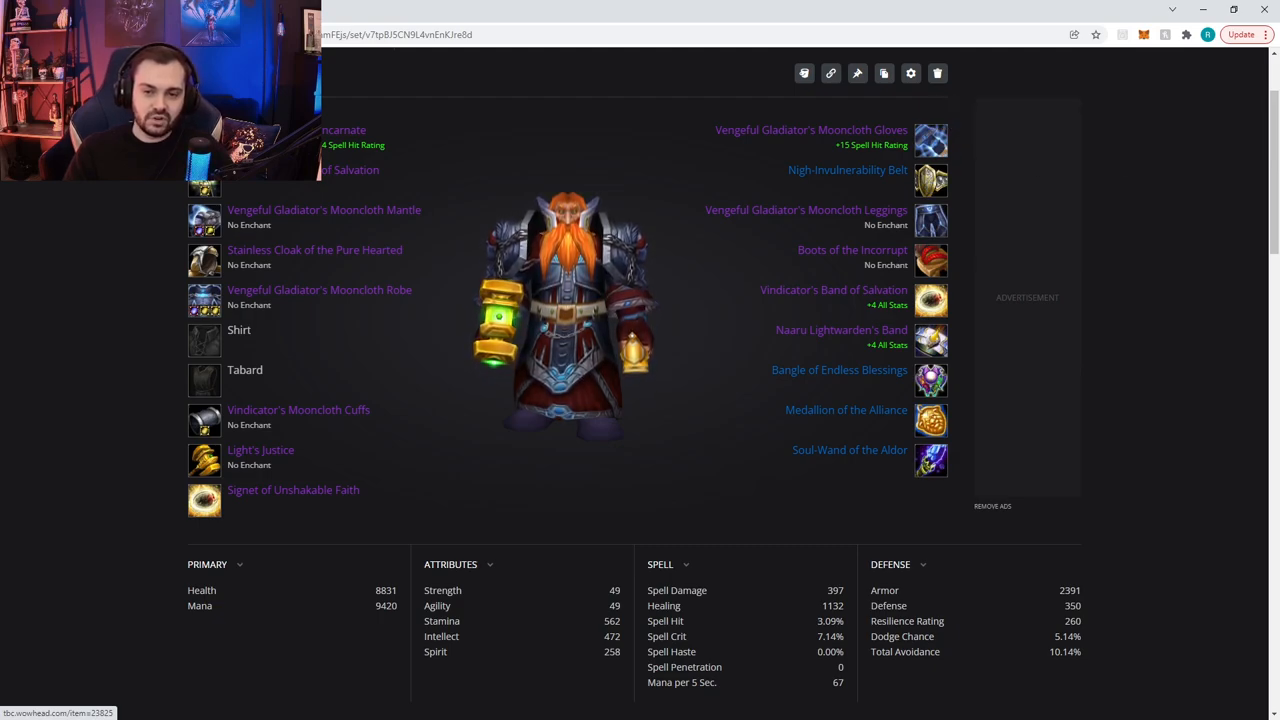
{"action": "mouse_move", "coordinate": [930, 340]}
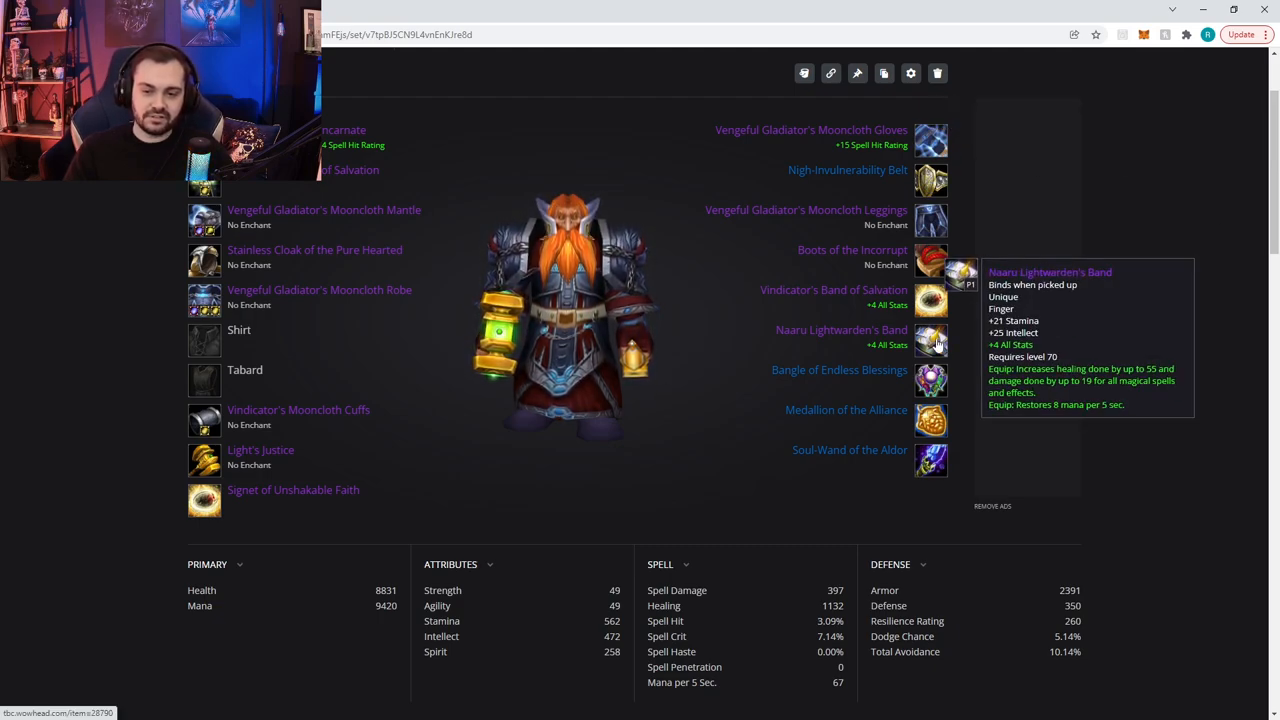
{"action": "mouse_move", "coordinate": [658, 510]}
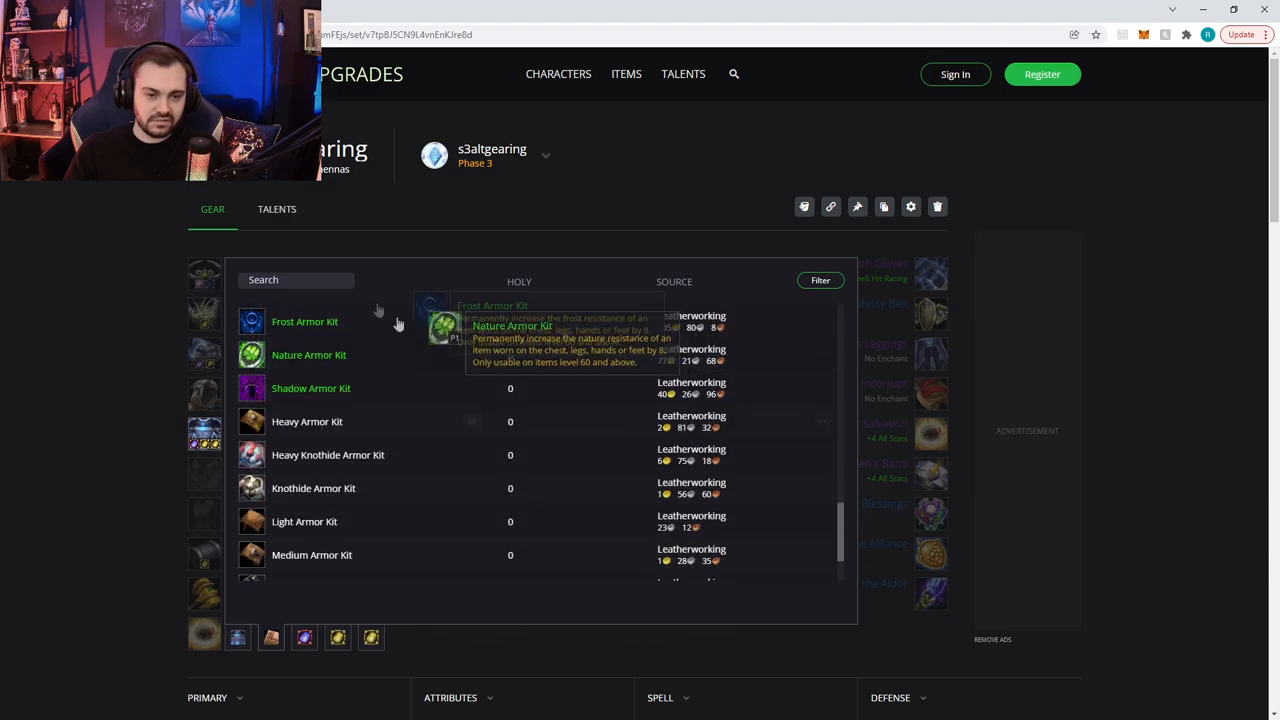
- Add a resilience robe enchant plus cloak and mantle enchants, then search 'spark' among head gems
{"action": "type", "text": "res"}
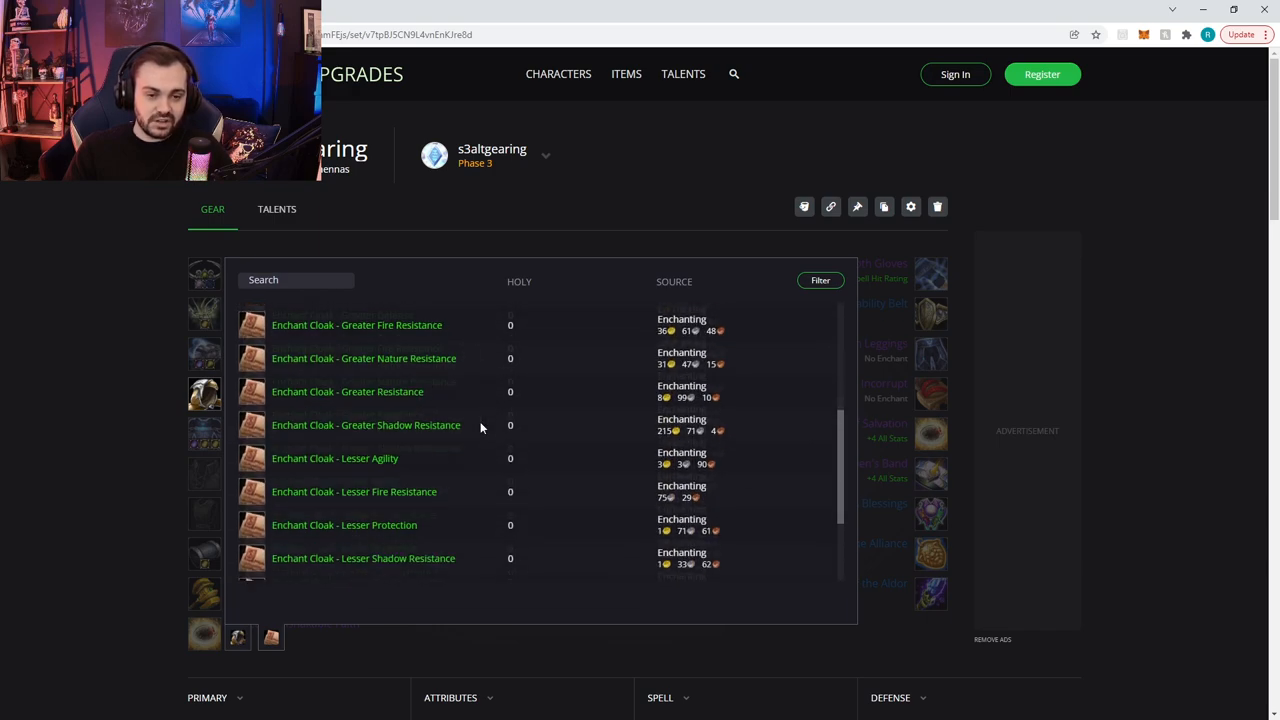
{"action": "scroll", "scroll_direction": "down", "scroll_amount": 3}
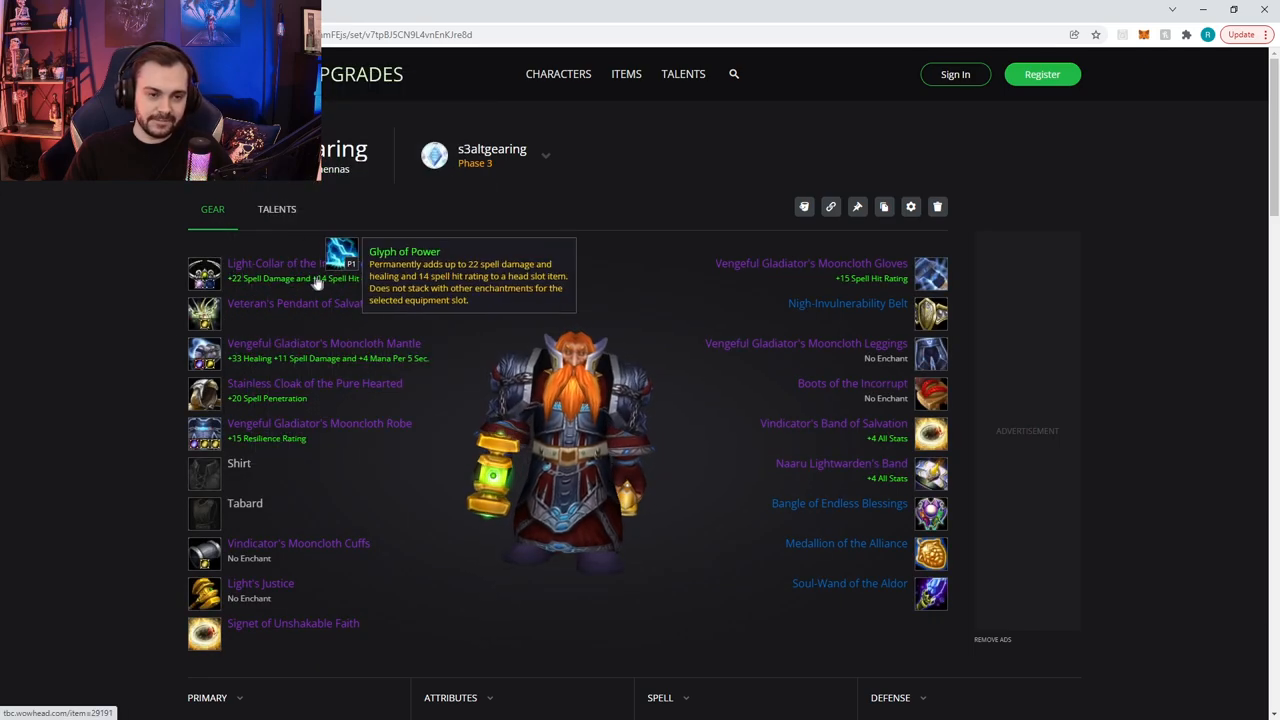
{"action": "mouse_move", "coordinate": [240, 263]}
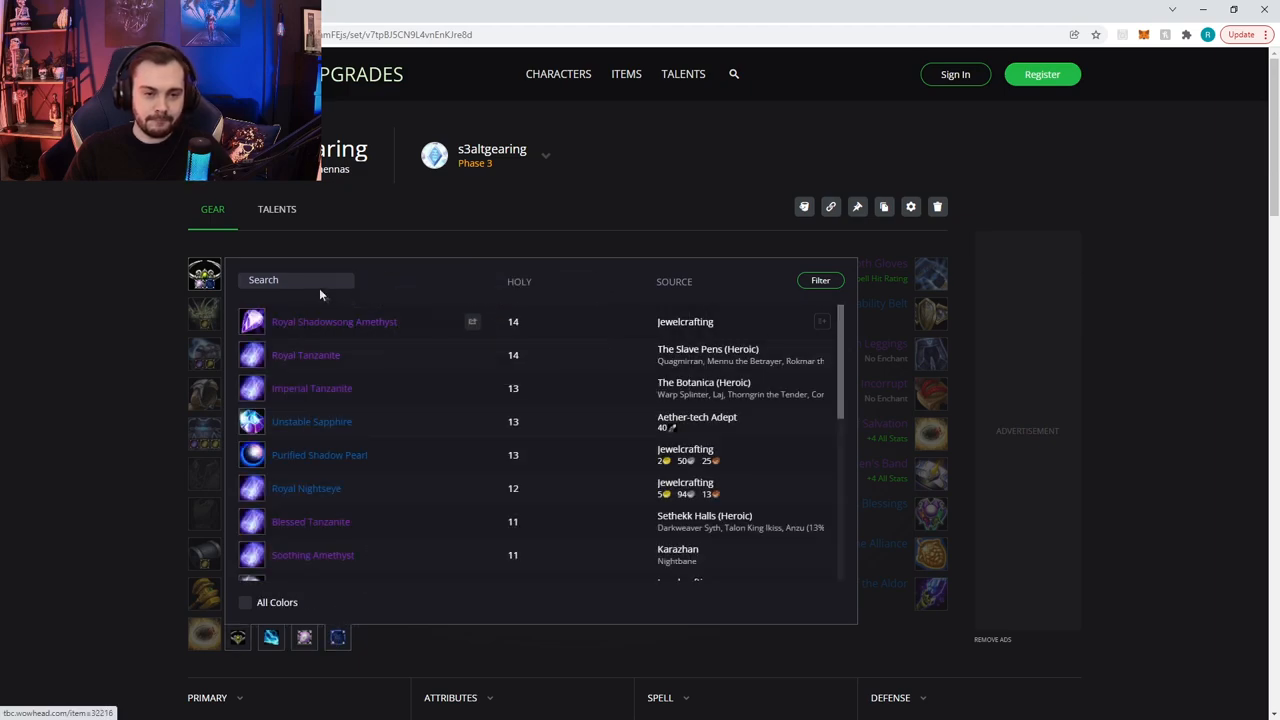
{"action": "type", "text": "spark"}
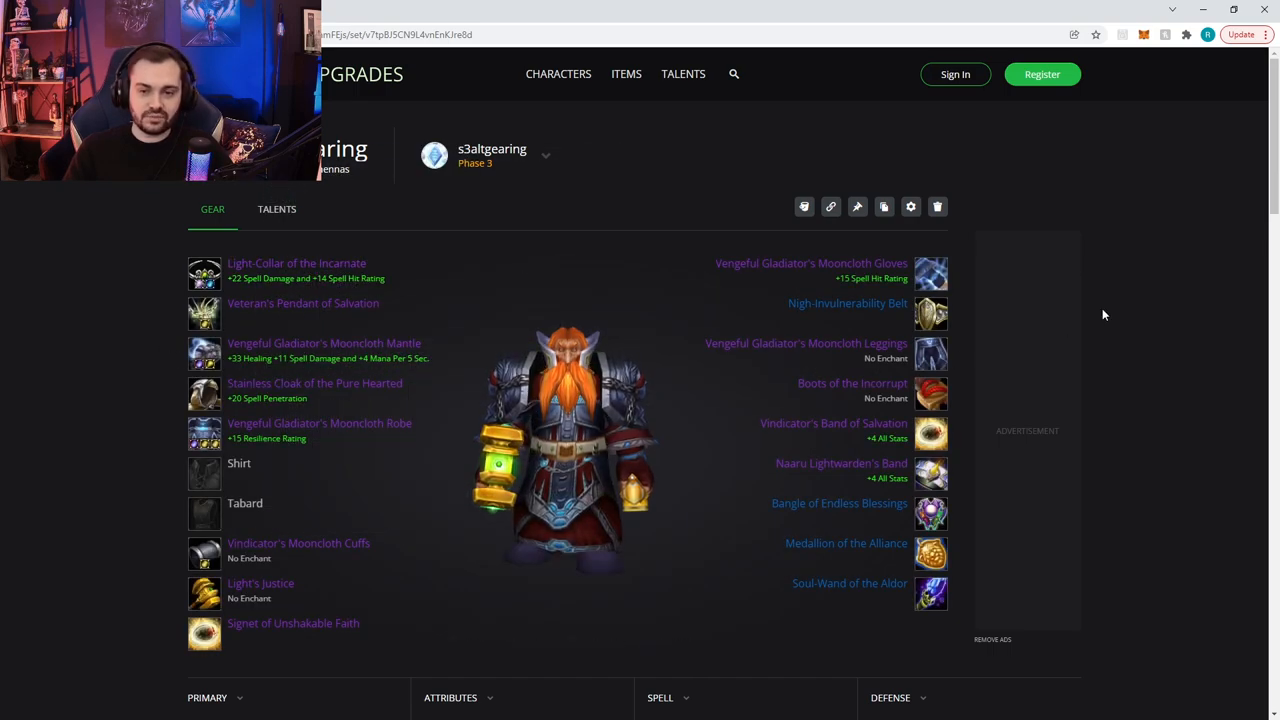
{"action": "scroll", "scroll_direction": "down", "scroll_amount": 3}
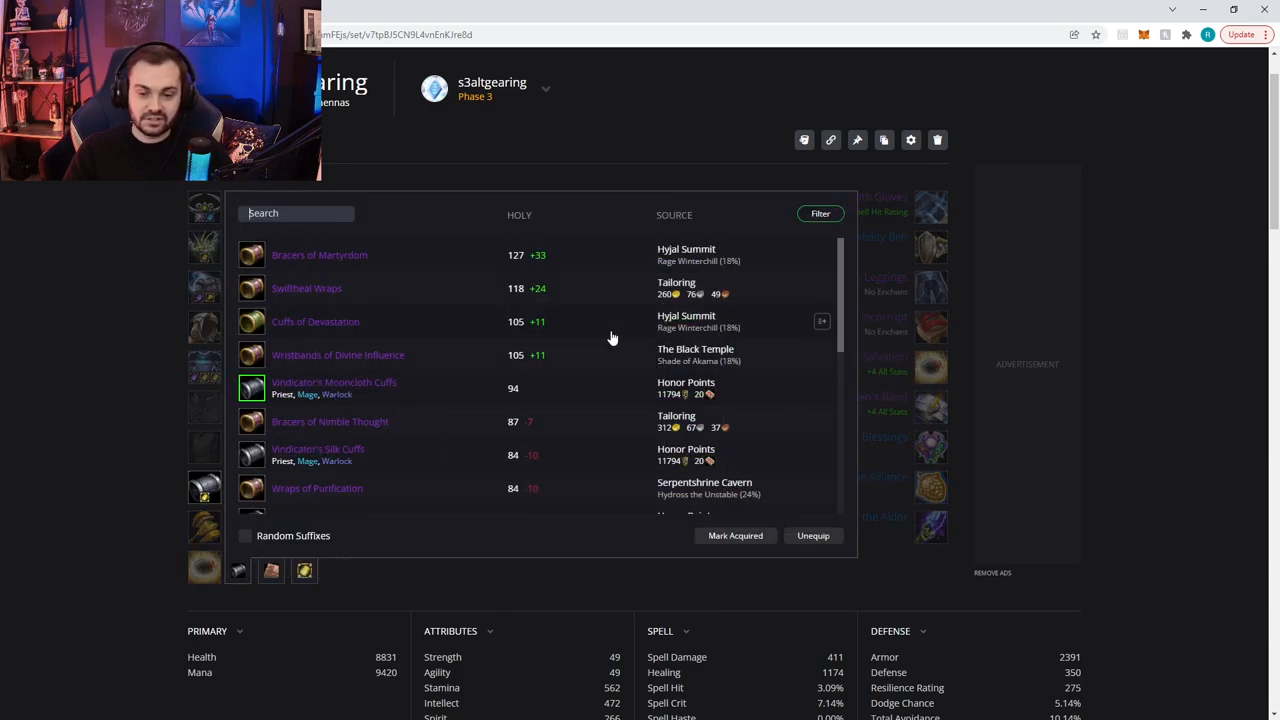
{"action": "mouse_move", "coordinate": [850, 678]}
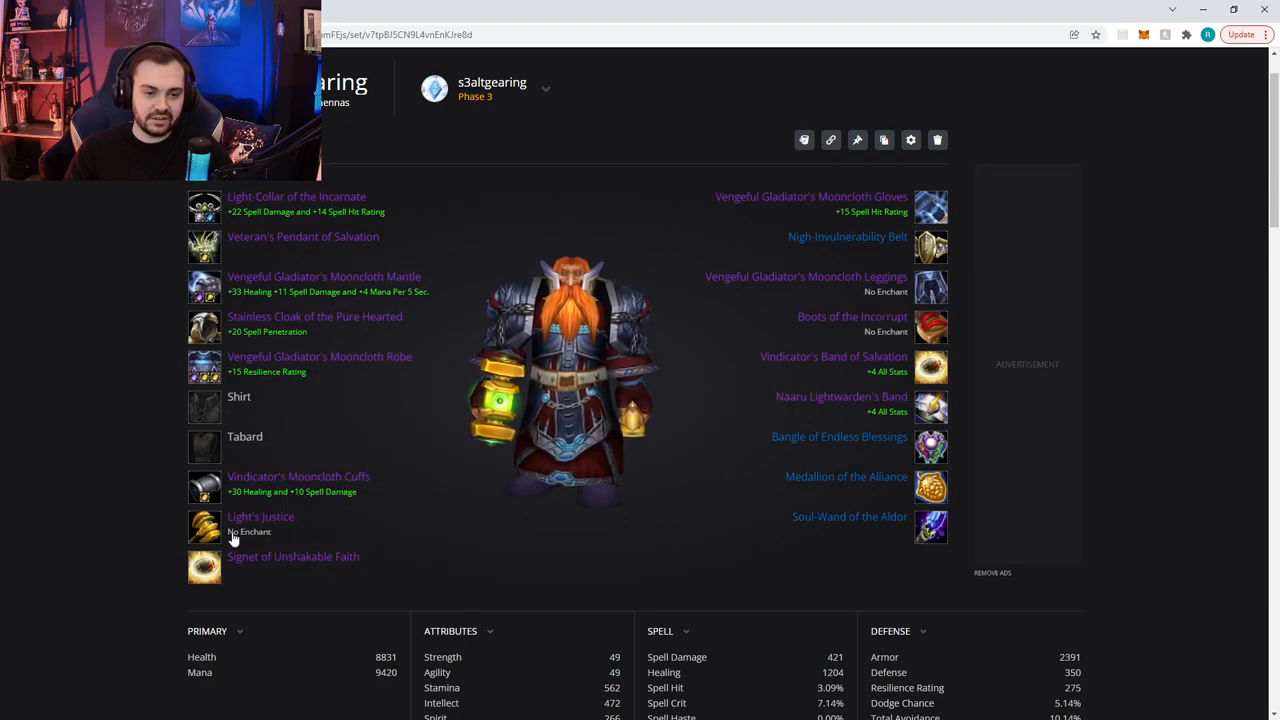
- Enchant Light's Justice, legs, boots and both rings with Healing Power, raising Healing to 1391
{"action": "left_click", "coordinate": [204, 527]}
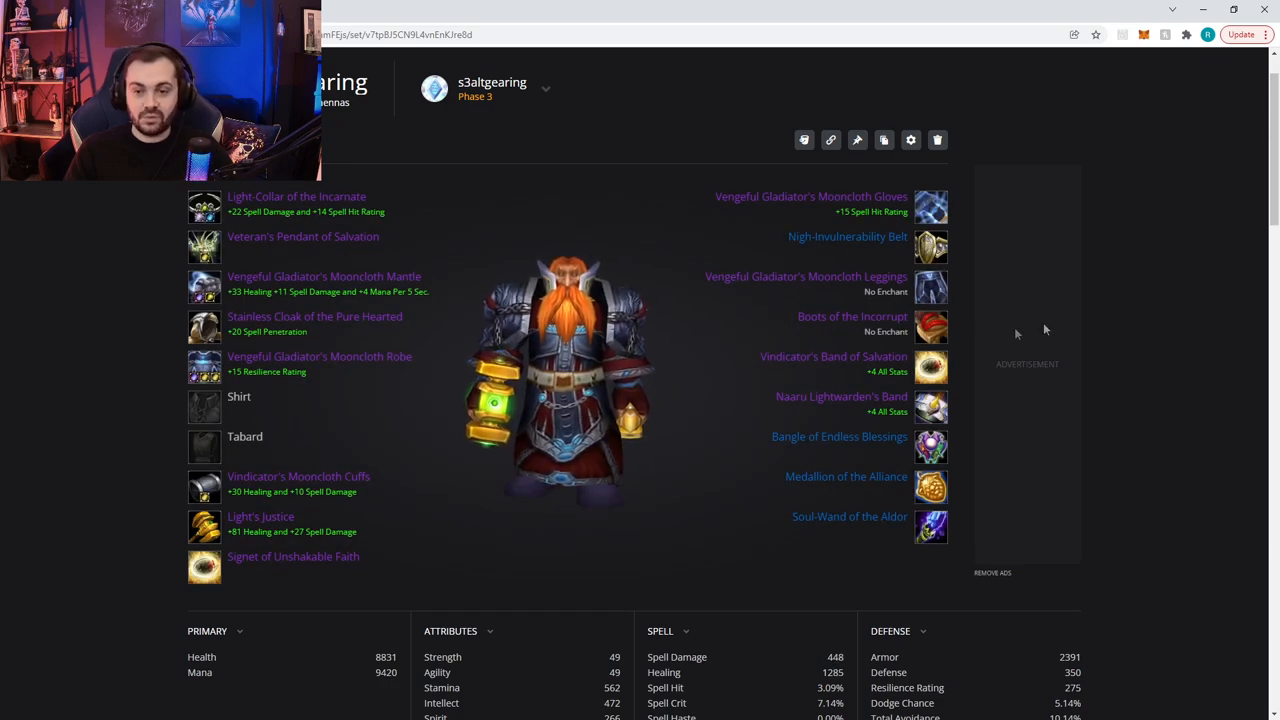
{"action": "mouse_move", "coordinate": [930, 287]}
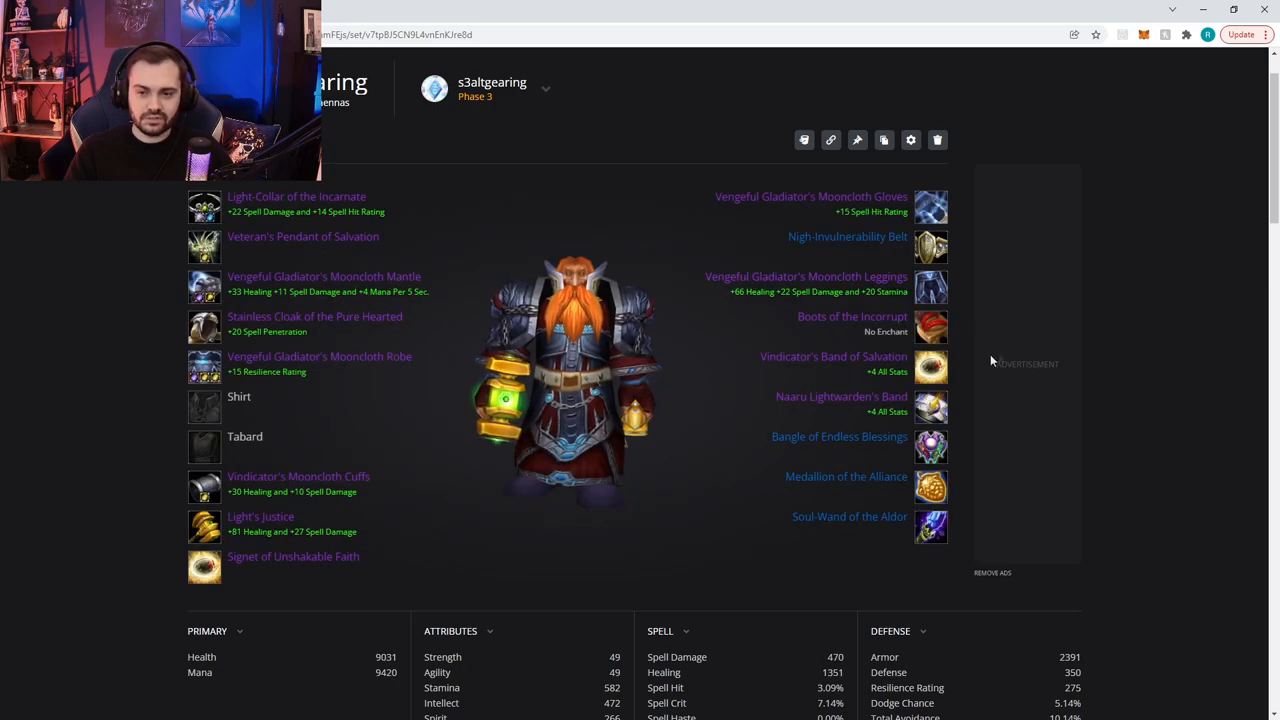
{"action": "left_click", "coordinate": [930, 327]}
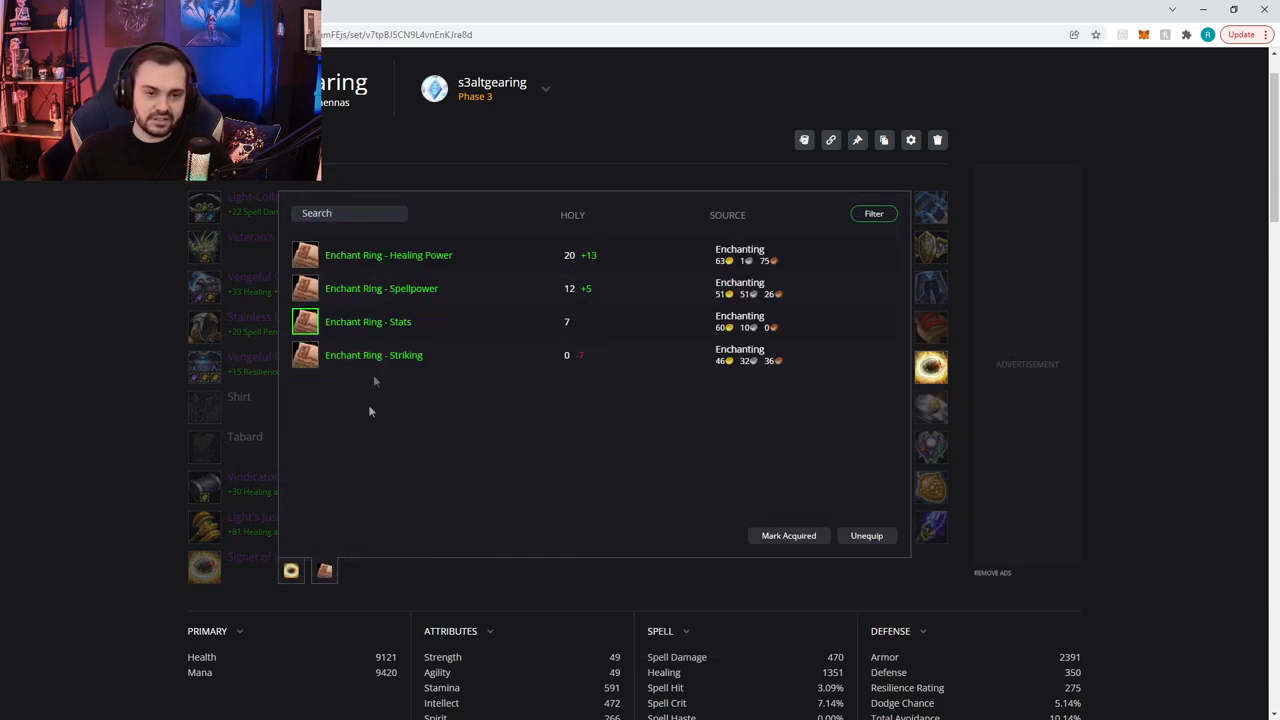
{"action": "left_click", "coordinate": [389, 254]}
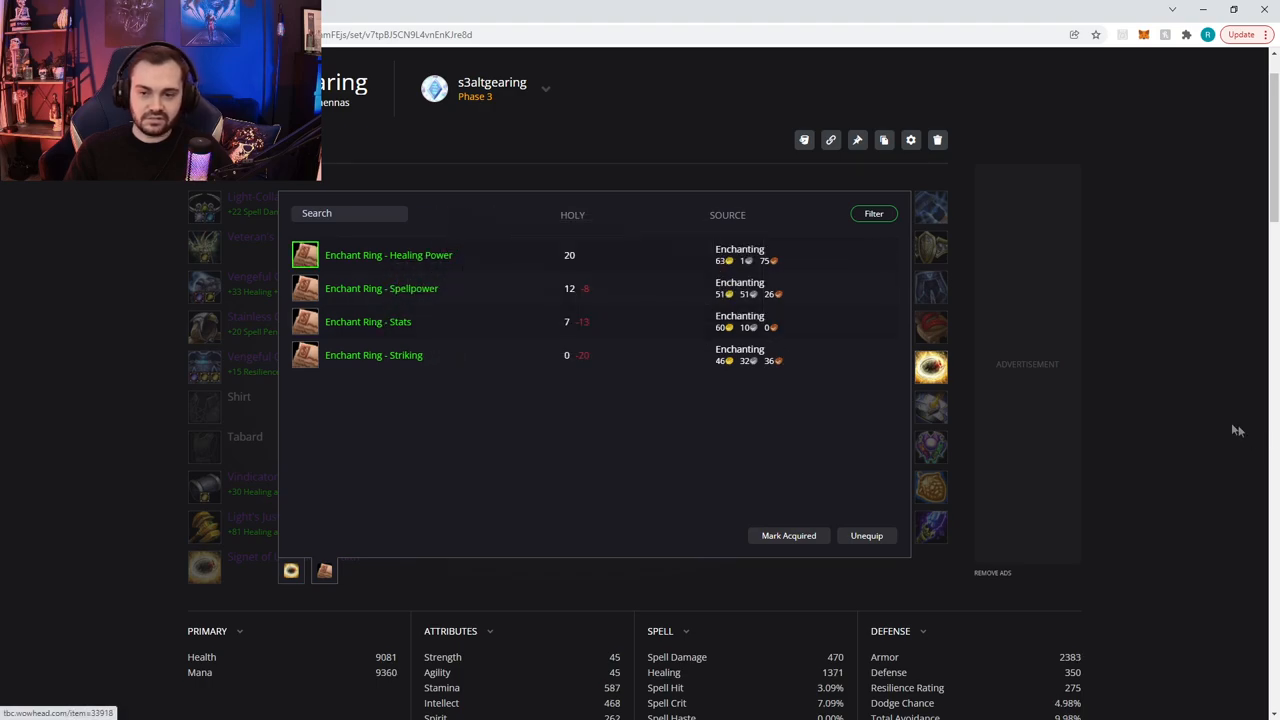
{"action": "mouse_move", "coordinate": [381, 288]}
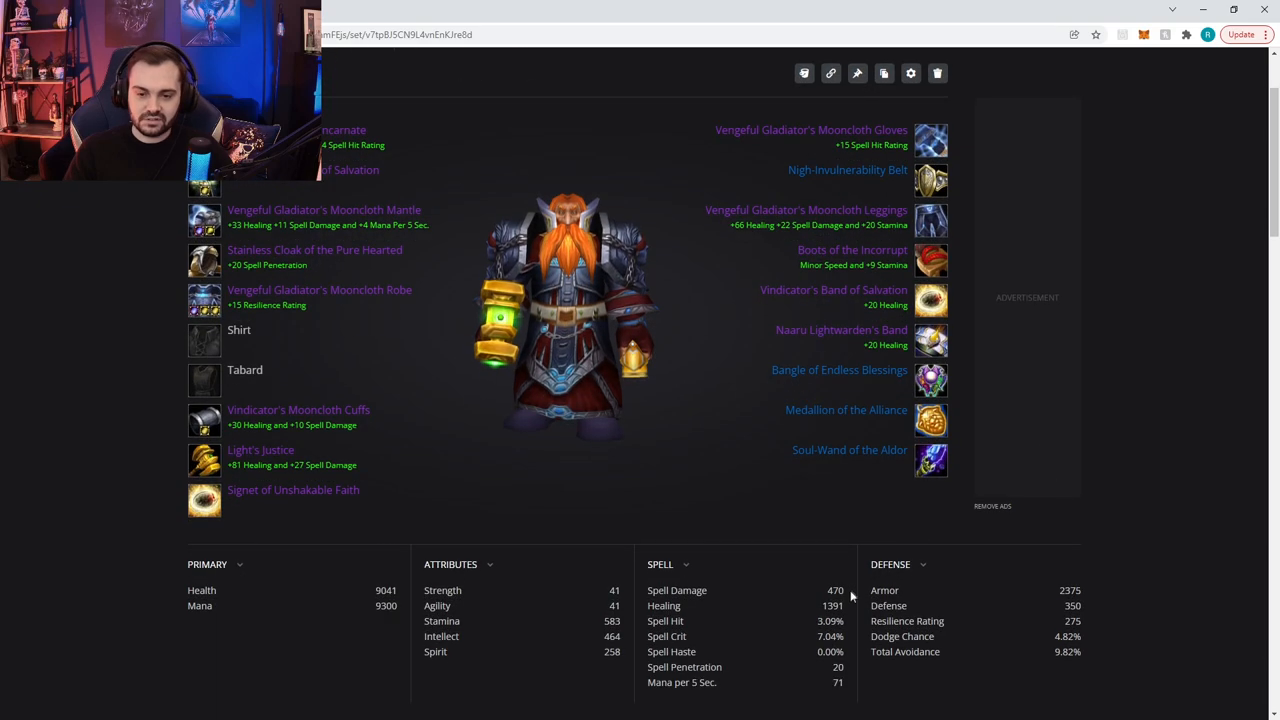
{"action": "scroll", "scroll_direction": "up", "scroll_amount": 3}
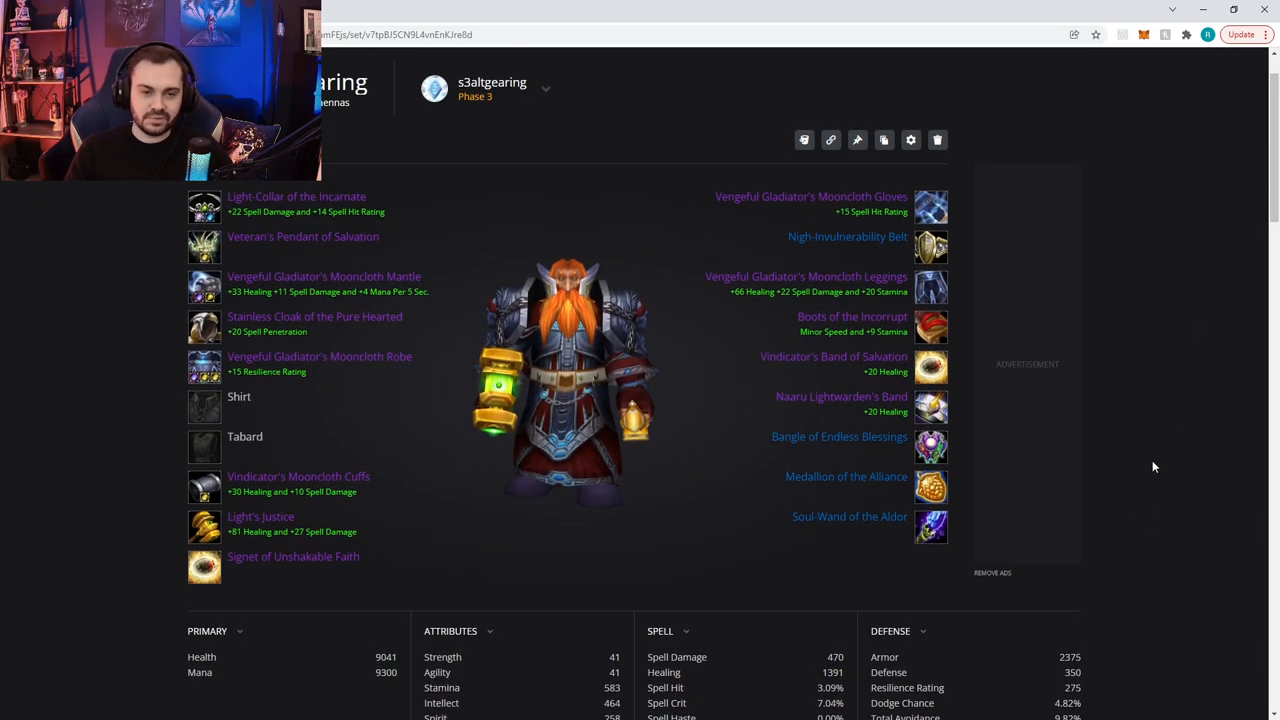
{"action": "scroll", "scroll_direction": "up", "scroll_amount": 3}
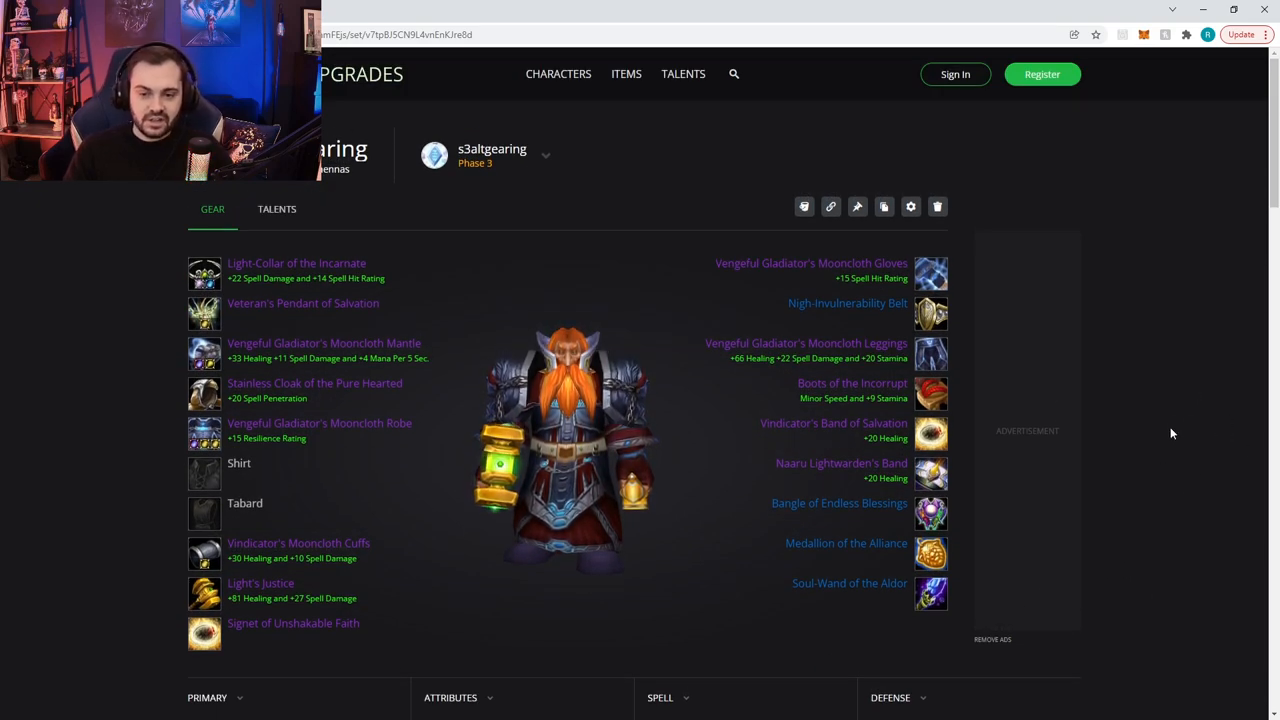
{"action": "scroll", "scroll_direction": "down", "scroll_amount": 3}
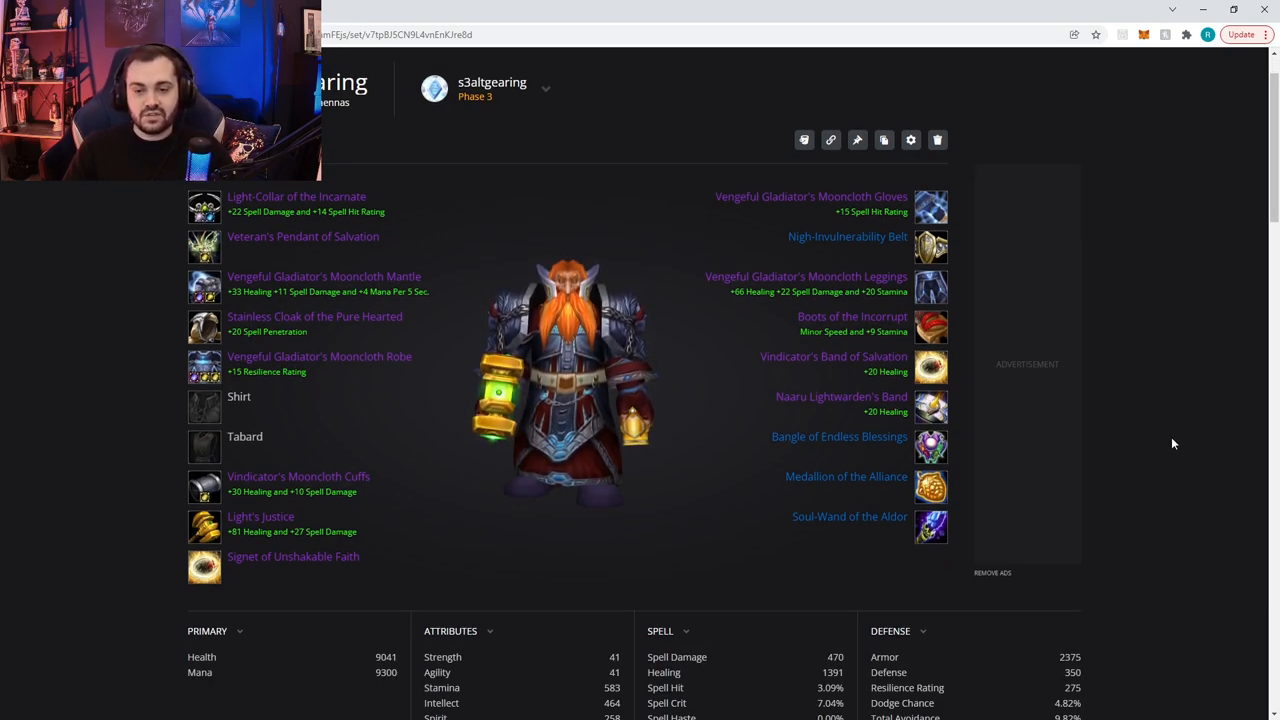
{"action": "scroll", "scroll_direction": "down", "scroll_amount": 3}
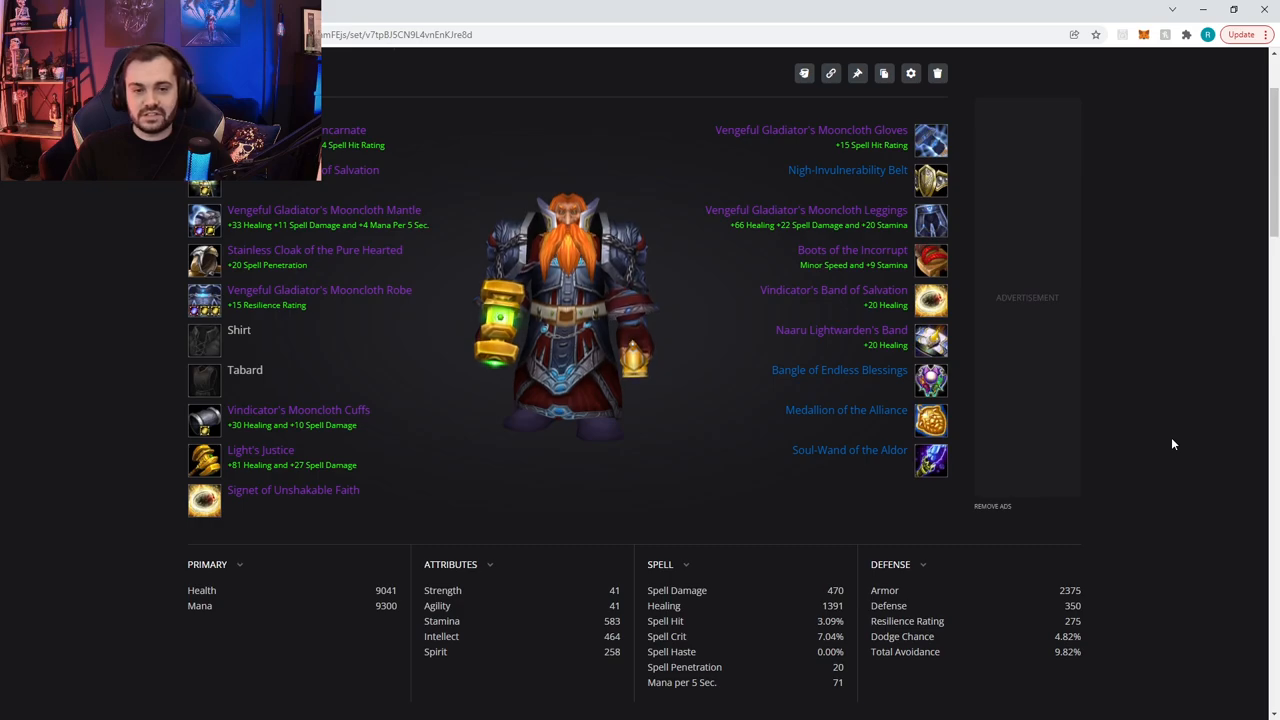
{"action": "mouse_move", "coordinate": [1162, 396]}
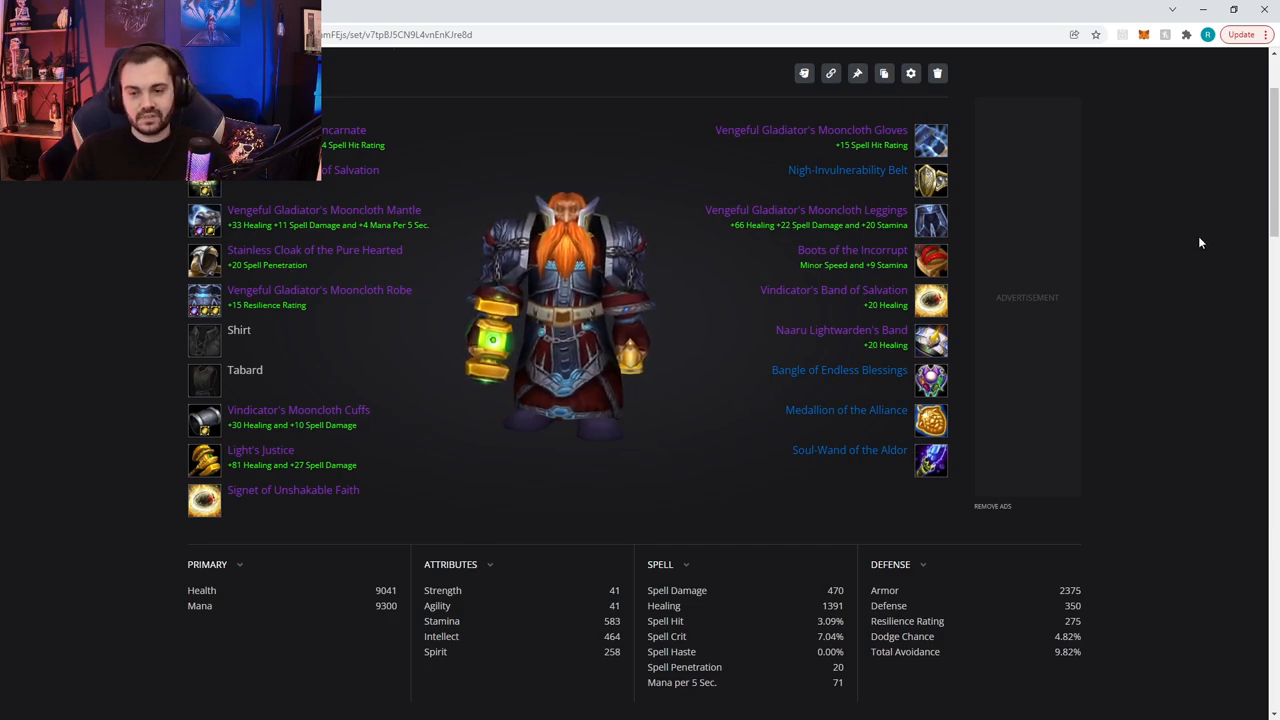
{"action": "mouse_move", "coordinate": [960, 203]}
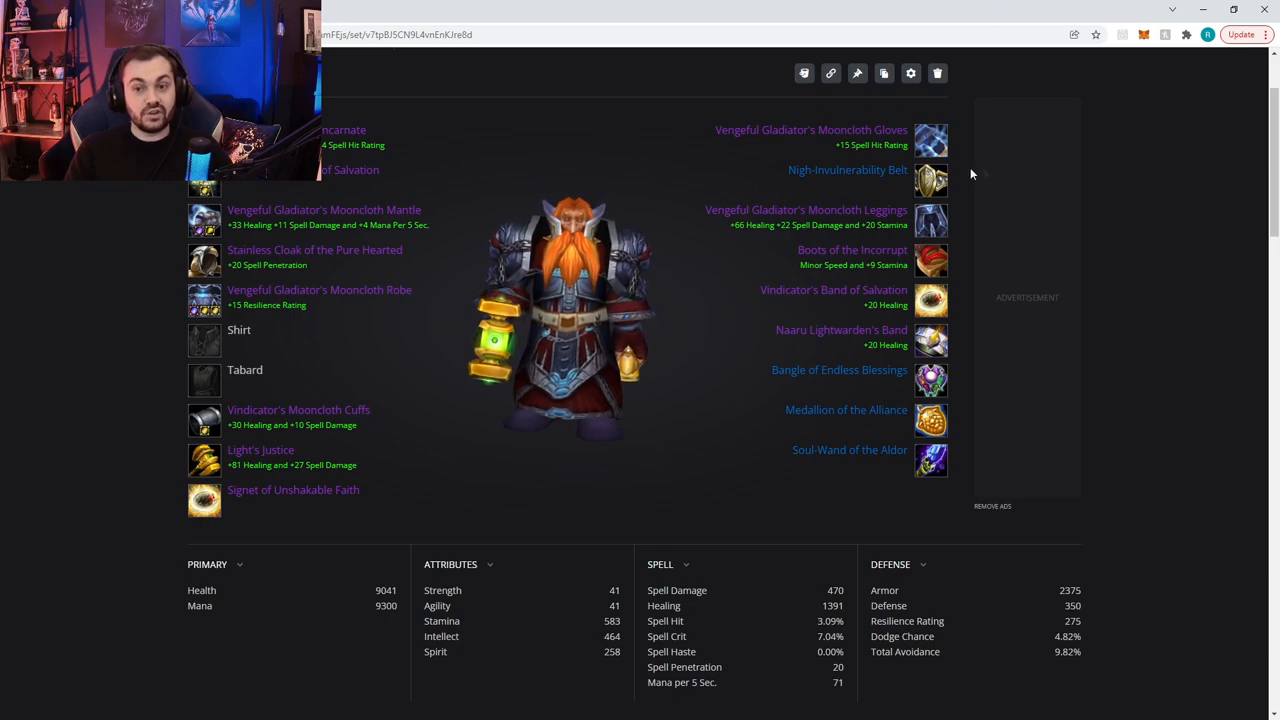
{"action": "mouse_move", "coordinate": [930, 180]}
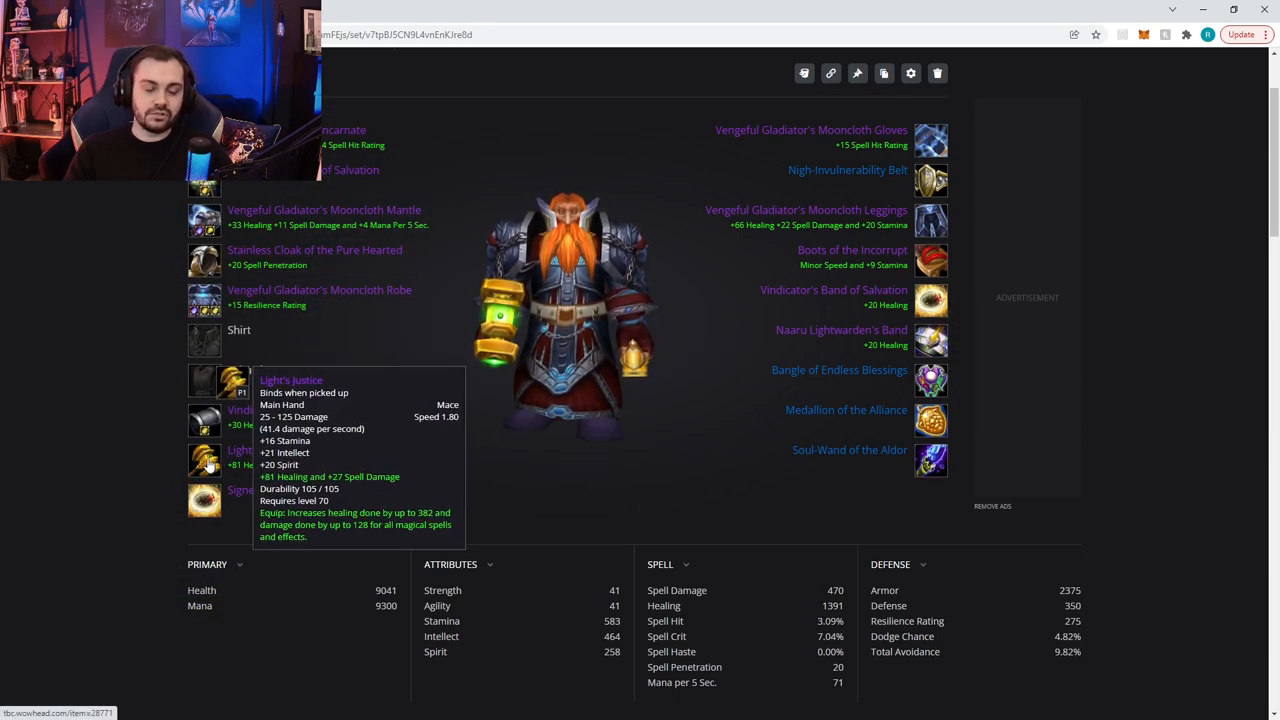
{"action": "mouse_move", "coordinate": [205, 500]}
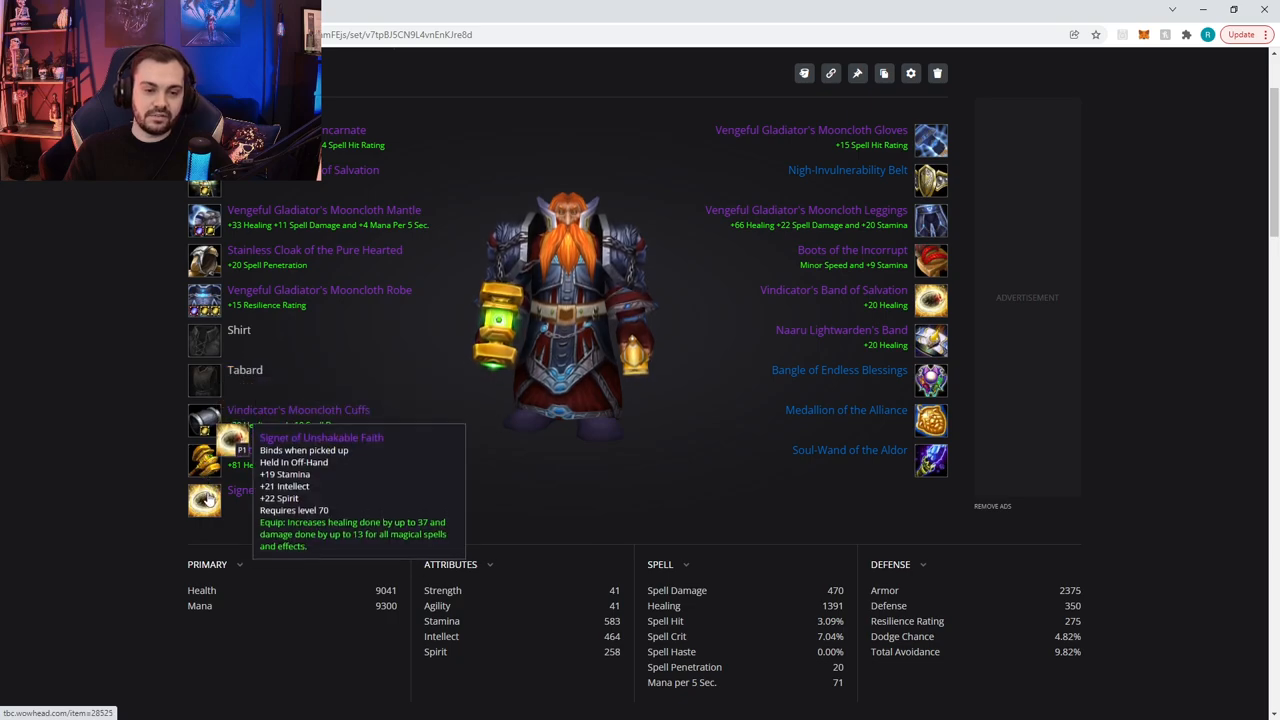
{"action": "mouse_move", "coordinate": [541, 490]}
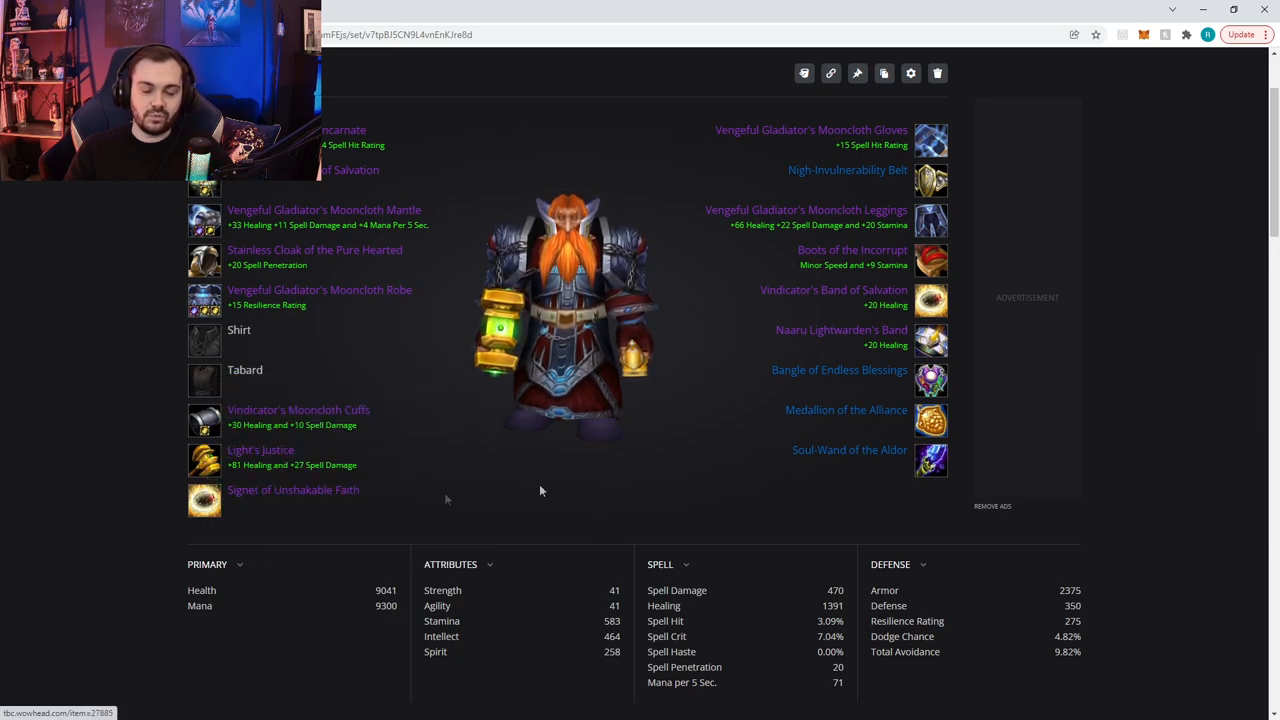
{"action": "mouse_move", "coordinate": [930, 463]}
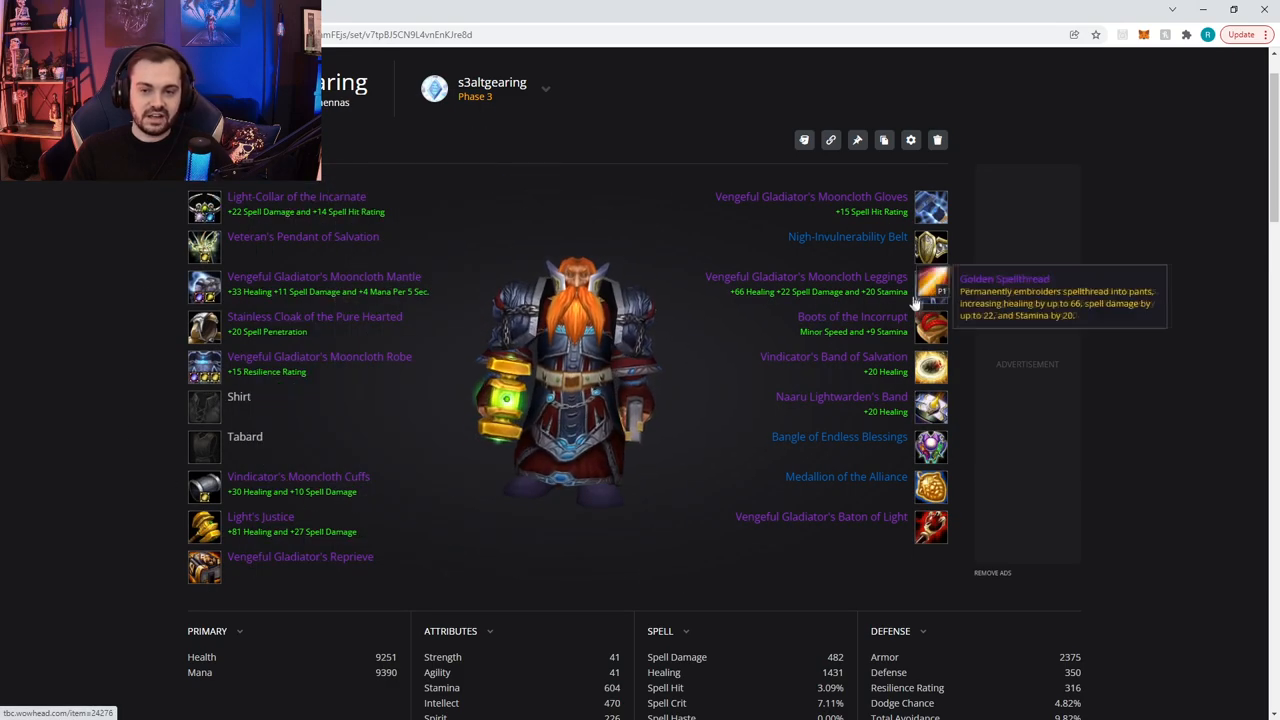
{"action": "mouse_move", "coordinate": [204, 568]}
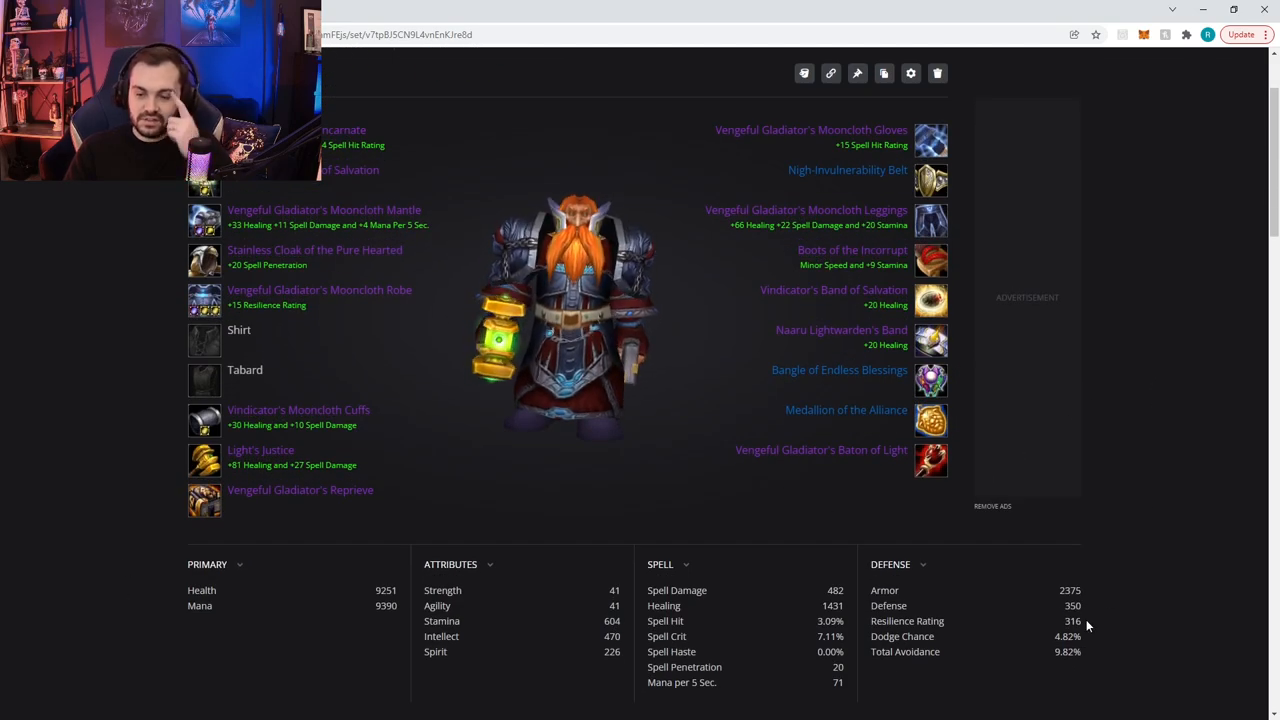
{"action": "mouse_move", "coordinate": [204, 500]}
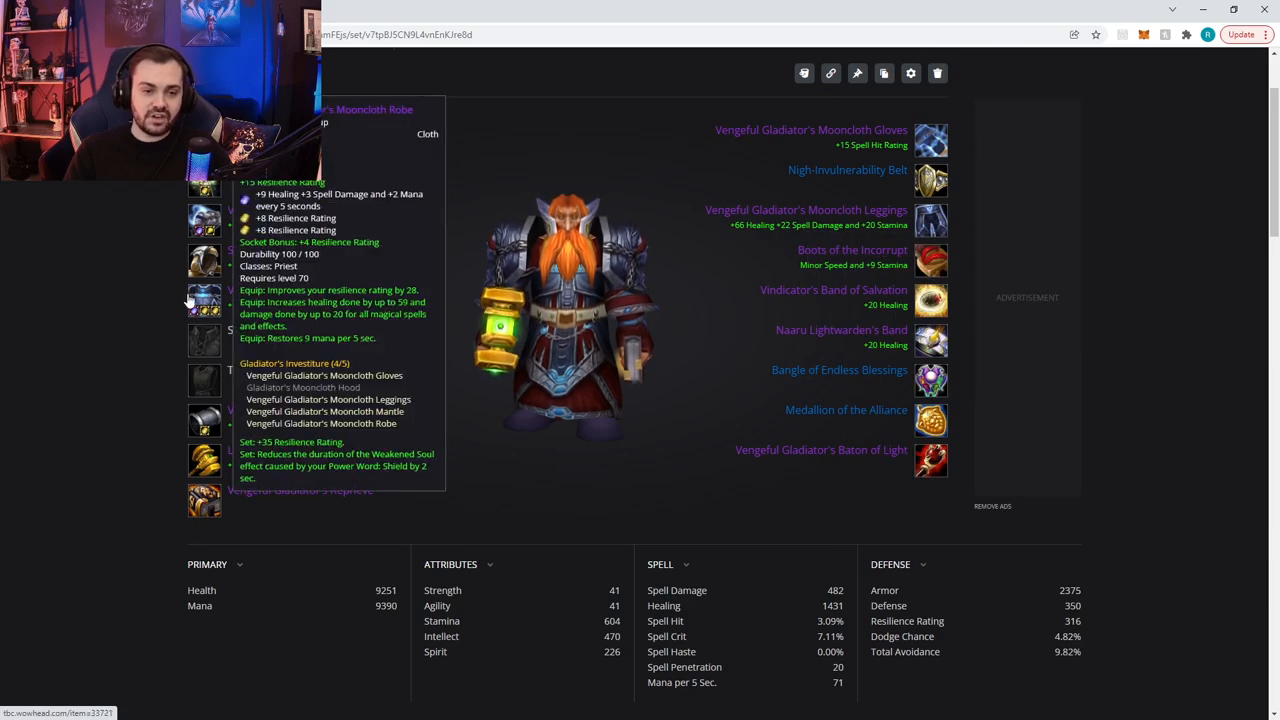
{"action": "mouse_move", "coordinate": [915, 104]}
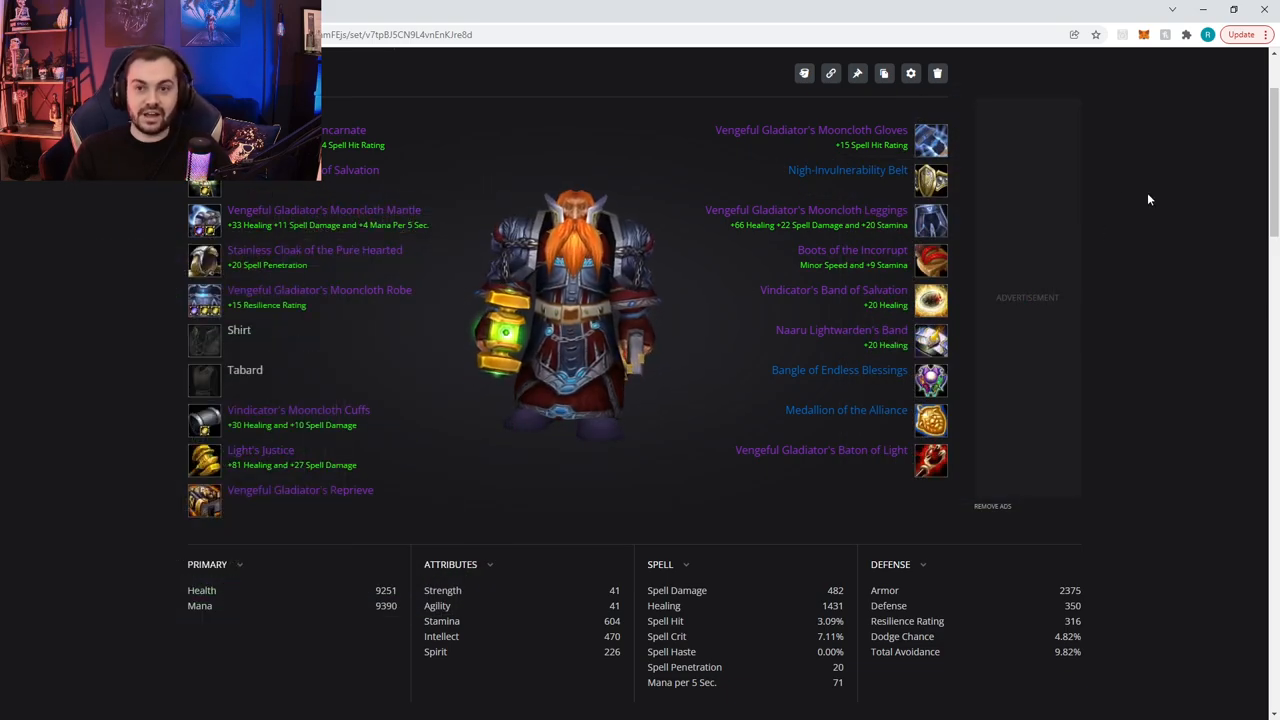
{"action": "mouse_move", "coordinate": [204, 459]}
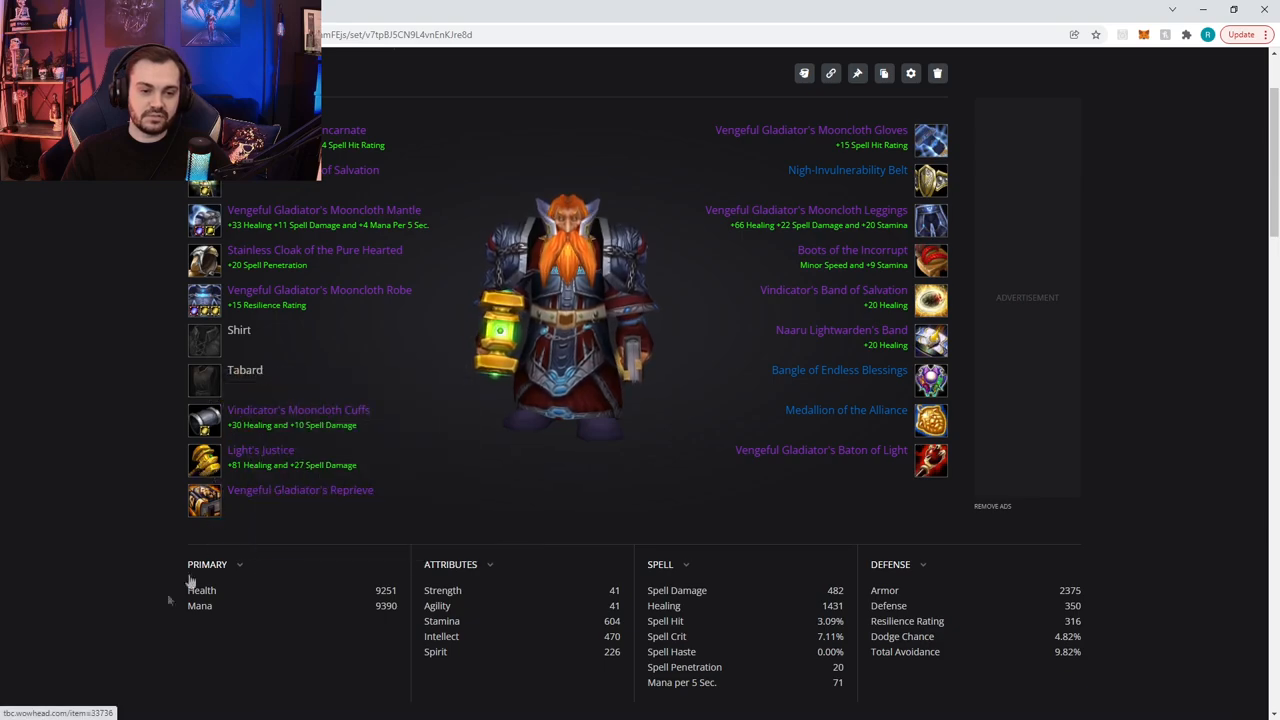
{"action": "mouse_move", "coordinate": [930, 460]}
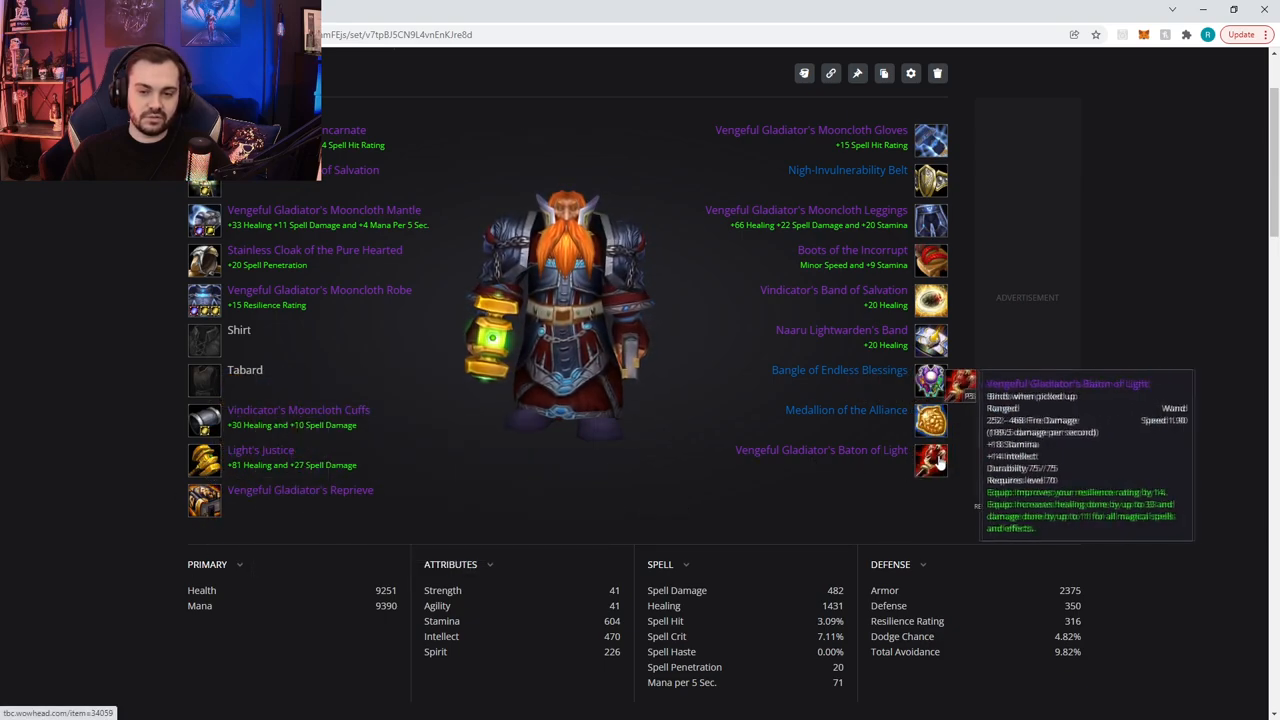
{"action": "mouse_move", "coordinate": [70, 323]}
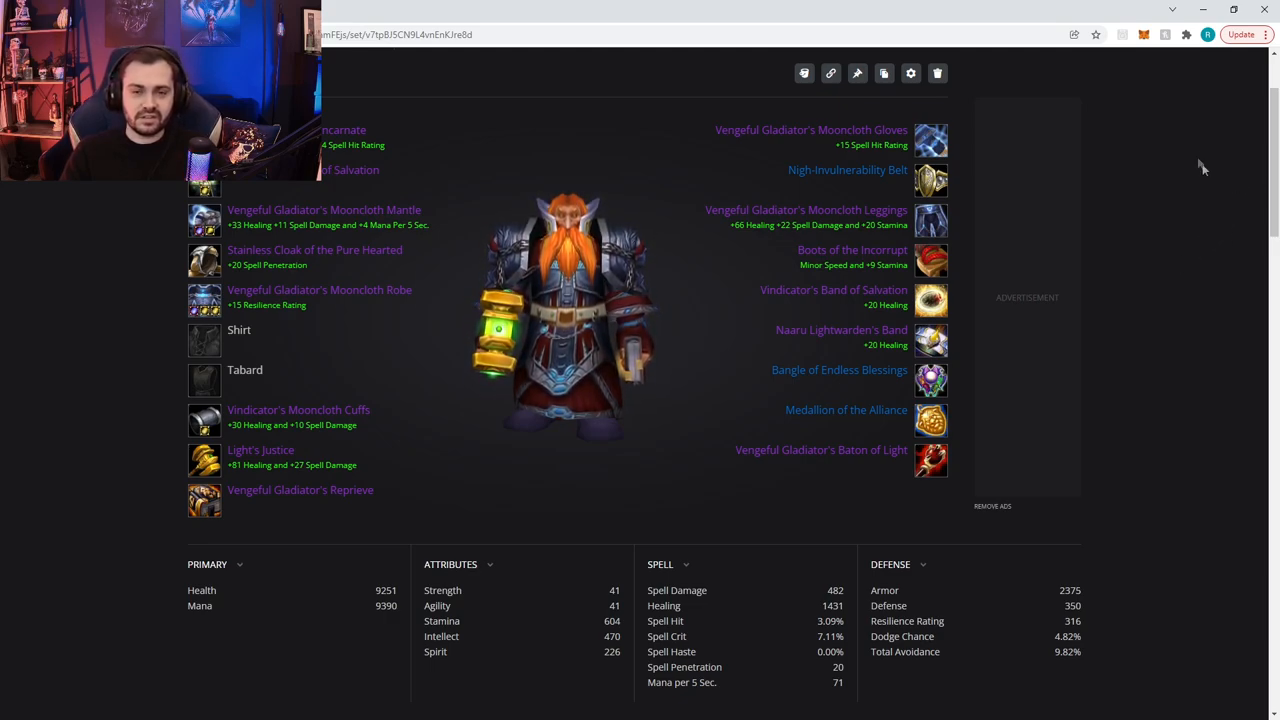
- Scroll up the item list while equipping Vengeful Gladiator's Reprieve and Baton of Light
{"action": "scroll", "scroll_direction": "up", "scroll_amount": 3}
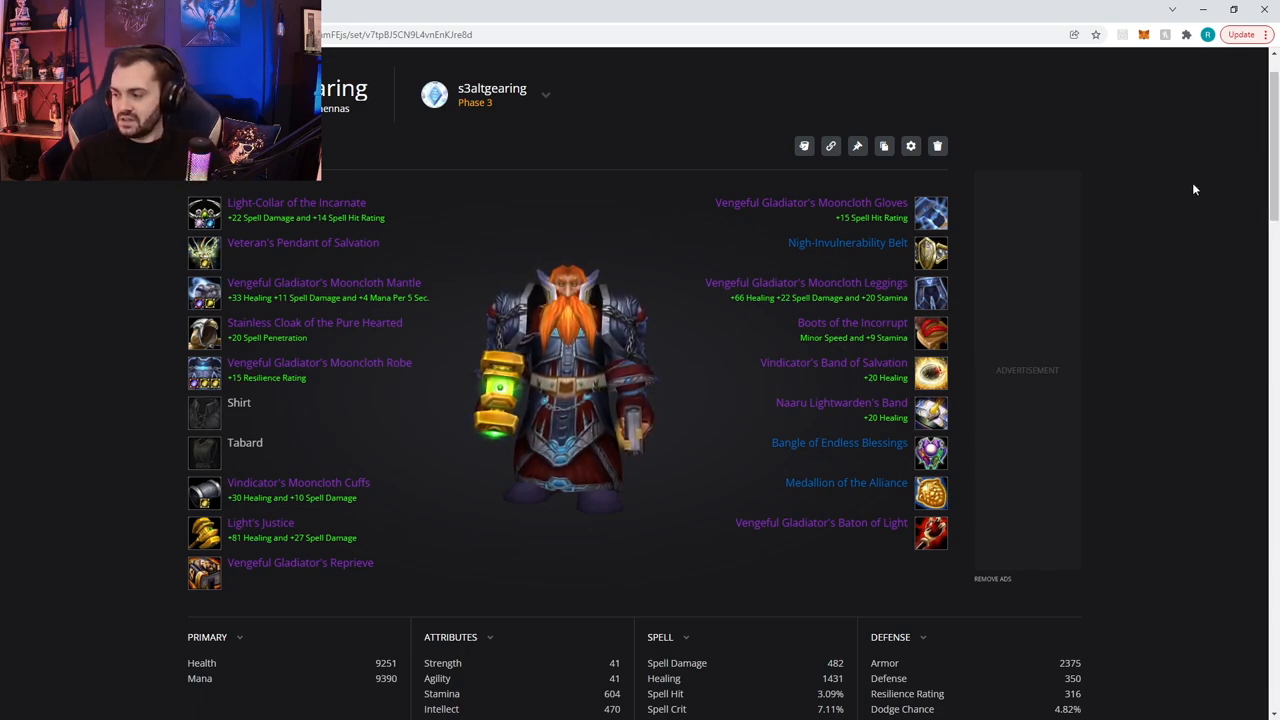
{"action": "mouse_move", "coordinate": [1162, 166]}
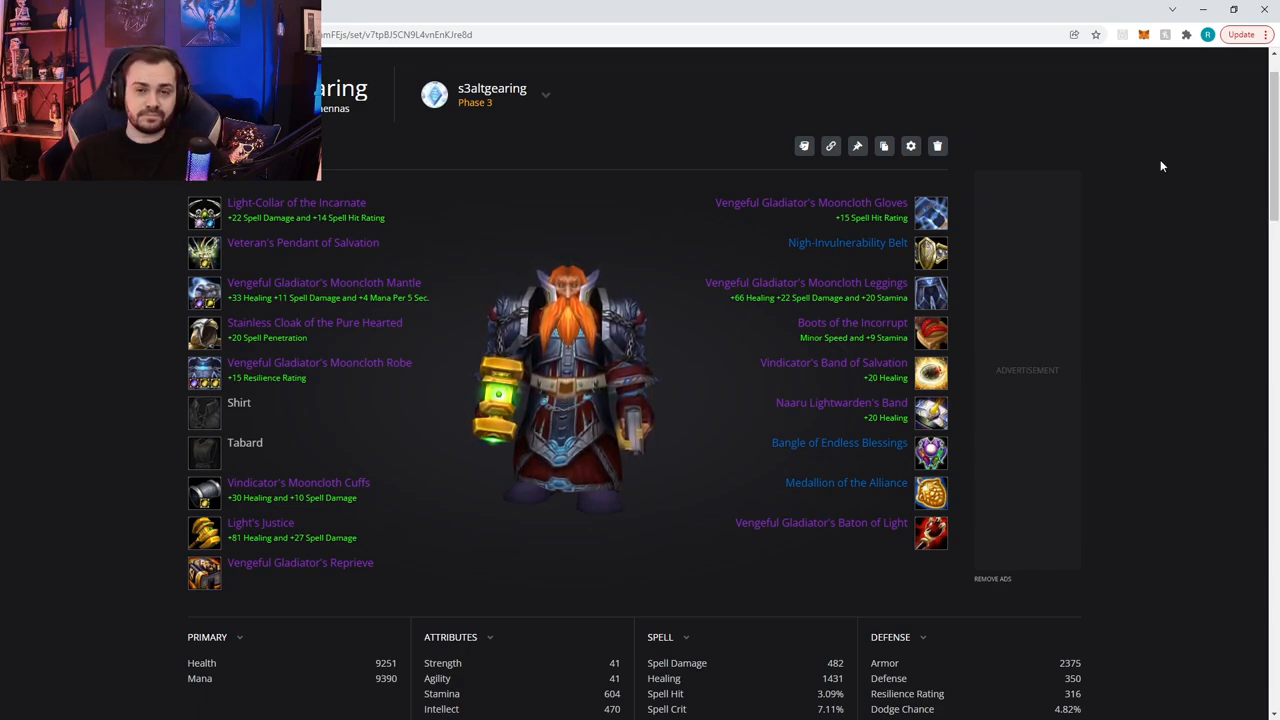
{"action": "scroll", "scroll_direction": "up", "scroll_amount": 3}
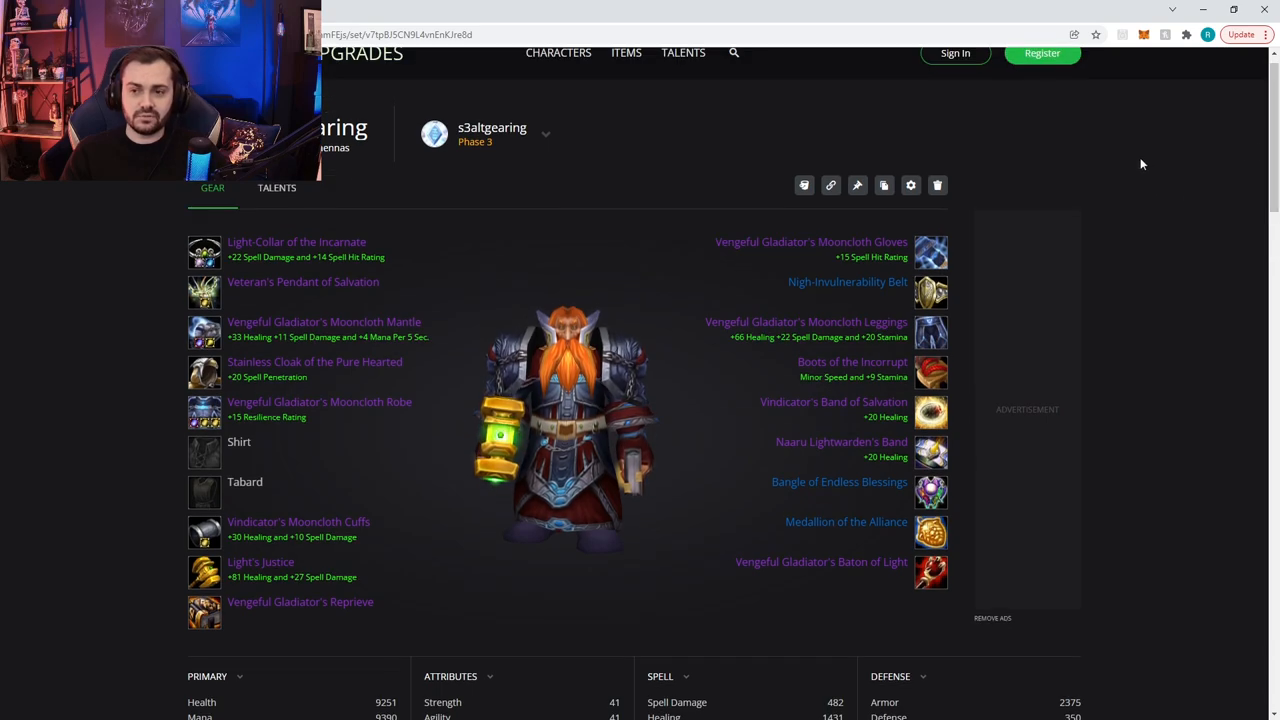